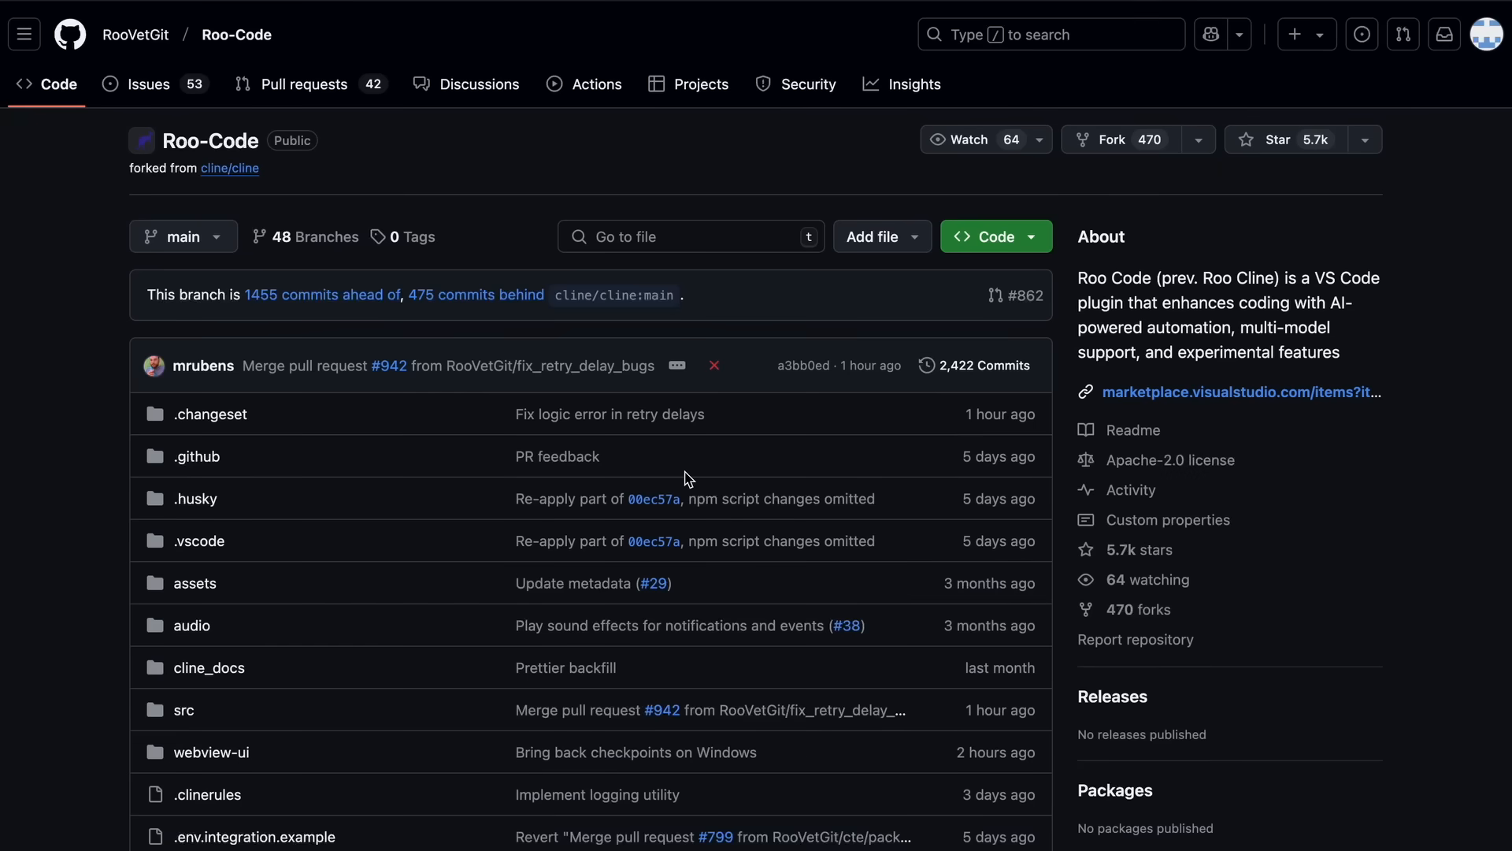
{"action": "mouse_move", "coordinate": [83, 521]}
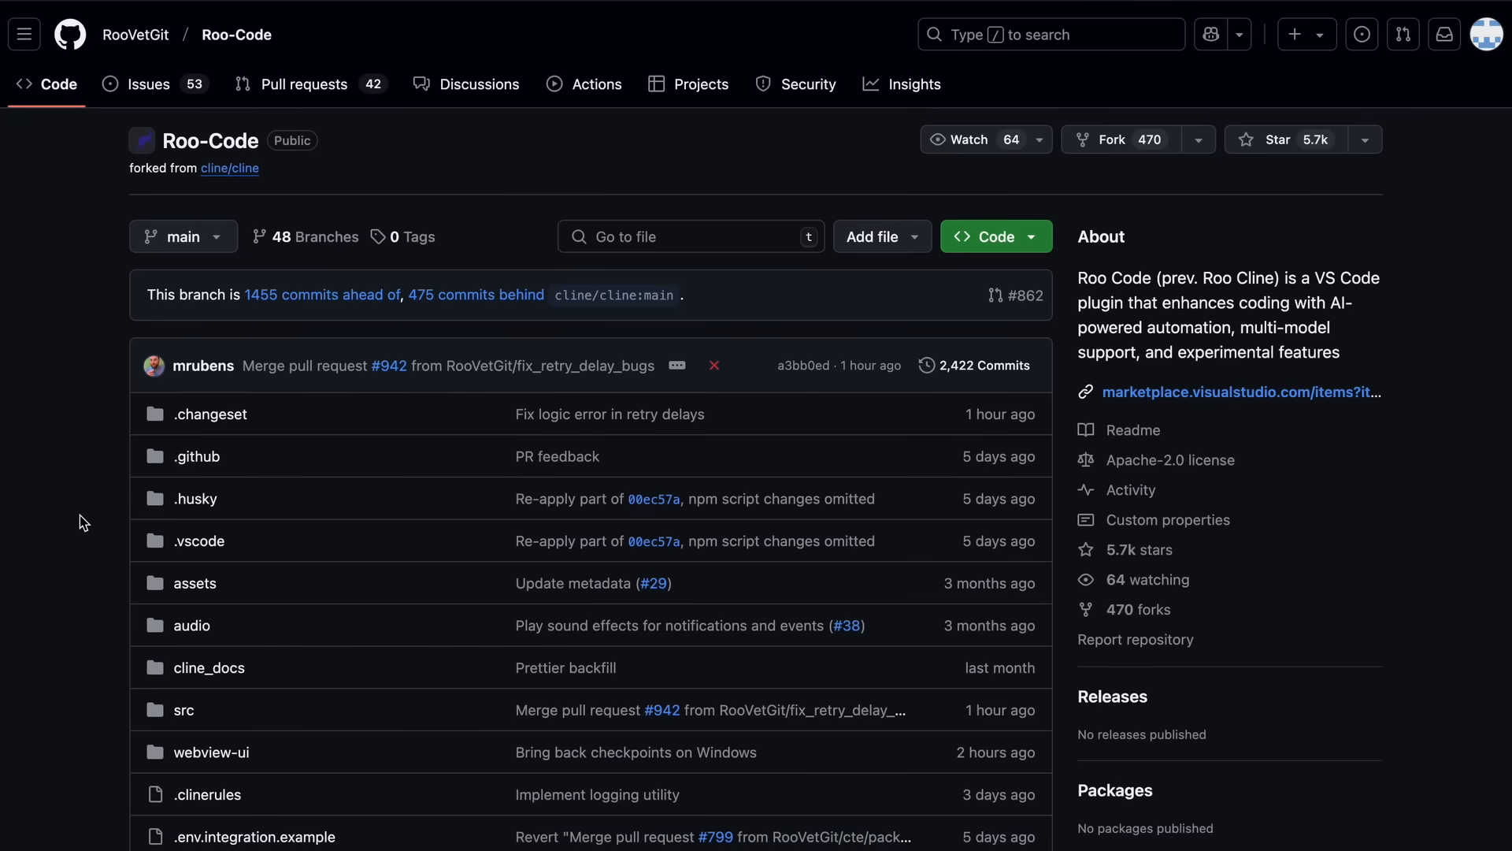
Scroll down through the PhotoGenius AI landing page sections.
{"action": "scroll", "scroll_direction": "down", "scroll_amount": 3}
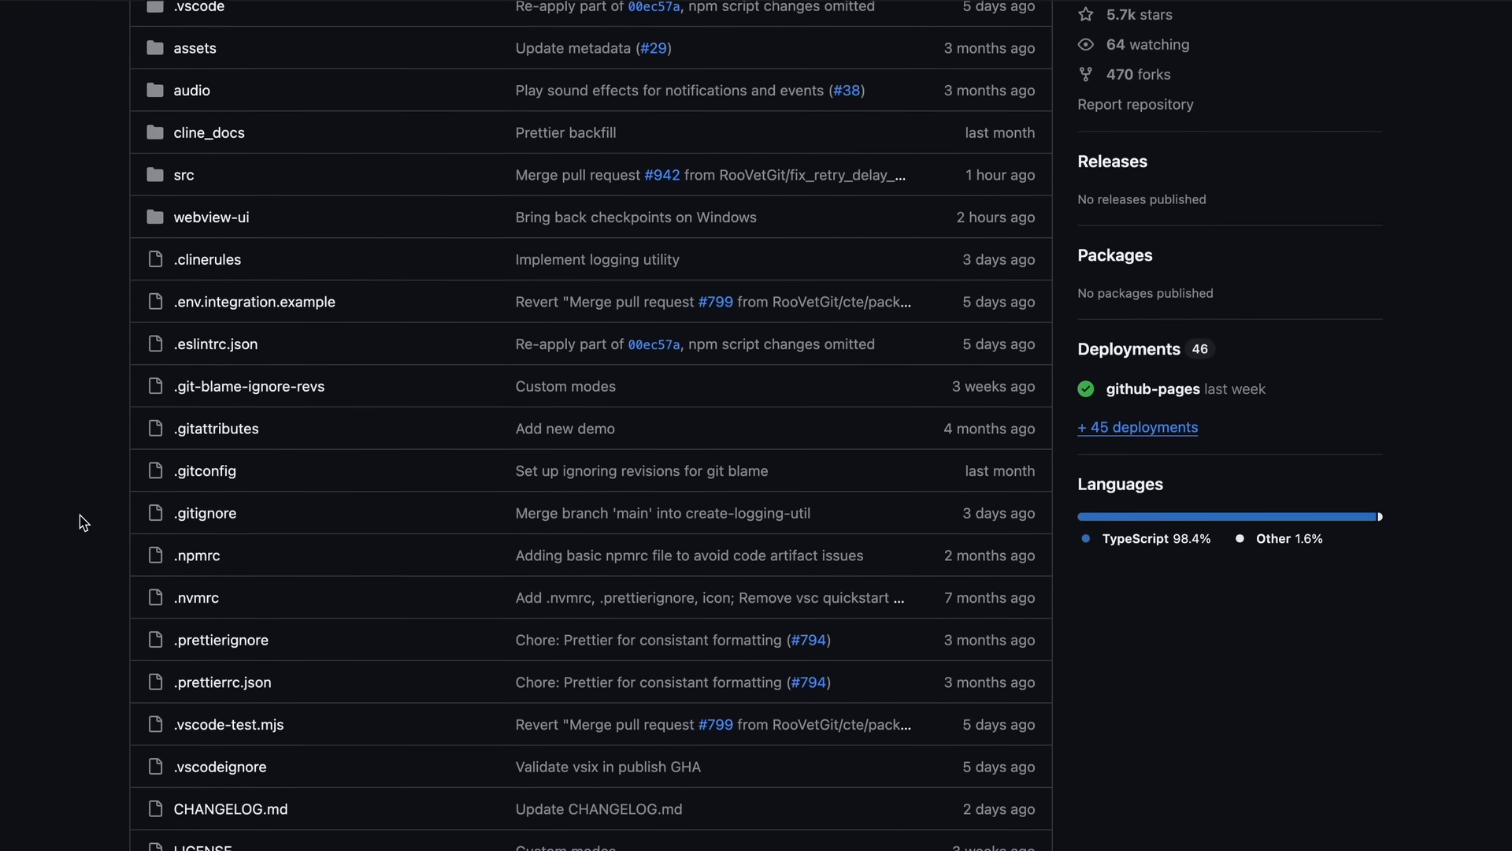
{"action": "scroll", "scroll_direction": "down", "scroll_amount": 3}
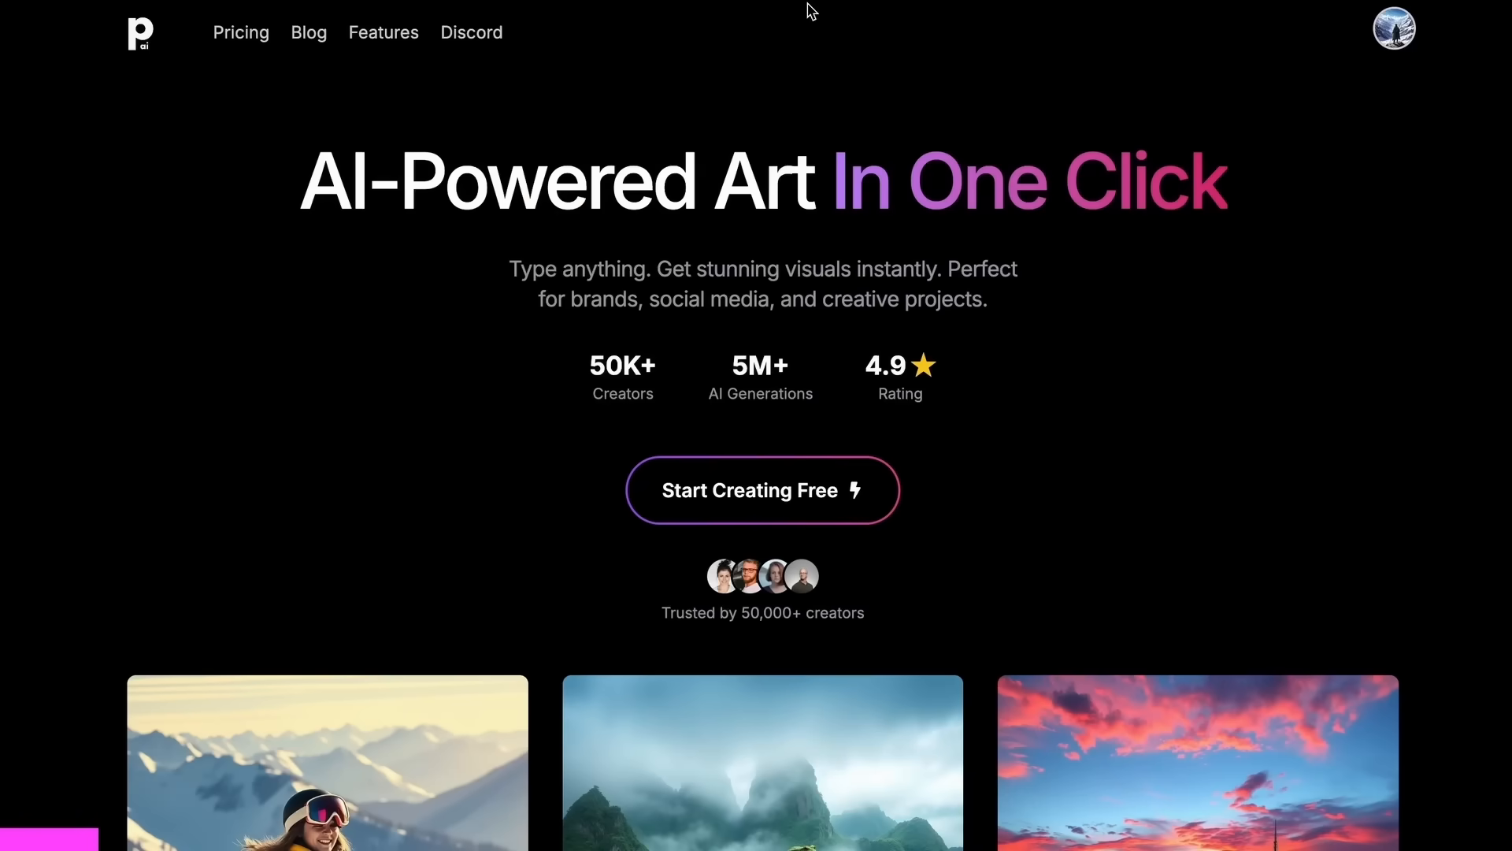
{"action": "scroll", "scroll_direction": "down", "scroll_amount": 3}
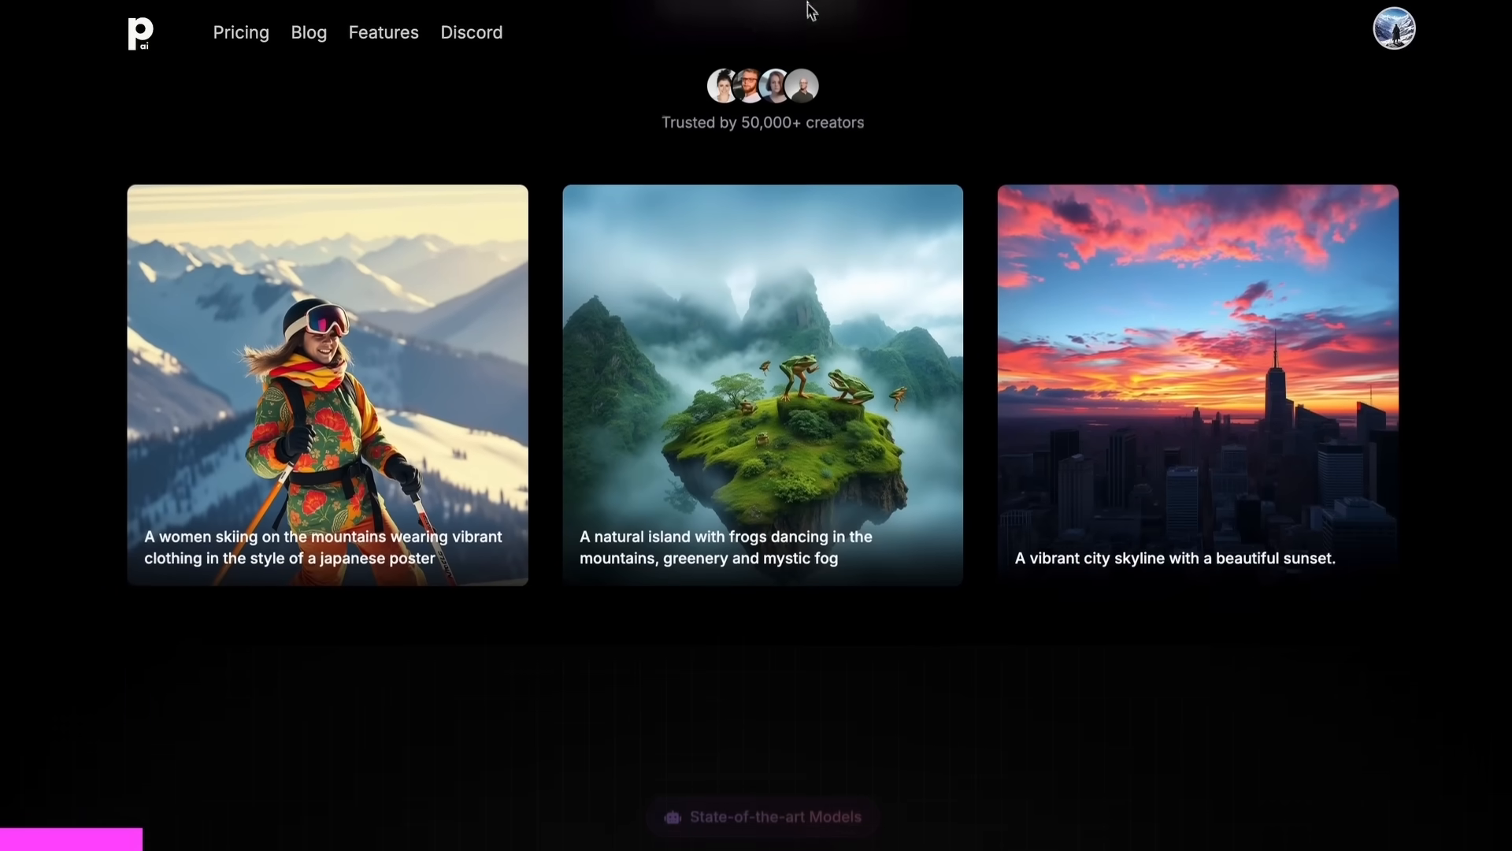
{"action": "scroll", "scroll_direction": "down", "scroll_amount": 3}
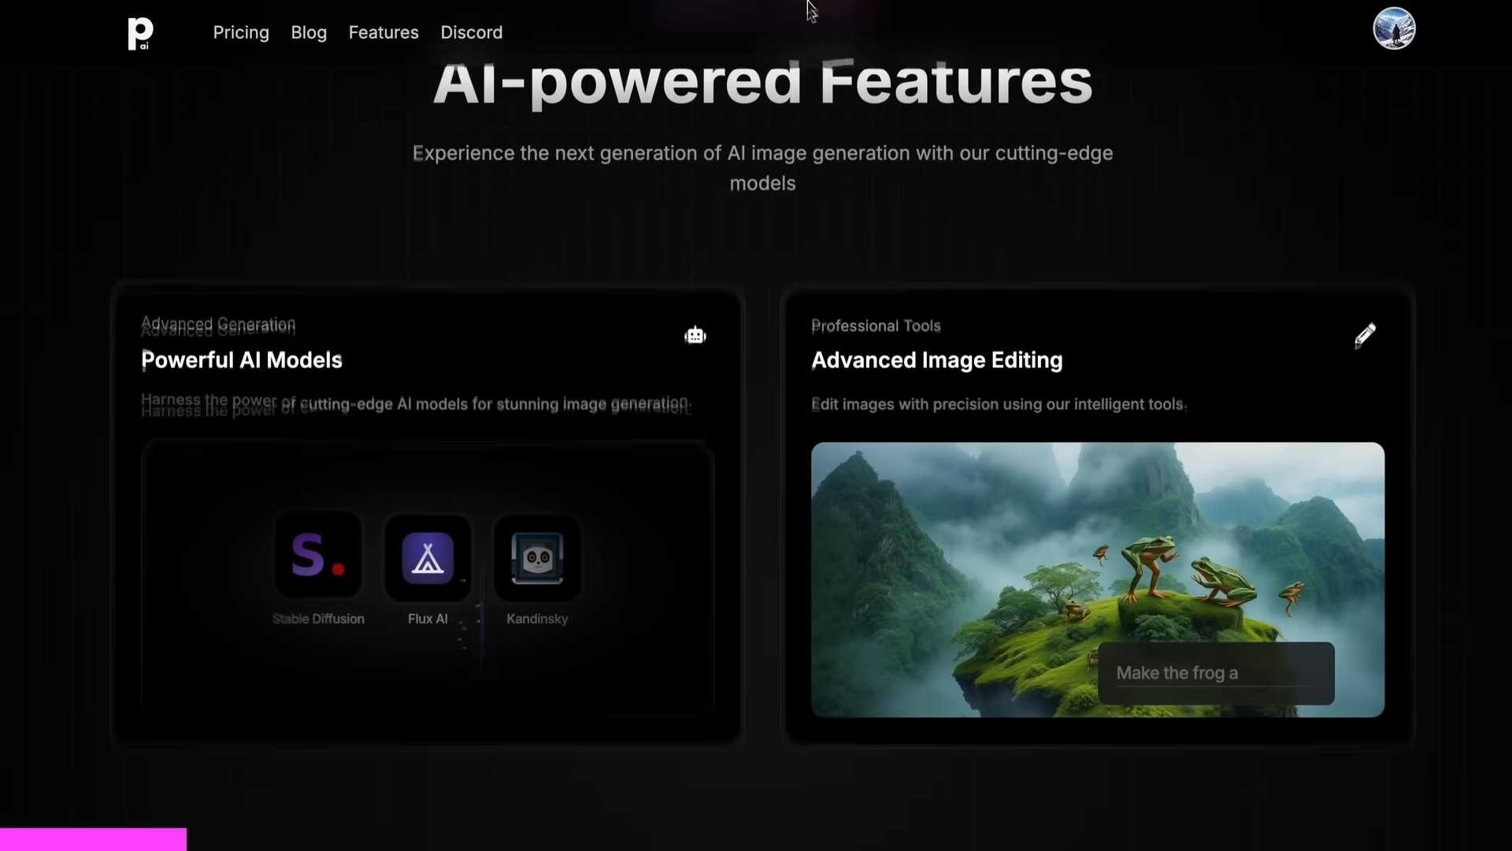
{"action": "scroll", "scroll_direction": "down", "scroll_amount": 3}
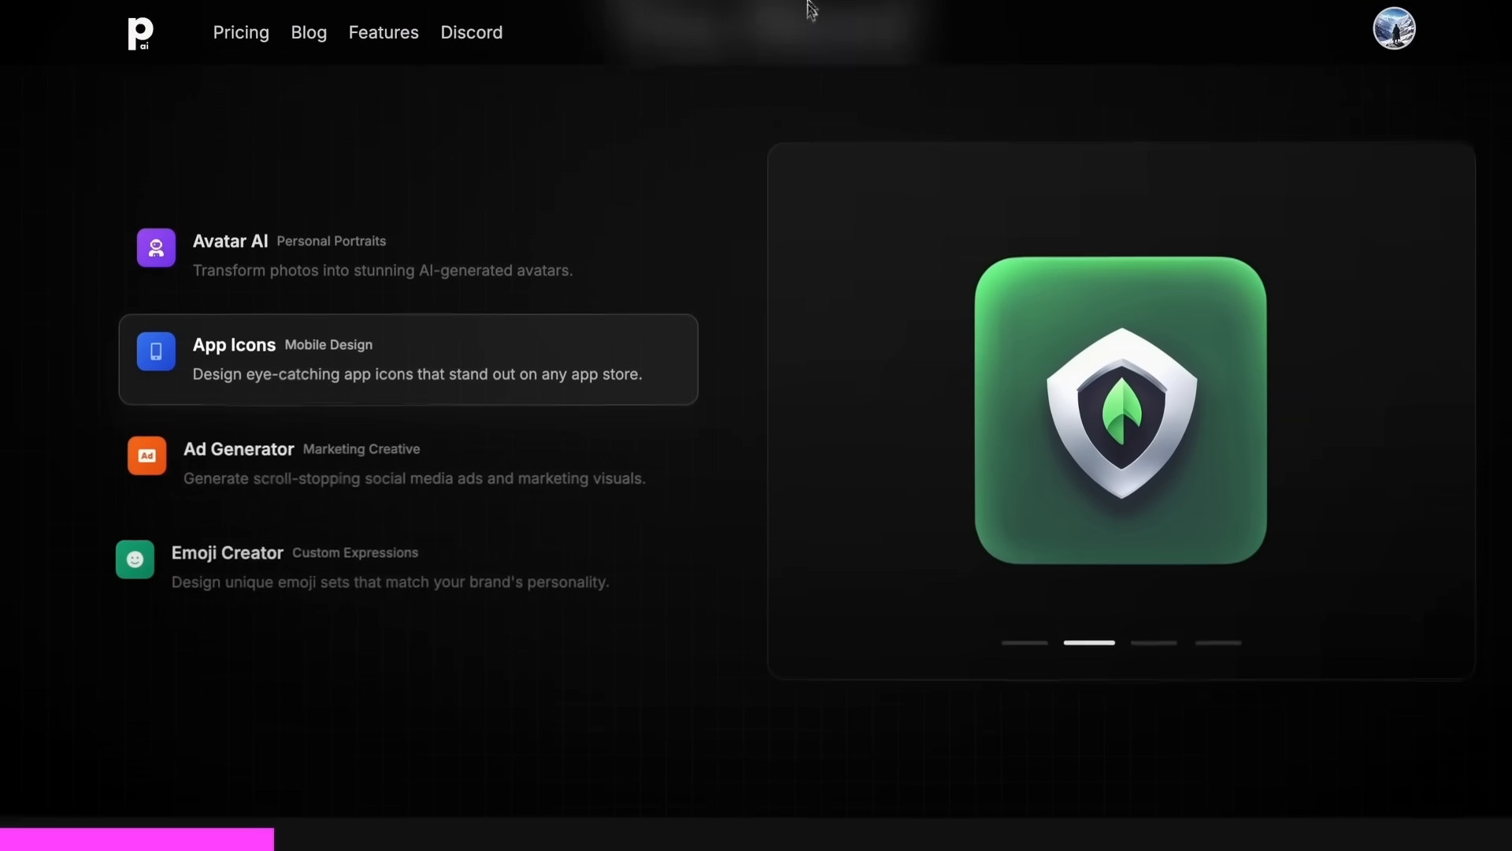
{"action": "scroll", "scroll_direction": "down", "scroll_amount": 3}
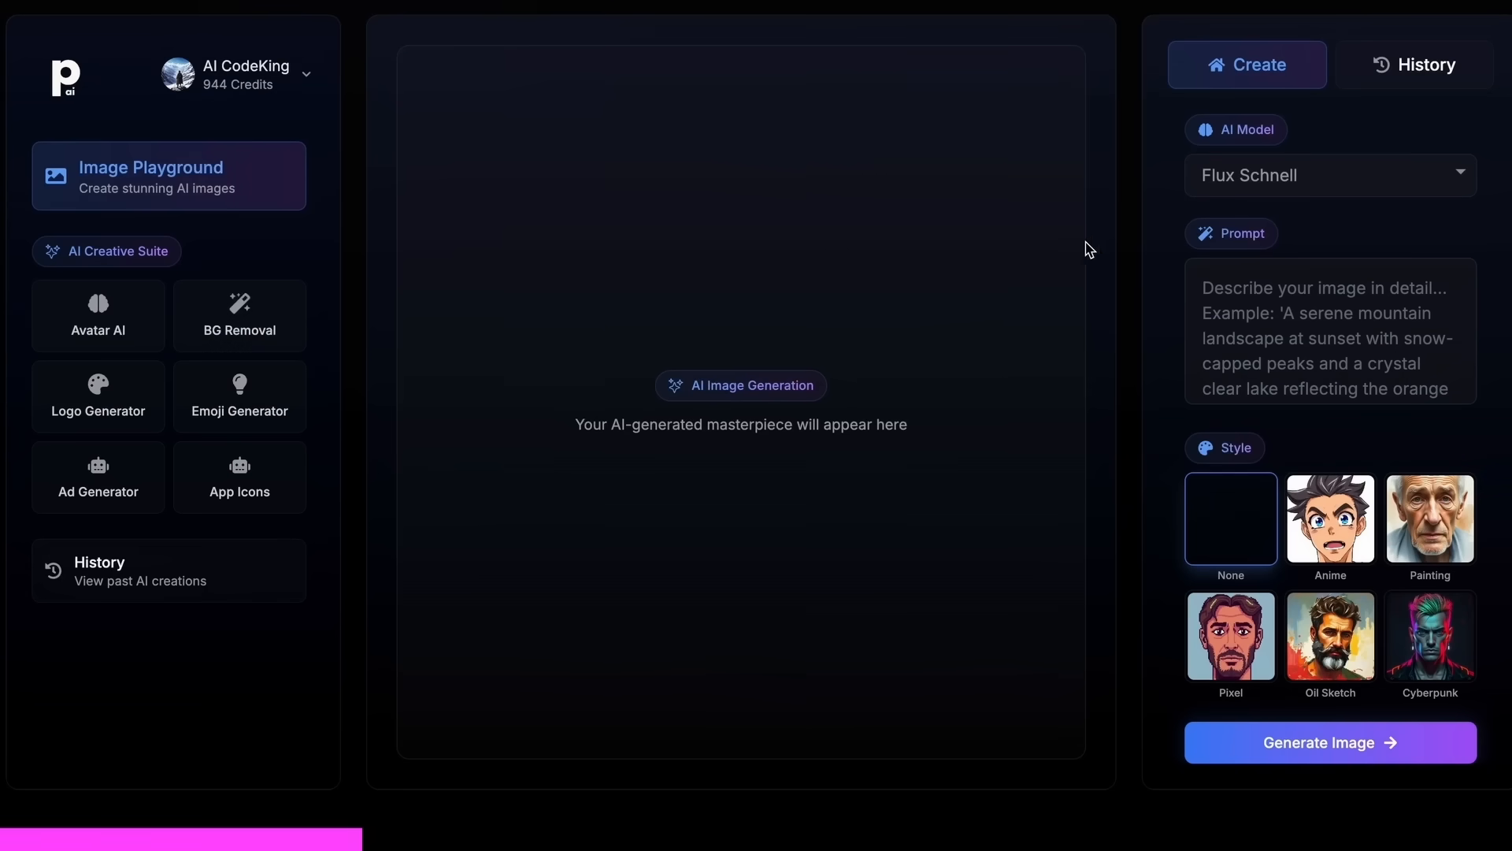
{"action": "mouse_move", "coordinate": [1273, 175]}
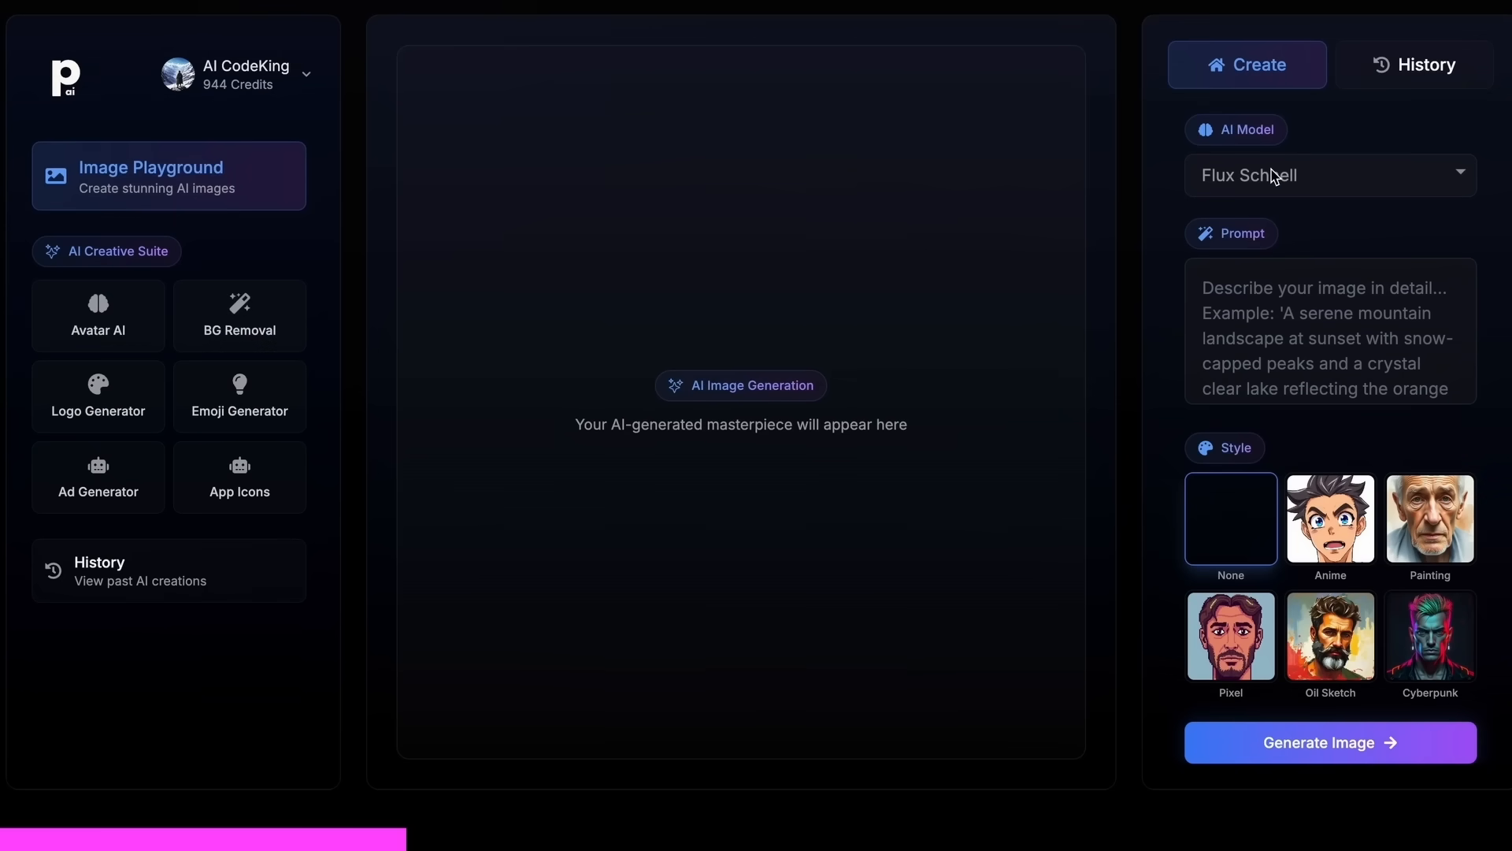
Enter the app dashboard and continue to the 3D Generation Studio with prompt 'a water bottle'.
{"action": "left_click", "coordinate": [1329, 175]}
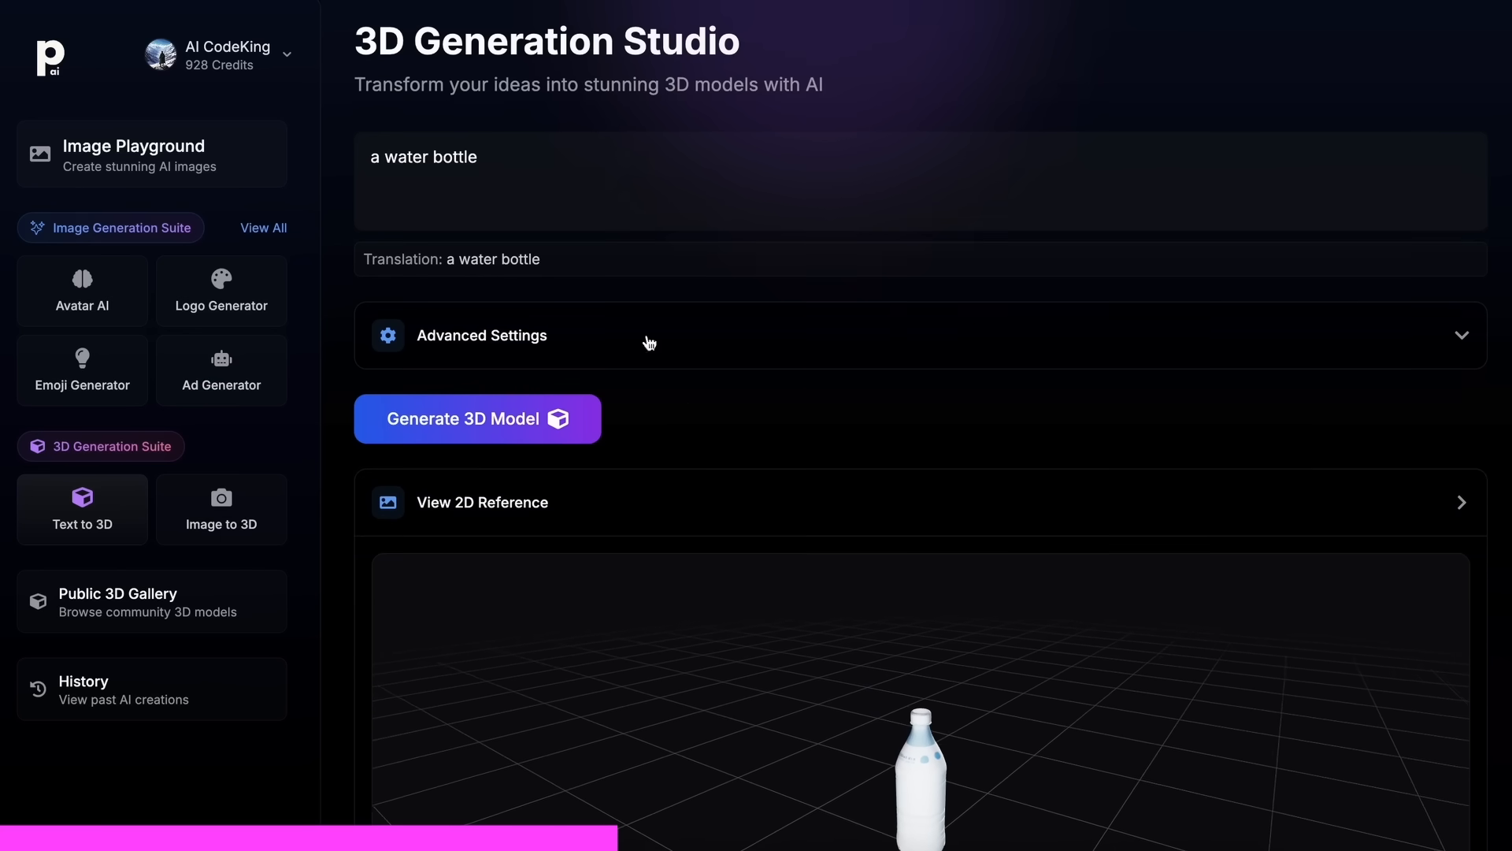
{"action": "scroll", "scroll_direction": "down", "scroll_amount": 3}
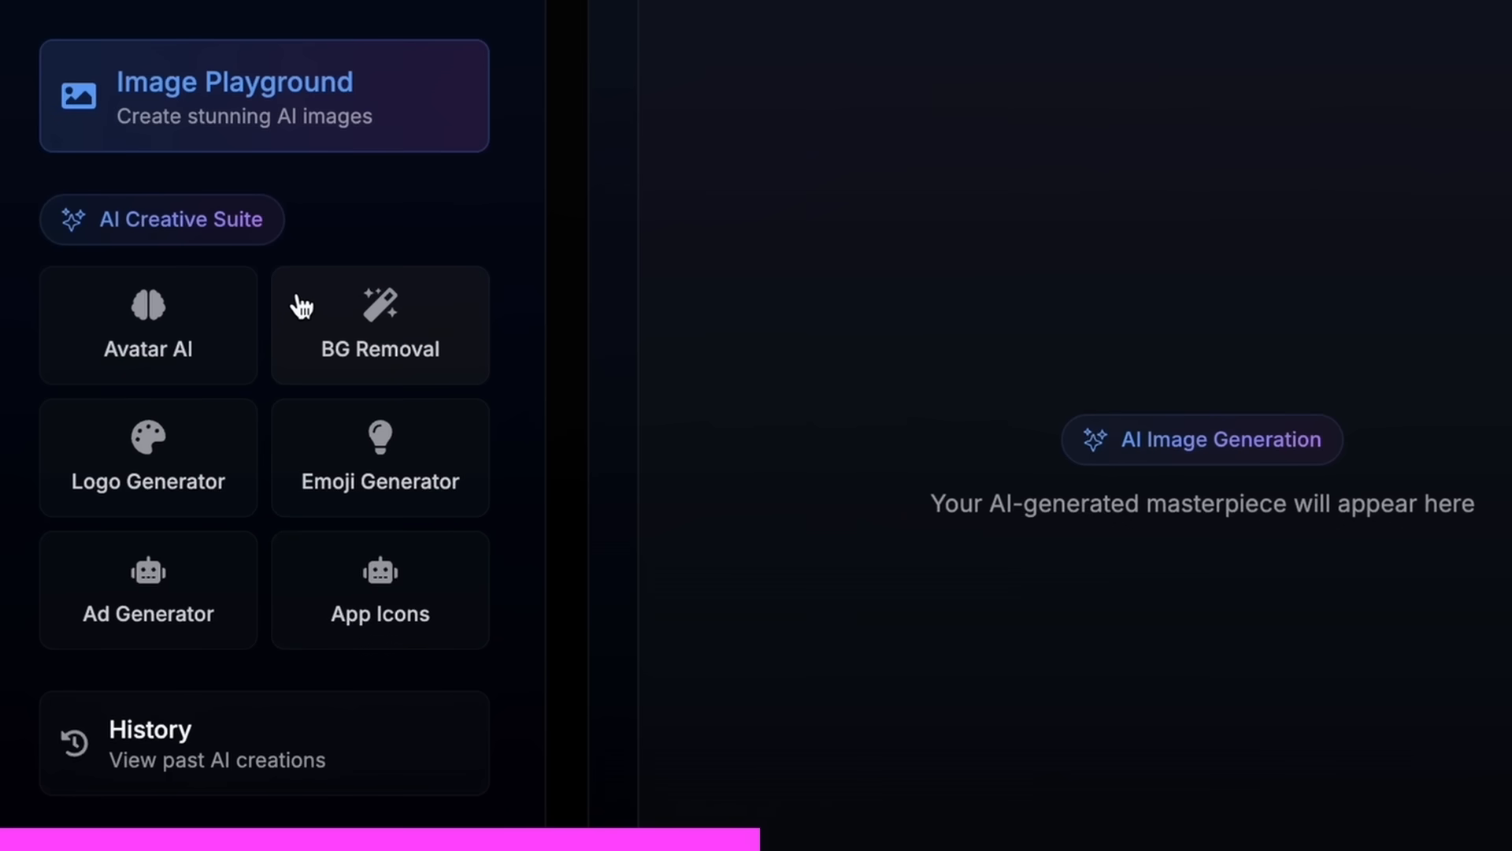
{"action": "mouse_move", "coordinate": [101, 379]}
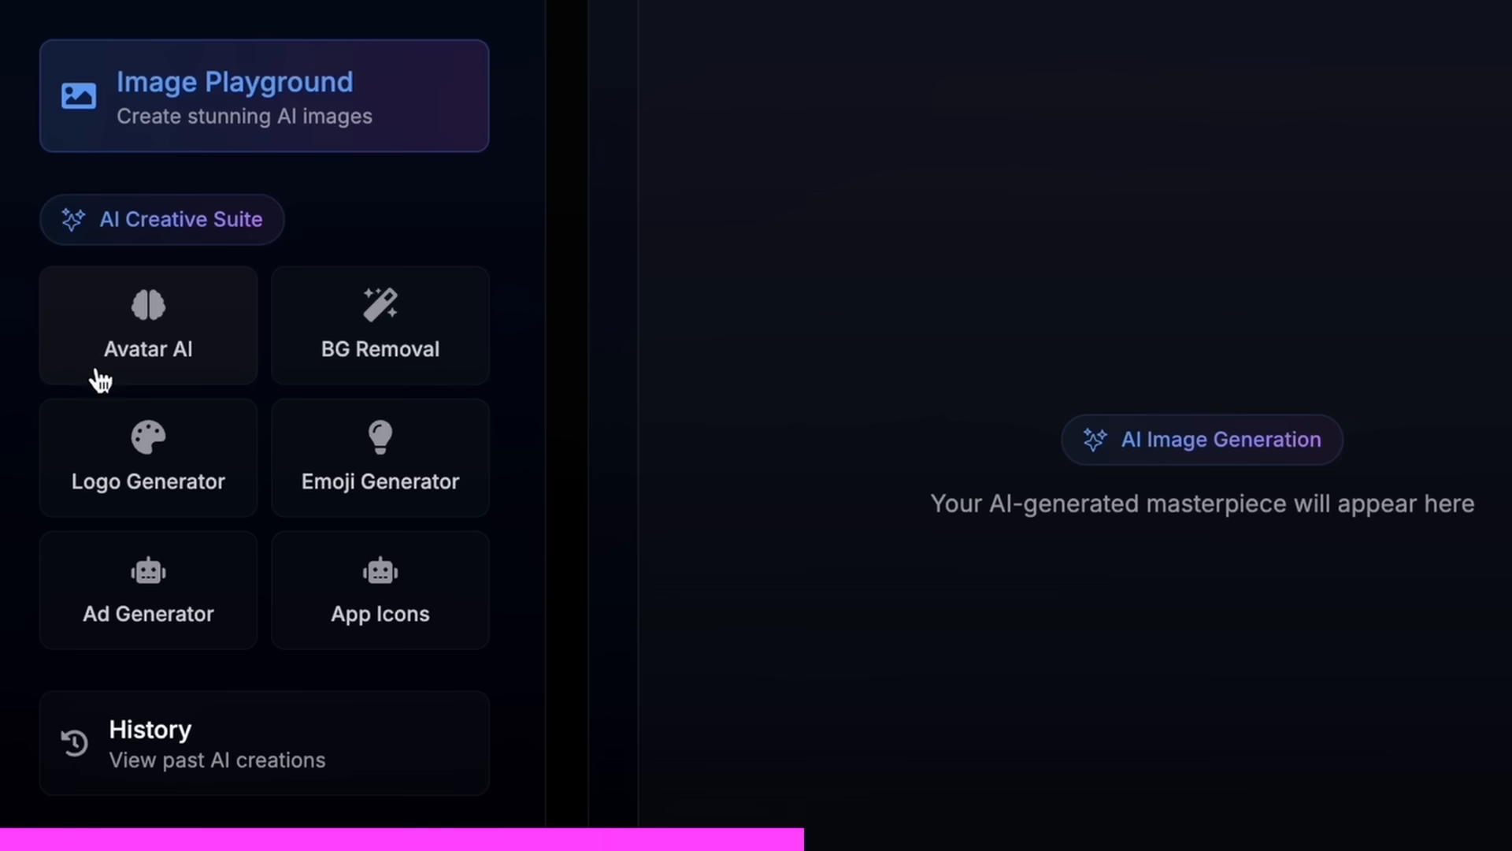
{"action": "mouse_move", "coordinate": [316, 380]}
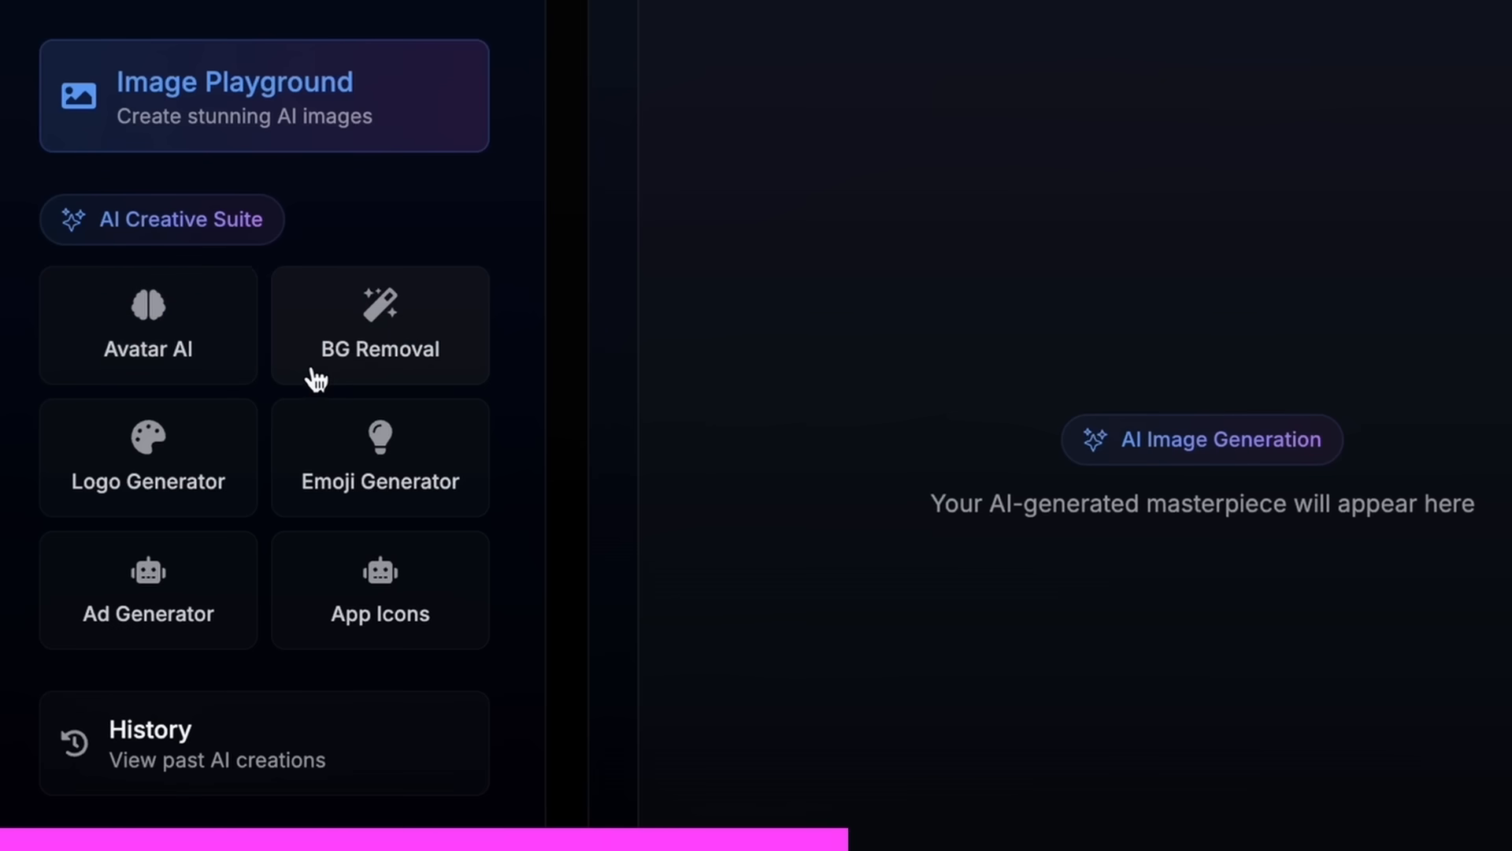
{"action": "mouse_move", "coordinate": [208, 500]}
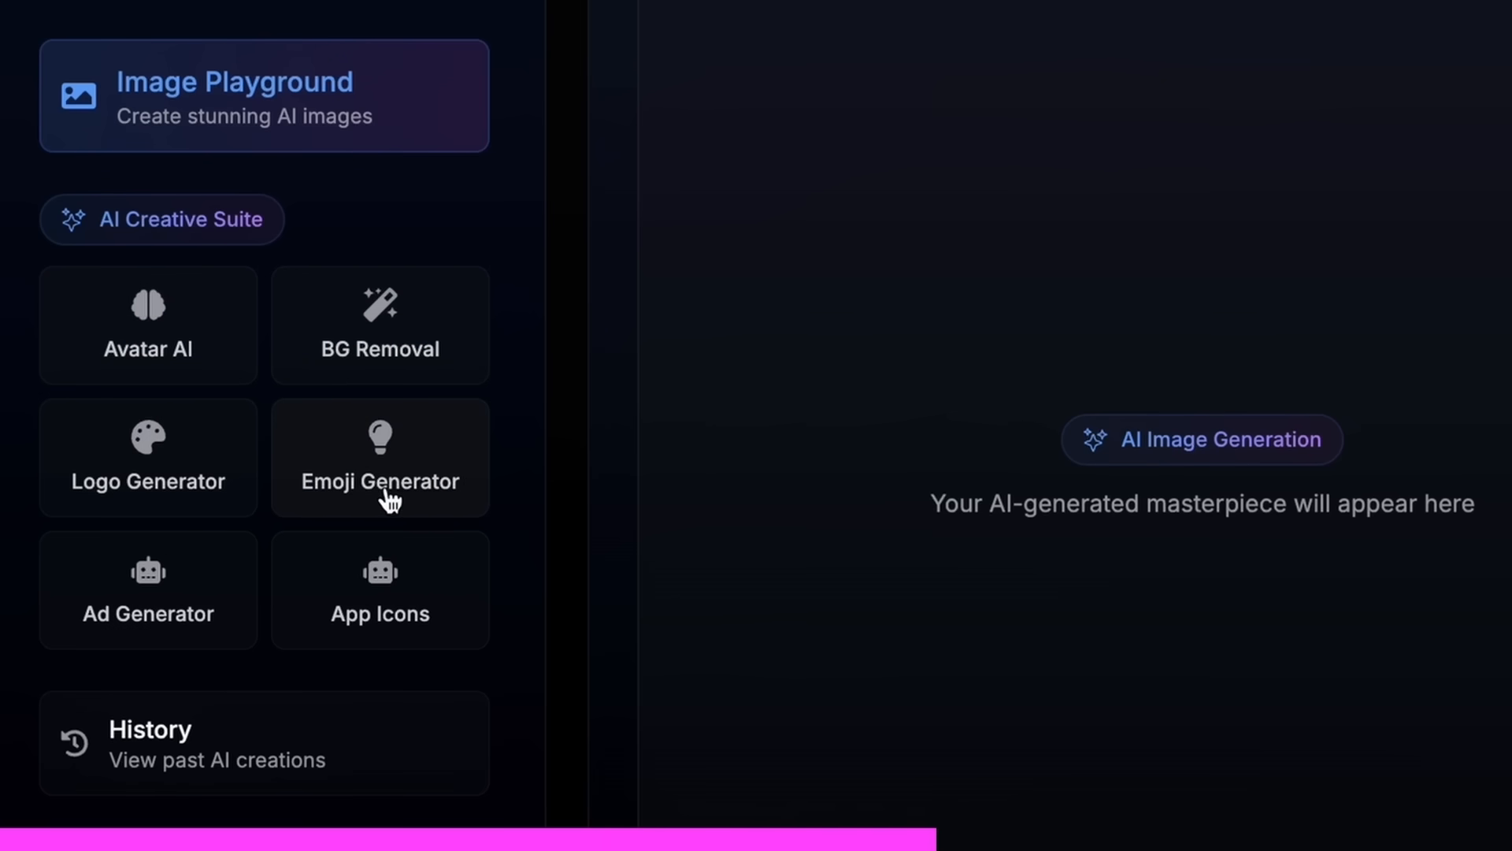
{"action": "mouse_move", "coordinate": [164, 643]}
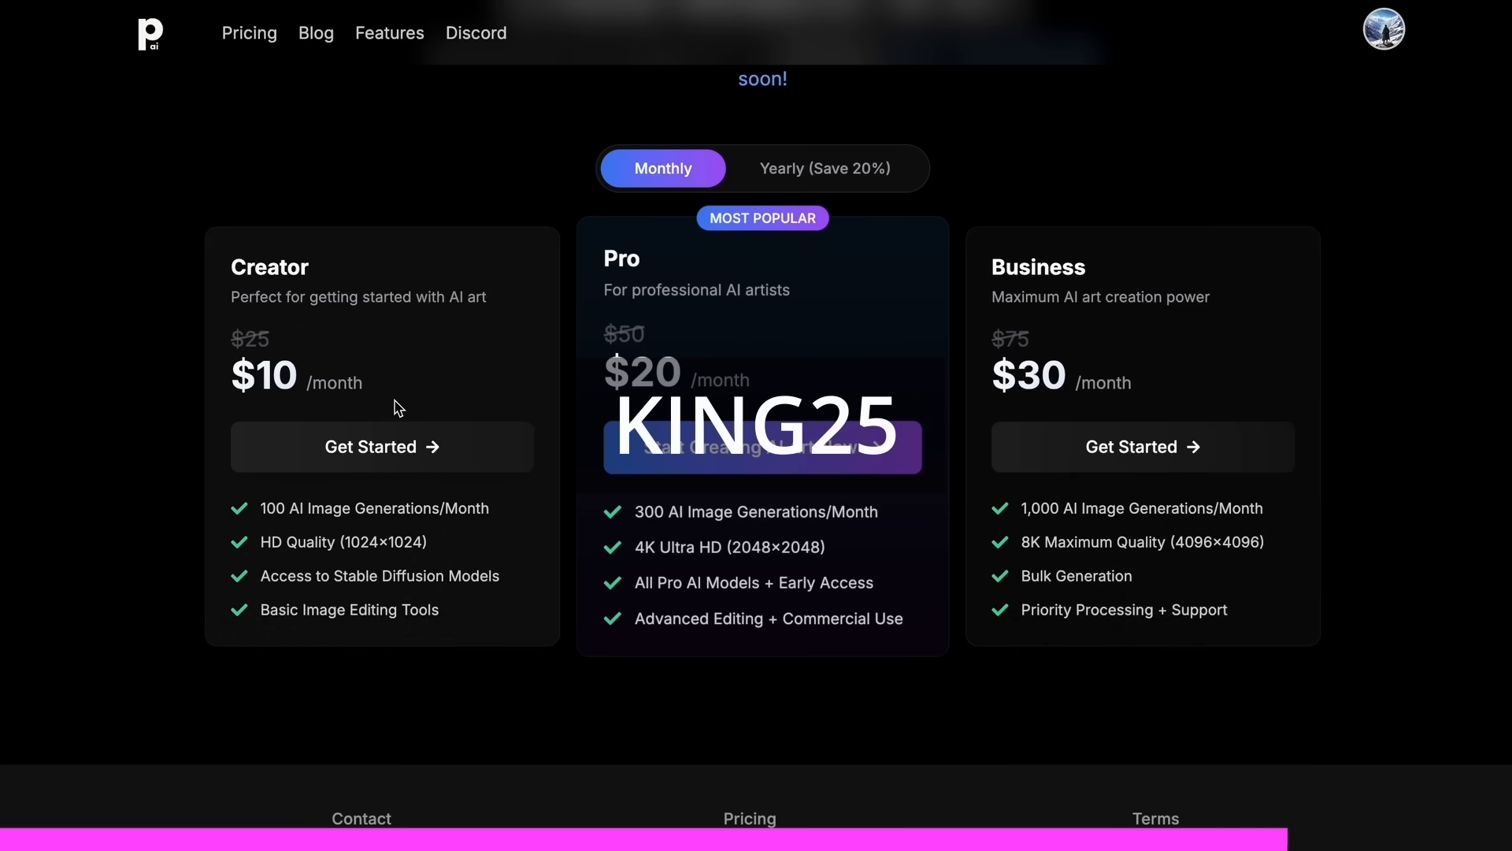
{"action": "mouse_move", "coordinate": [441, 389]}
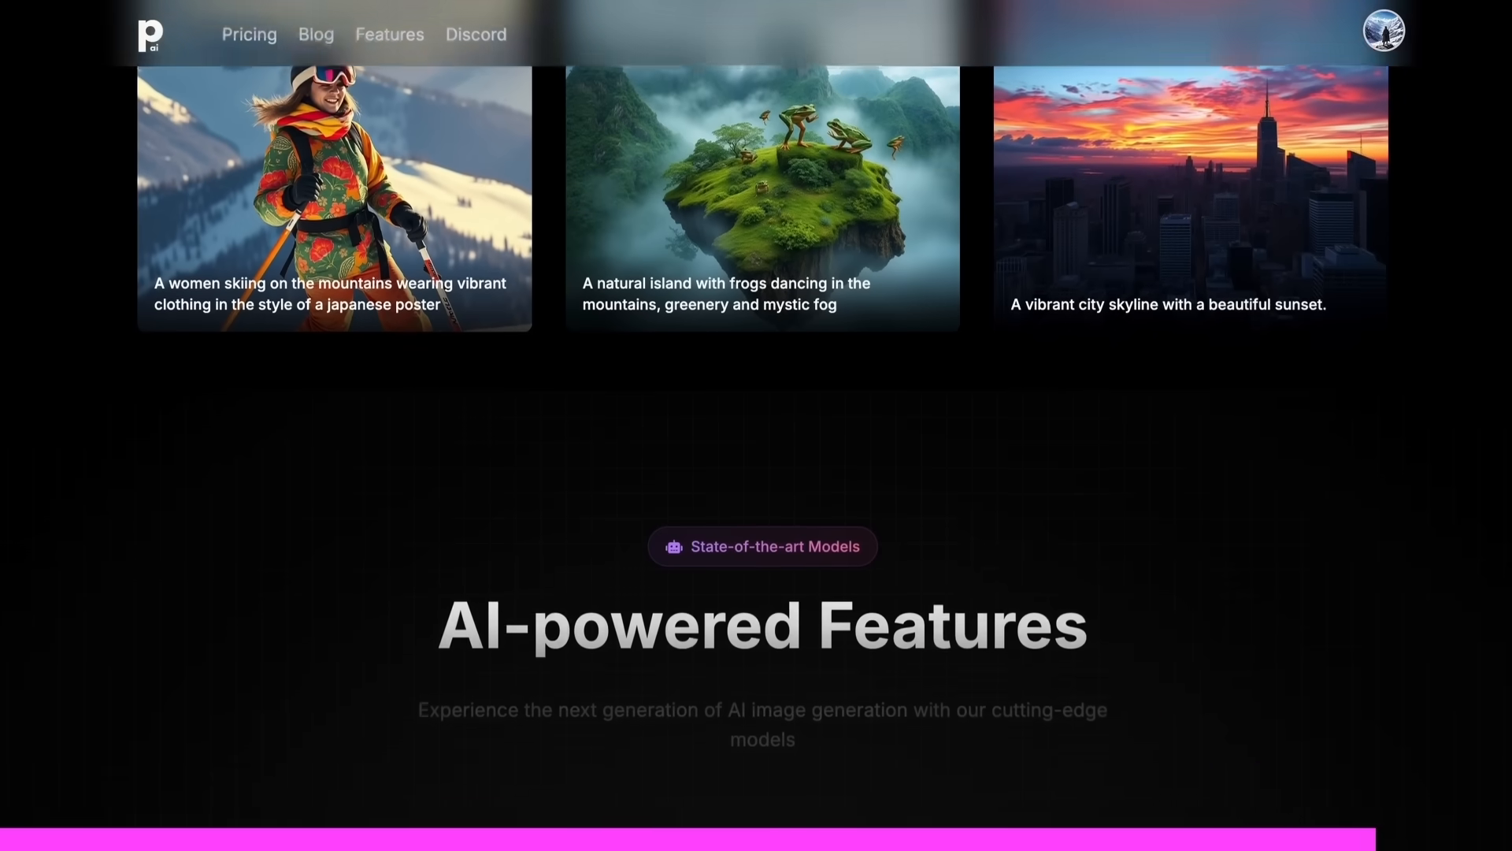
Scroll through the Pricing and Features sections of the PhotoGenius landing page.
{"action": "scroll", "scroll_direction": "down", "scroll_amount": 3}
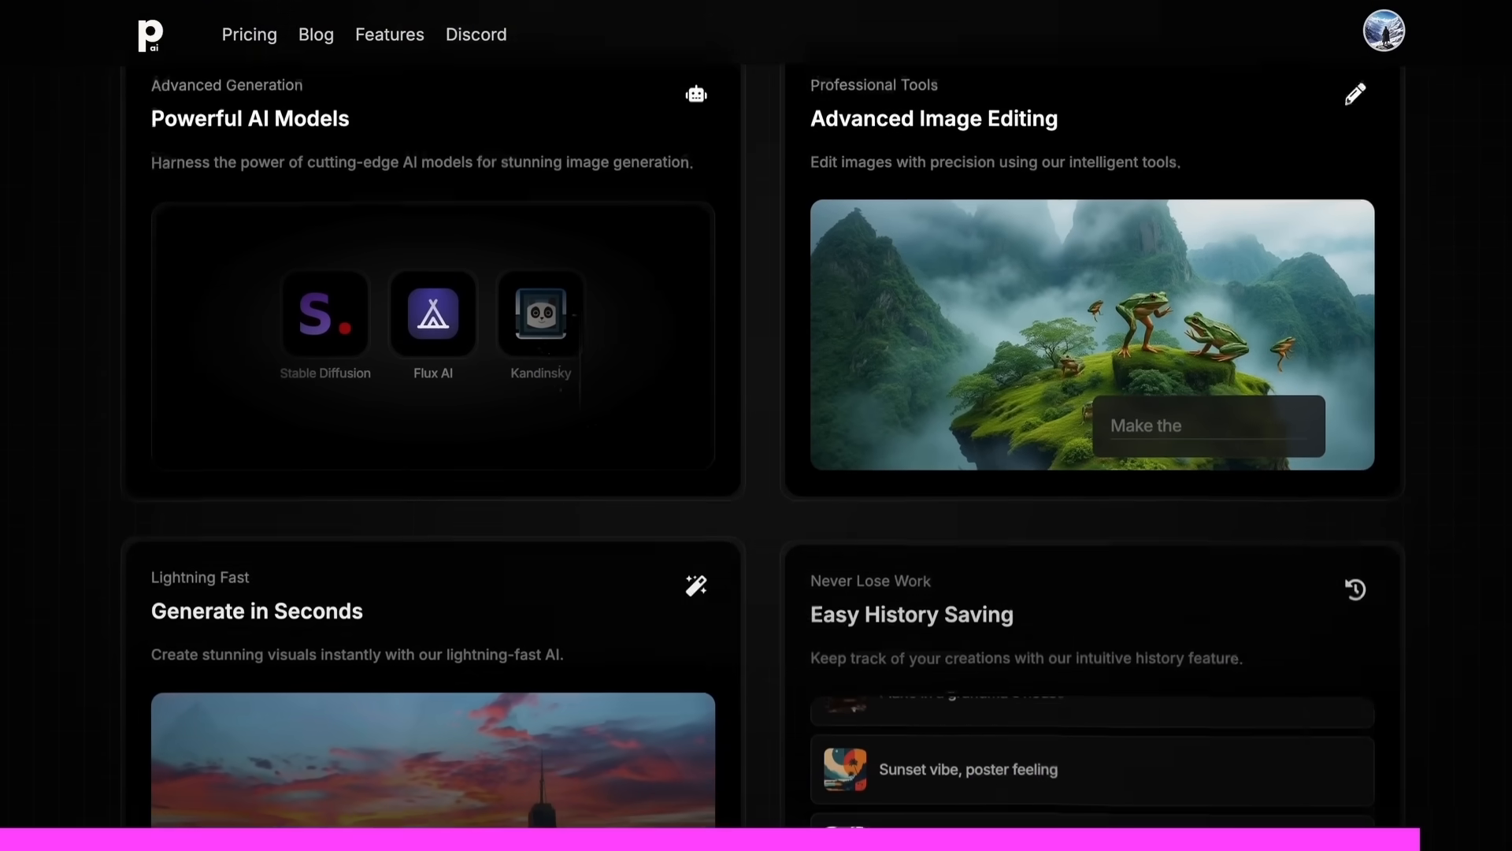
{"action": "scroll", "scroll_direction": "down", "scroll_amount": 3}
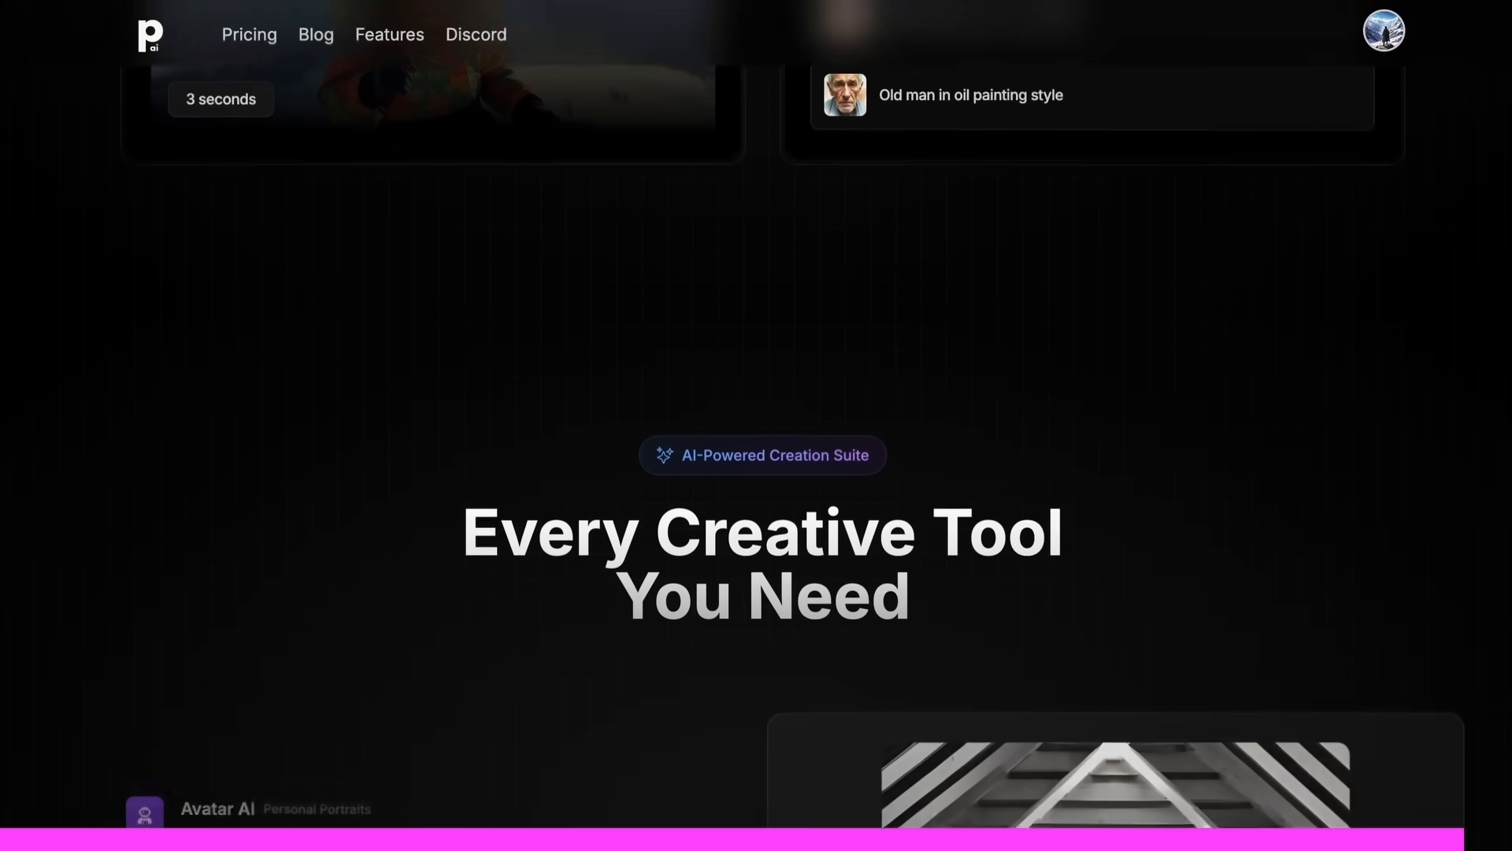
{"action": "scroll", "scroll_direction": "down", "scroll_amount": 3}
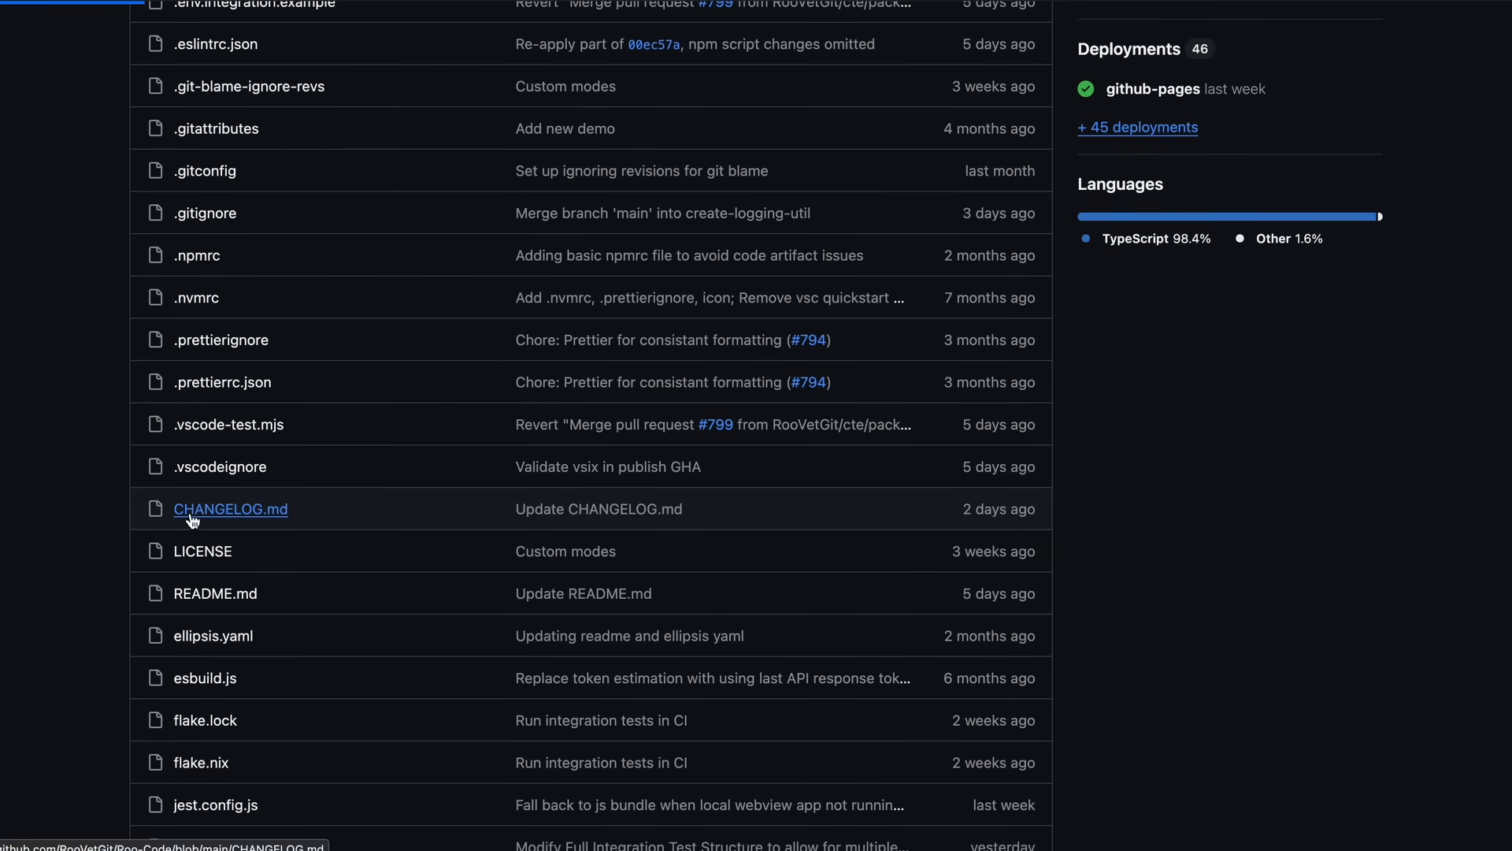
View CHANGELOG.md in the Roo-Code repo and scroll to the [3.3.0] release notes.
{"action": "left_click", "coordinate": [230, 509]}
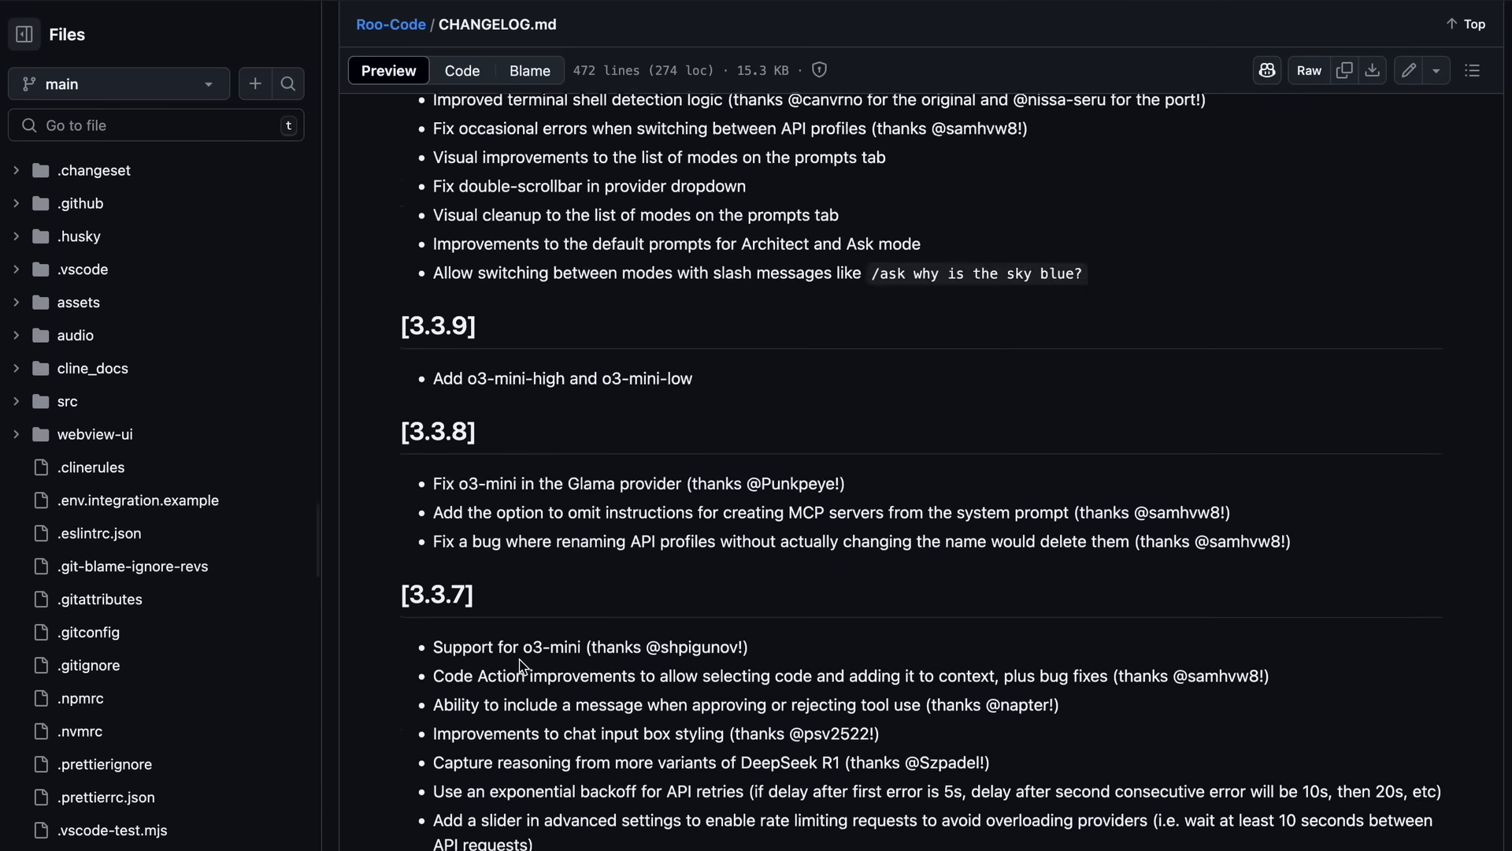
{"action": "scroll", "scroll_direction": "down", "scroll_amount": 3}
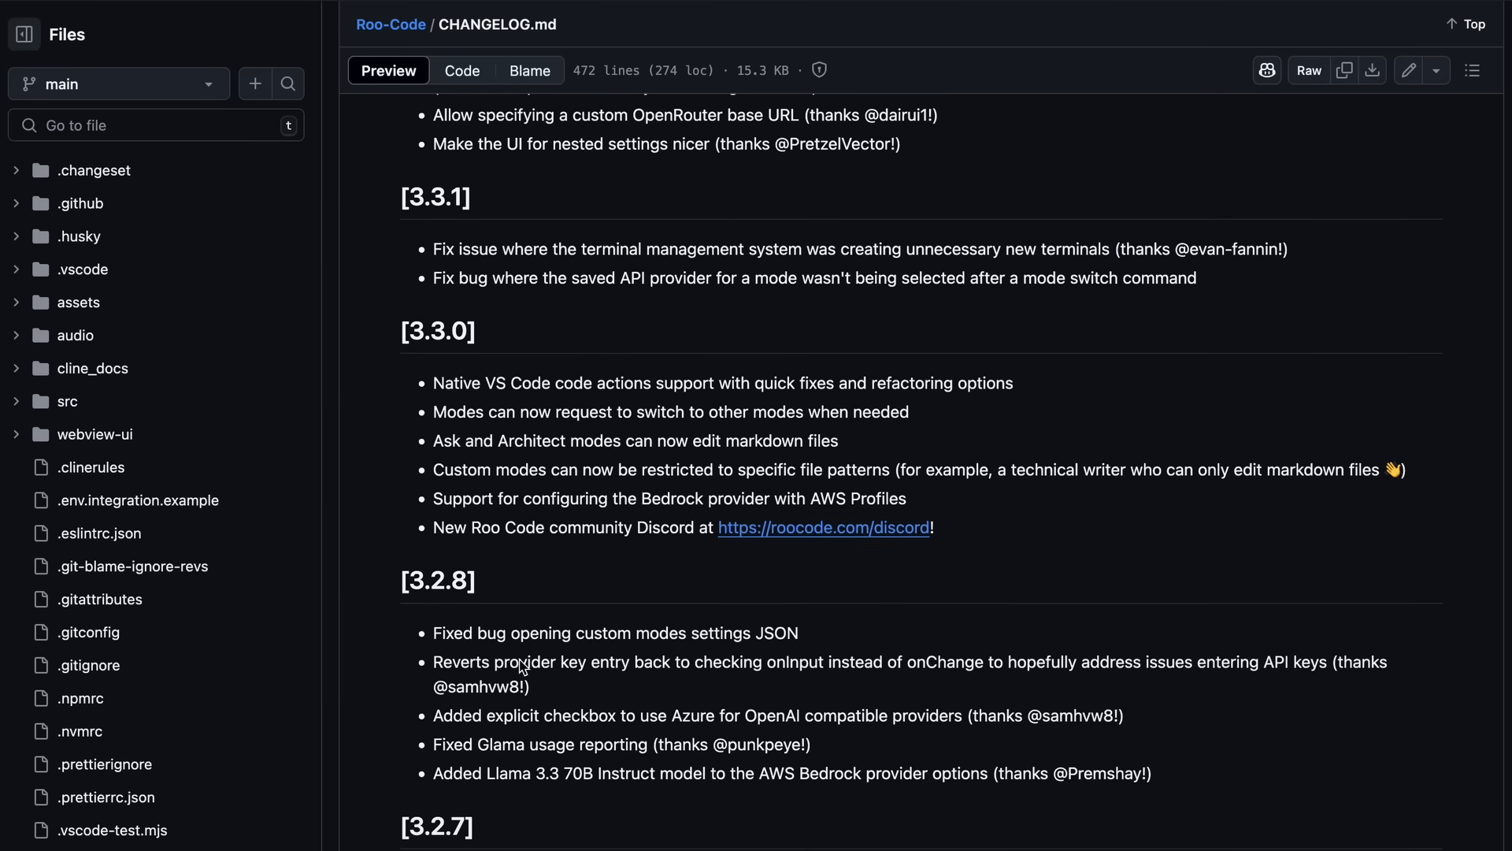
{"action": "scroll", "scroll_direction": "down", "scroll_amount": 3}
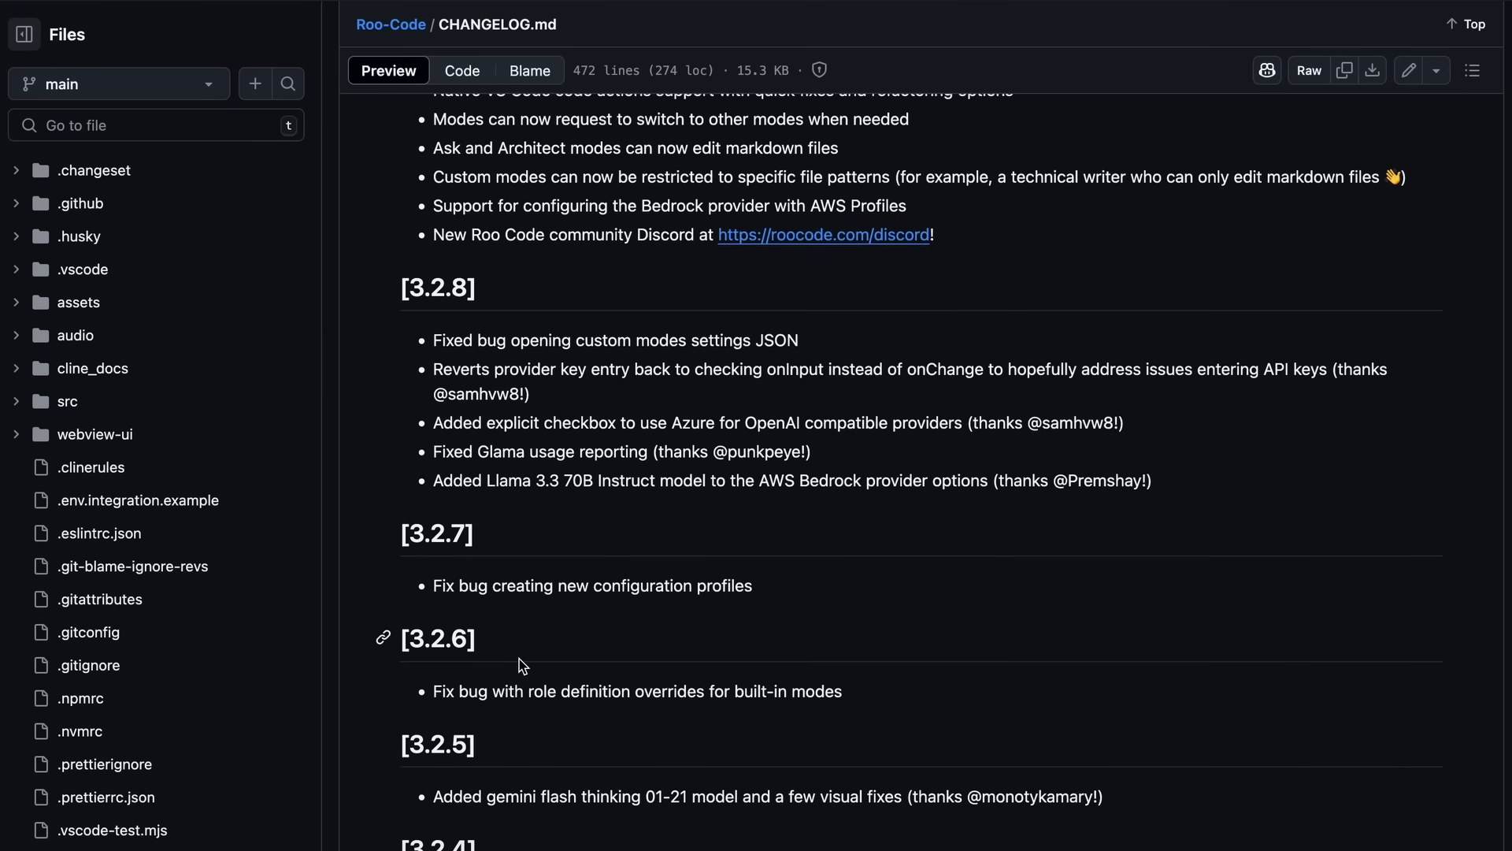
{"action": "scroll", "scroll_direction": "down", "scroll_amount": 3}
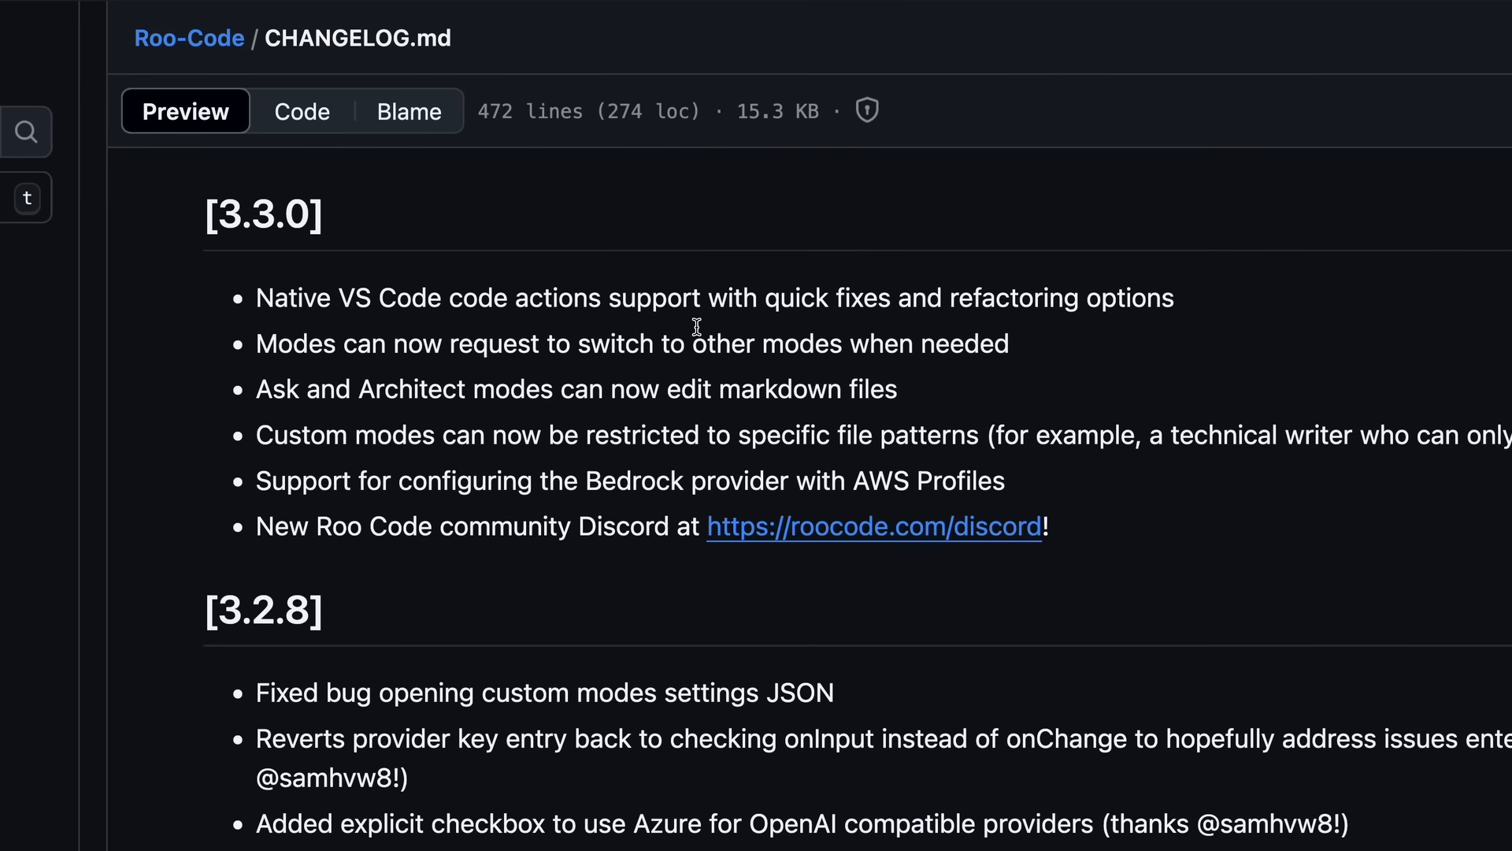
{"action": "scroll", "scroll_direction": "down", "scroll_amount": 3}
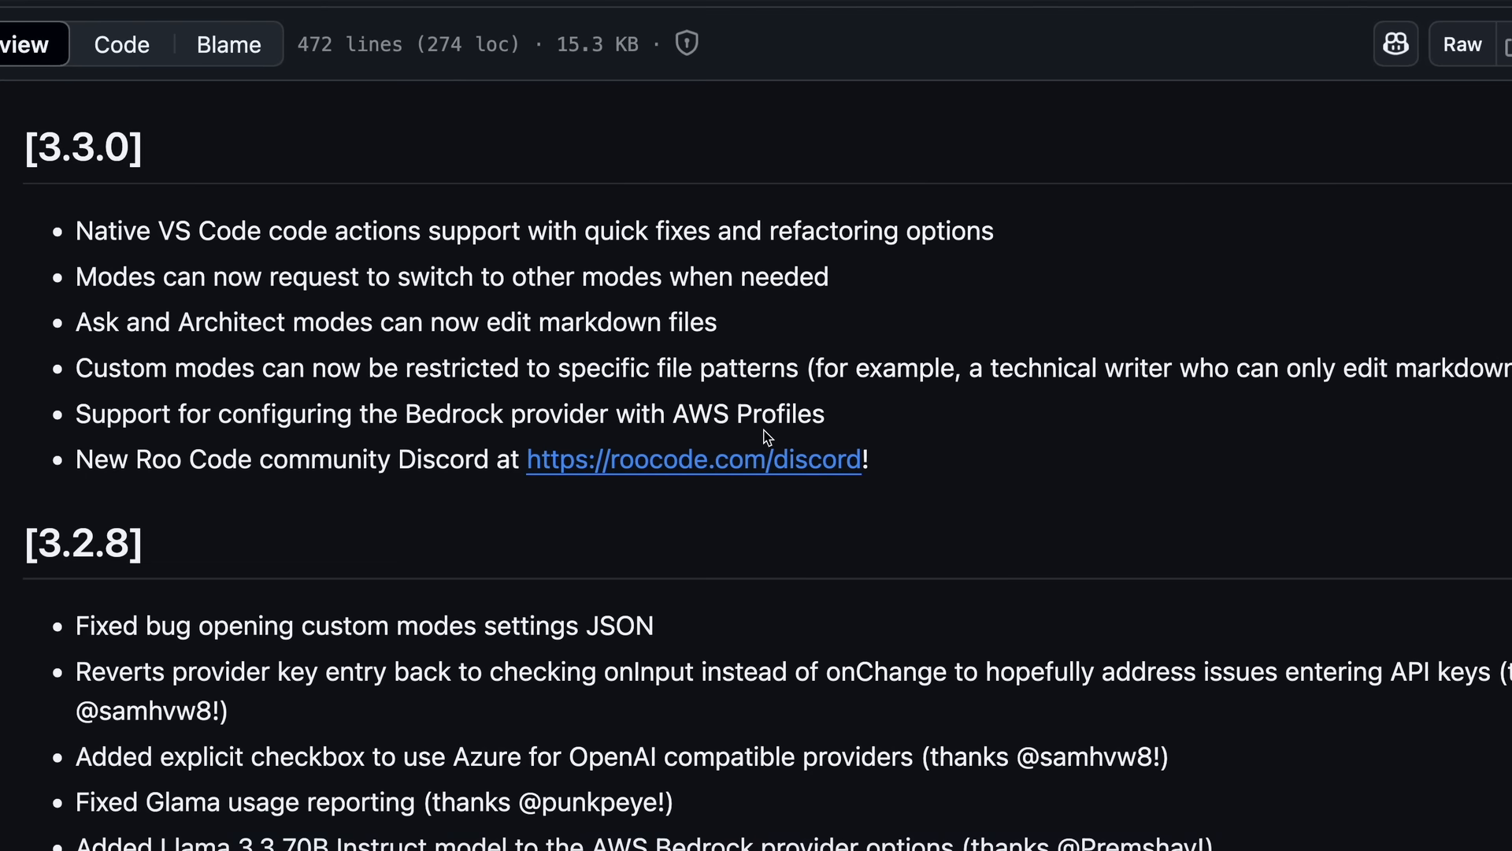
{"action": "mouse_move", "coordinate": [82, 200]}
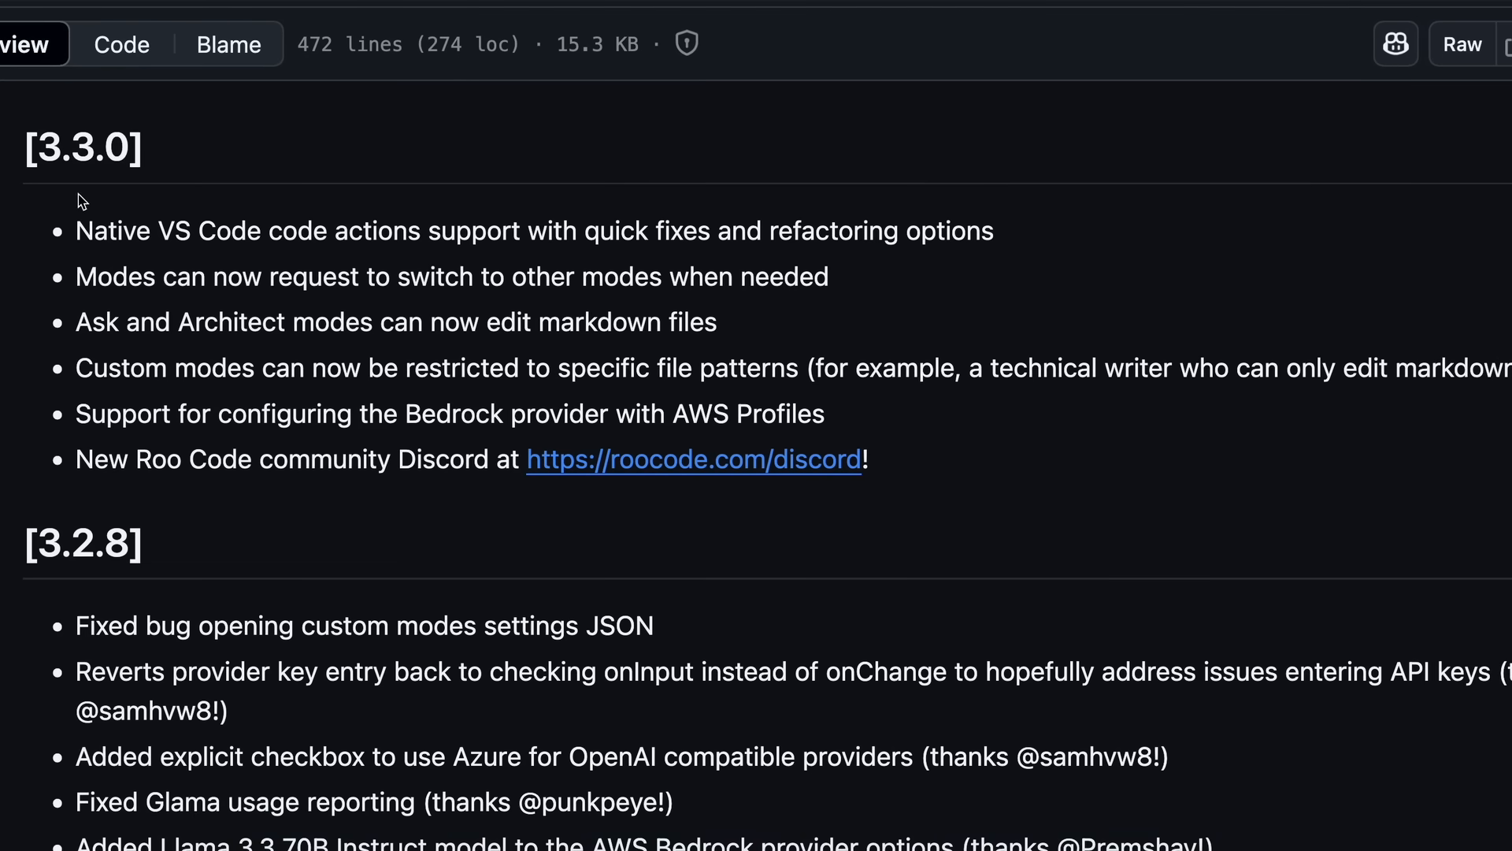
{"action": "mouse_move", "coordinate": [76, 233]}
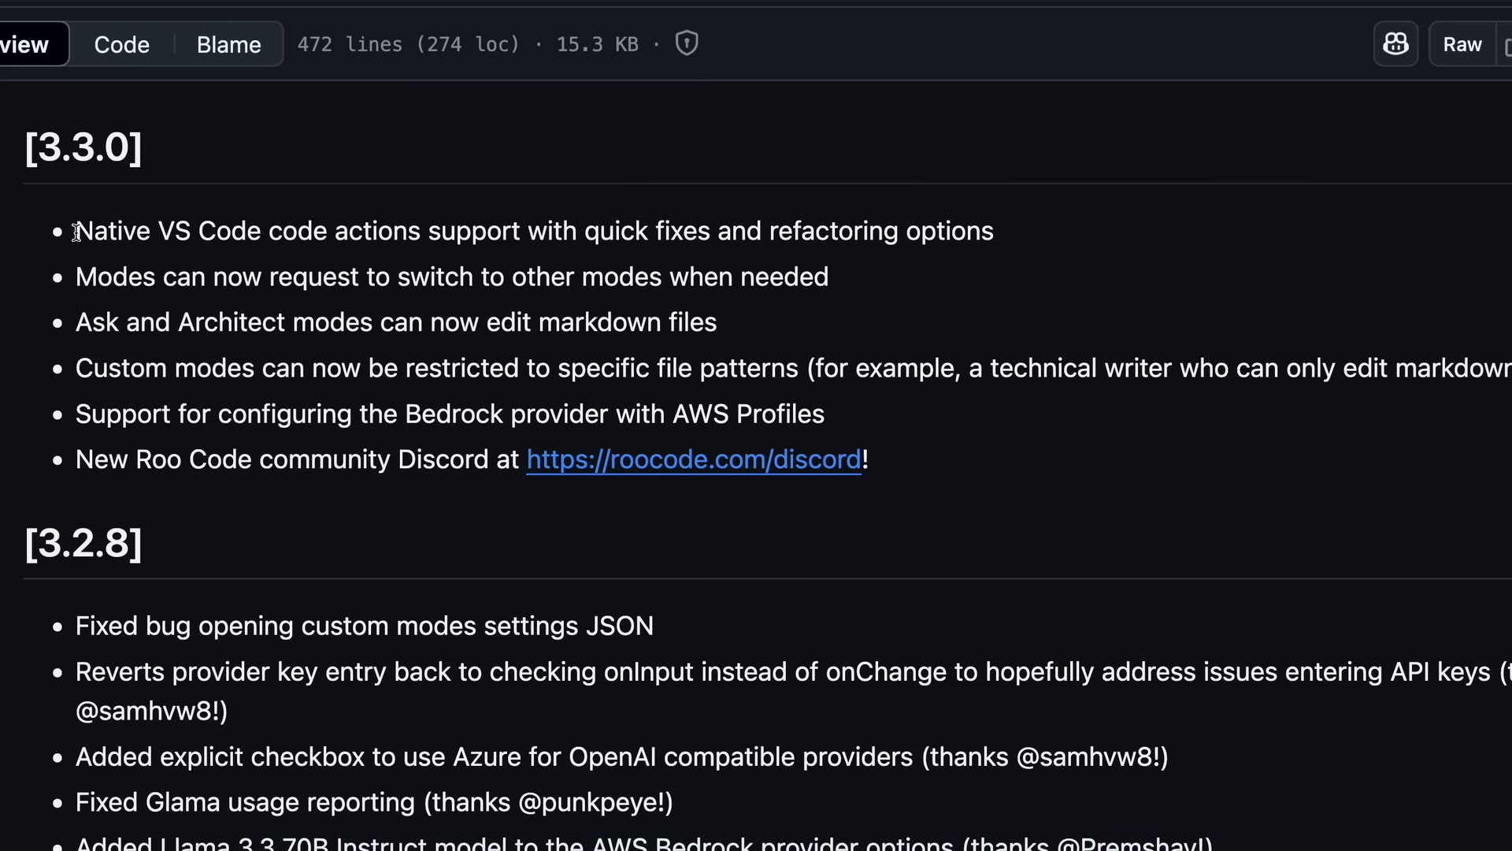
{"action": "left_click_drag", "start_coordinate": [75, 230], "coordinate": [715, 230]}
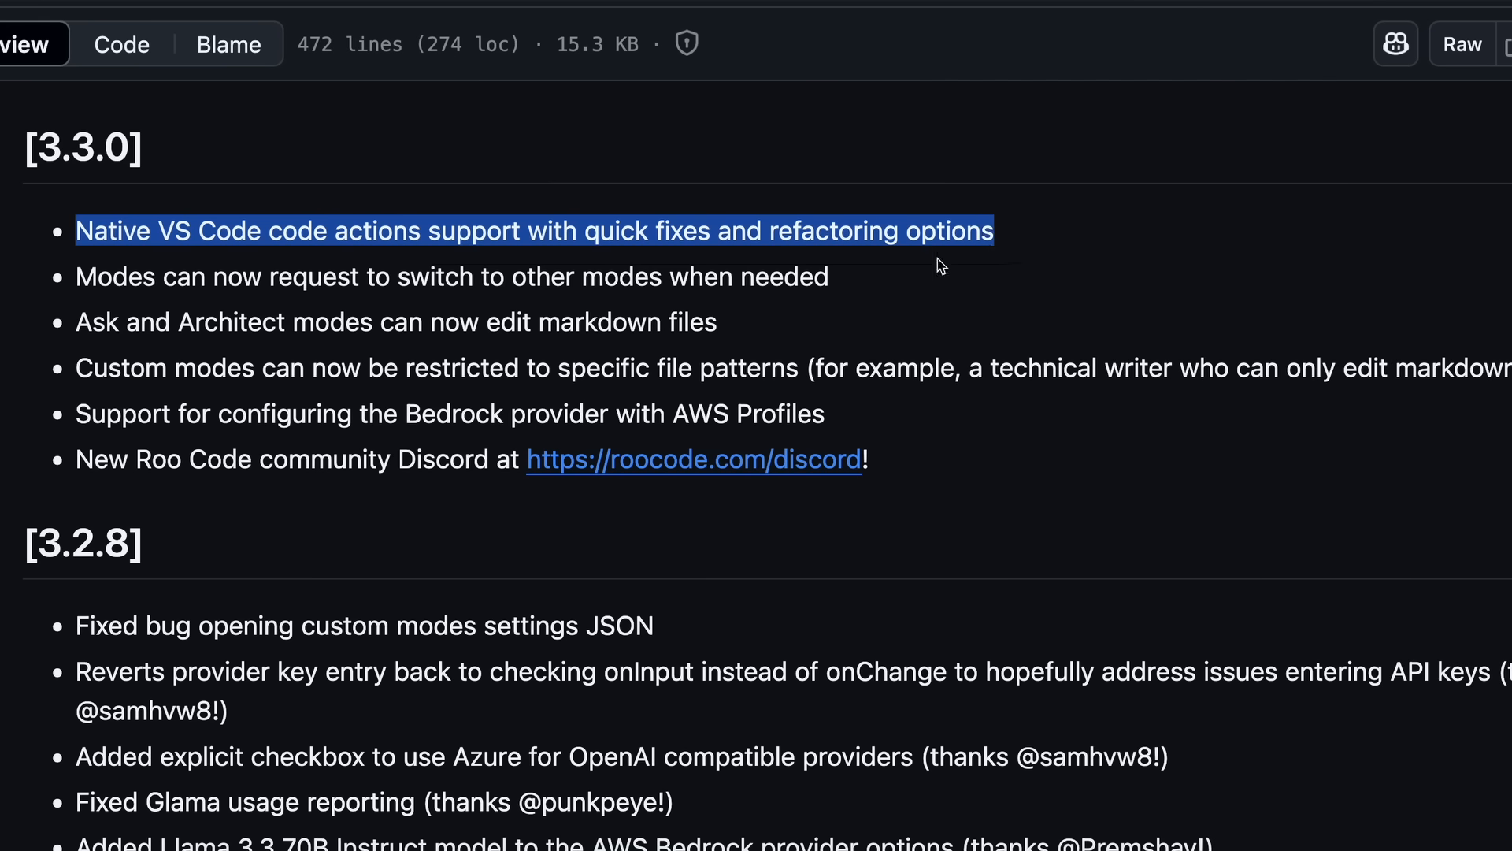
{"action": "mouse_move", "coordinate": [895, 239]}
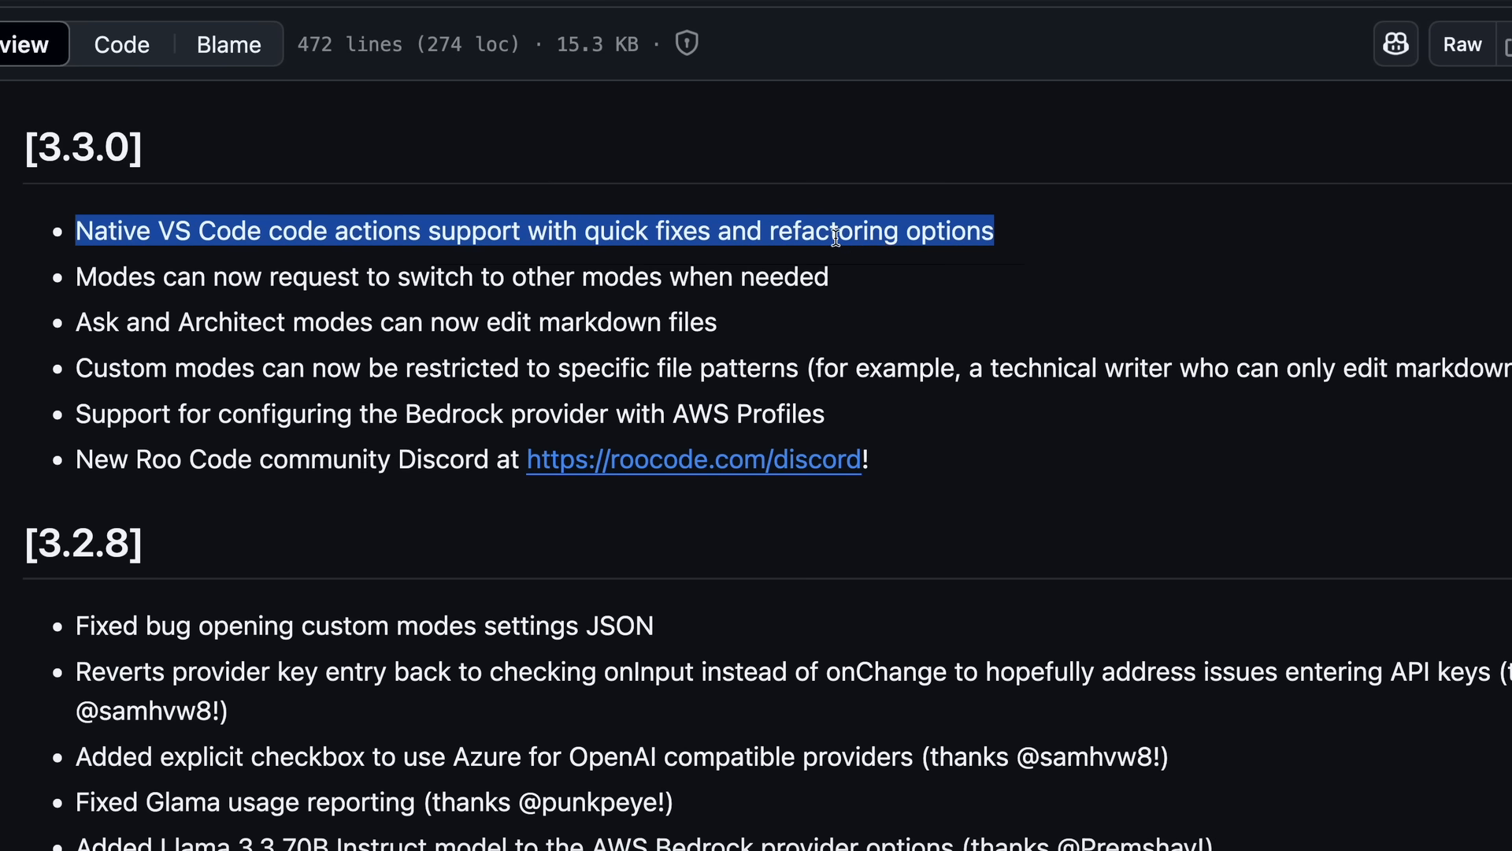
{"action": "mouse_move", "coordinate": [846, 264]}
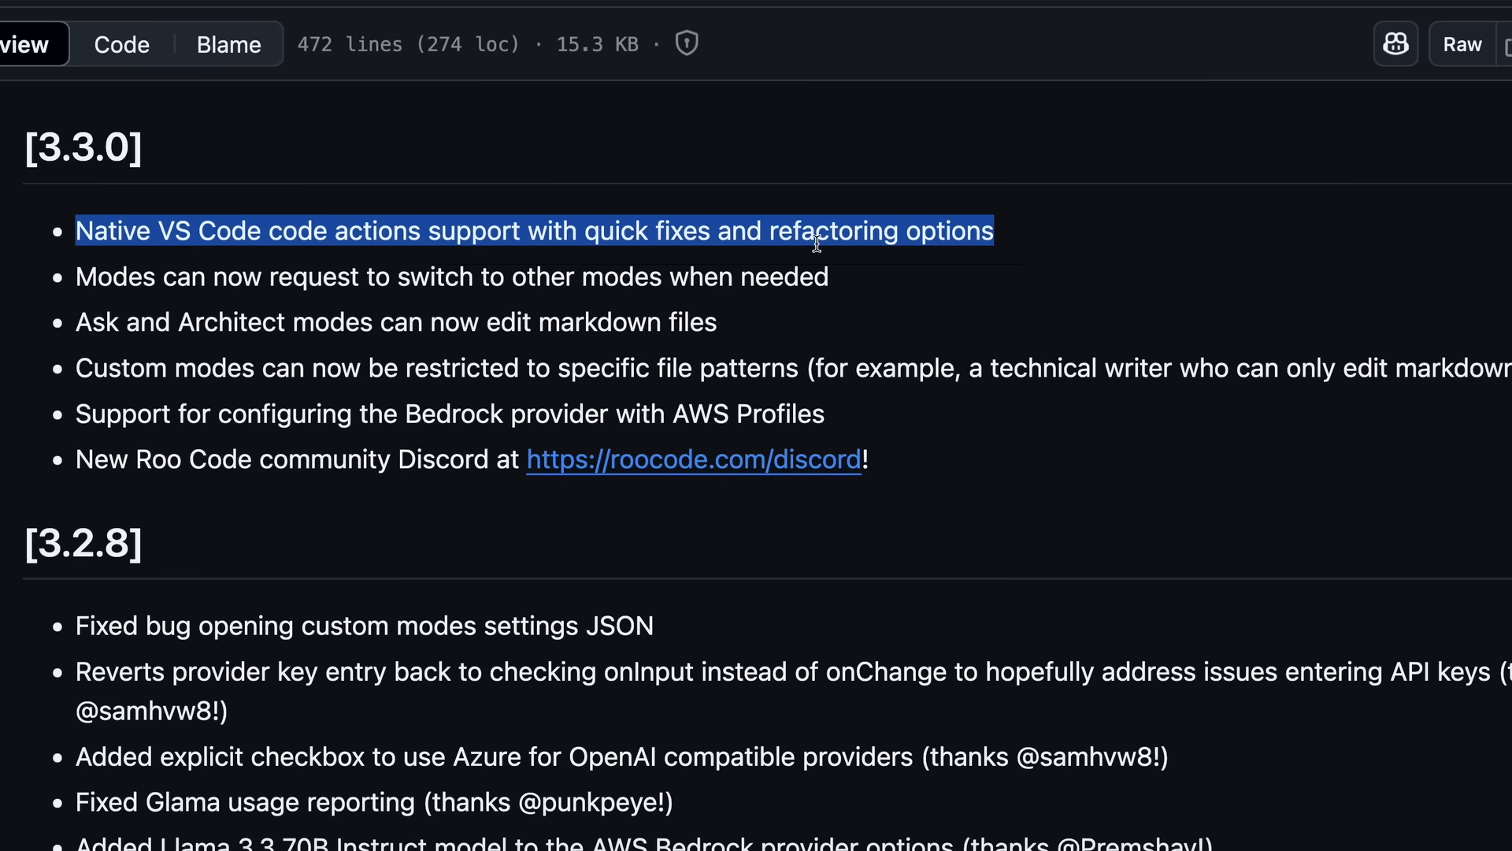
{"action": "double_click", "coordinate": [830, 230]}
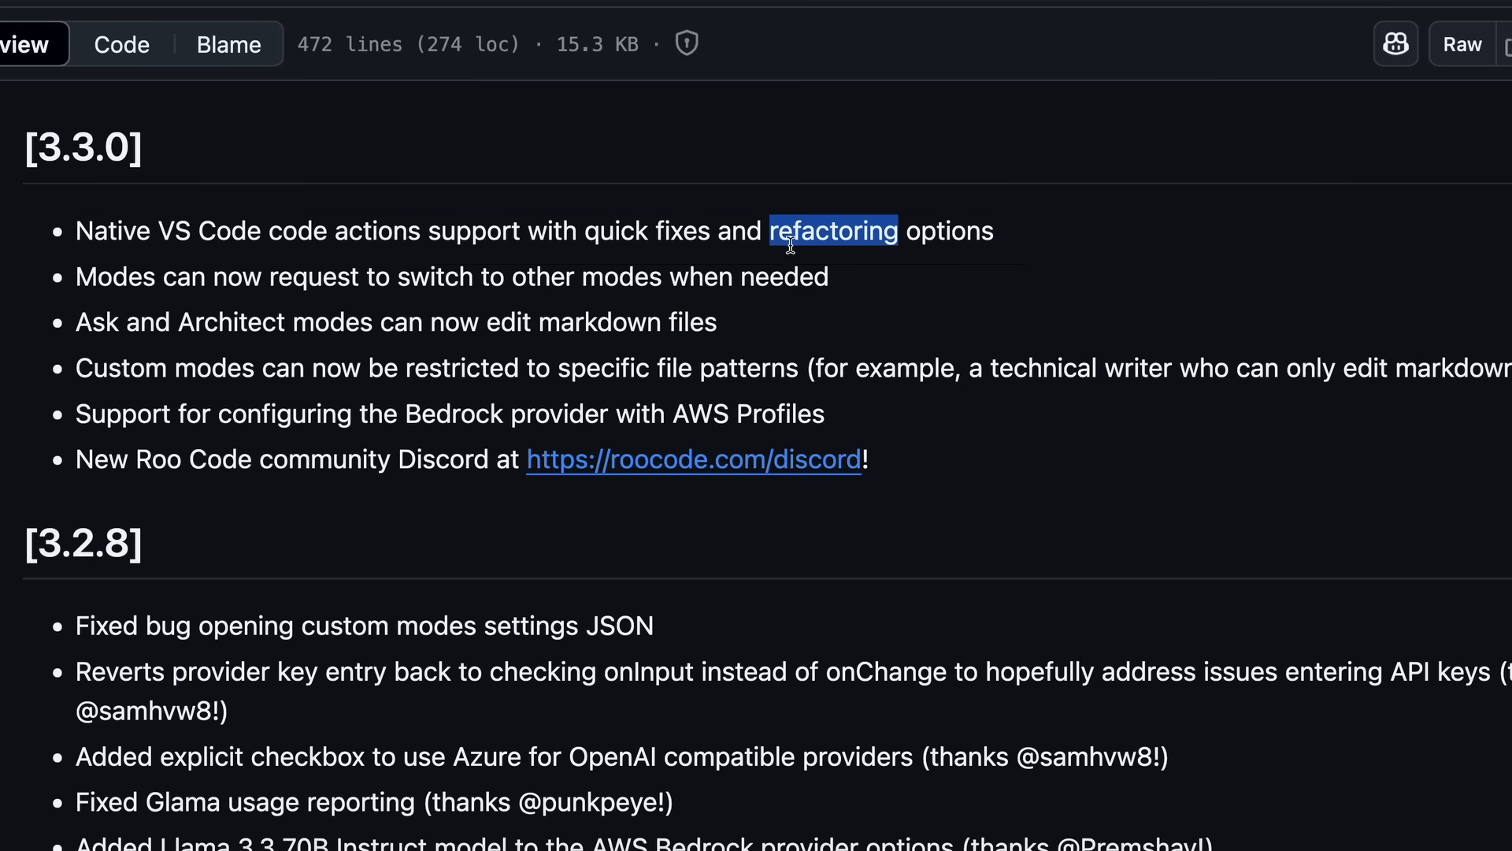
{"action": "mouse_move", "coordinate": [791, 260]}
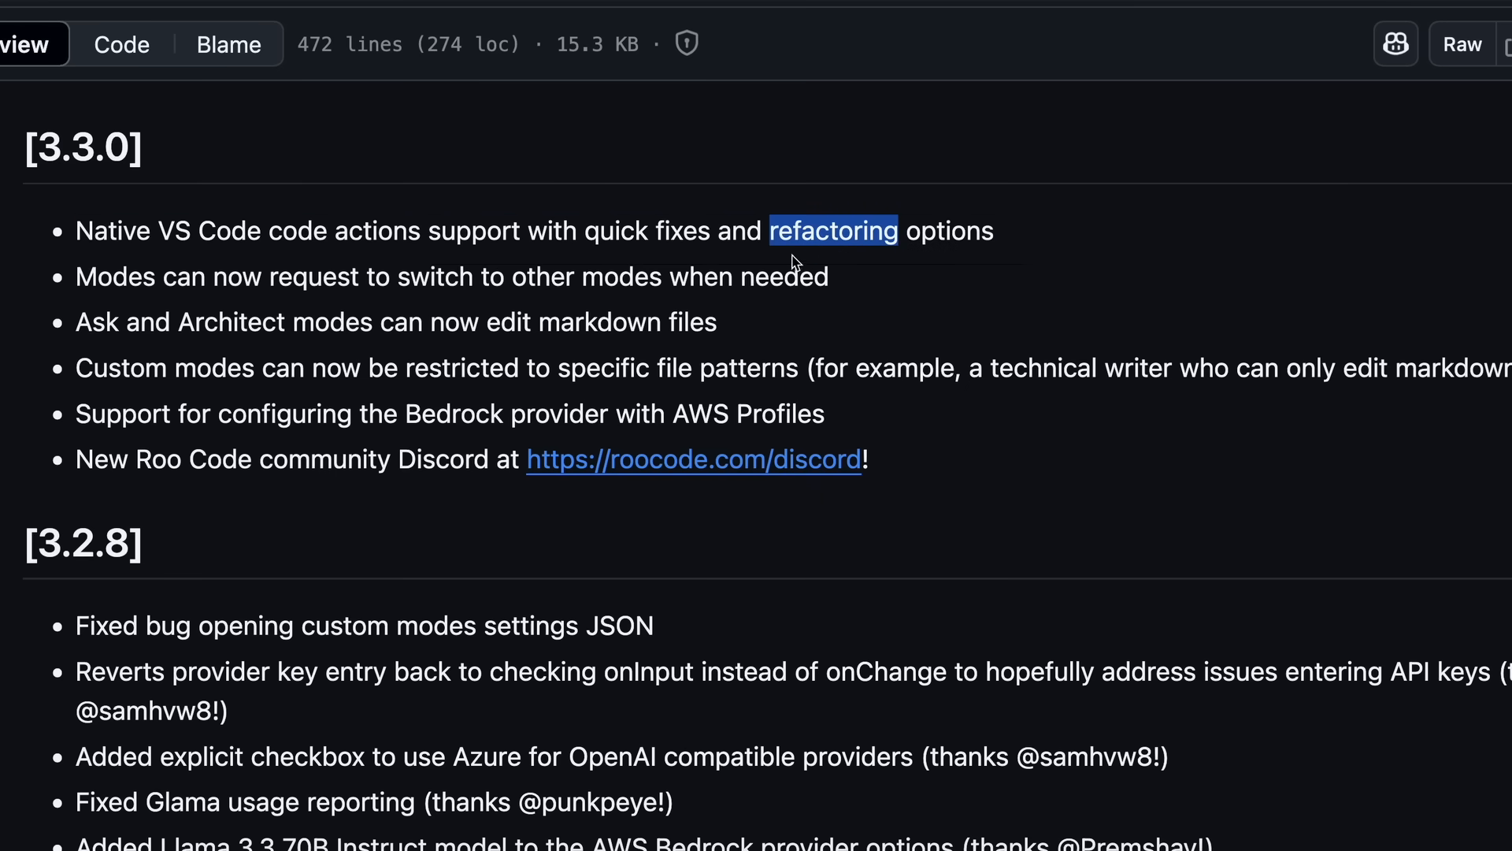
{"action": "mouse_move", "coordinate": [330, 312]}
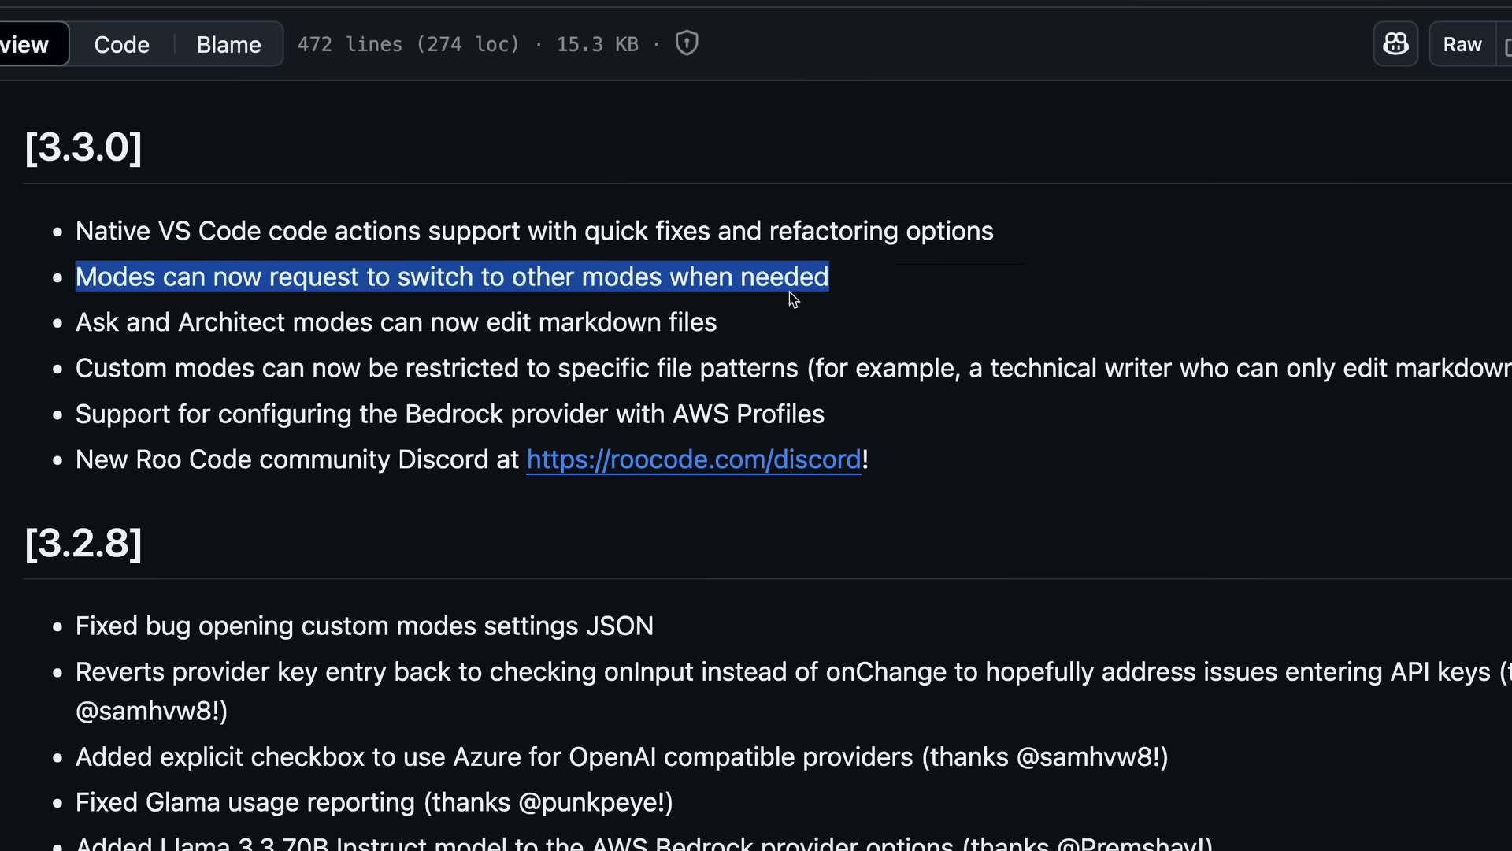
{"action": "mouse_move", "coordinate": [712, 292]}
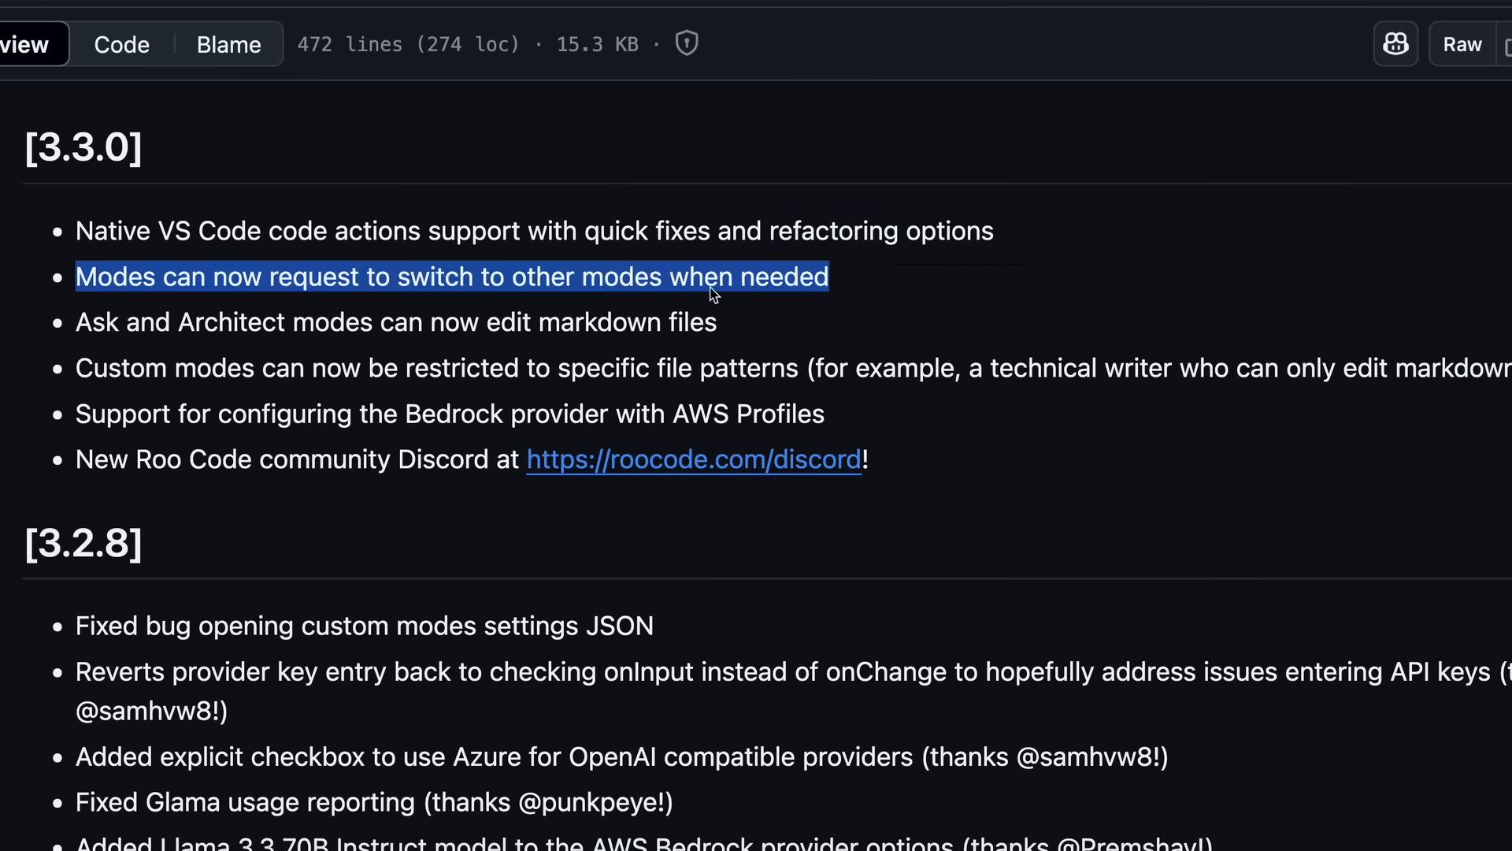
{"action": "mouse_move", "coordinate": [753, 285]}
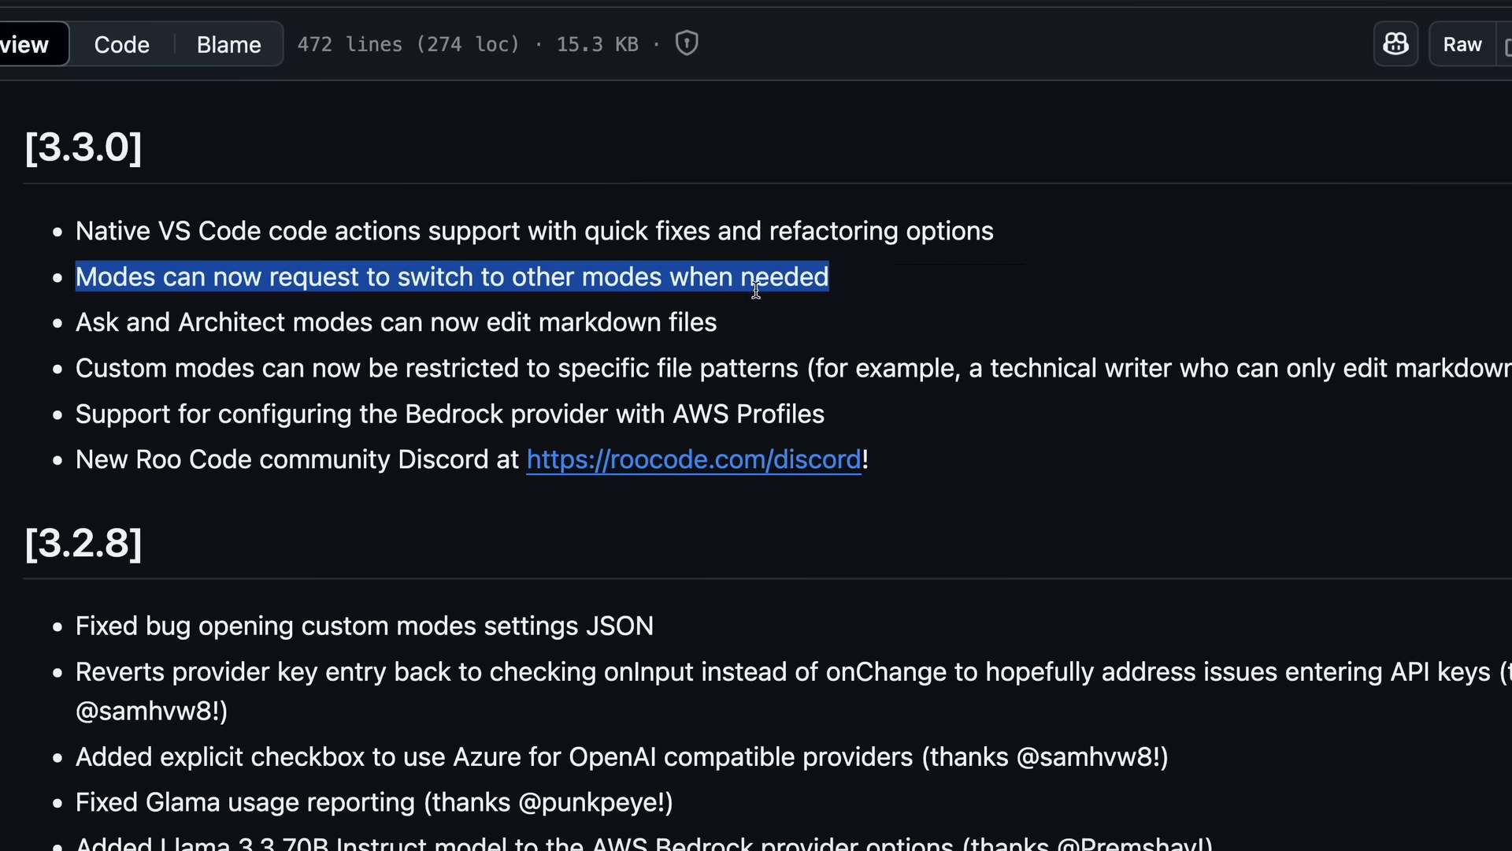
{"action": "mouse_move", "coordinate": [738, 285]}
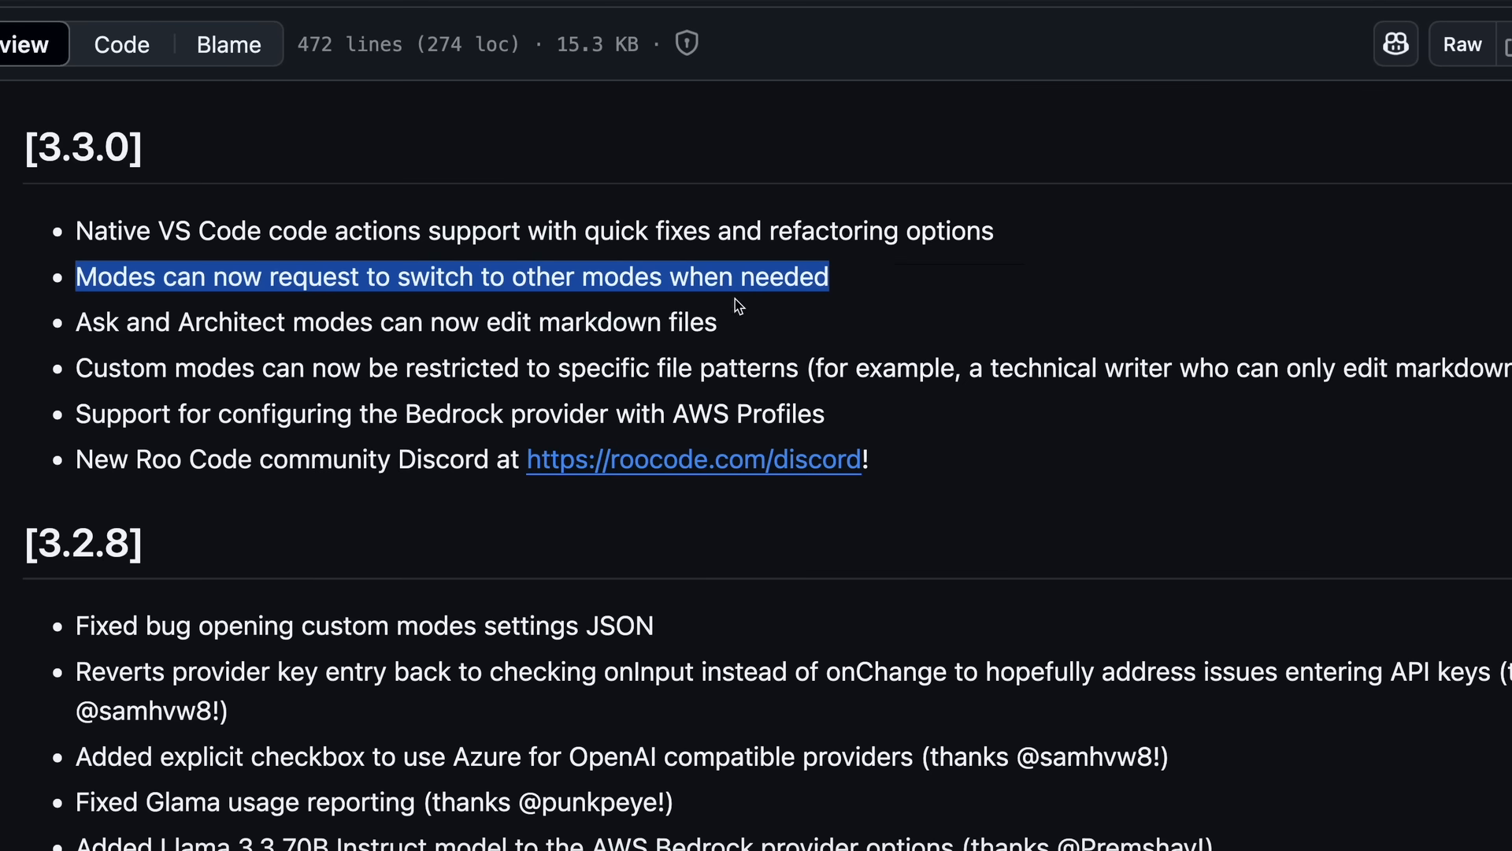
{"action": "mouse_move", "coordinate": [750, 310]}
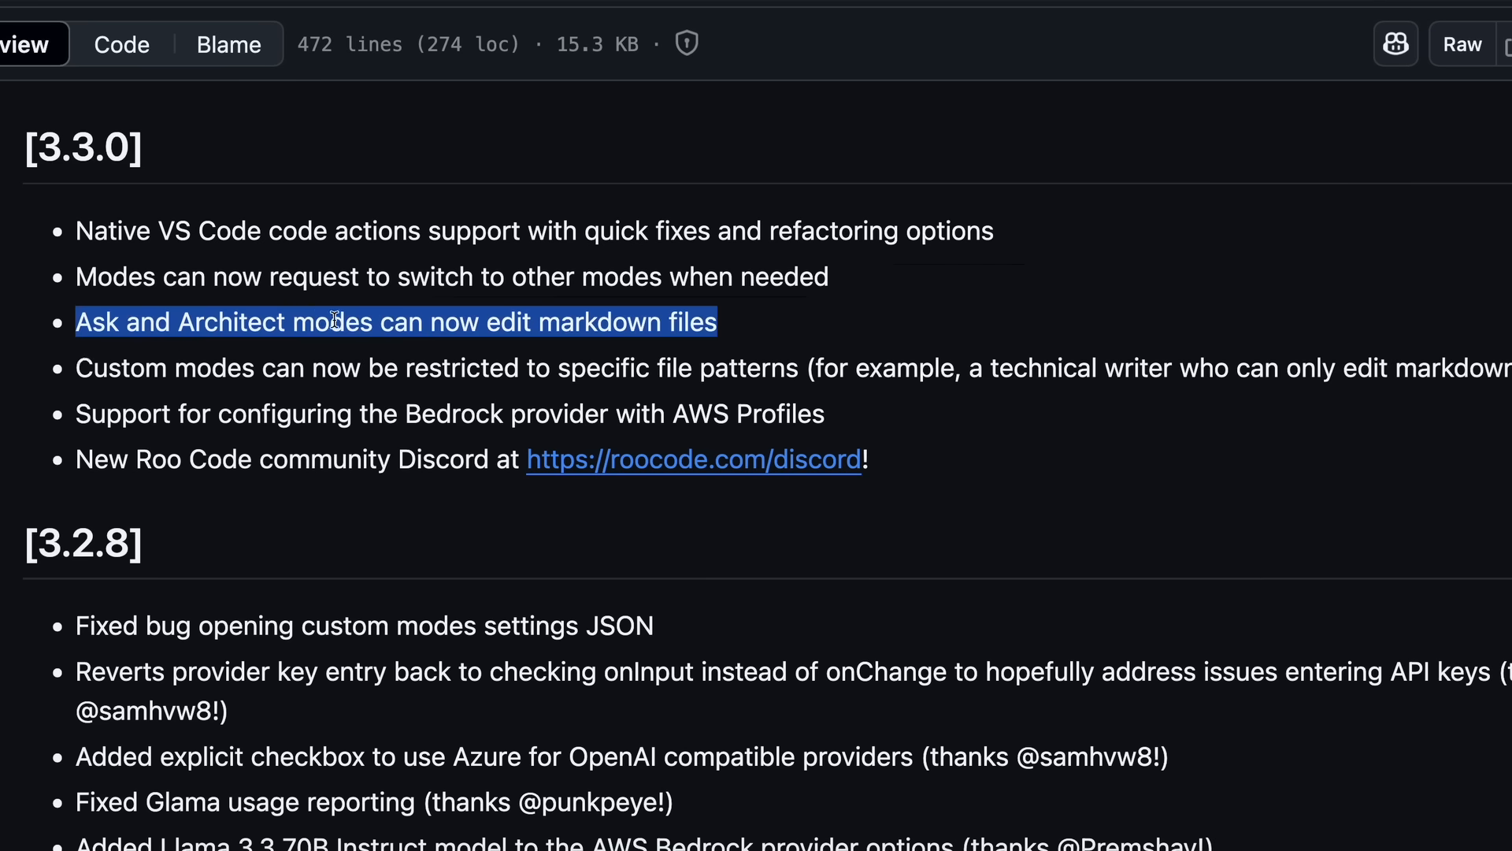
{"action": "double_click", "coordinate": [599, 322]}
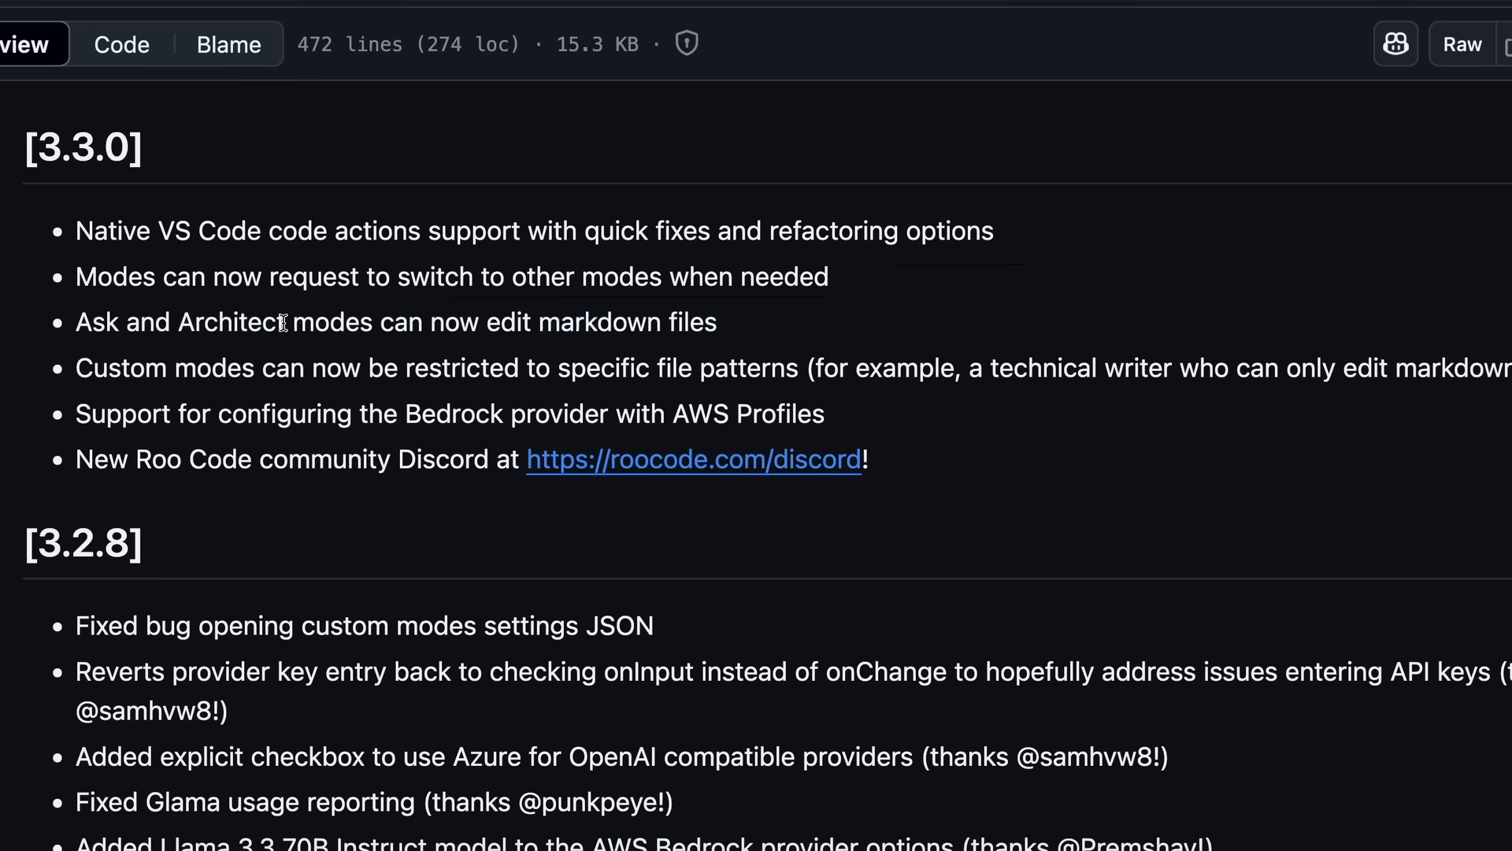
{"action": "double_click", "coordinate": [230, 322]}
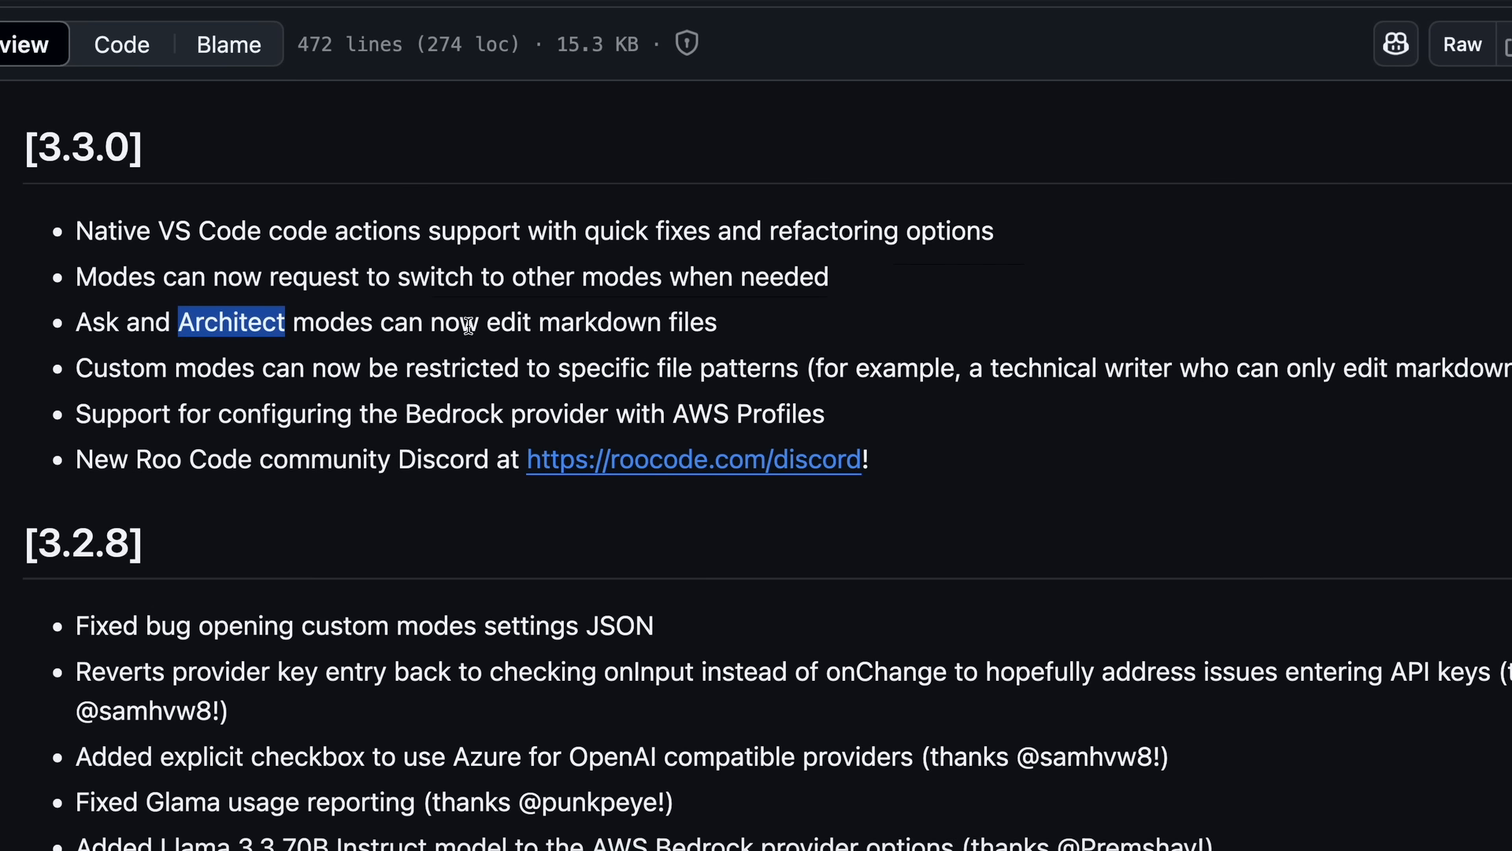
{"action": "double_click", "coordinate": [598, 321]}
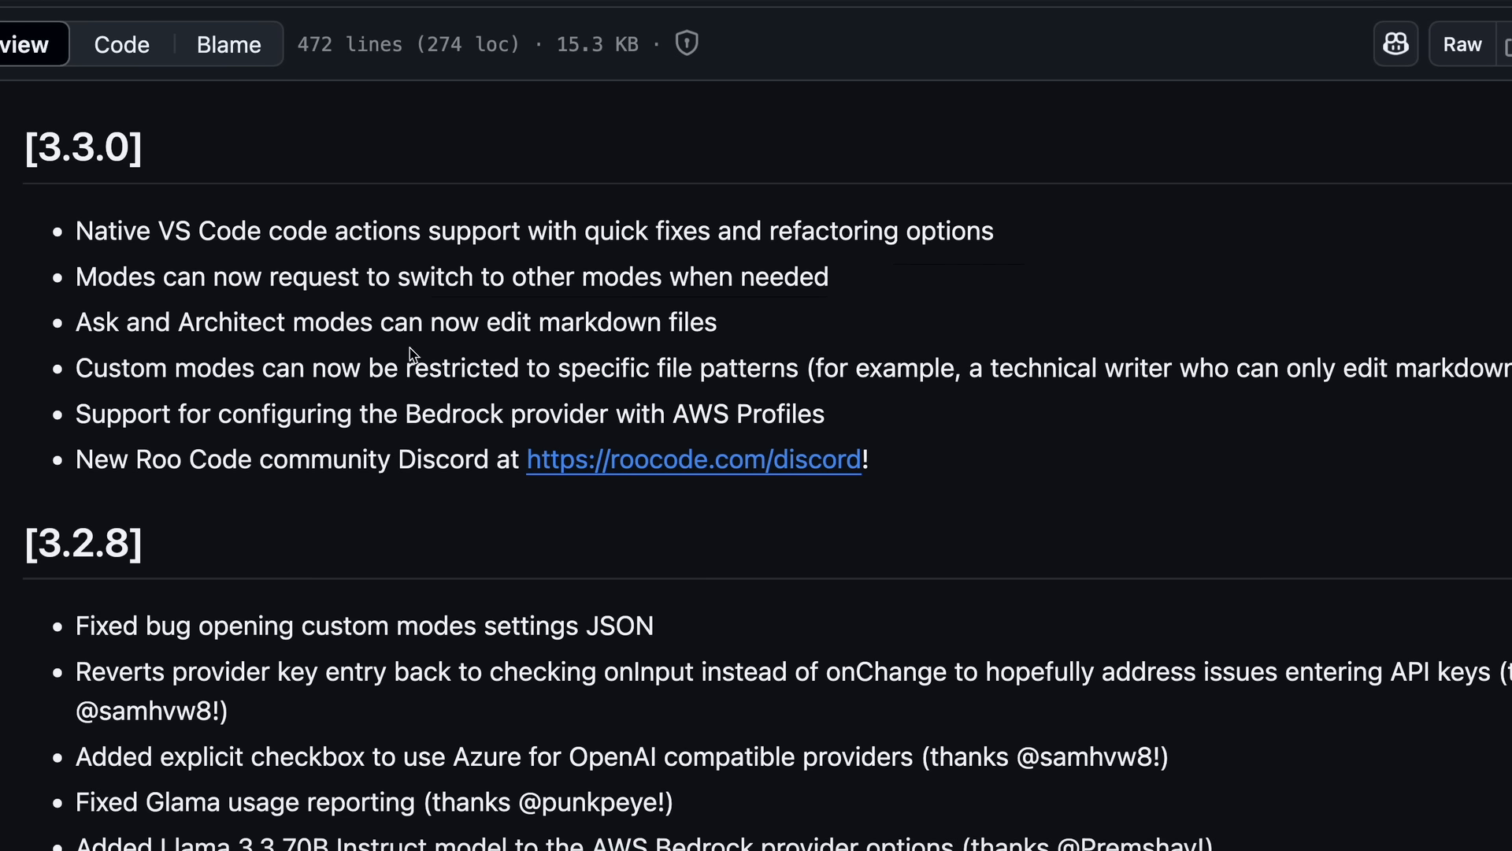
{"action": "mouse_move", "coordinate": [401, 318]}
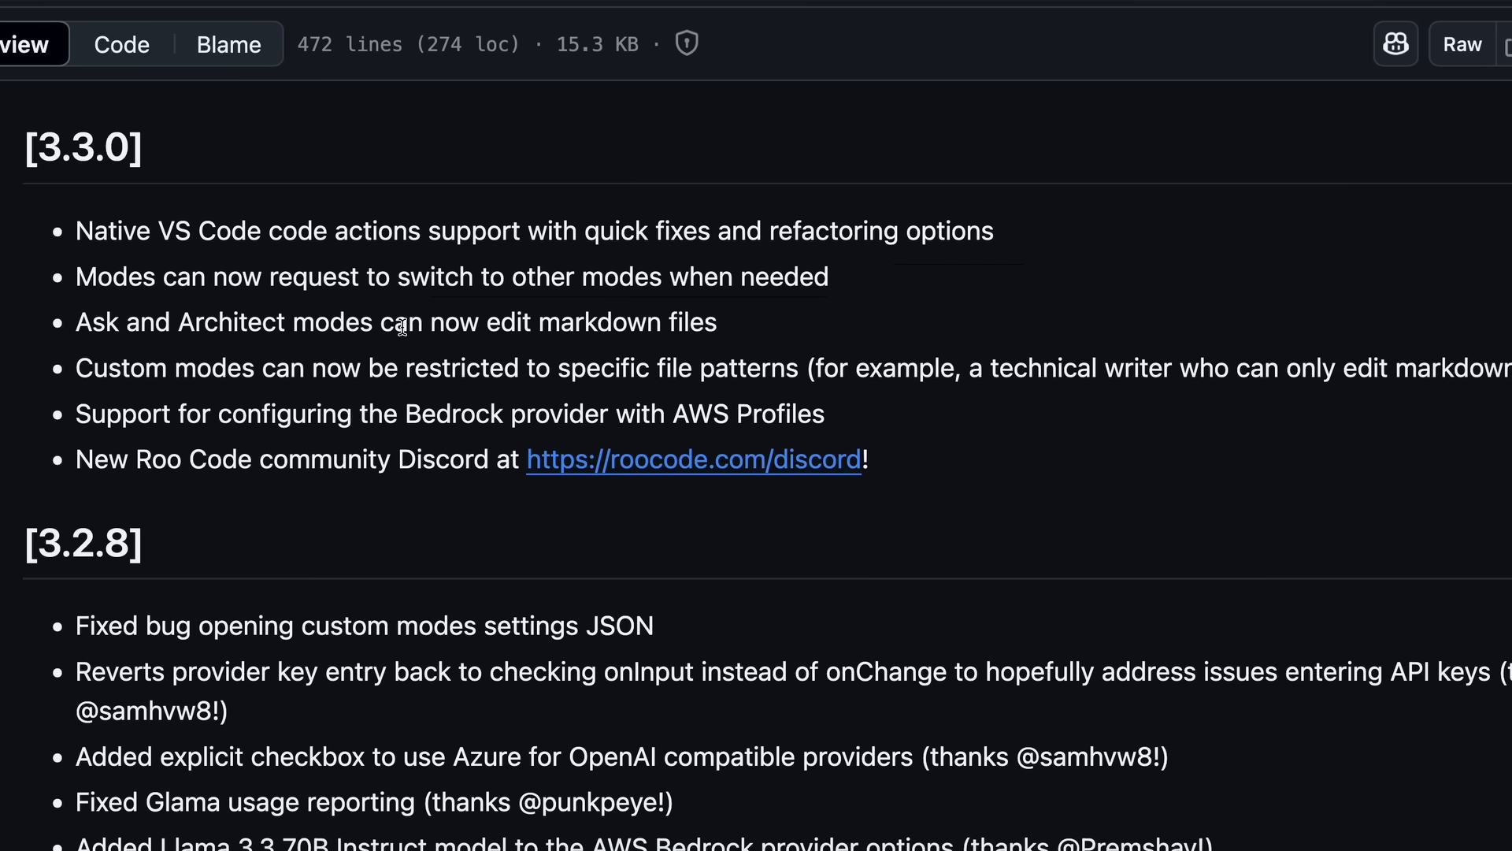
{"action": "mouse_move", "coordinate": [85, 382]}
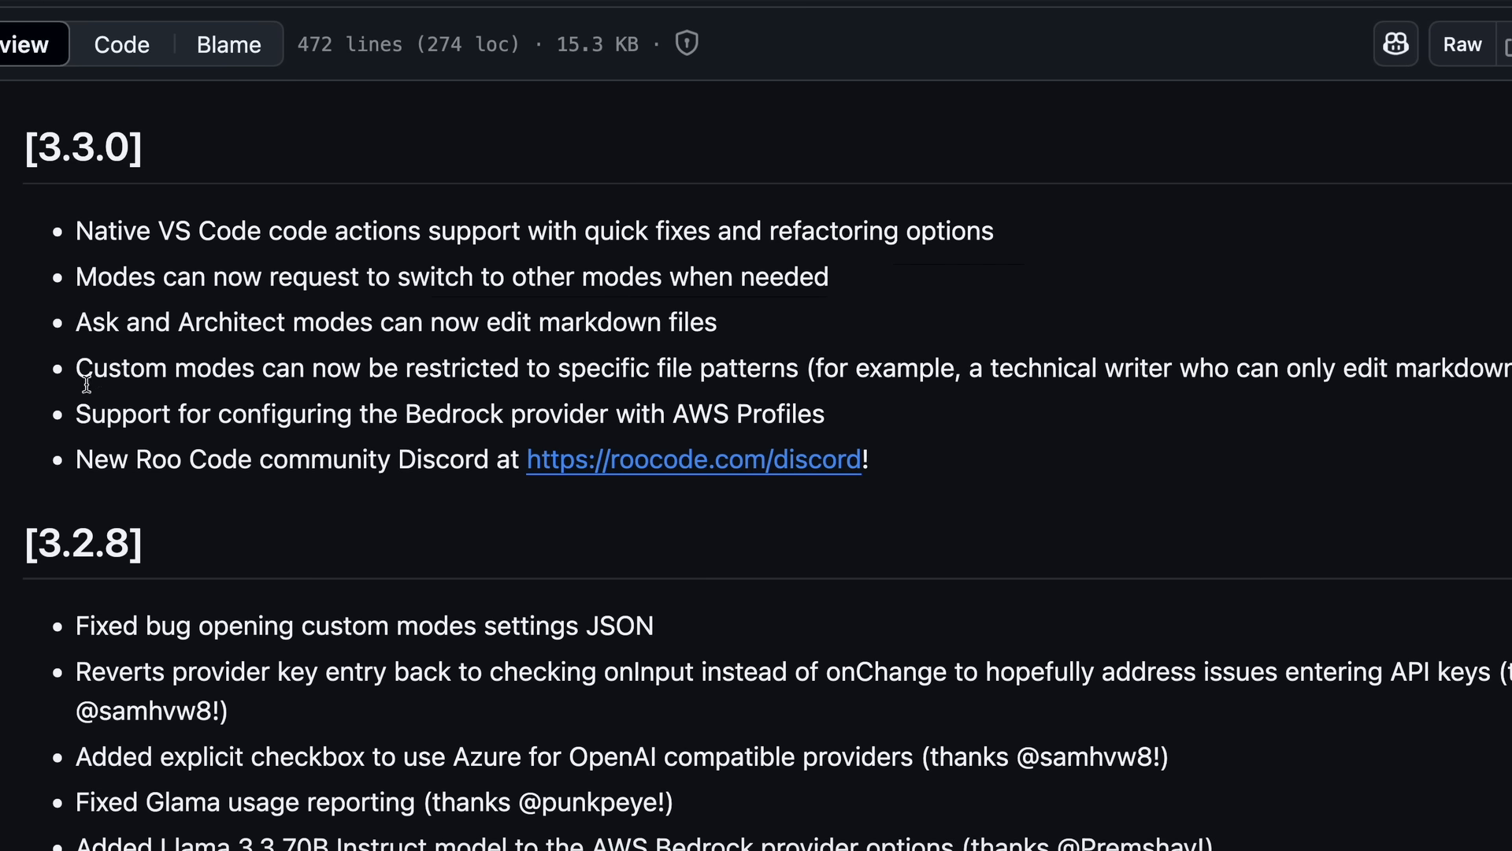
{"action": "left_click_drag", "start_coordinate": [77, 367], "coordinate": [454, 367]}
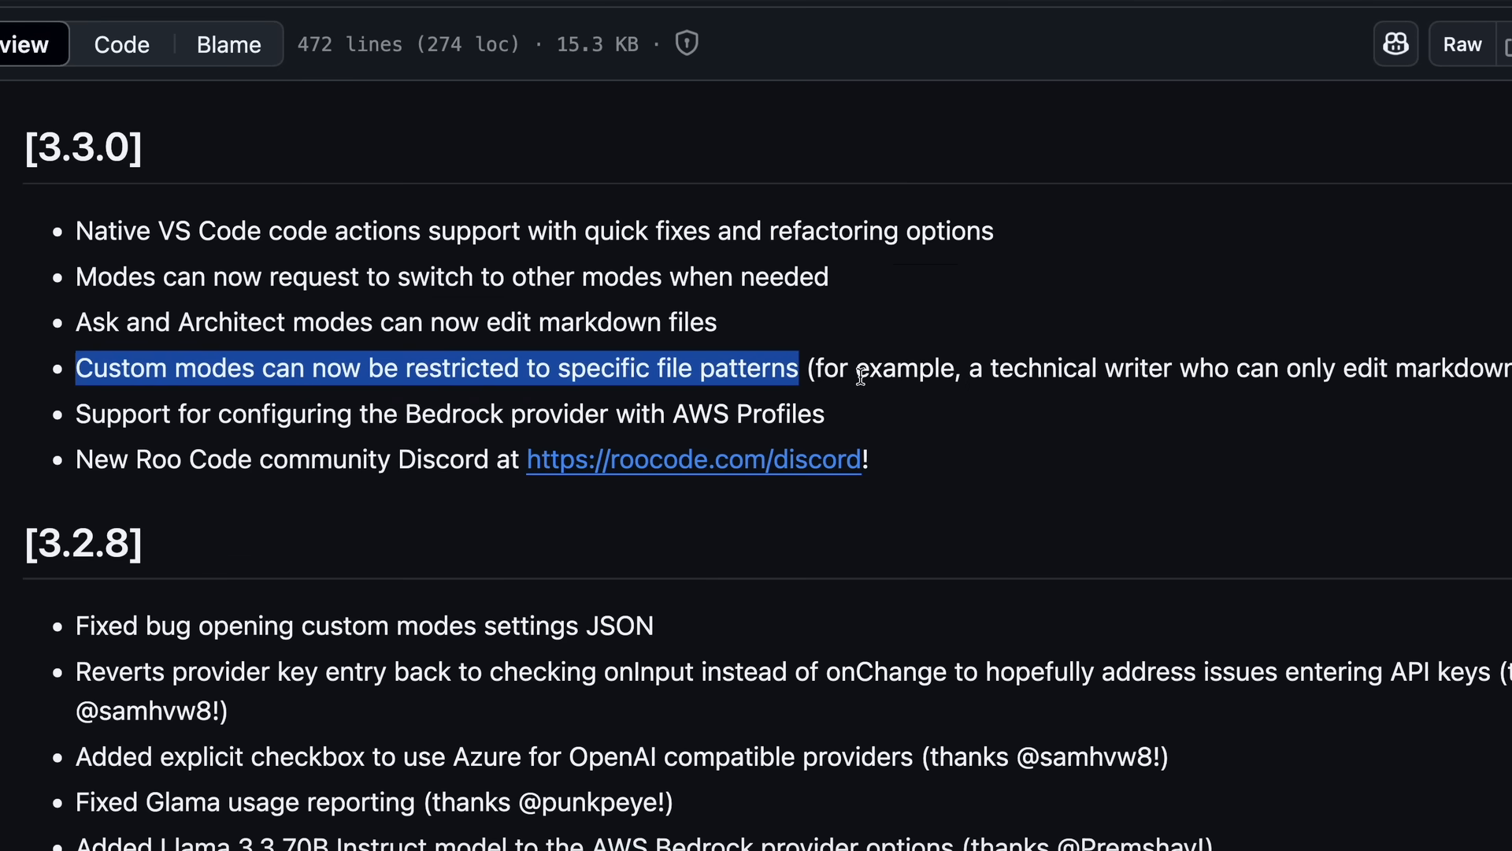
{"action": "scroll", "scroll_direction": "right", "scroll_amount": 3}
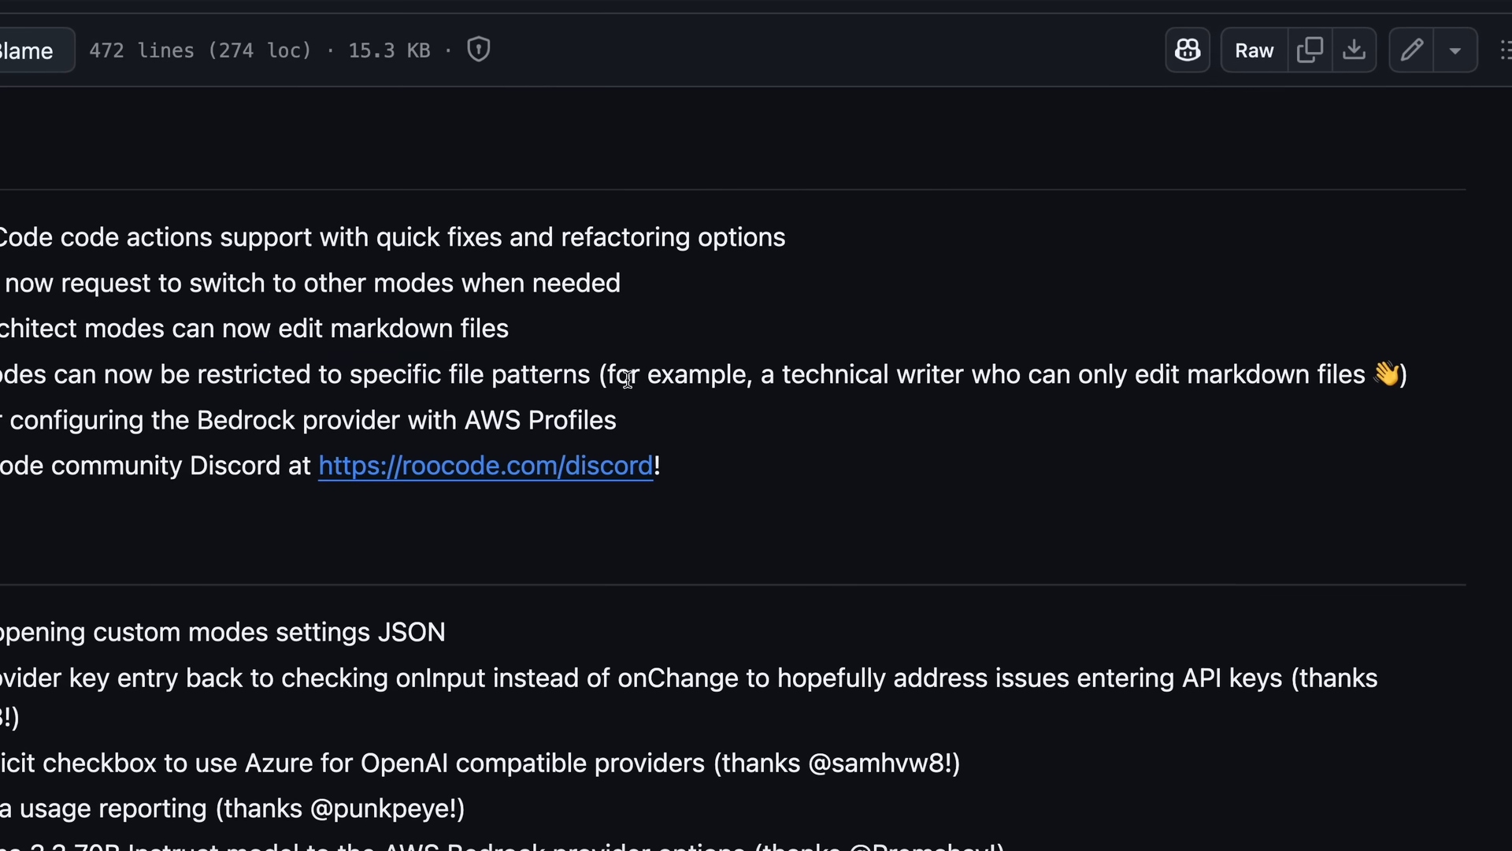
{"action": "left_click_drag", "start_coordinate": [611, 375], "coordinate": [1185, 374]}
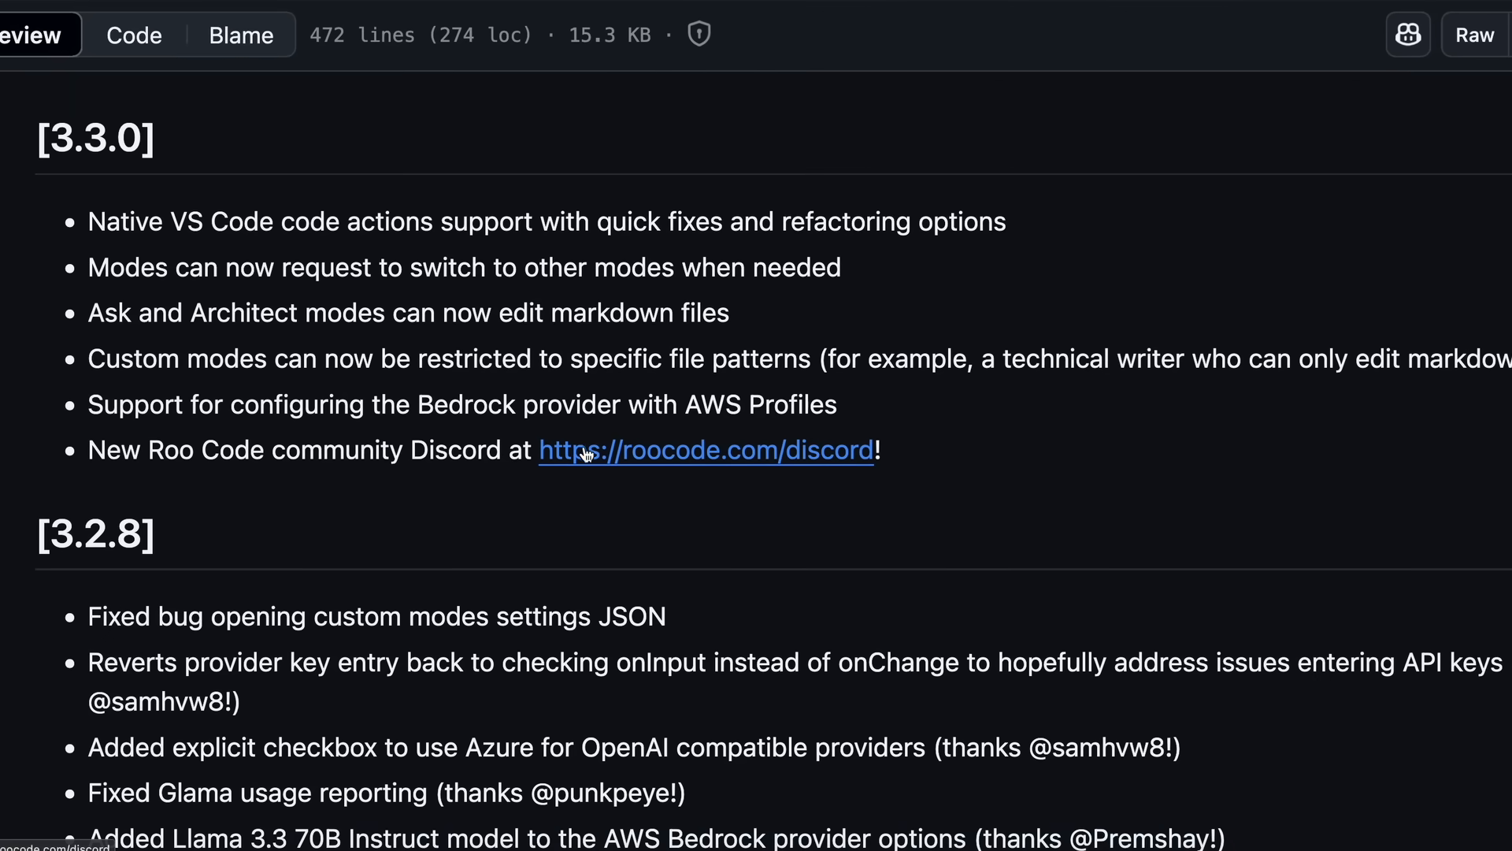
{"action": "mouse_move", "coordinate": [85, 413]}
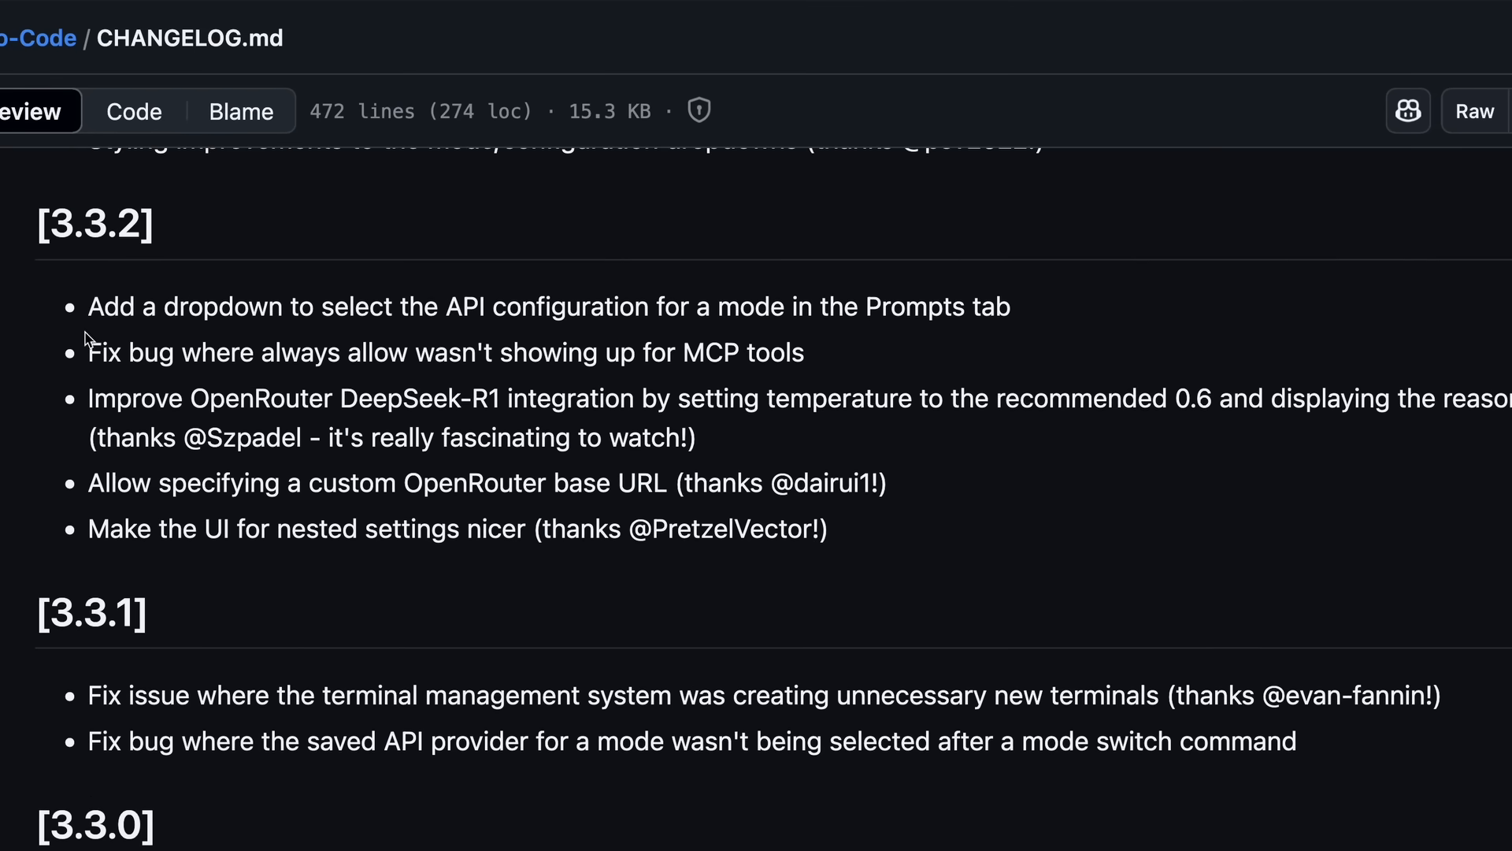
Highlight the MCP always-allow fix, OpenRouter DeepSeek-R1 and MCP timeout lines, then move up toward 3.3.7.
{"action": "triple_click", "coordinate": [548, 307]}
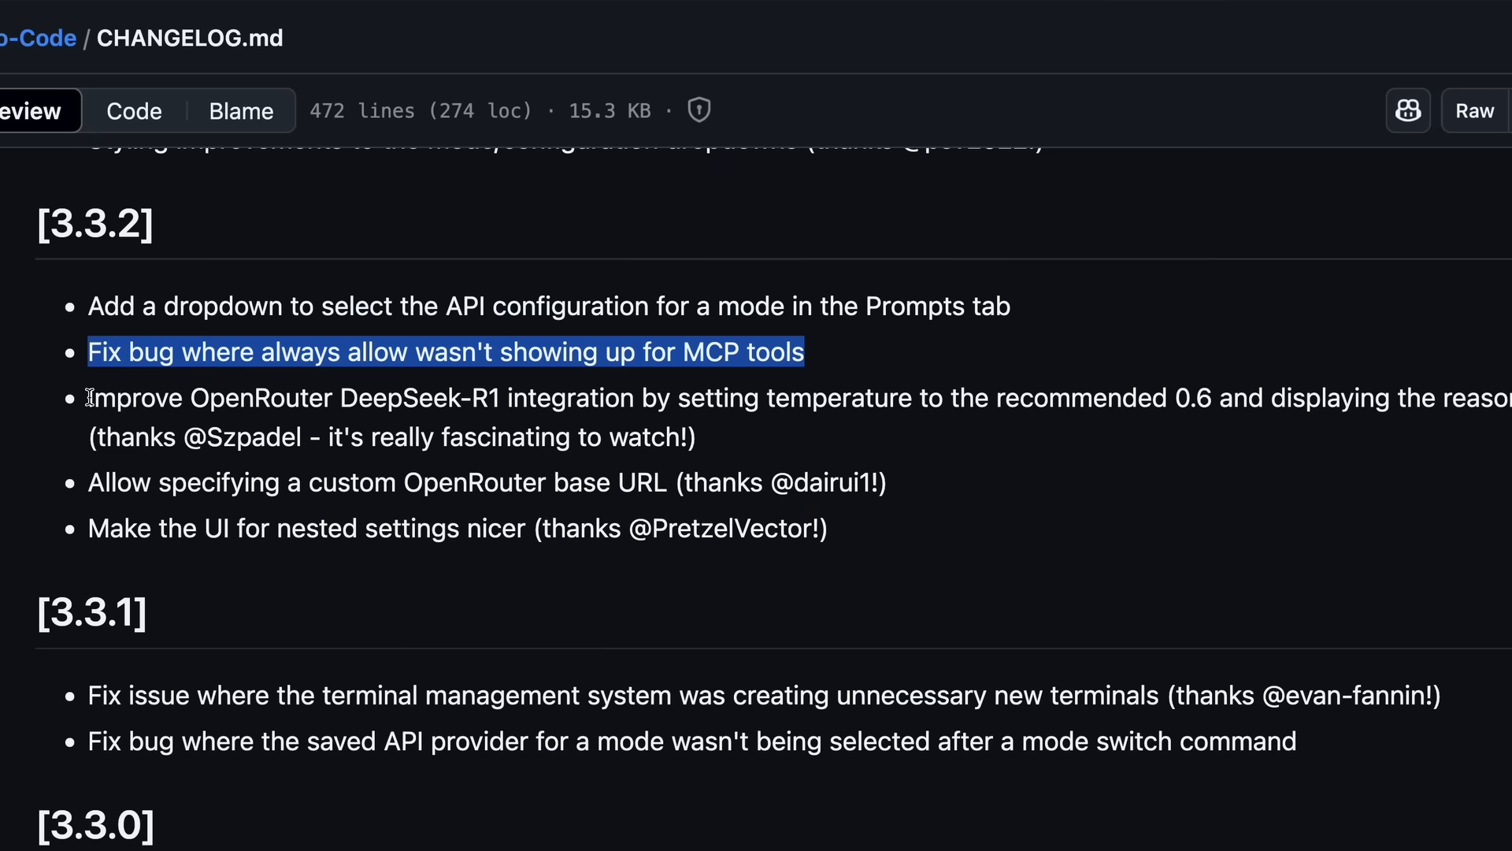
{"action": "left_click_drag", "start_coordinate": [87, 397], "coordinate": [404, 397]}
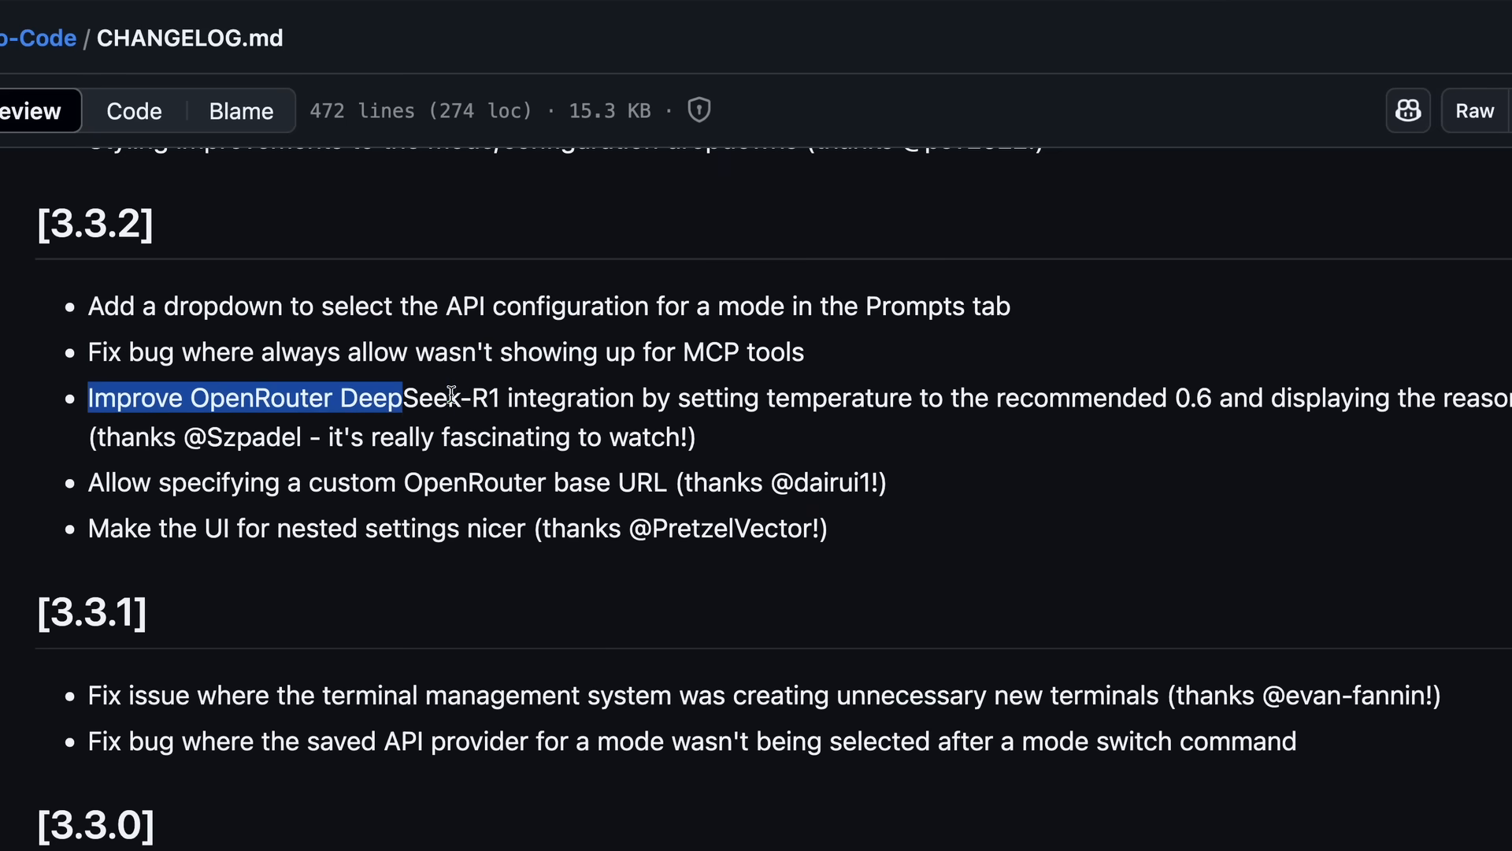
{"action": "left_click_drag", "start_coordinate": [400, 397], "coordinate": [759, 397]}
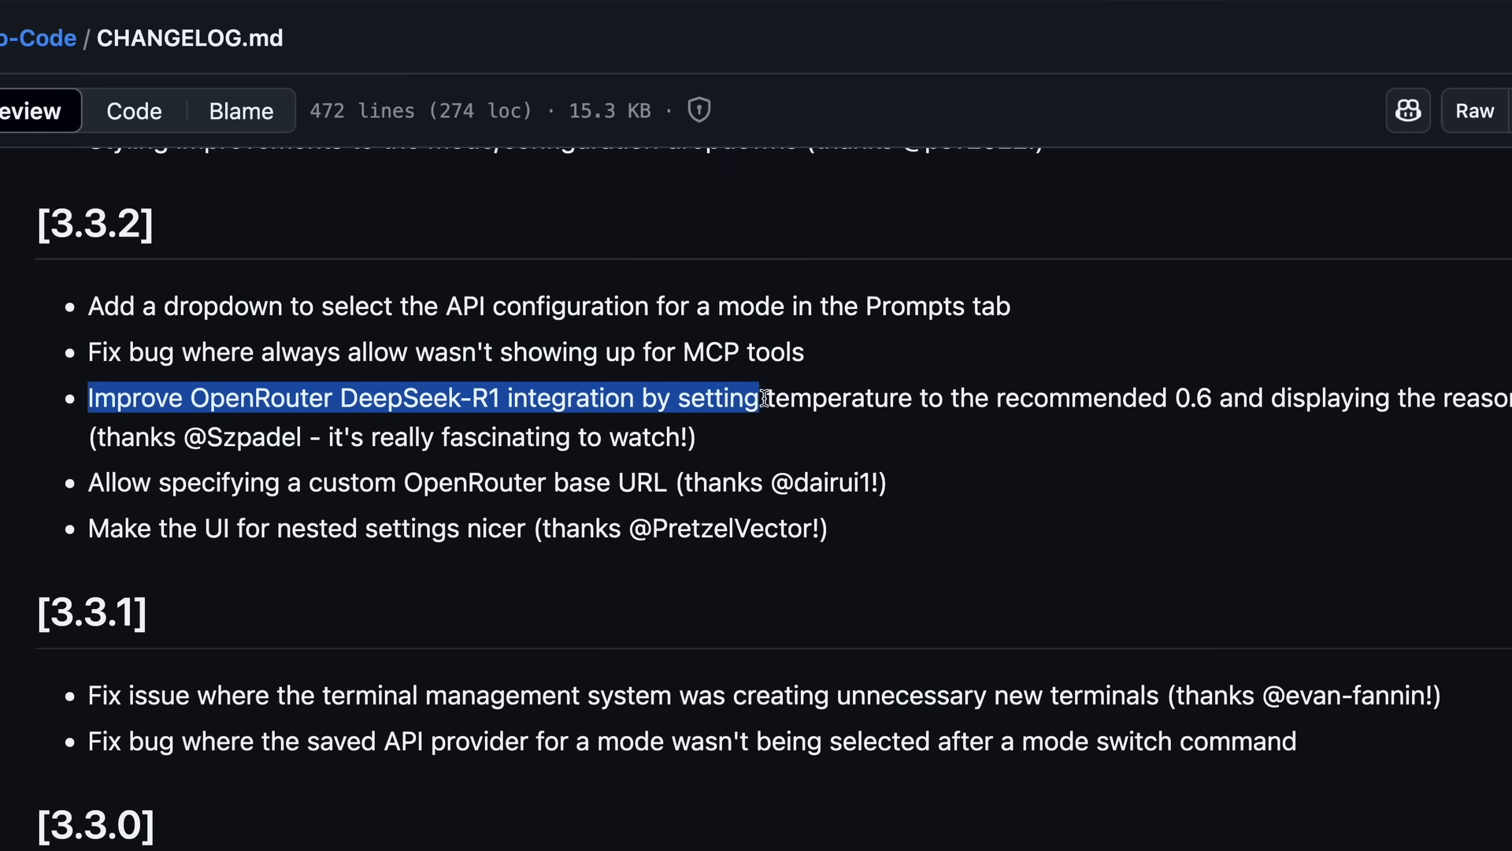
{"action": "left_click_drag", "start_coordinate": [757, 397], "coordinate": [1071, 397]}
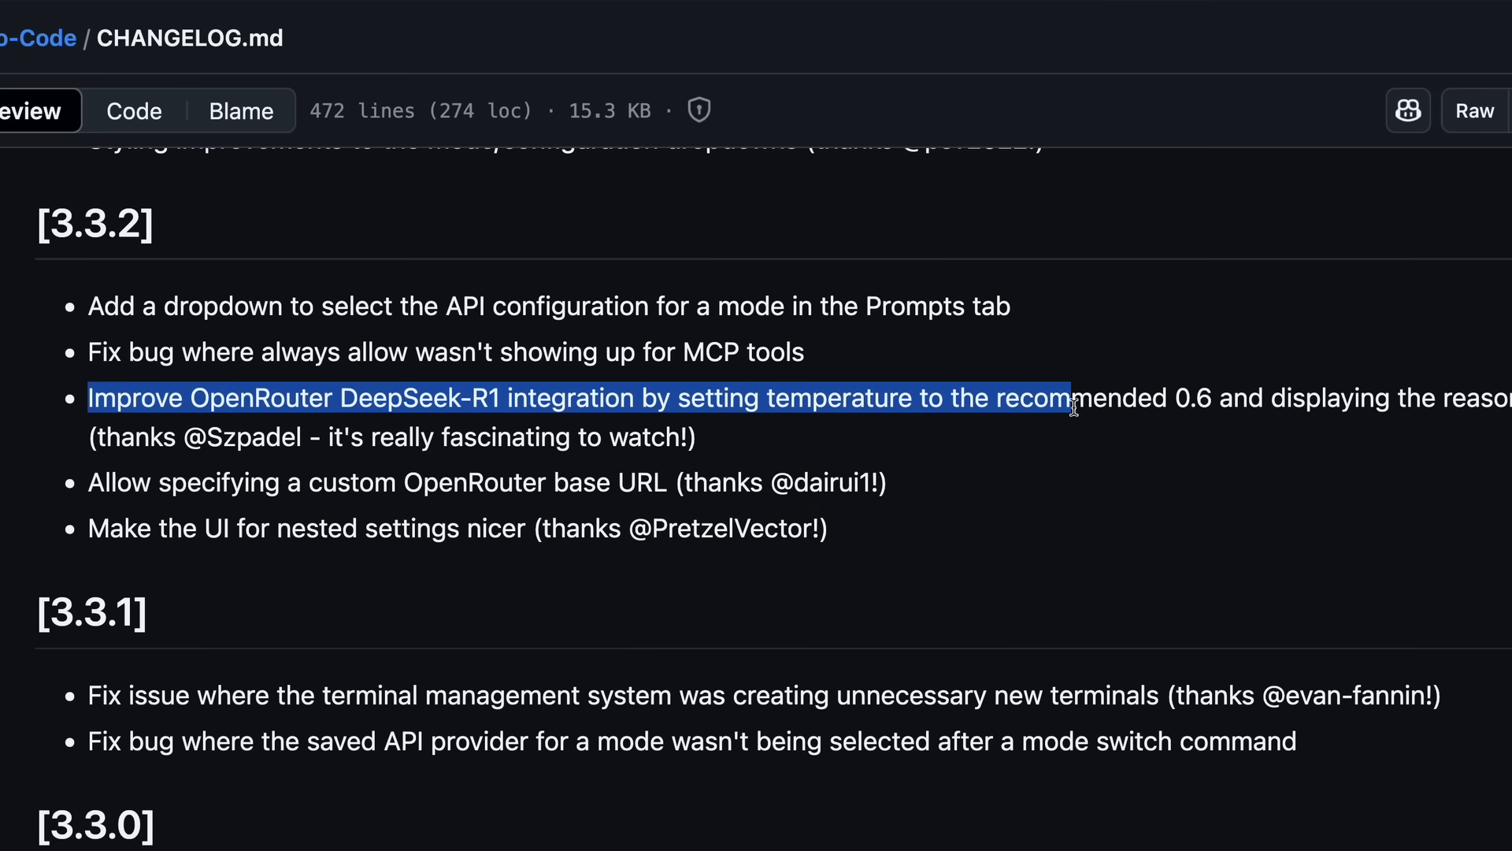
{"action": "left_click_drag", "start_coordinate": [1071, 399], "coordinate": [1354, 399]}
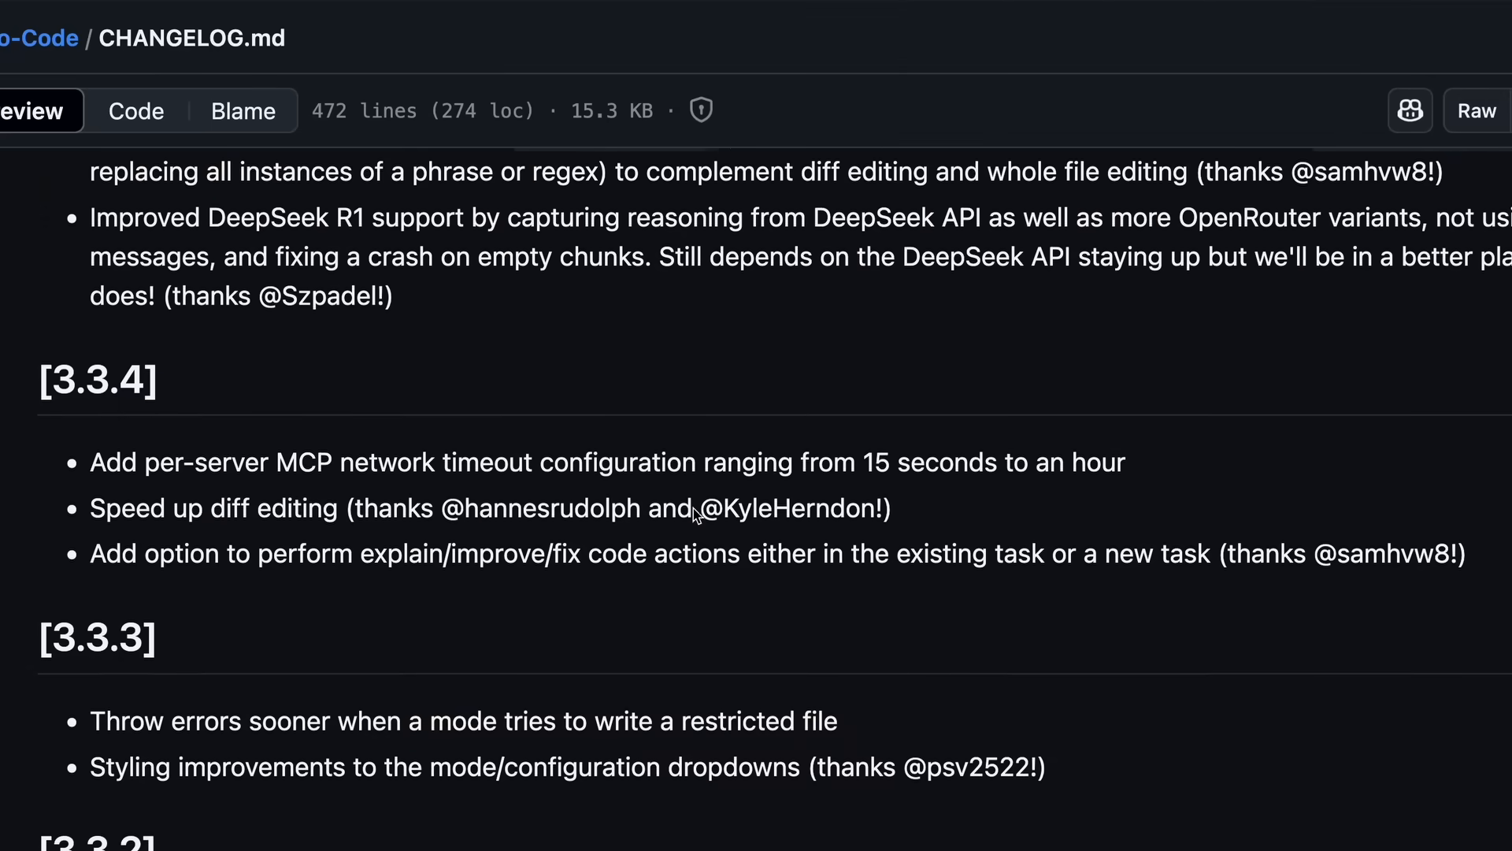
{"action": "left_click_drag", "start_coordinate": [88, 462], "coordinate": [342, 468]}
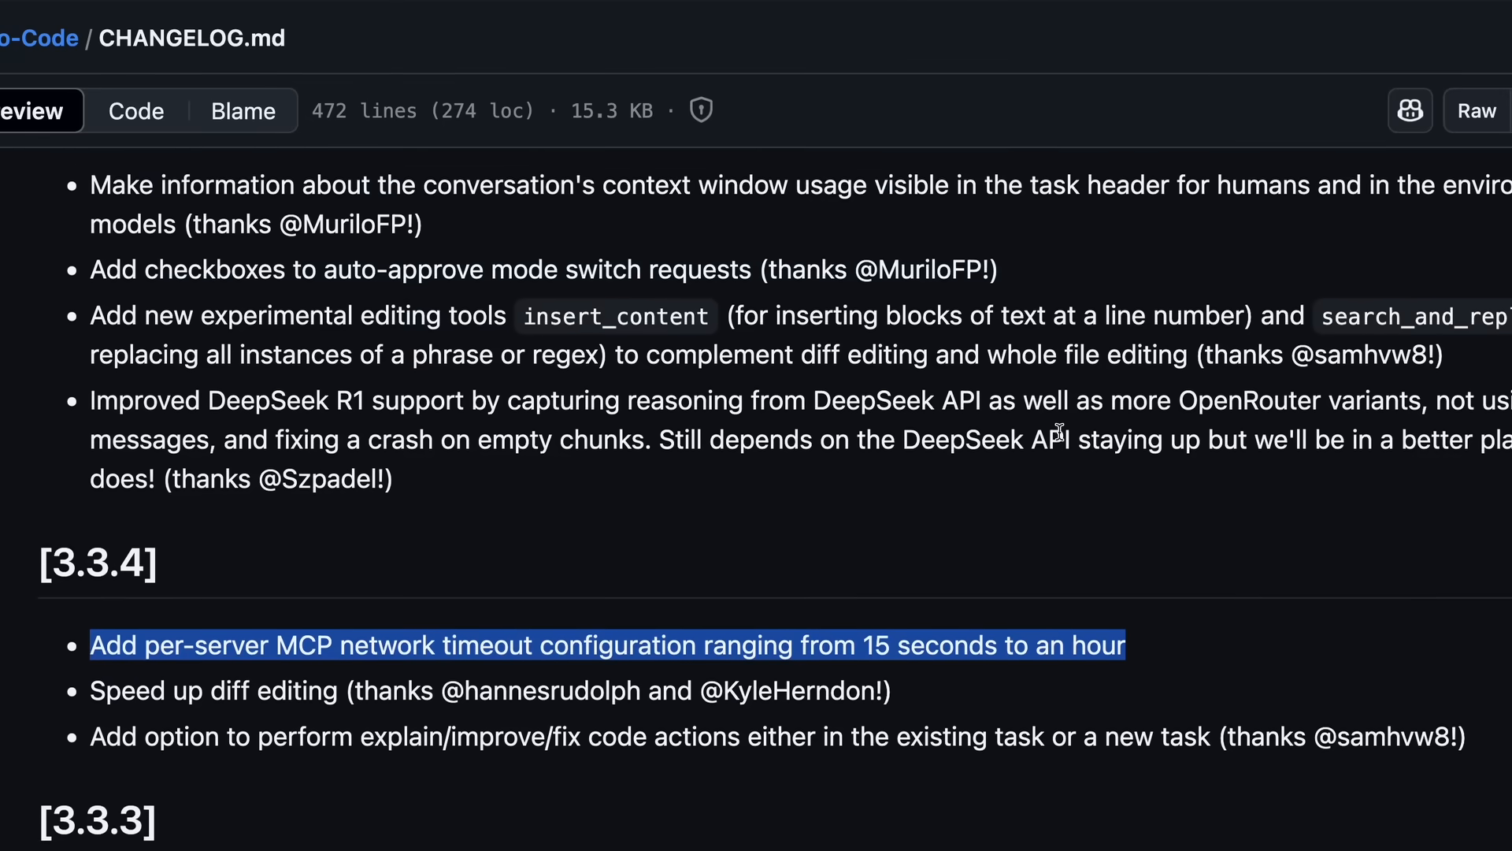
{"action": "scroll", "scroll_direction": "up", "scroll_amount": 3}
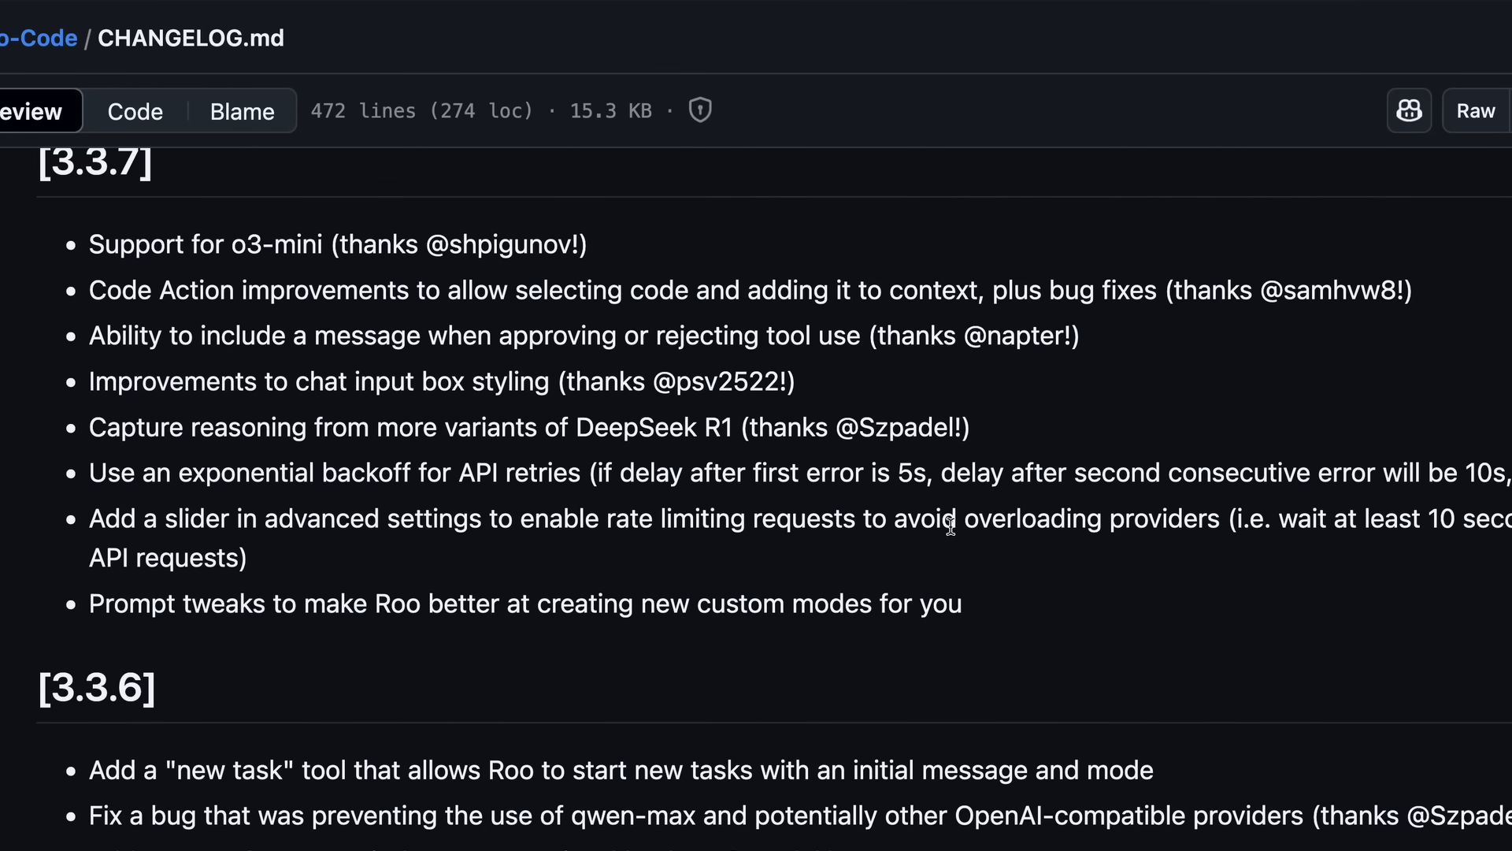
{"action": "scroll", "scroll_direction": "down", "scroll_amount": 3}
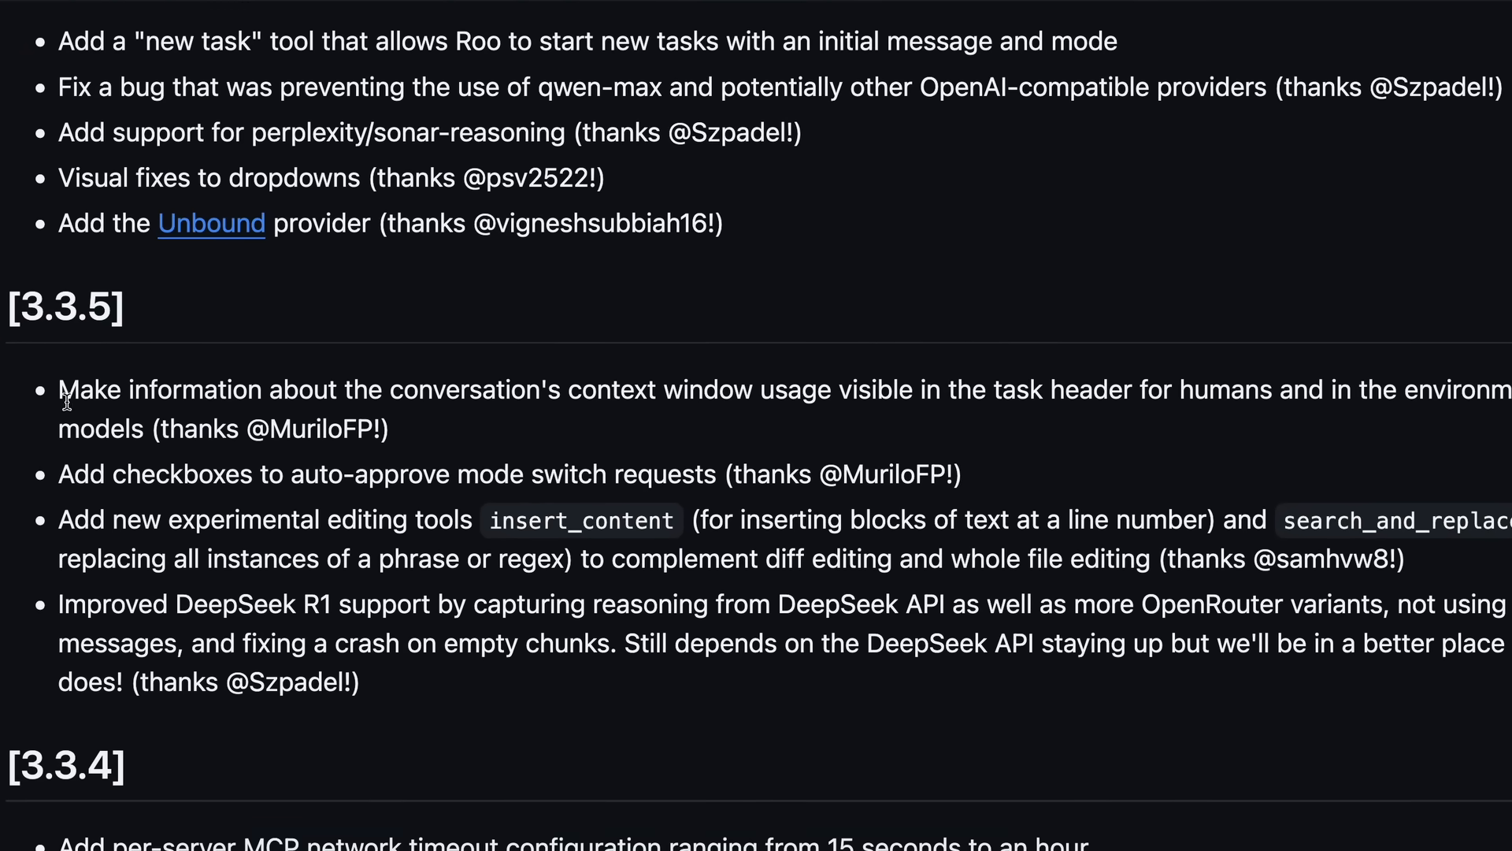
{"action": "mouse_move", "coordinate": [68, 482]}
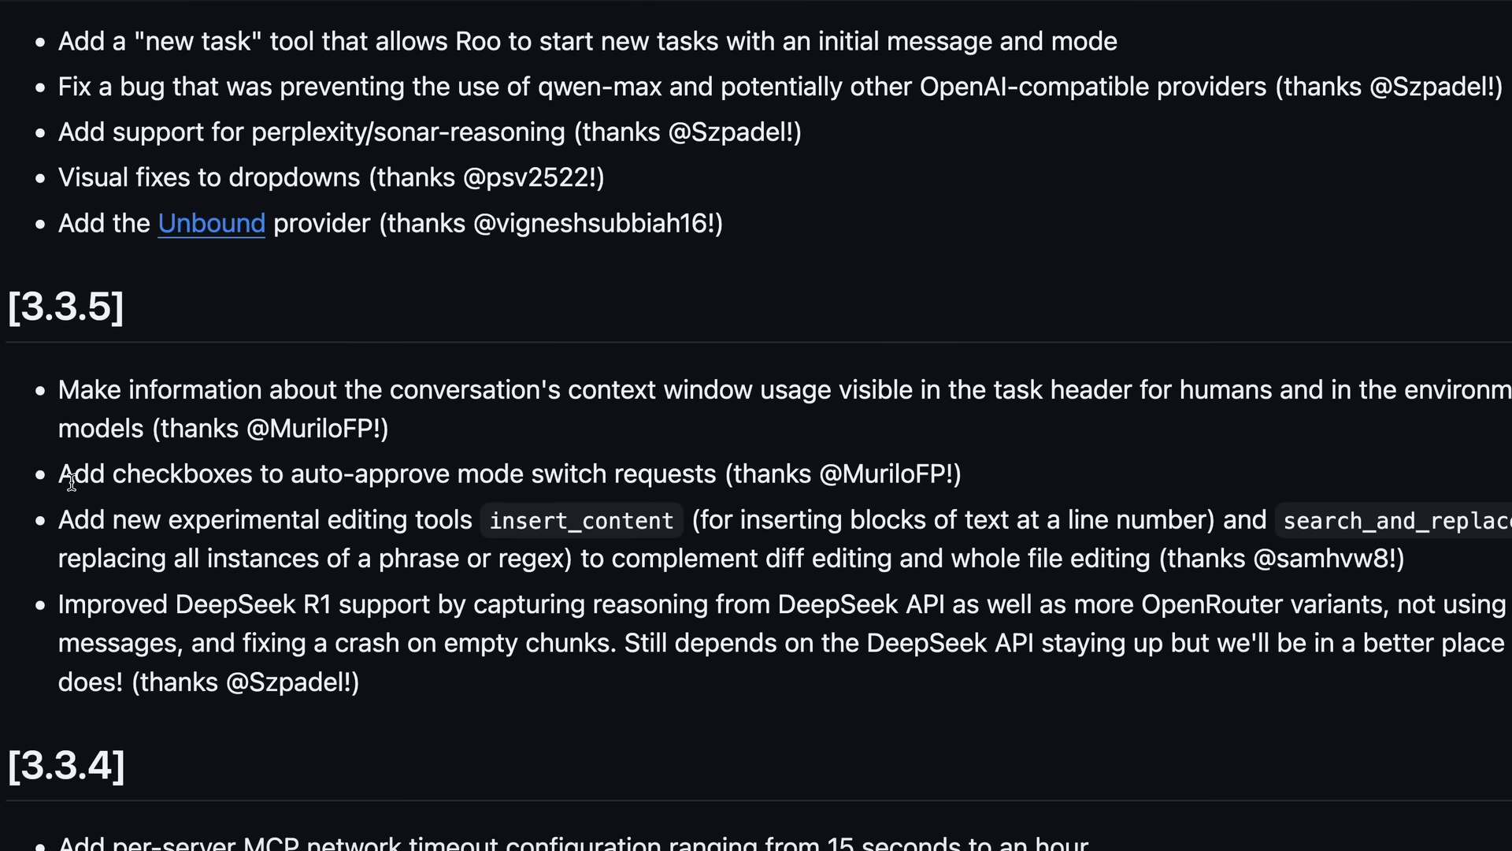
{"action": "scroll", "scroll_direction": "down", "scroll_amount": 3}
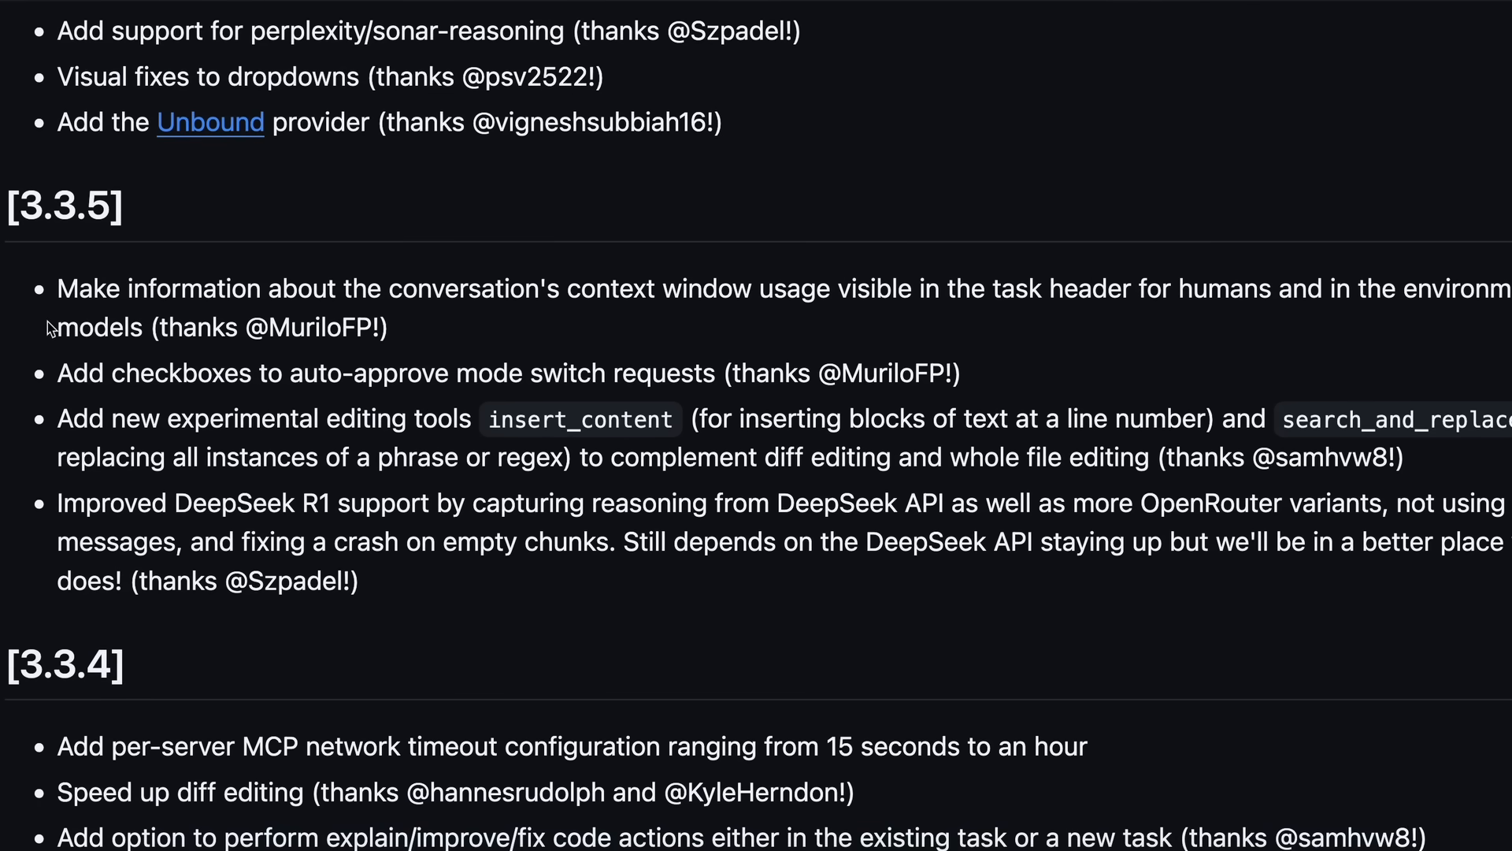
{"action": "left_click_drag", "start_coordinate": [59, 289], "coordinate": [140, 327]}
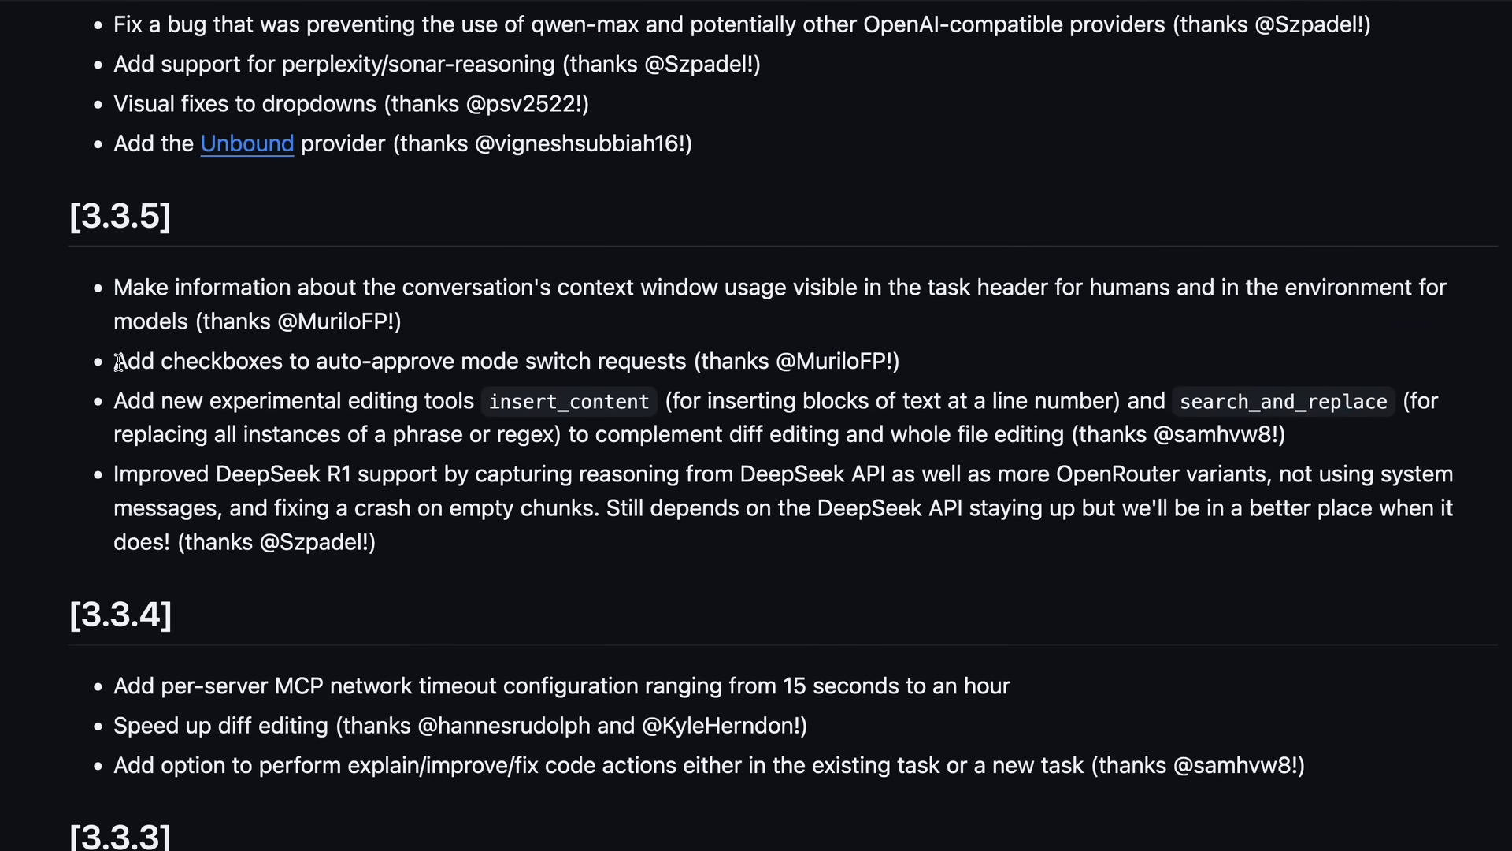
{"action": "left_click_drag", "start_coordinate": [113, 360], "coordinate": [685, 361]}
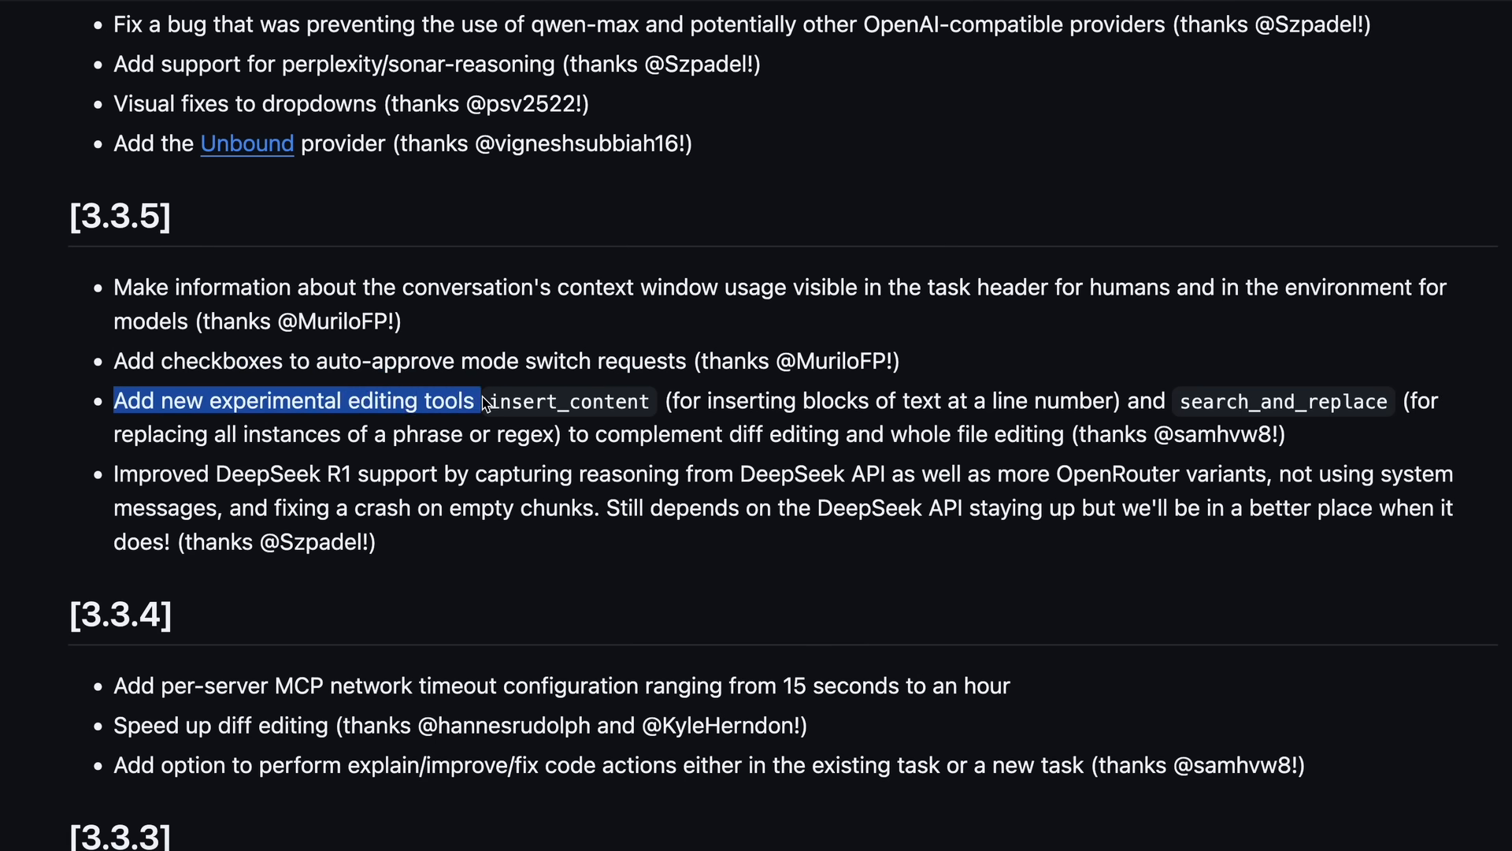
{"action": "left_click_drag", "start_coordinate": [472, 401], "coordinate": [646, 402]}
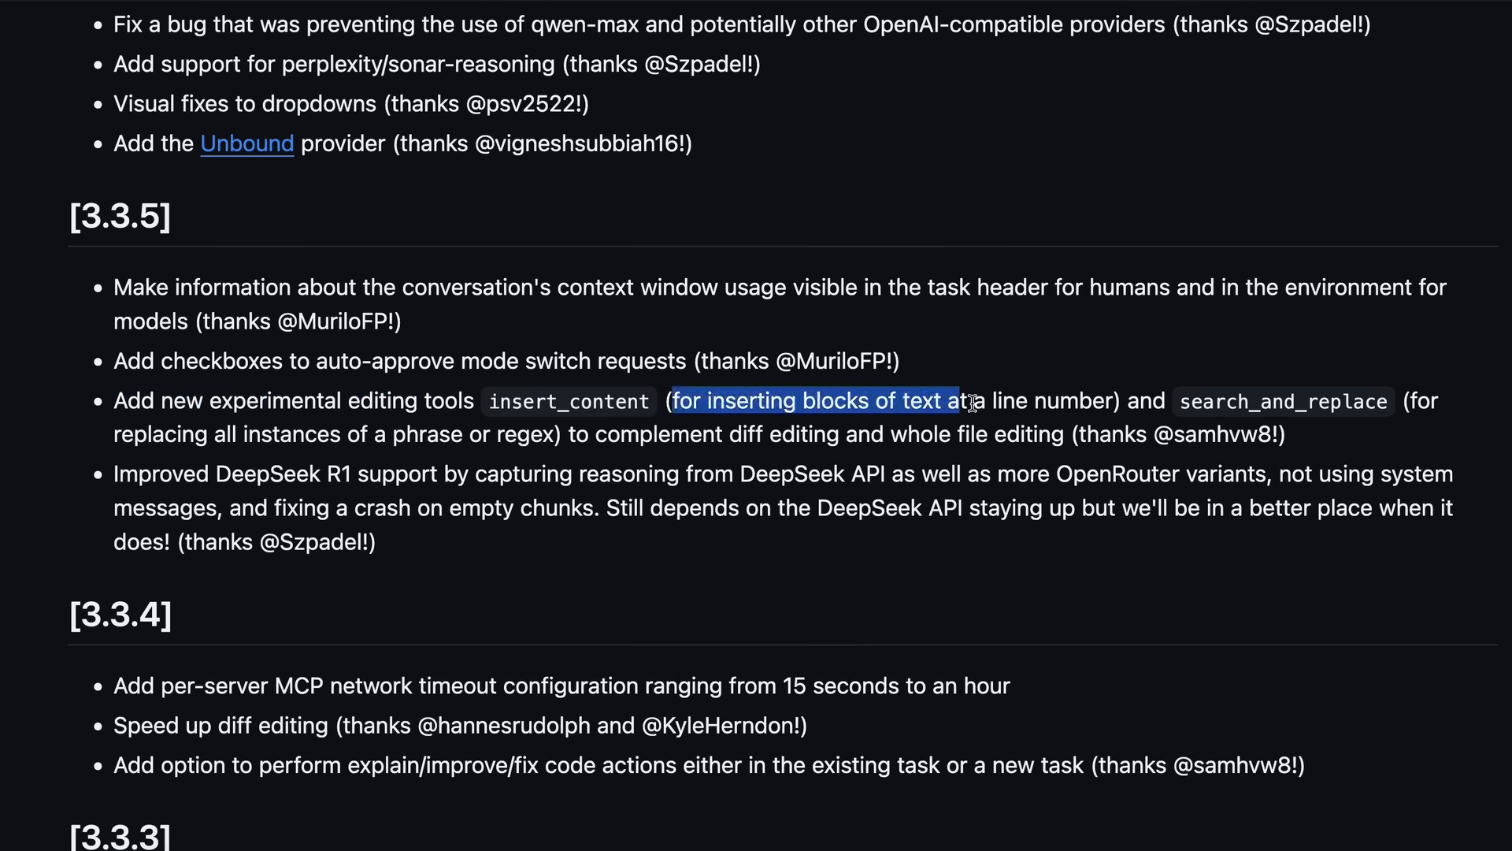
{"action": "left_click_drag", "start_coordinate": [972, 400], "coordinate": [1118, 400]}
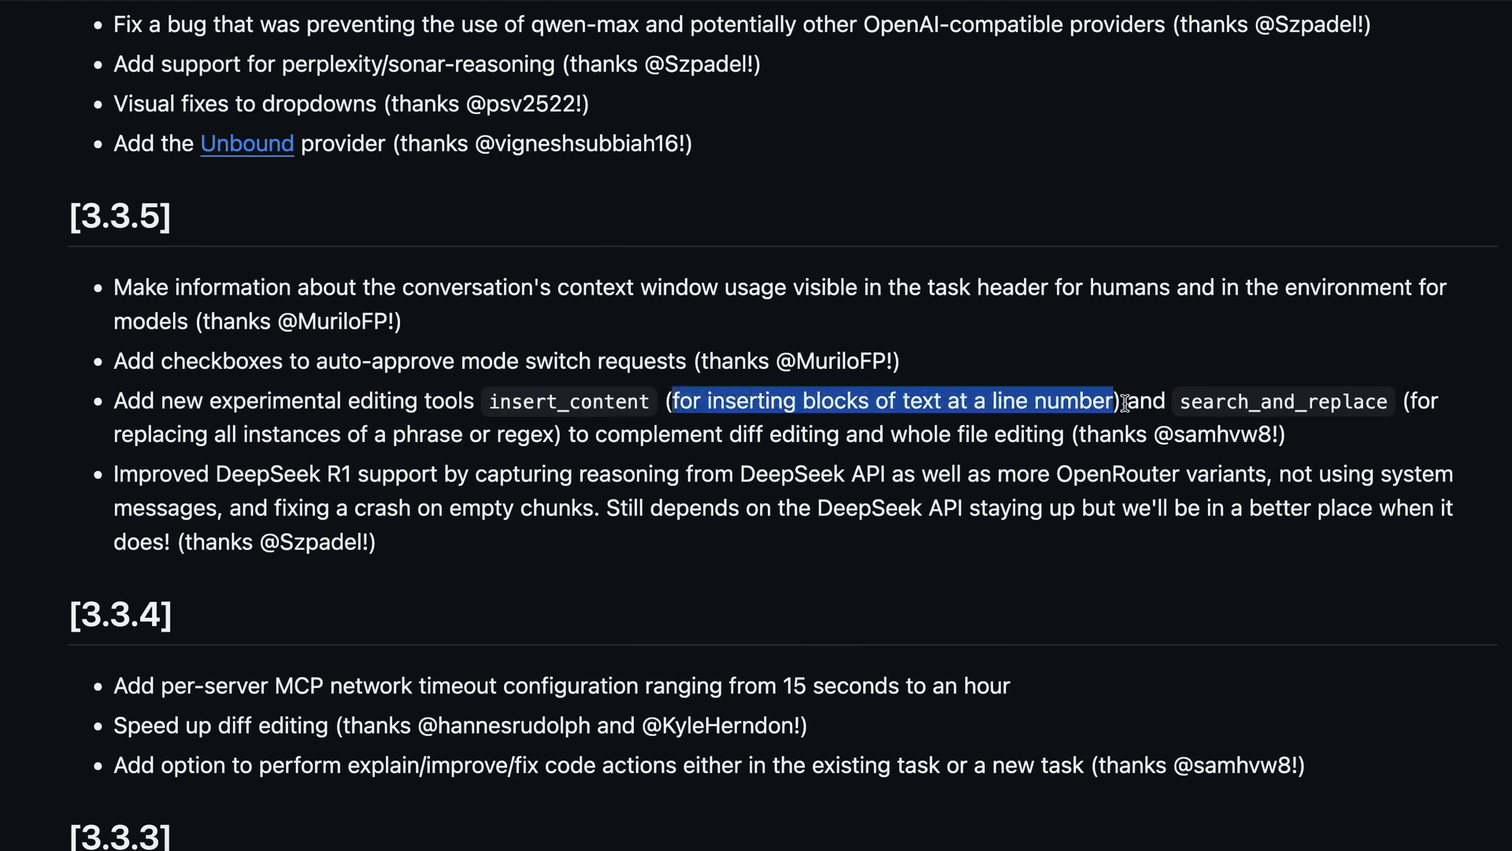
{"action": "left_click_drag", "start_coordinate": [1121, 402], "coordinate": [1367, 401]}
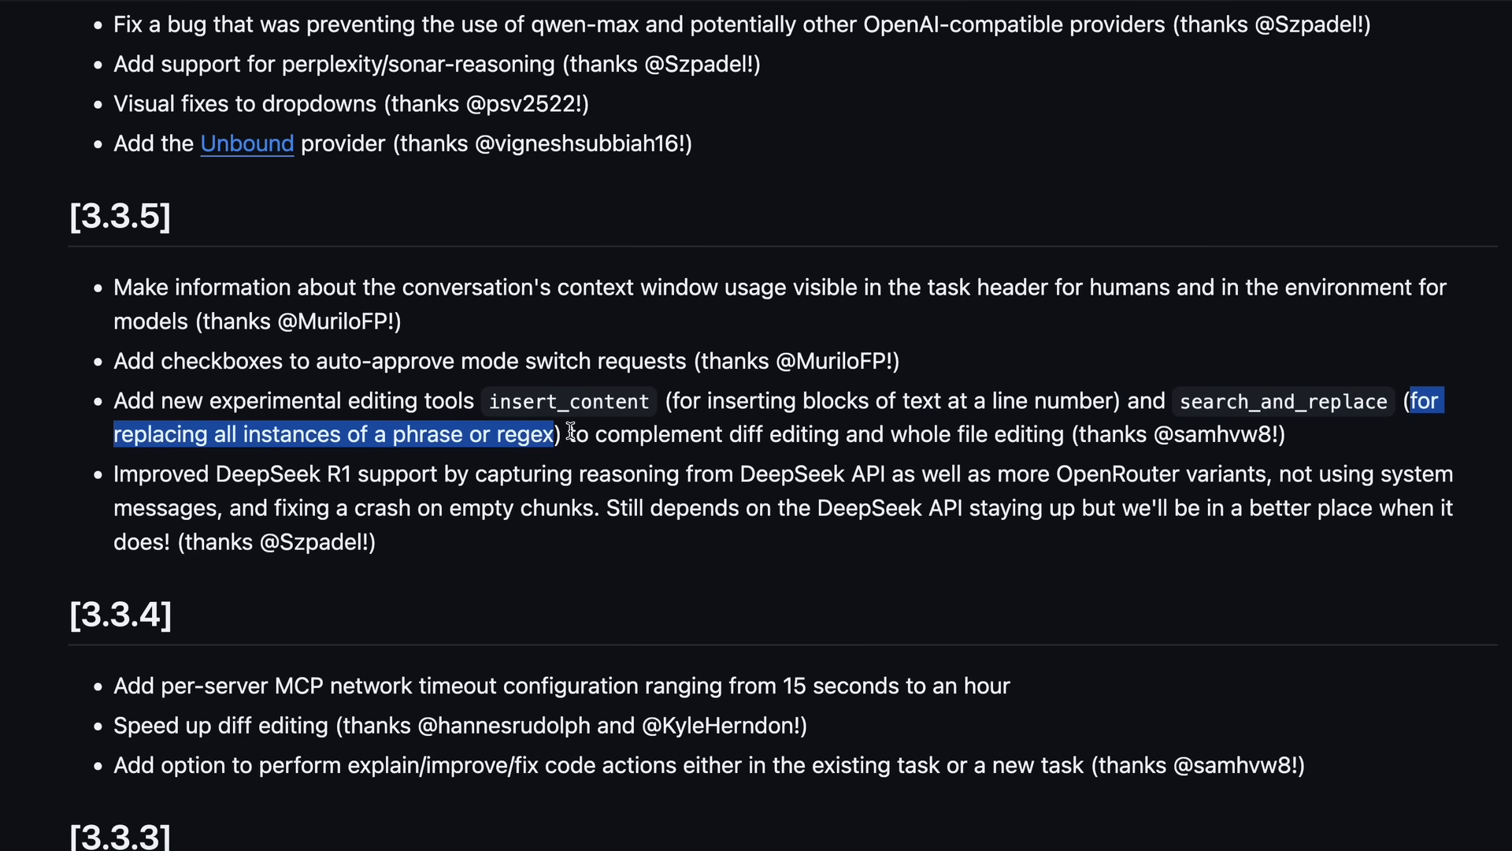
{"action": "left_click_drag", "start_coordinate": [570, 433], "coordinate": [956, 434]}
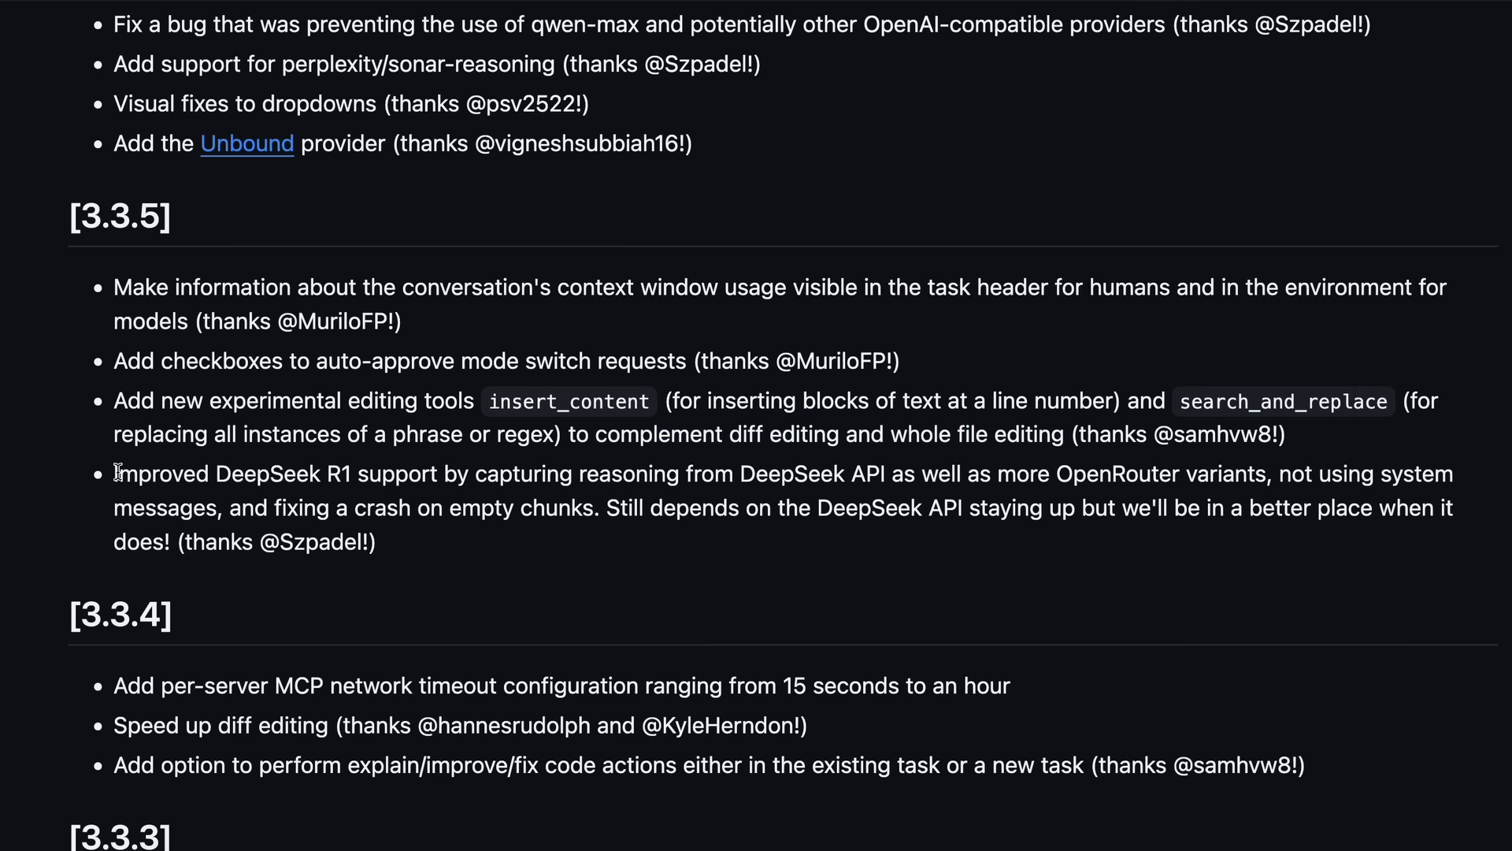
{"action": "left_click_drag", "start_coordinate": [115, 474], "coordinate": [567, 474]}
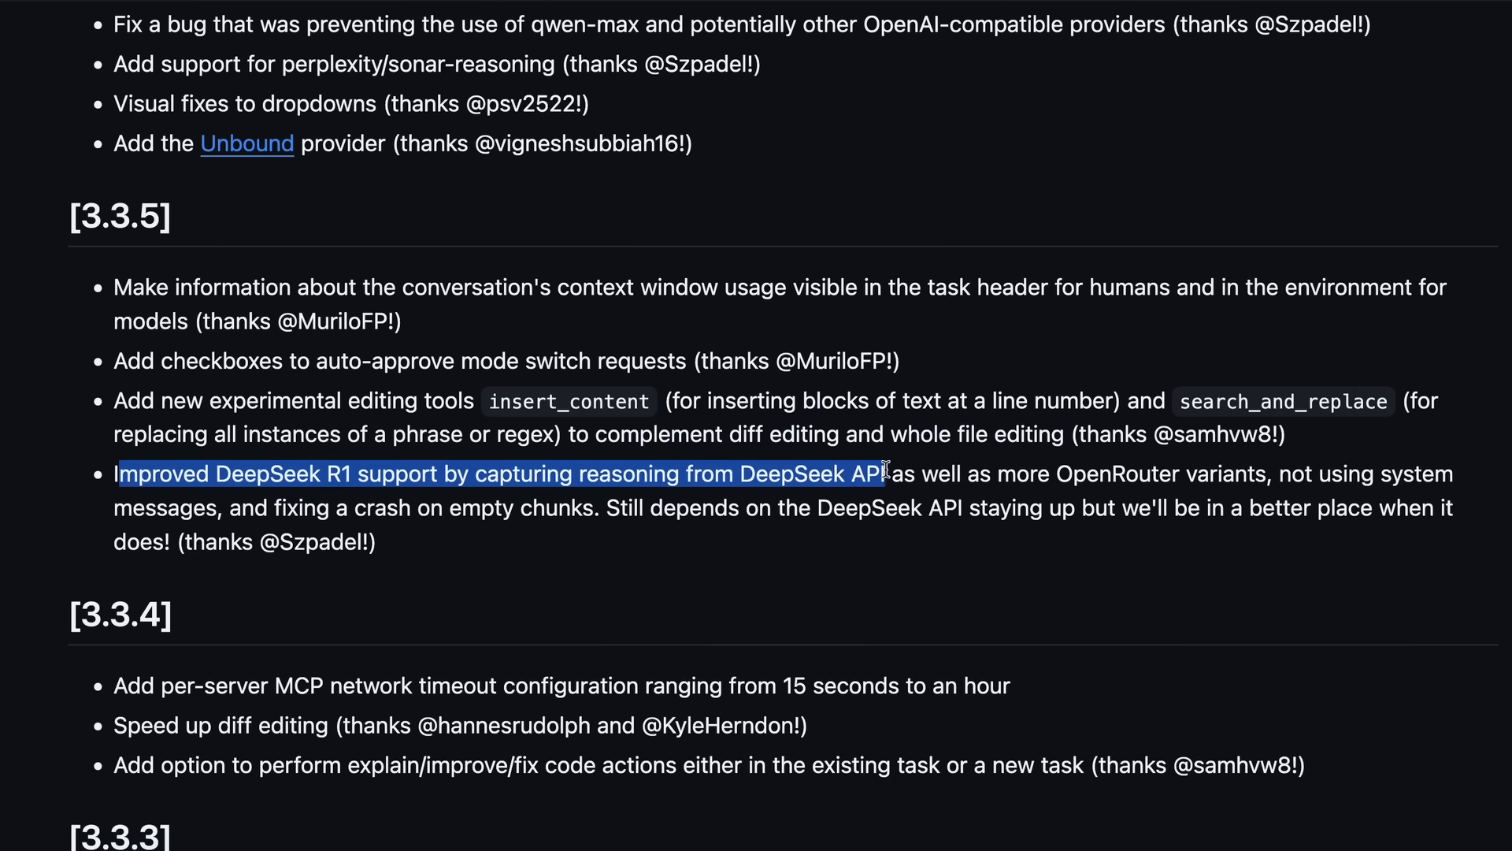
{"action": "left_click_drag", "start_coordinate": [885, 475], "coordinate": [1054, 474]}
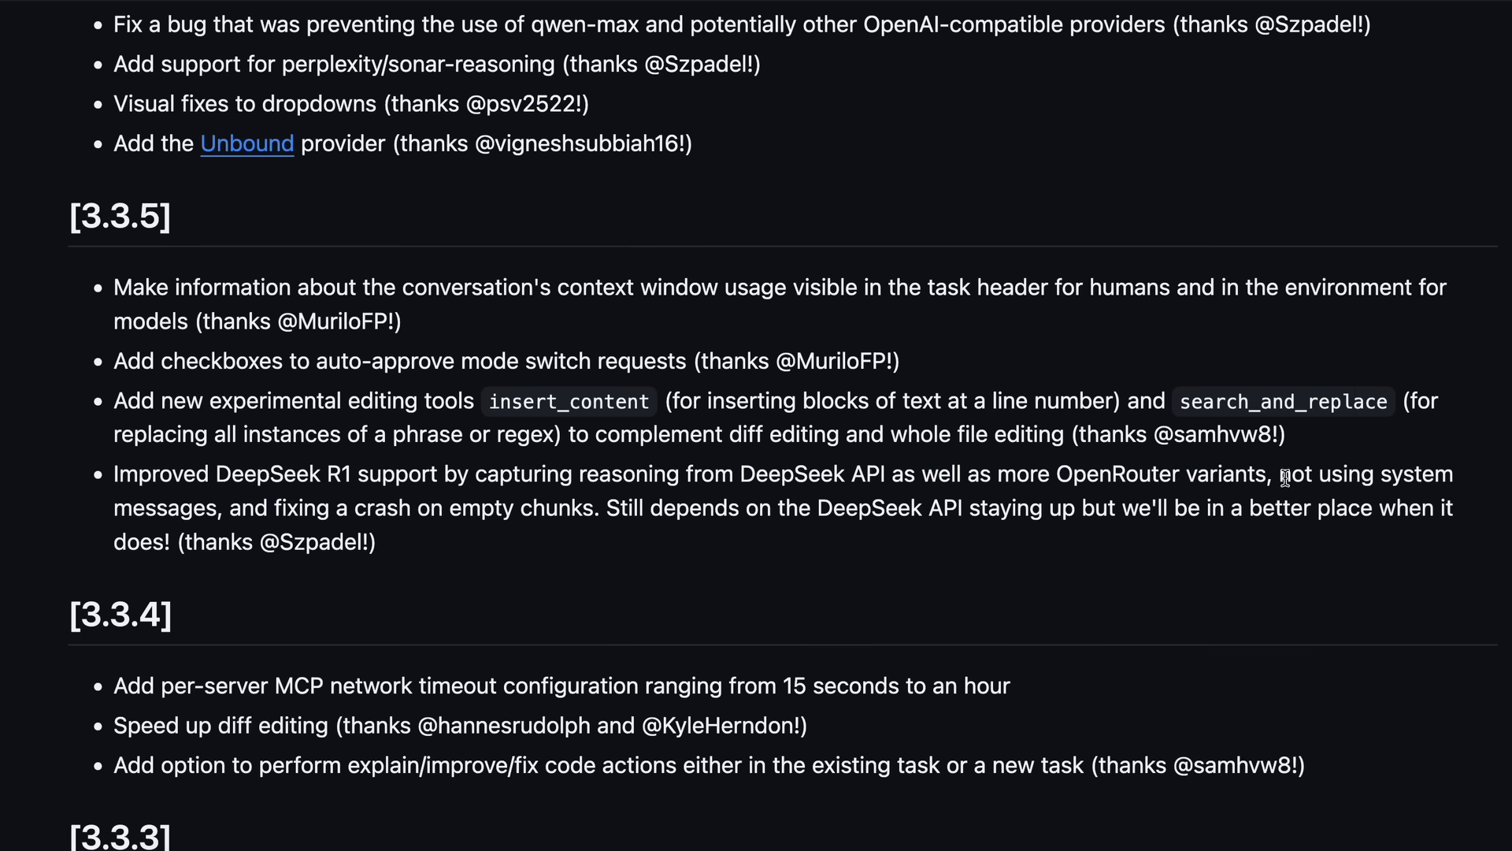
{"action": "left_click_drag", "start_coordinate": [1280, 474], "coordinate": [444, 507]}
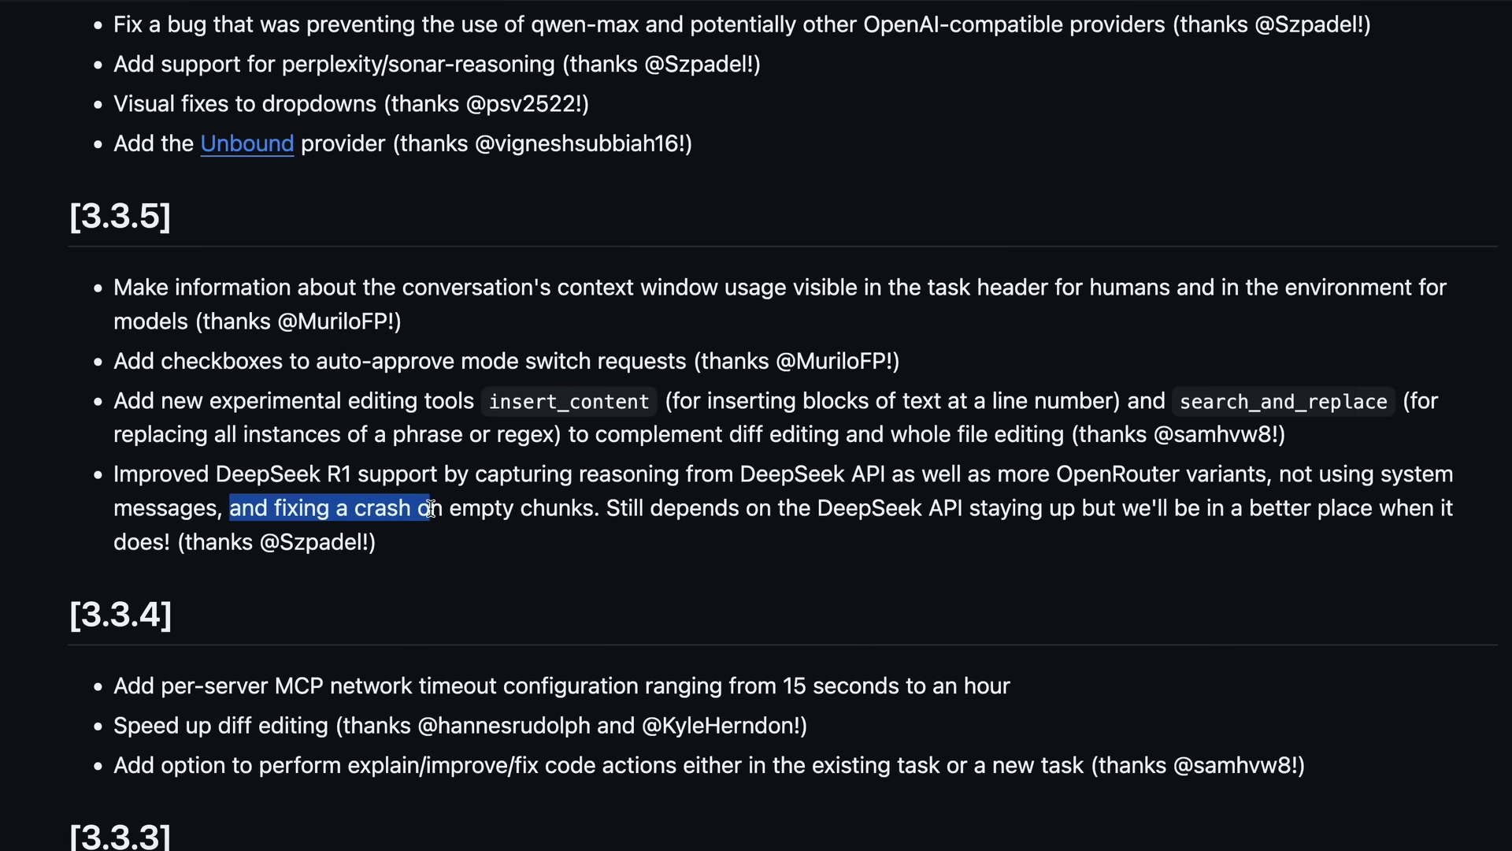
{"action": "left_click", "coordinate": [605, 507]}
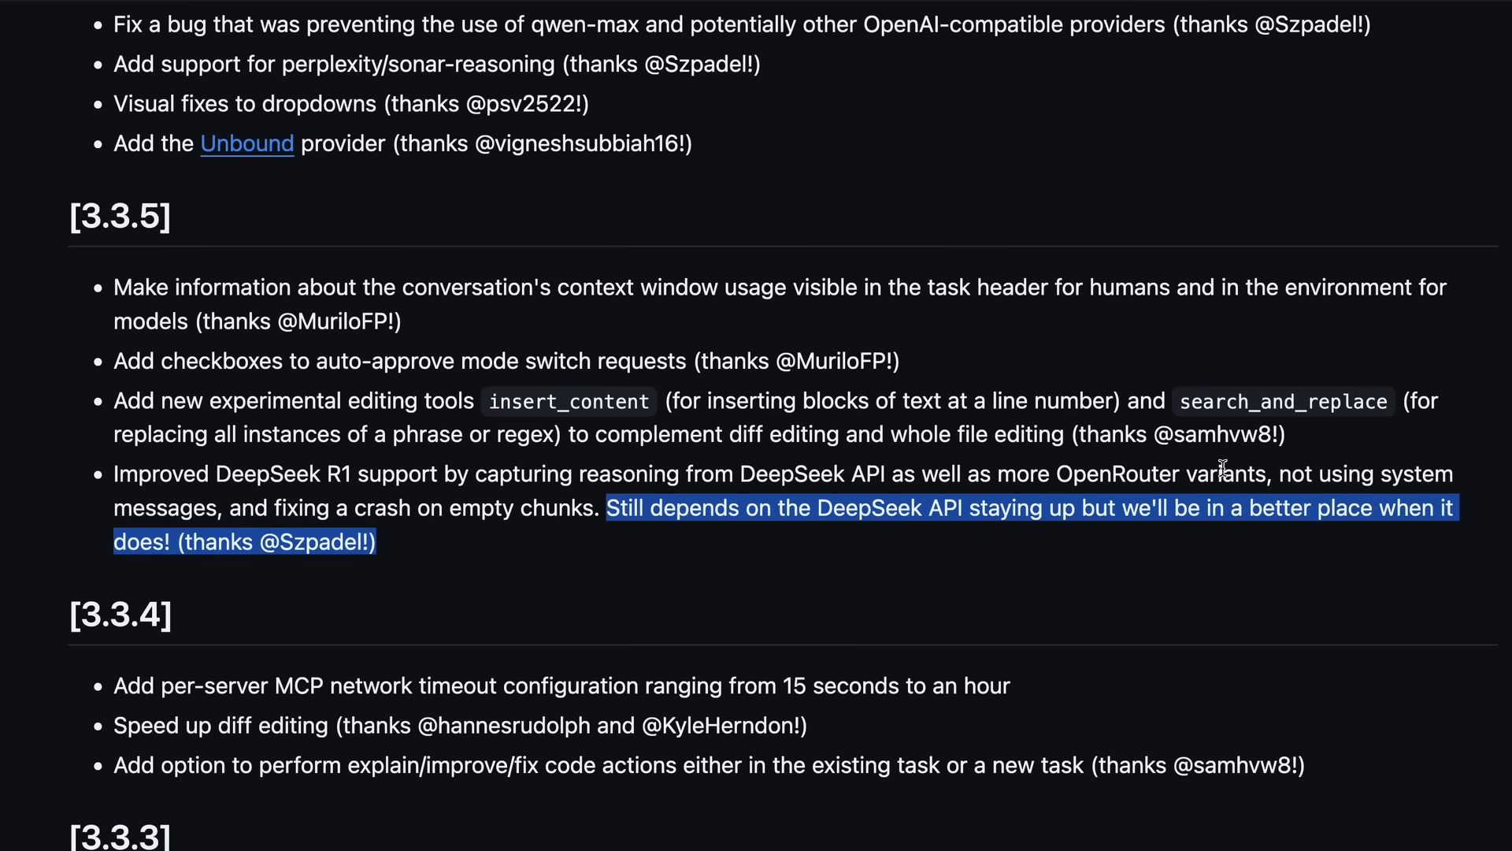
{"action": "scroll", "scroll_direction": "up", "scroll_amount": 3}
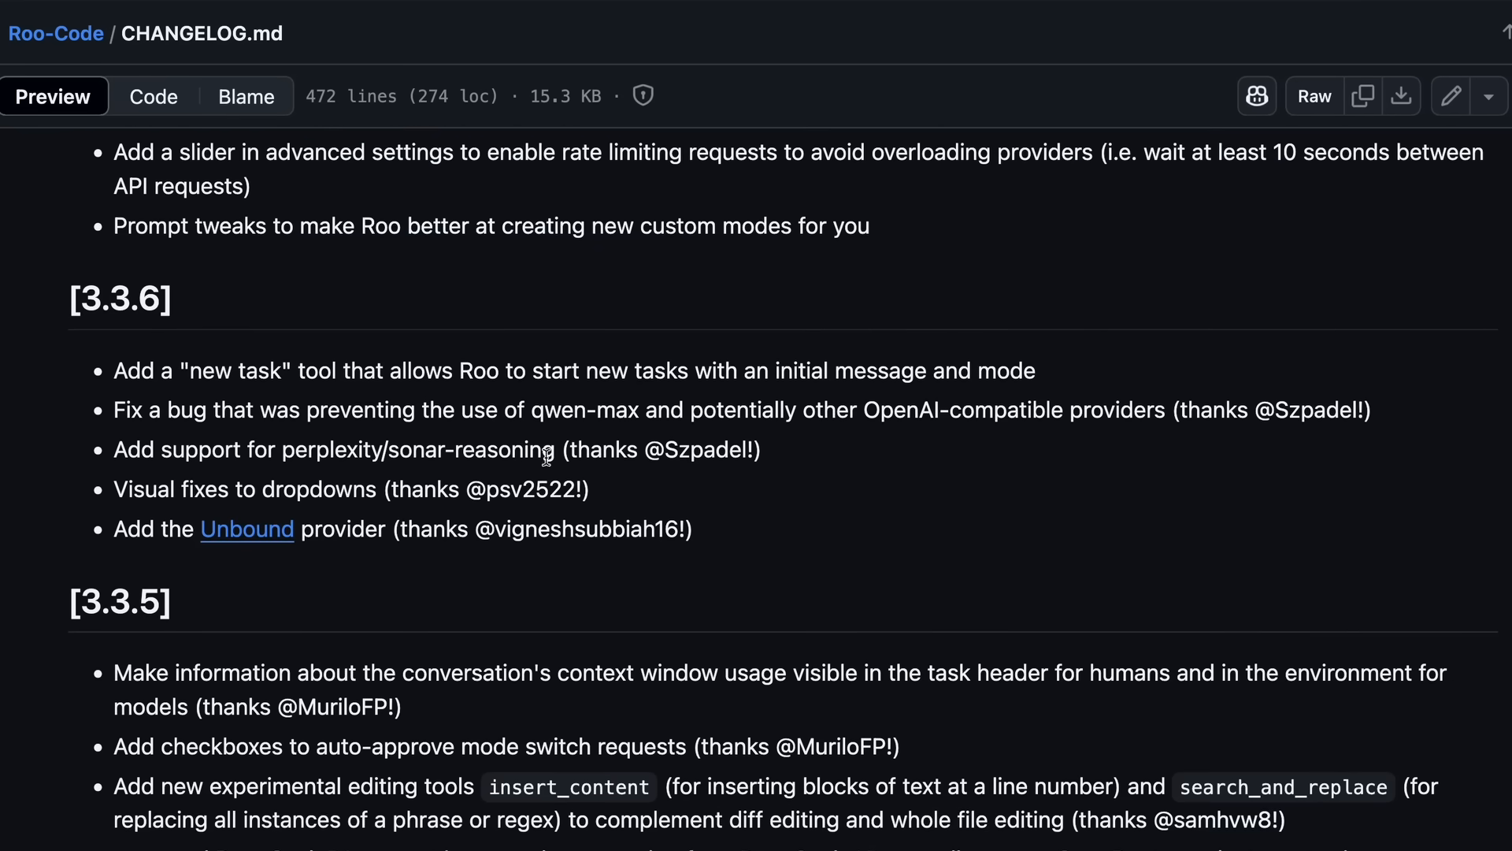
{"action": "triple_click", "coordinate": [574, 370]}
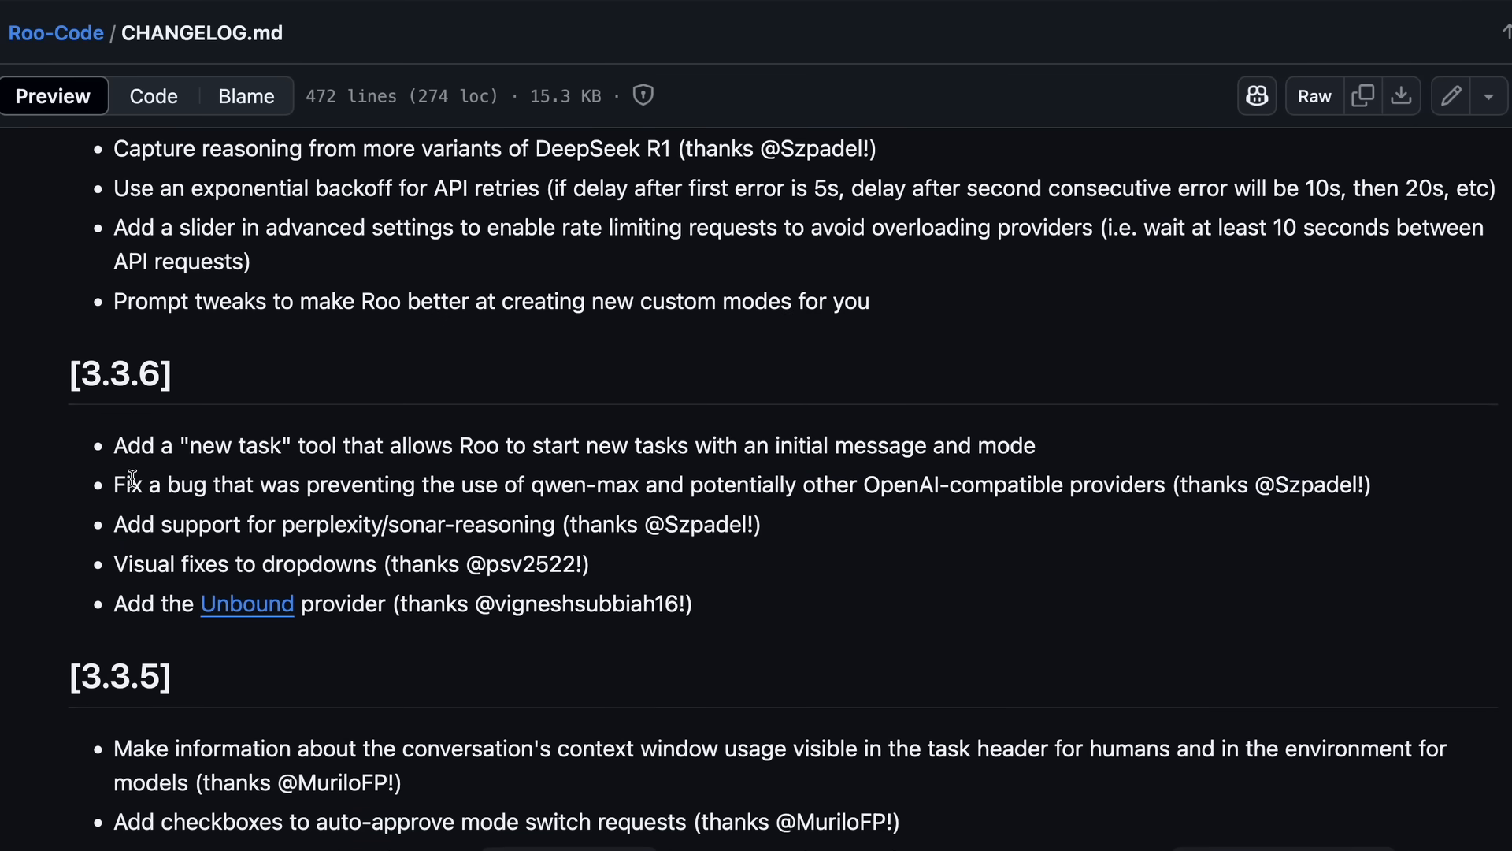
{"action": "scroll", "scroll_direction": "up", "scroll_amount": 3}
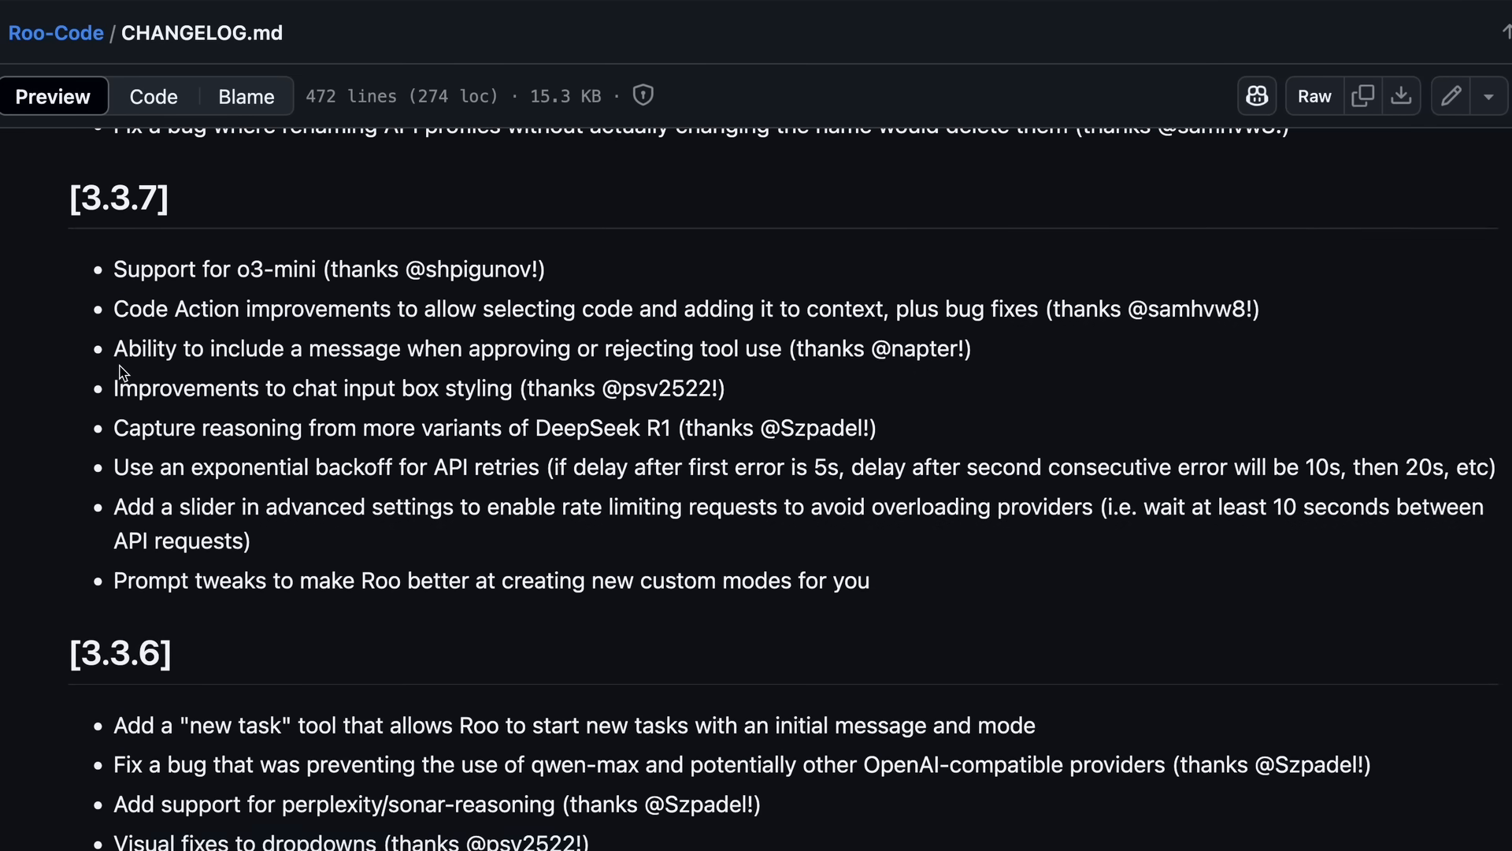
{"action": "mouse_move", "coordinate": [120, 298]}
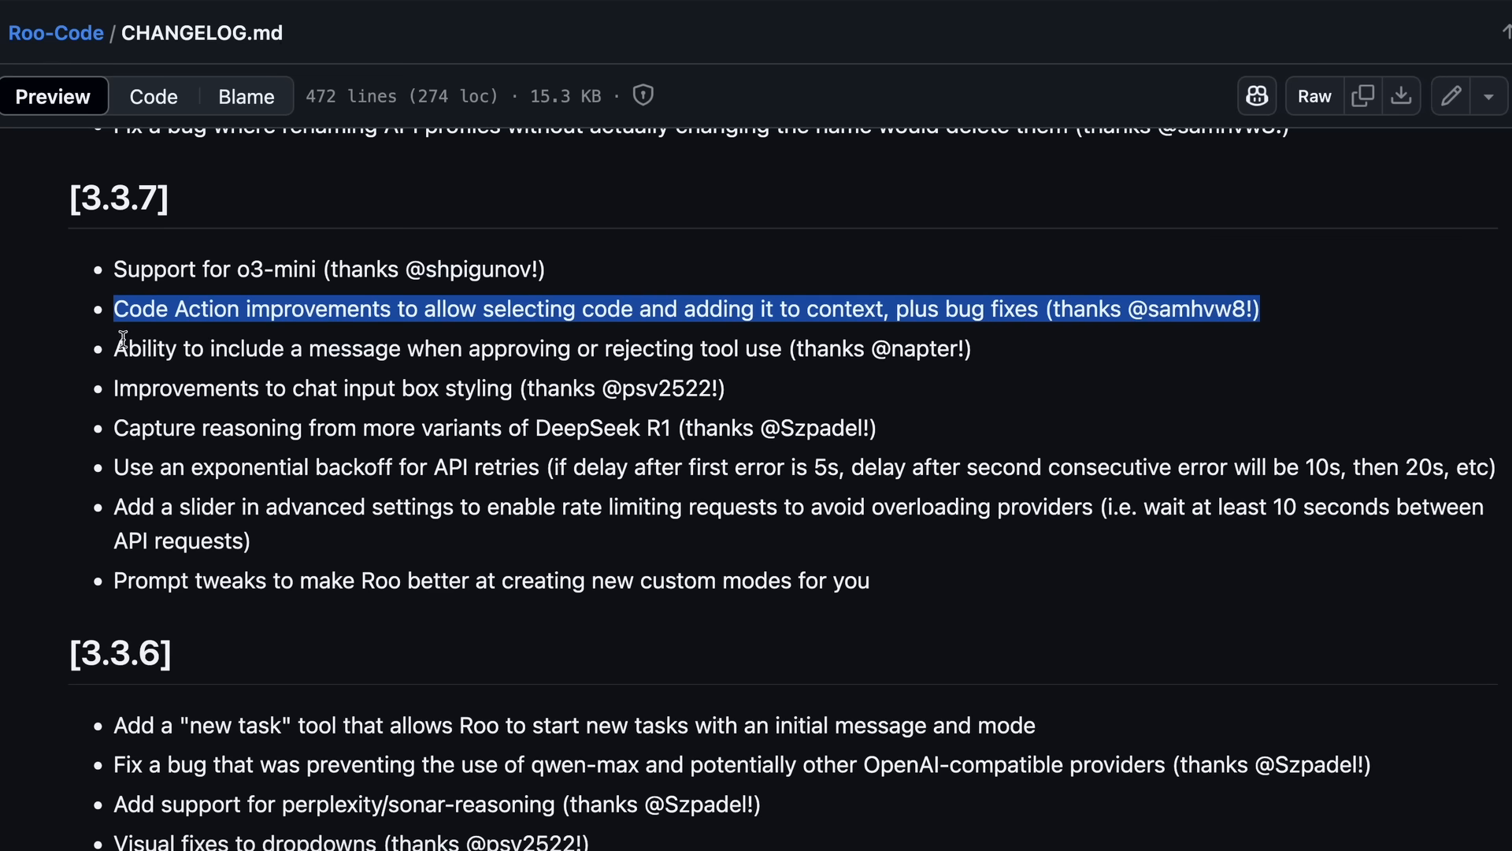
{"action": "left_click", "coordinate": [126, 348]}
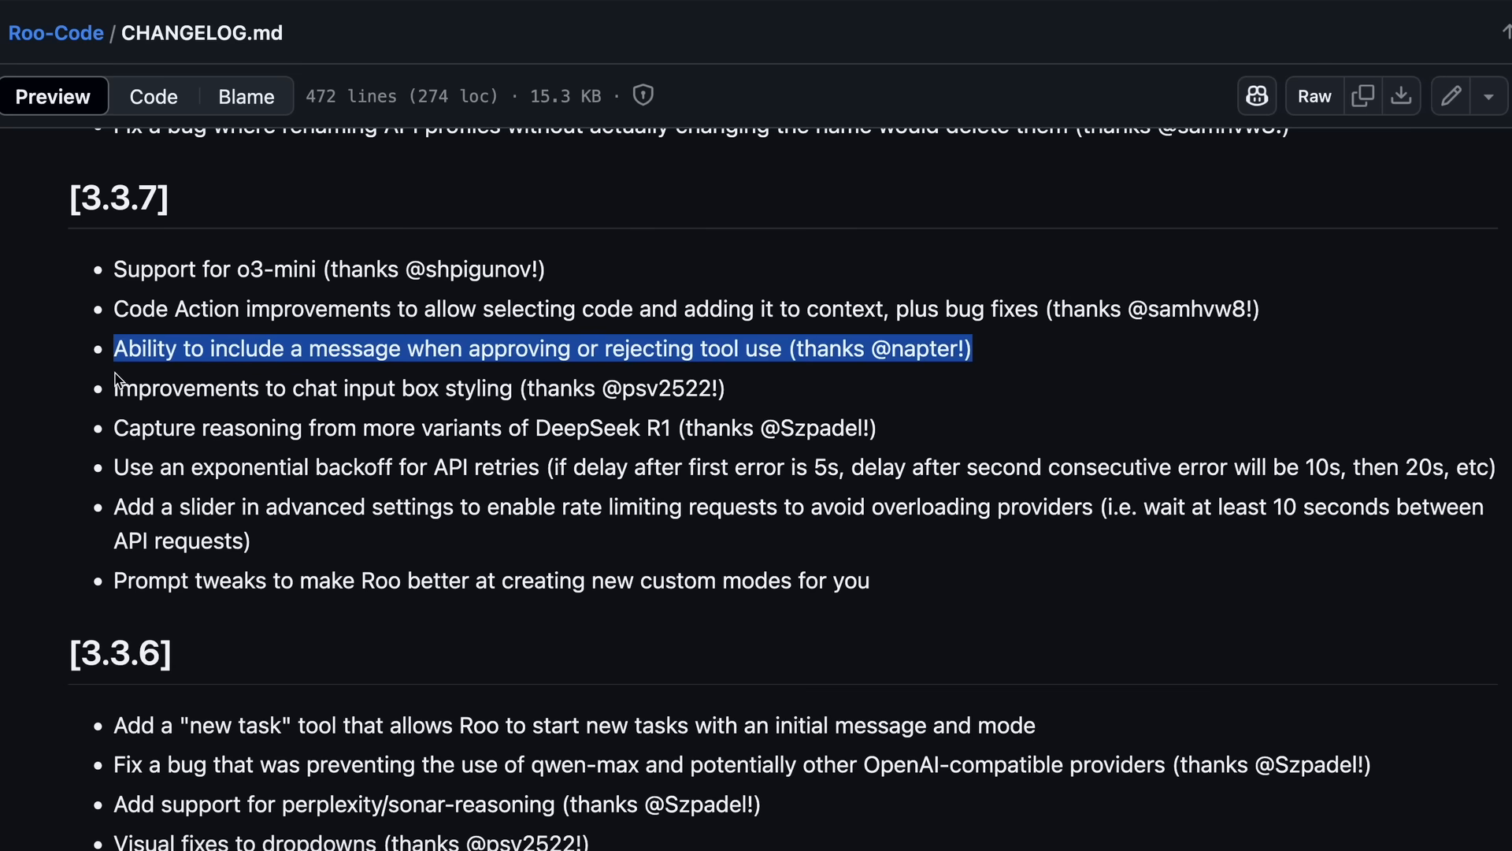
{"action": "left_click", "coordinate": [136, 376]}
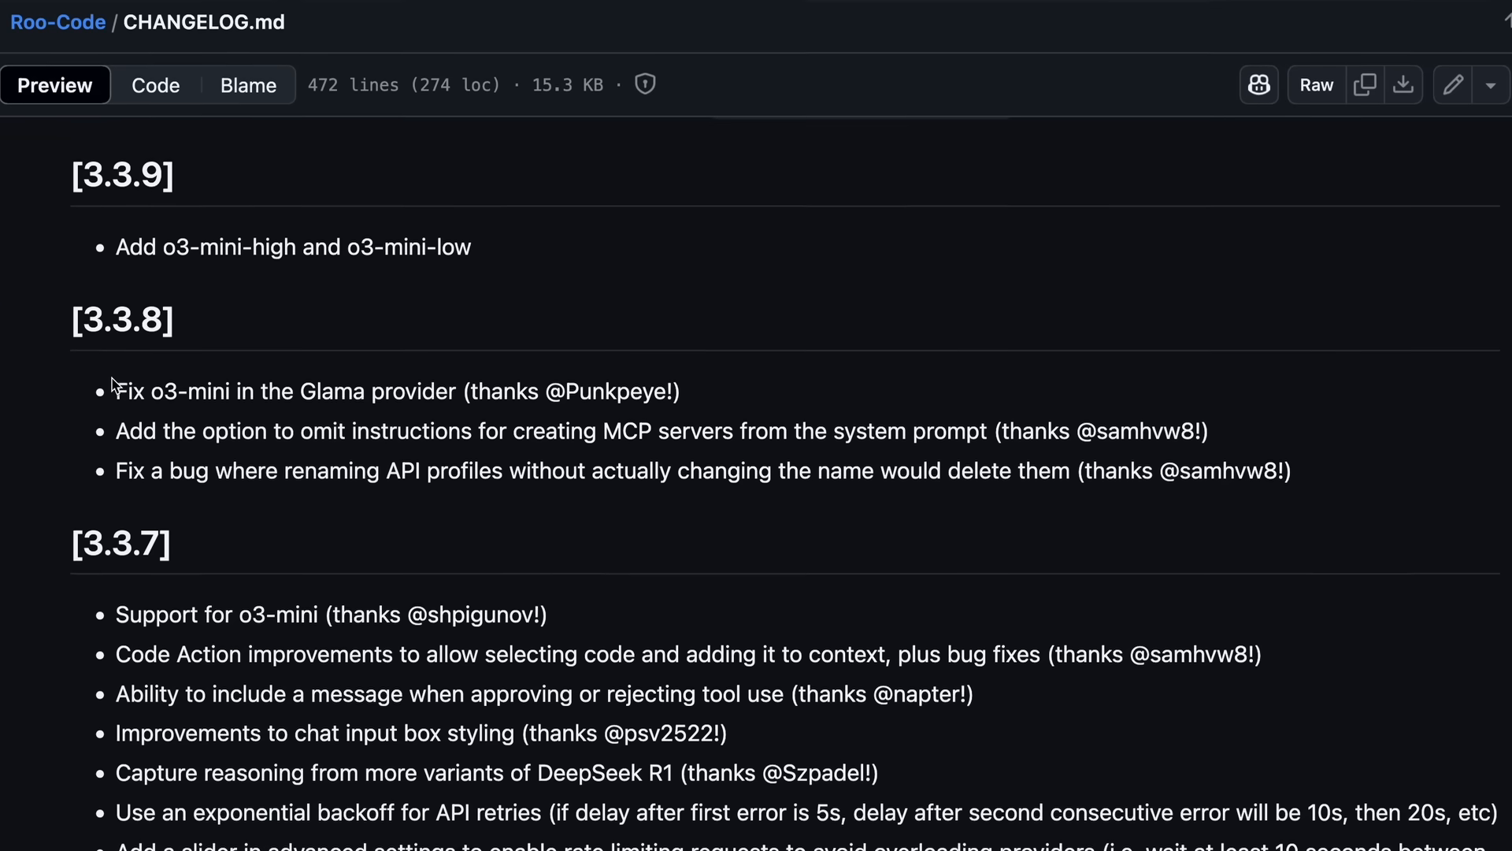
Scroll CHANGELOG.md up to its top showing the 3.3.17 and 3.3.16 notes.
{"action": "scroll", "scroll_direction": "up", "scroll_amount": 3}
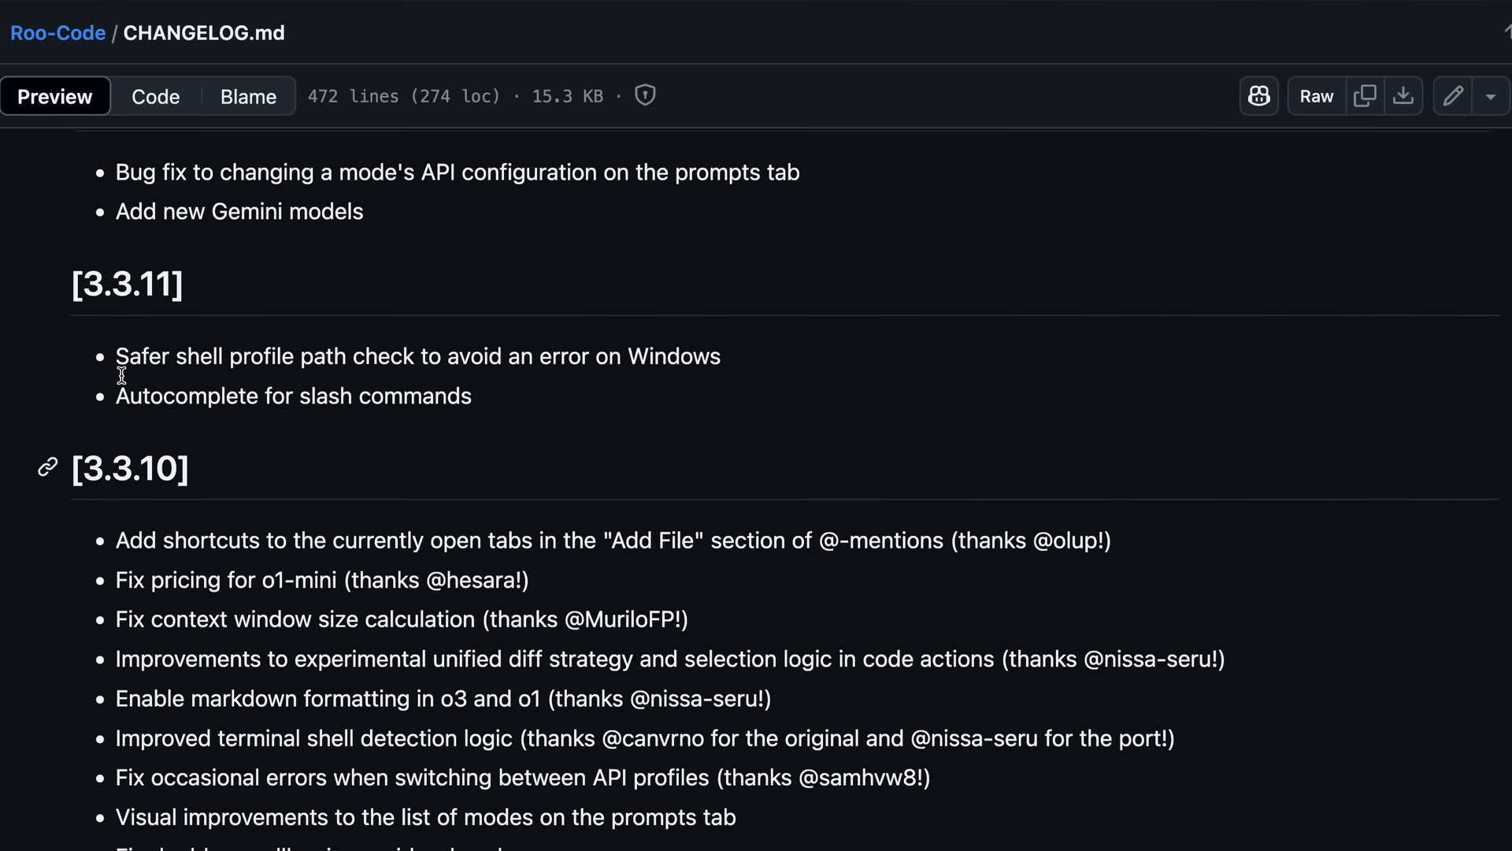
{"action": "scroll", "scroll_direction": "up", "scroll_amount": 3}
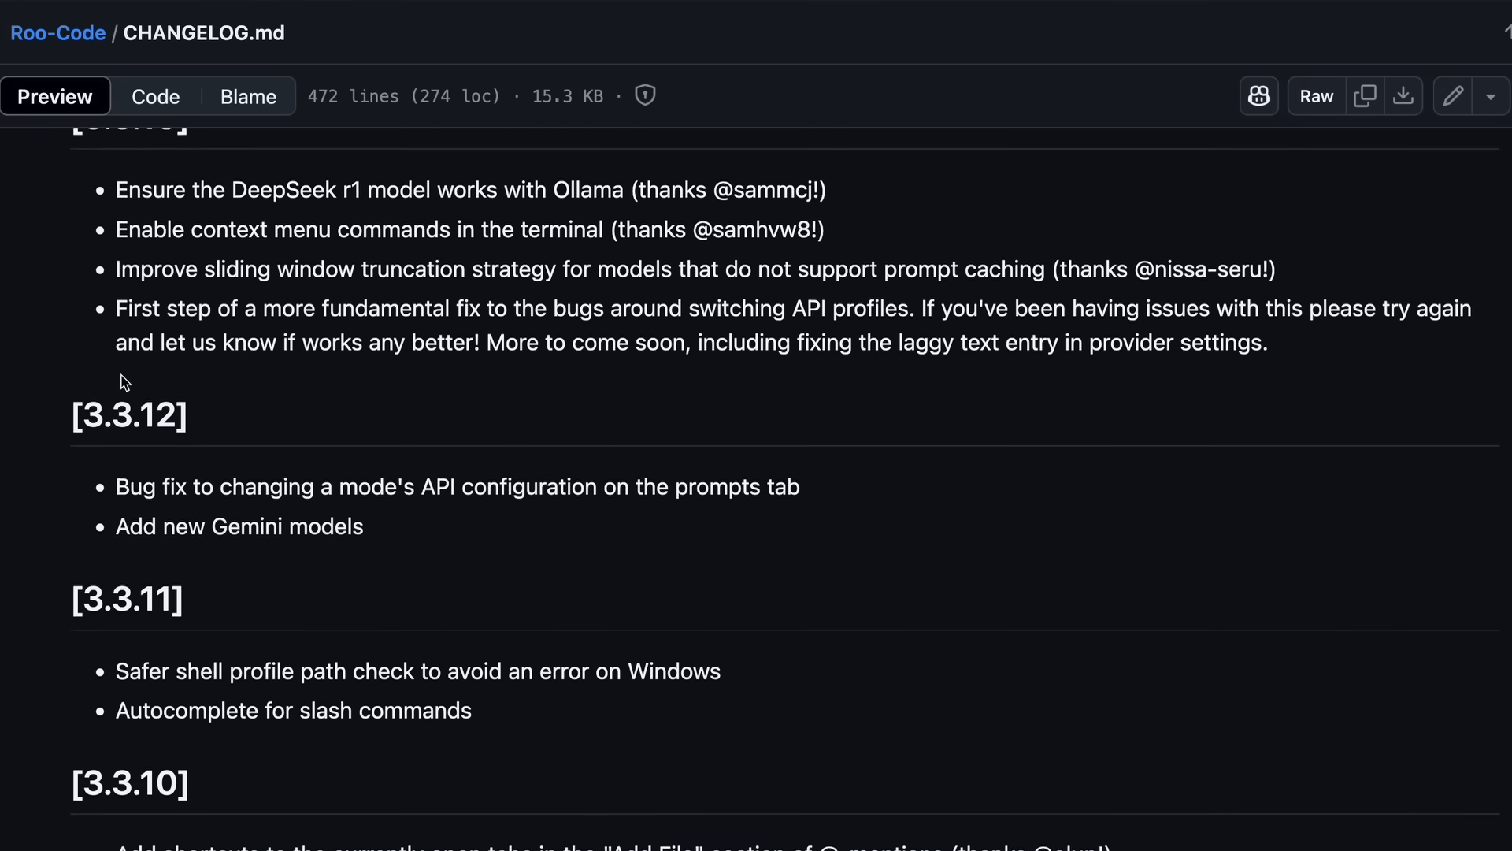
{"action": "scroll", "scroll_direction": "up", "scroll_amount": 3}
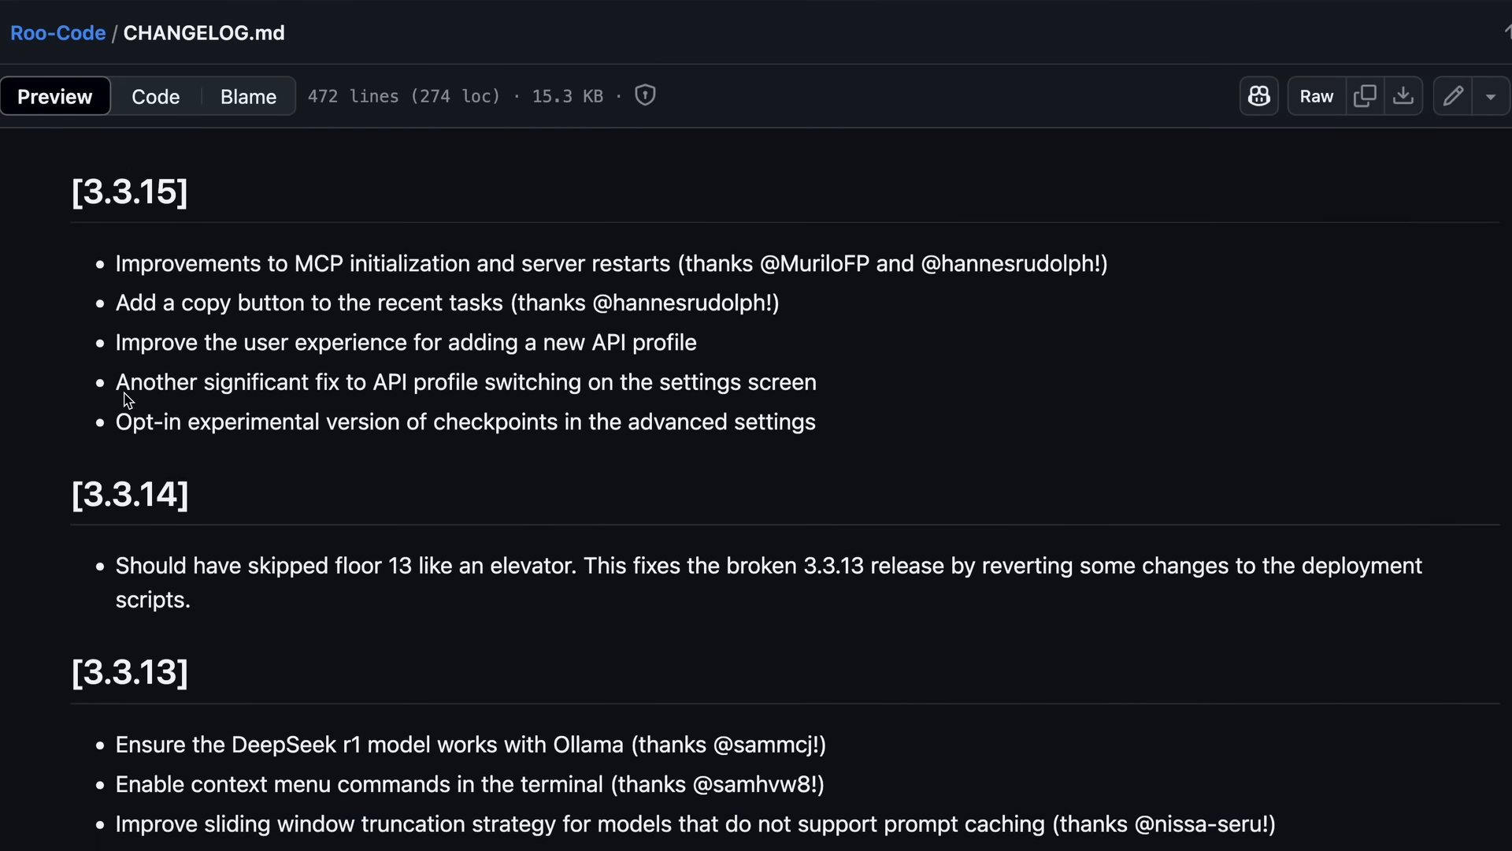
{"action": "triple_click", "coordinate": [463, 441]}
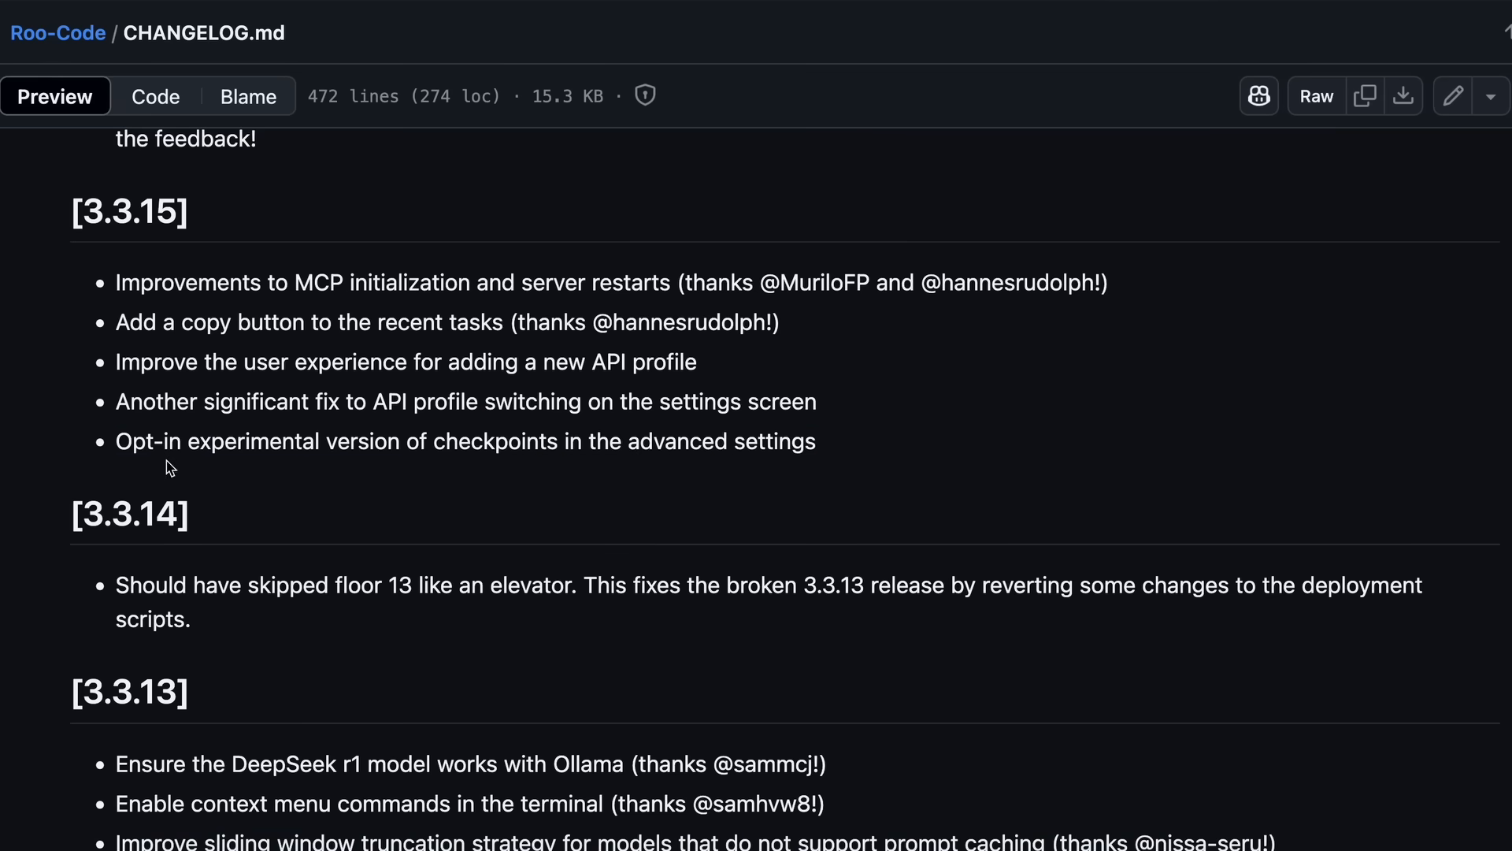
{"action": "scroll", "scroll_direction": "up", "scroll_amount": 3}
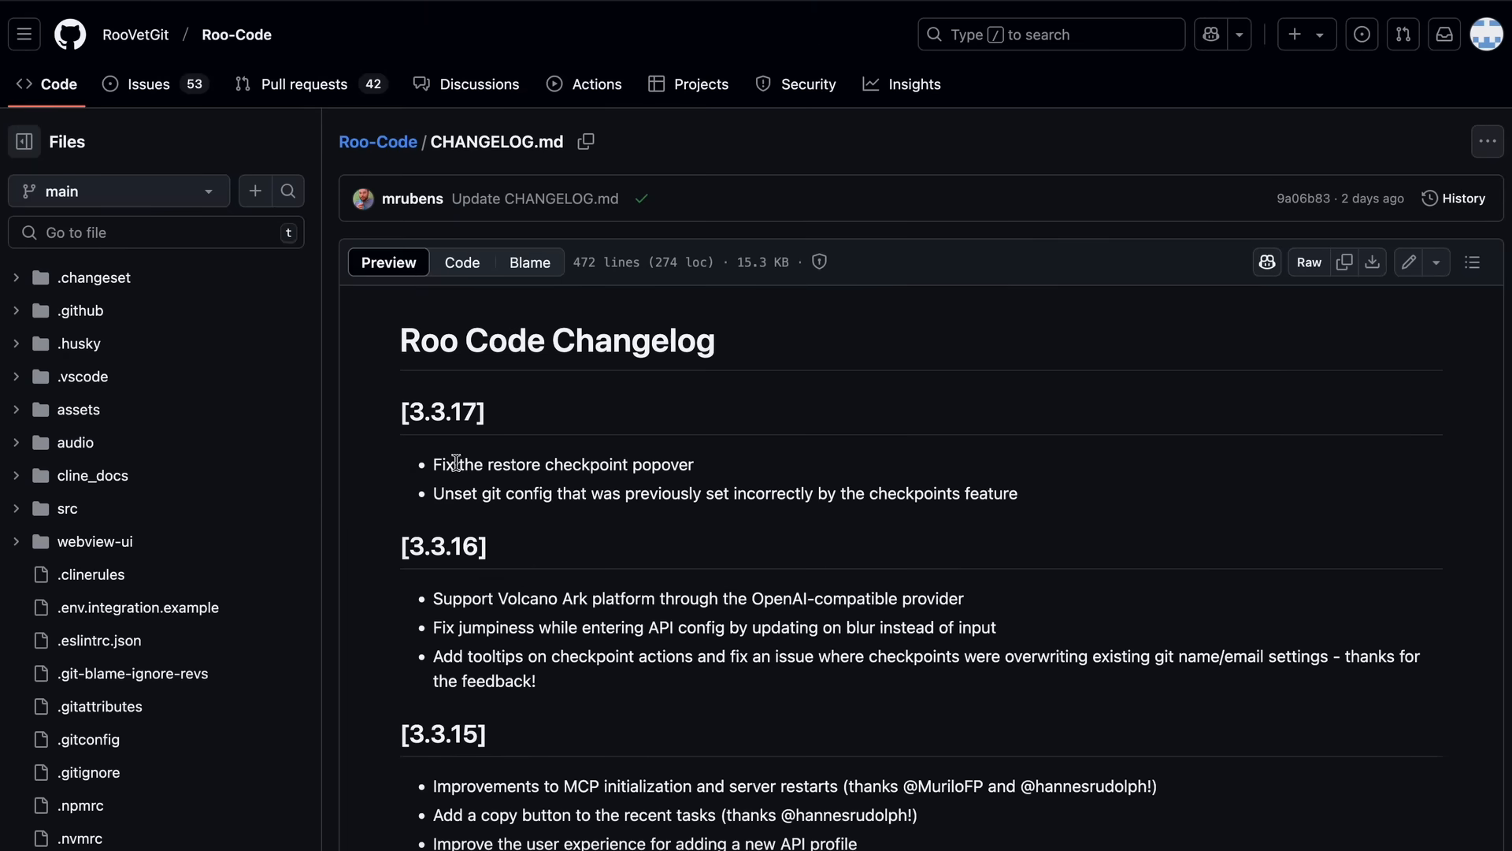
{"action": "mouse_move", "coordinate": [413, 201]}
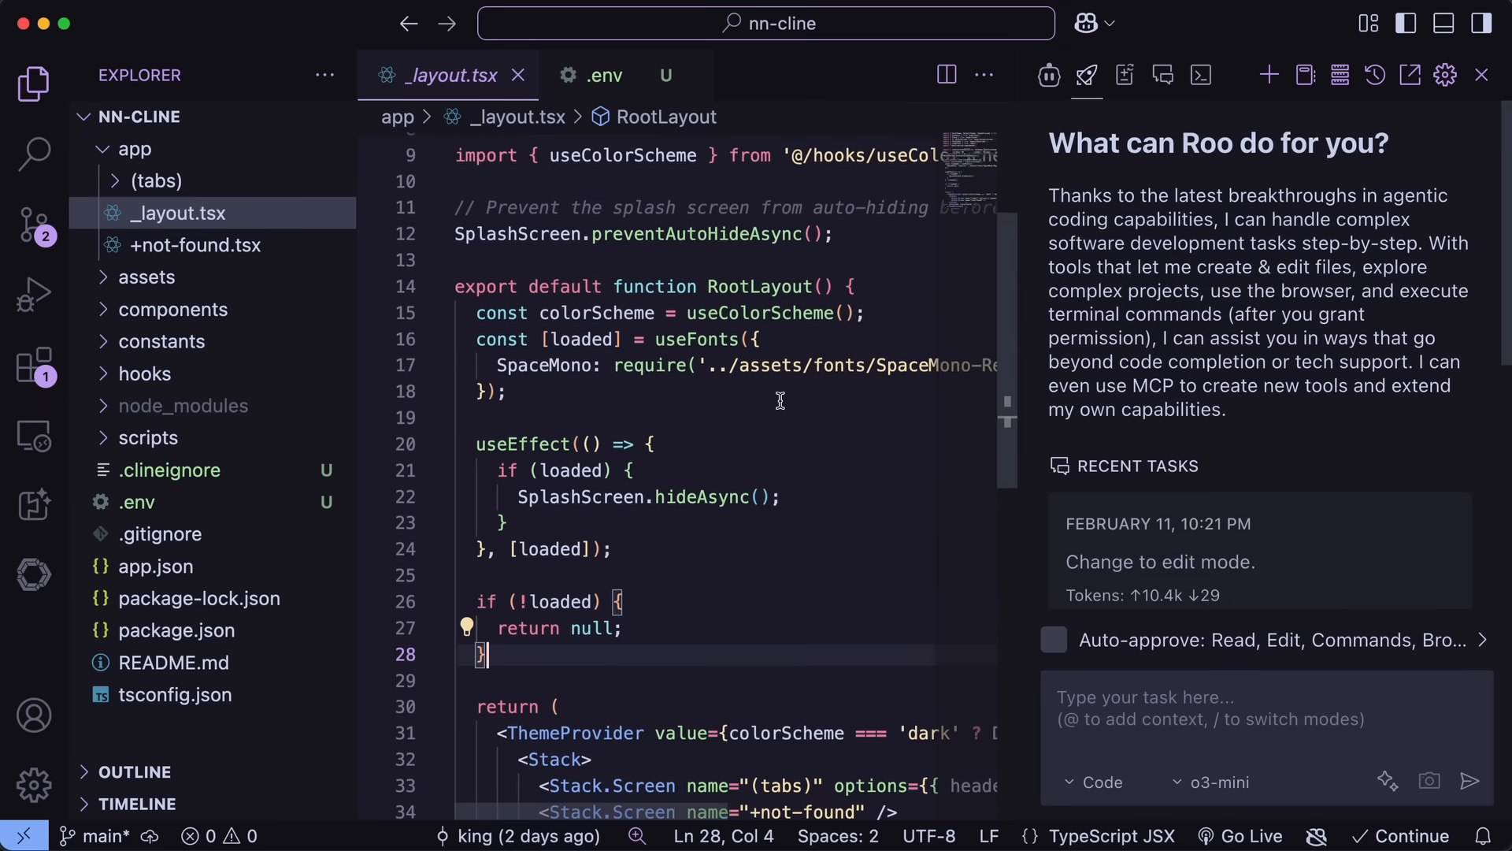
Close the open _layout.tsx editor tab.
{"action": "left_click", "coordinate": [33, 367]}
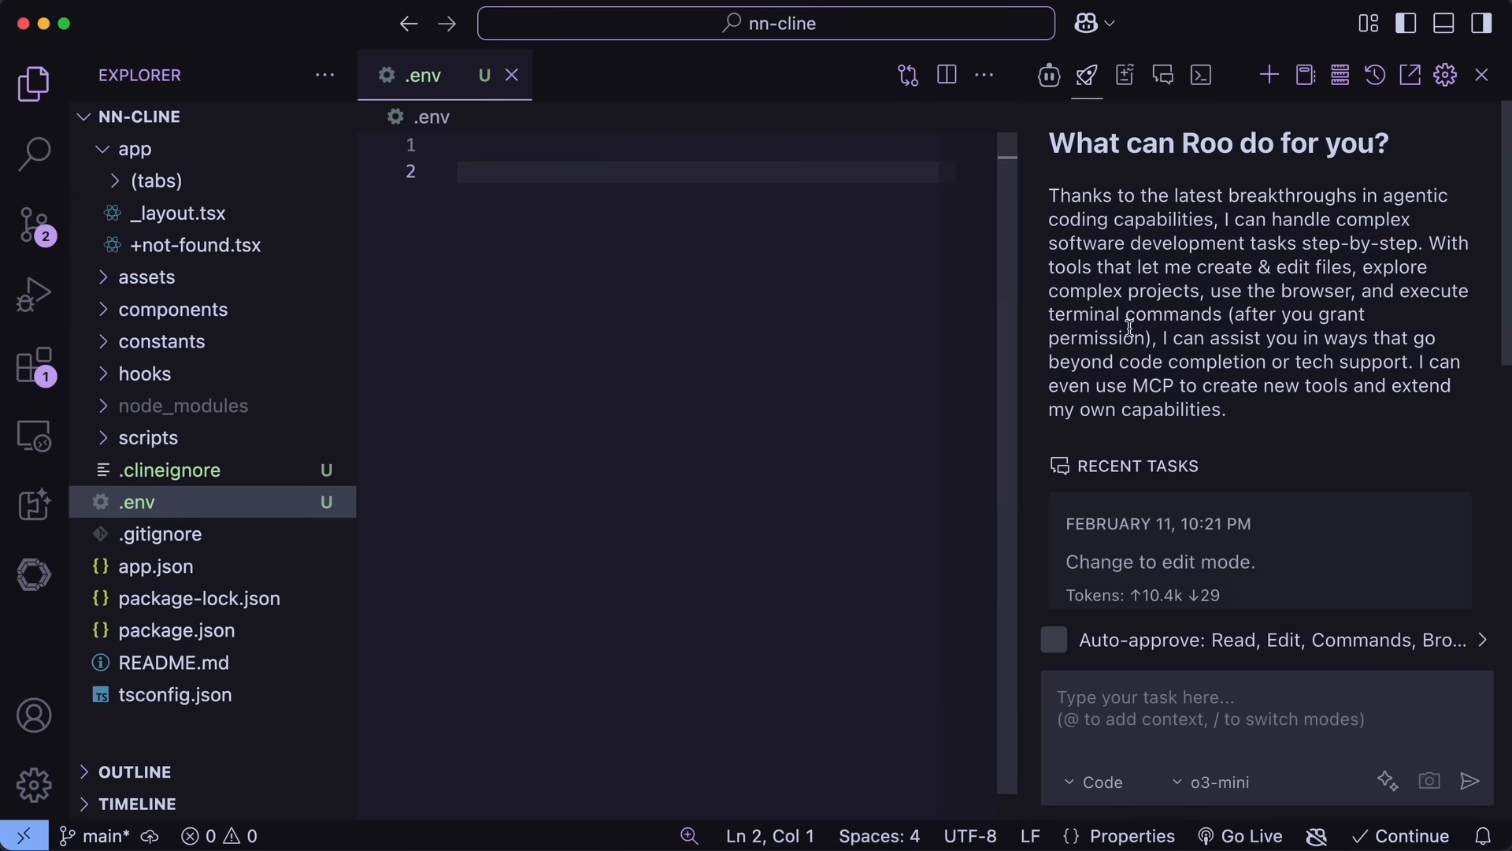
{"action": "mouse_move", "coordinate": [1041, 300]}
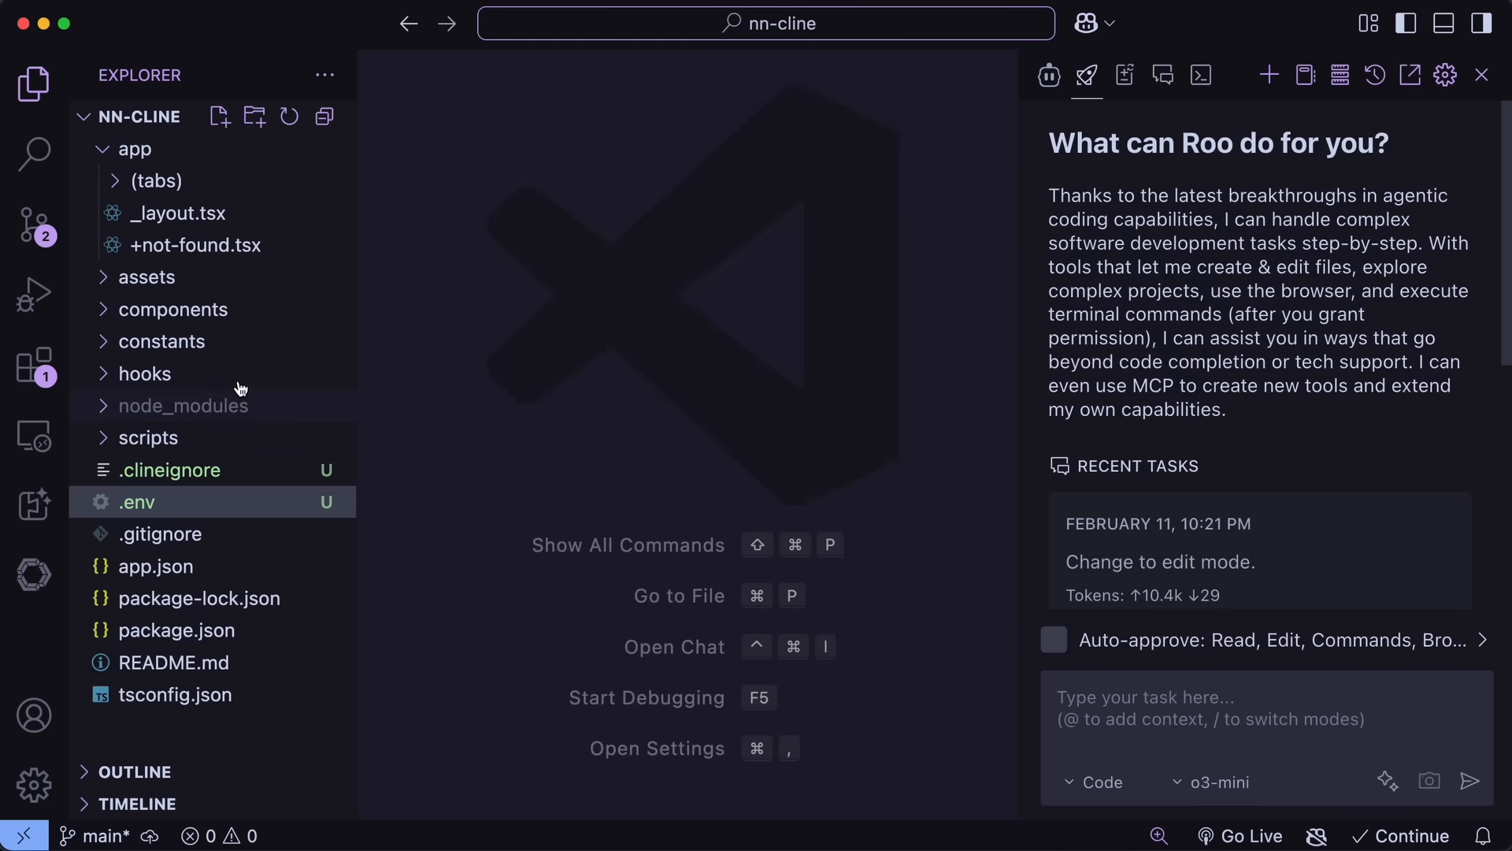
Send the +not-found.tsx return block to Roo Code: Fix Code with the instruction 'to you are'.
{"action": "left_click", "coordinate": [195, 244]}
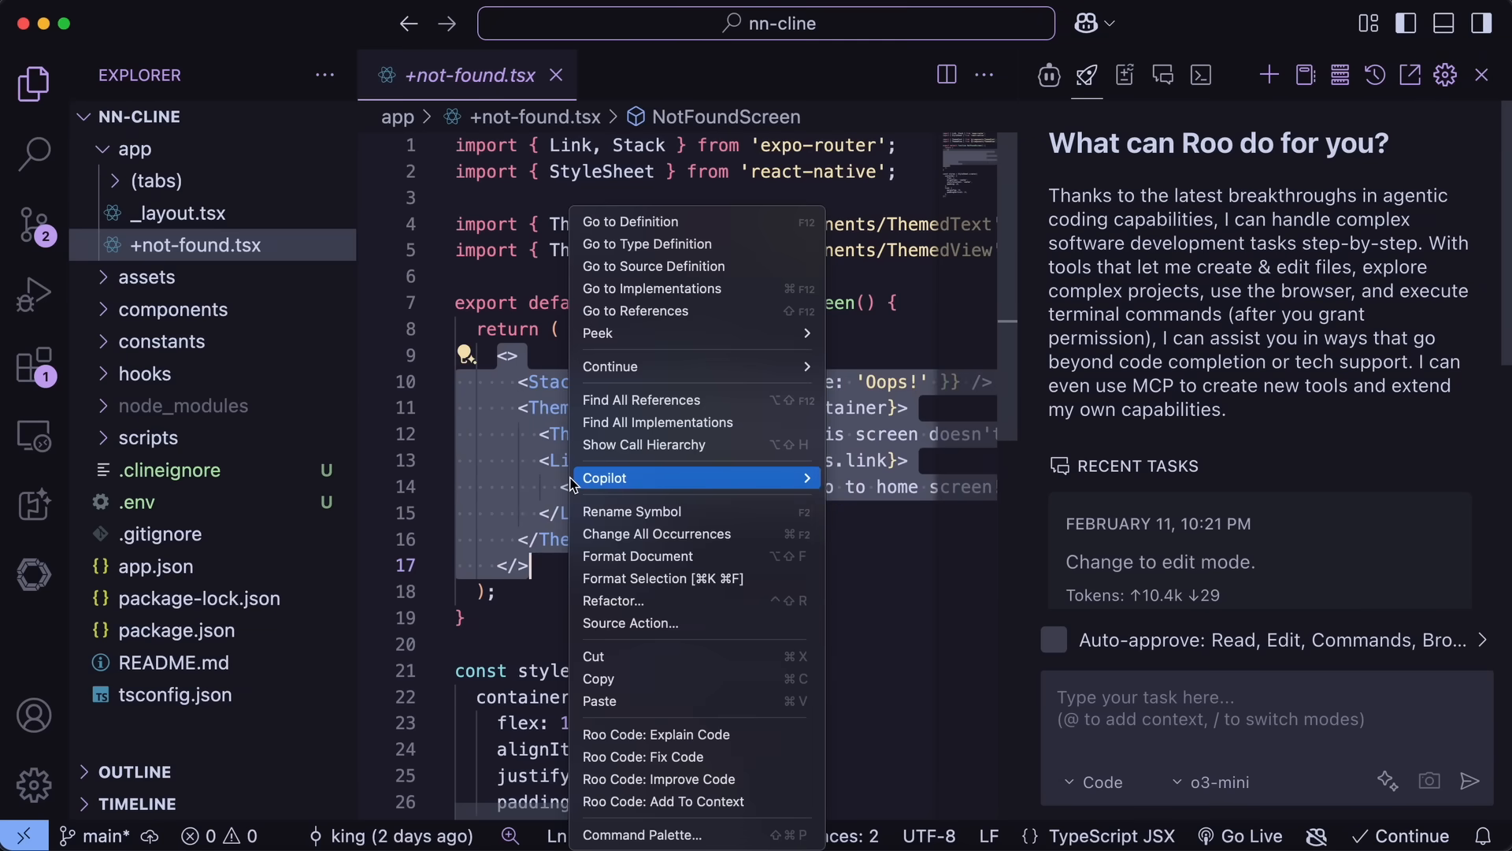
{"action": "mouse_move", "coordinate": [658, 734]}
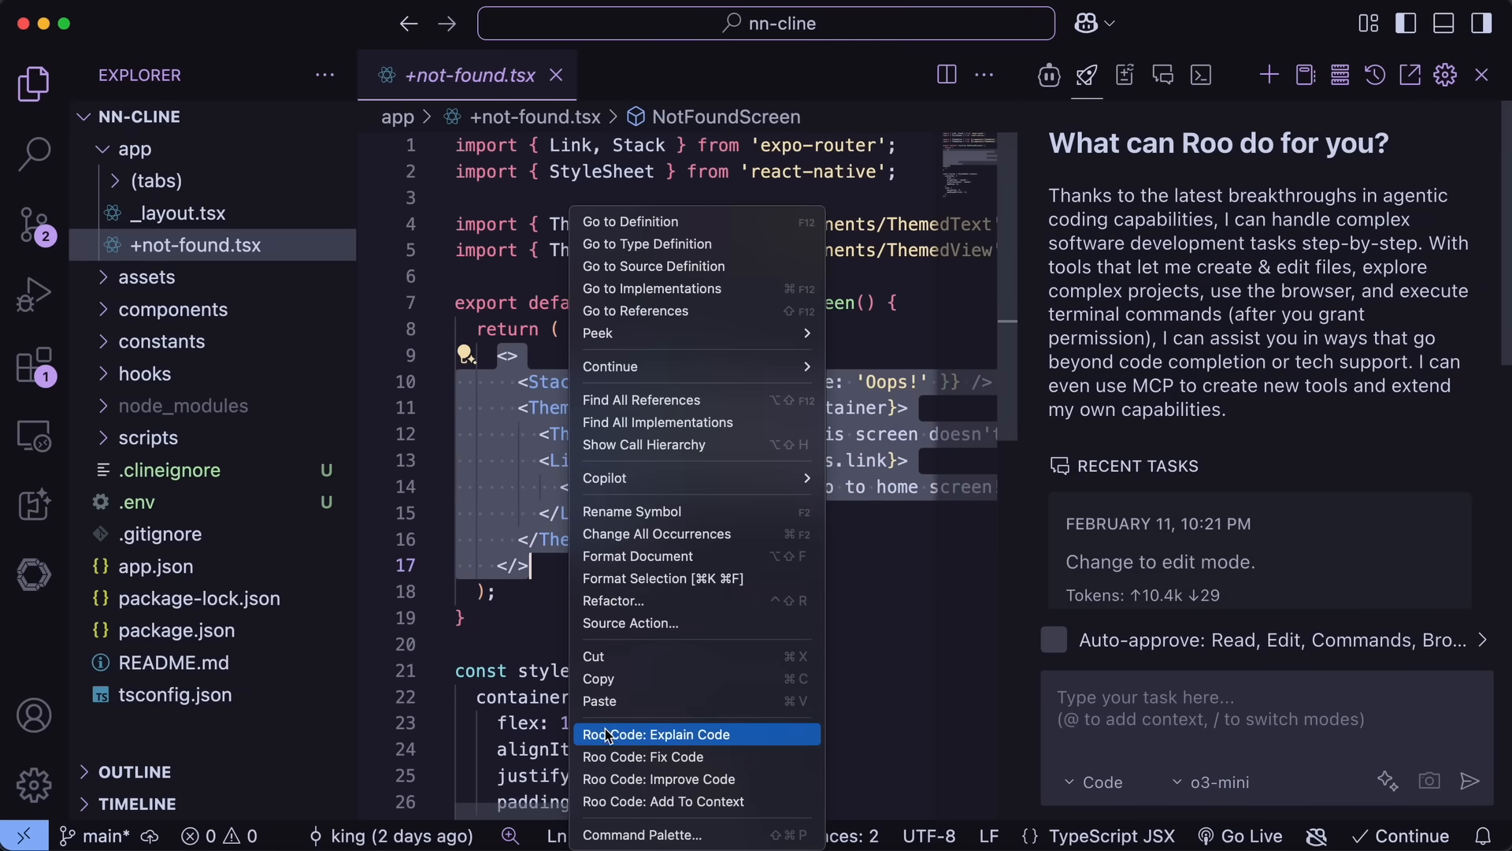
{"action": "mouse_move", "coordinate": [644, 749]}
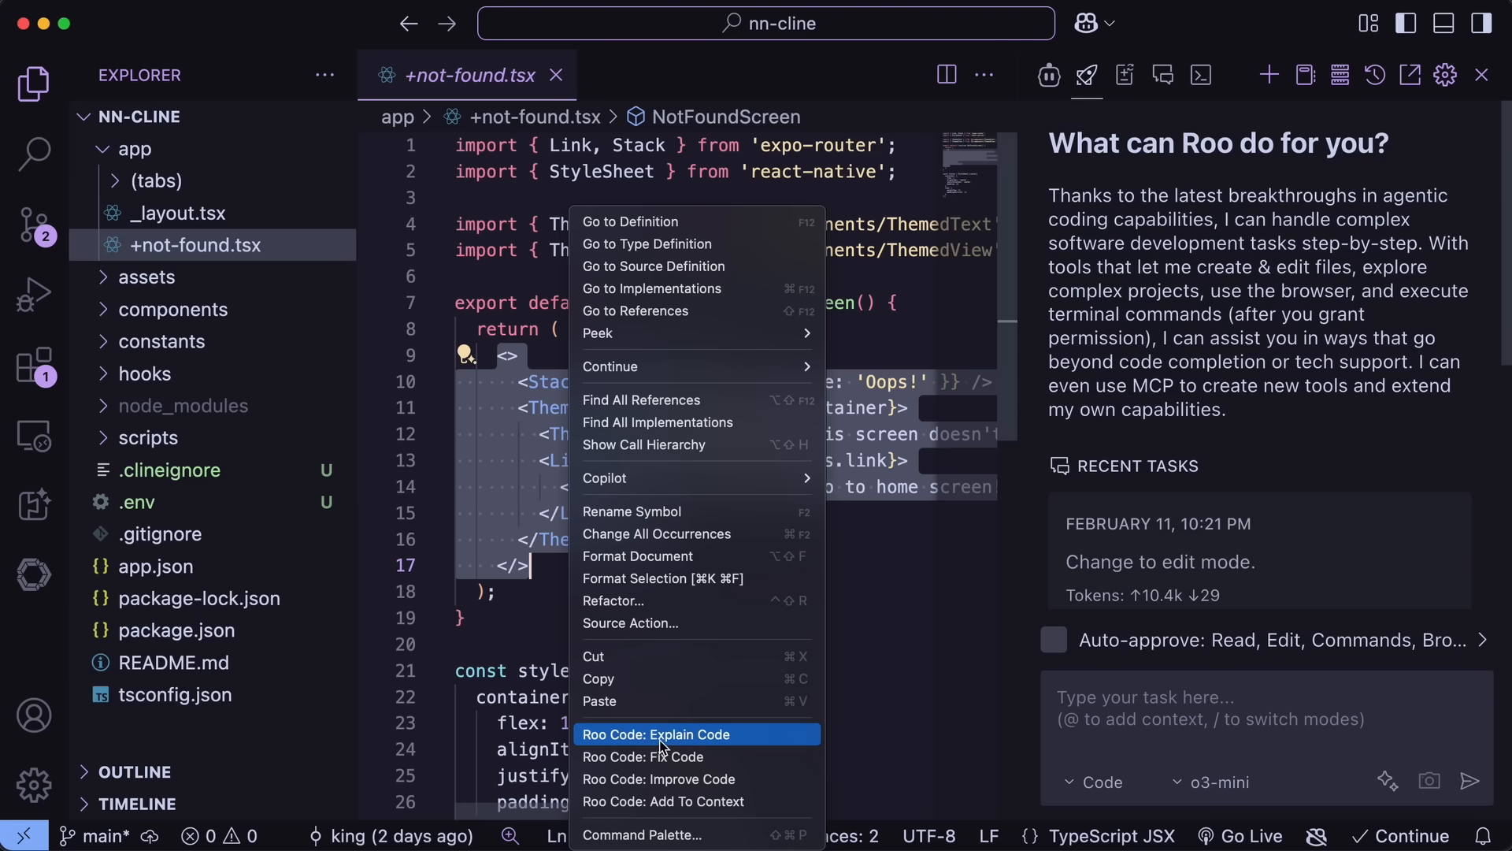
{"action": "mouse_move", "coordinate": [665, 756]}
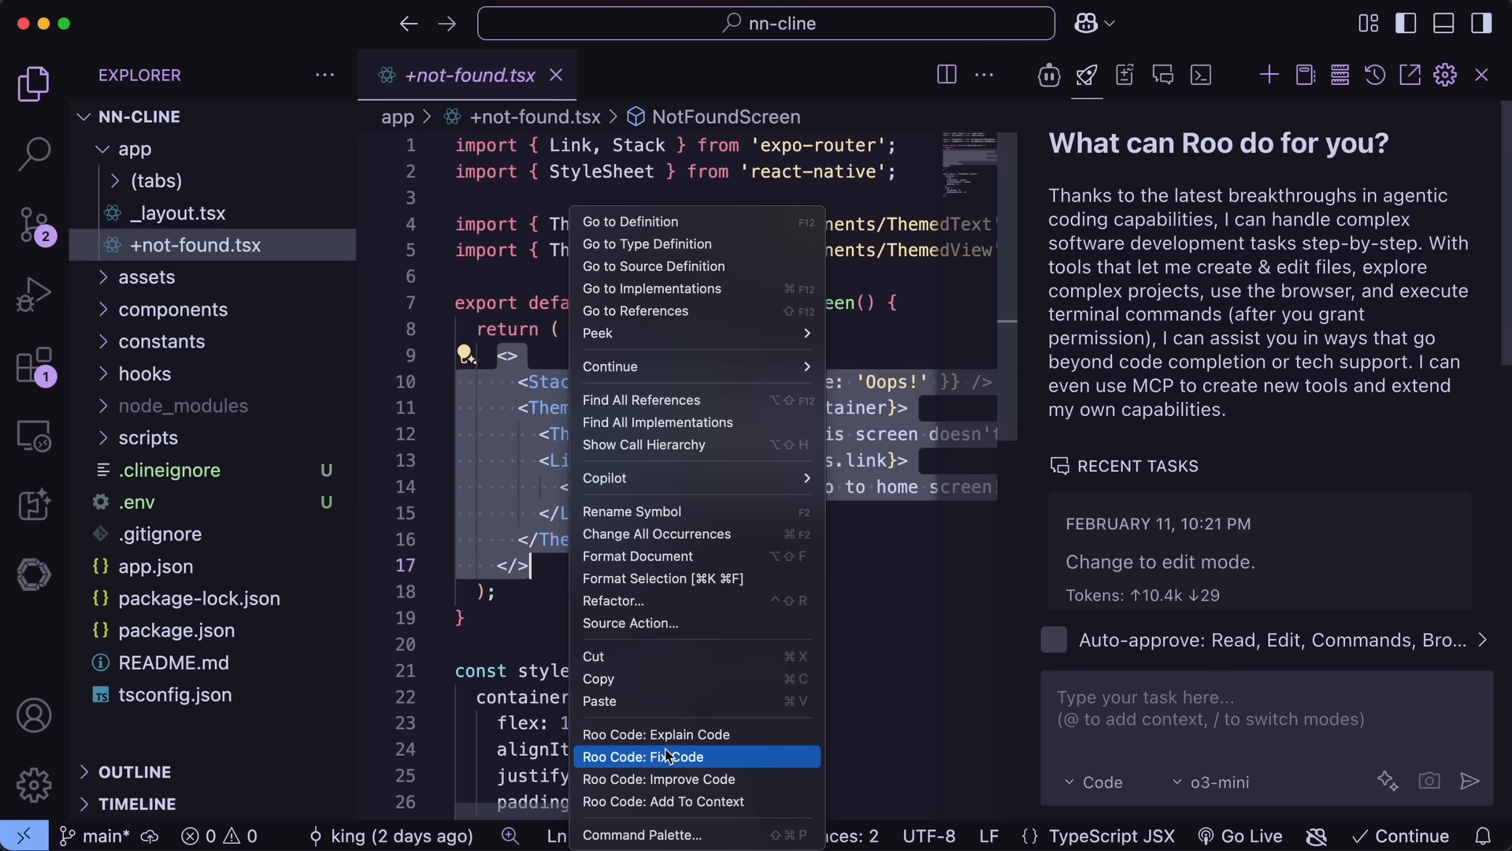
{"action": "mouse_move", "coordinate": [676, 756]}
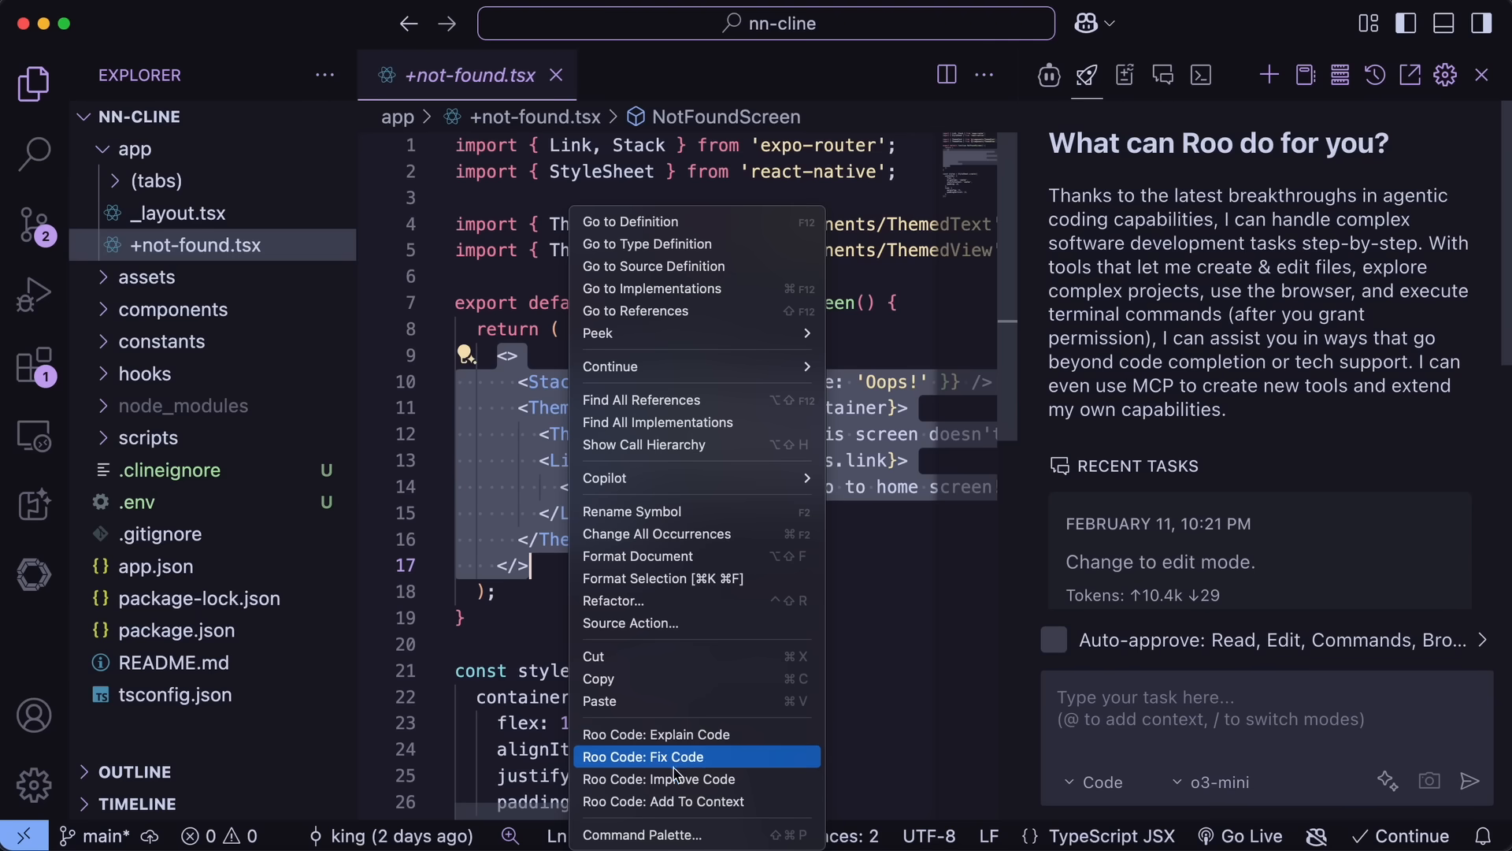
{"action": "mouse_move", "coordinate": [687, 780]}
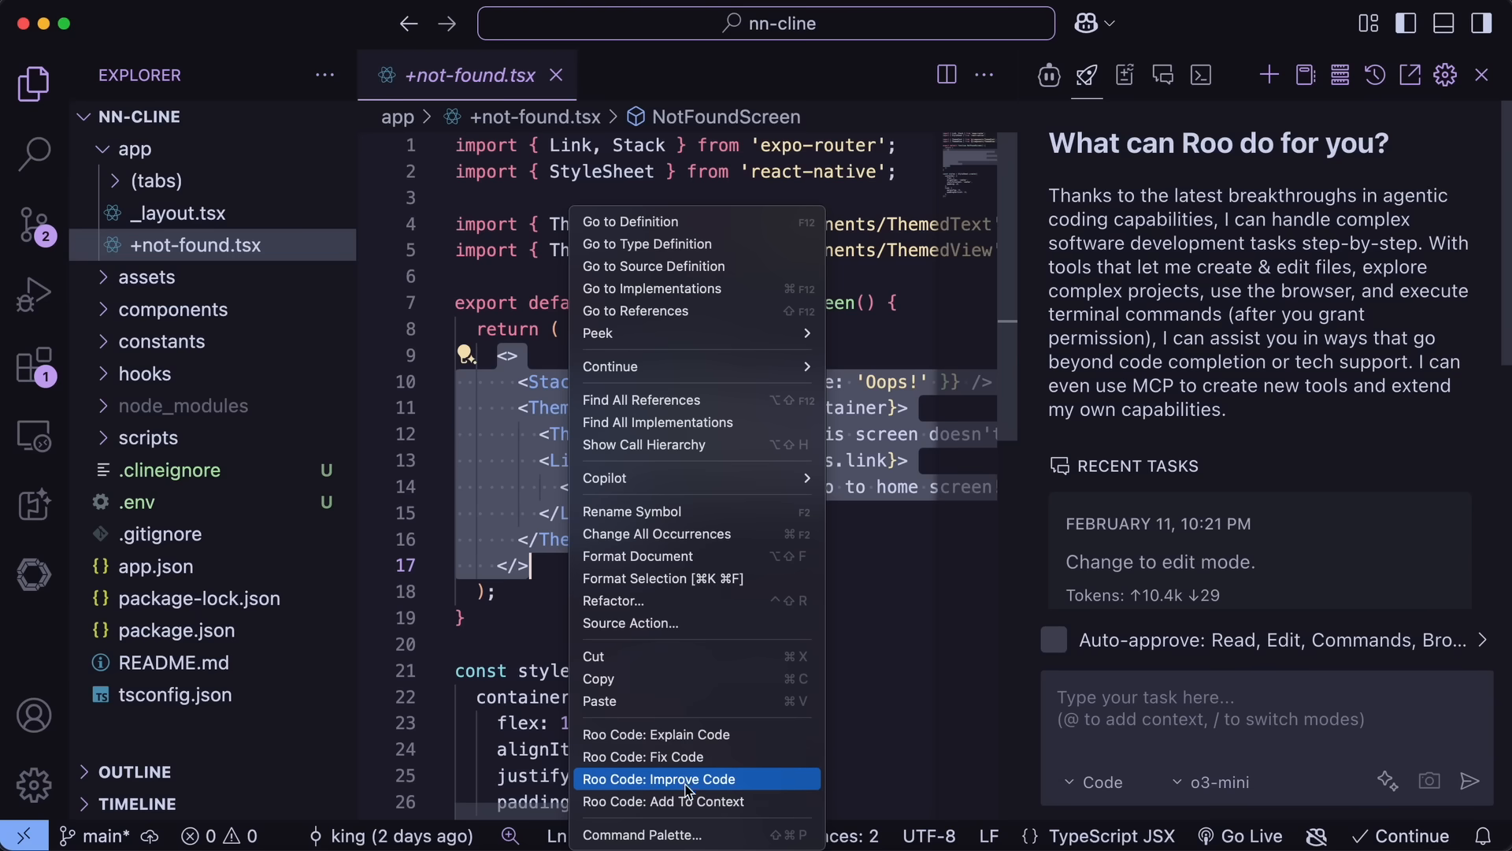
{"action": "mouse_move", "coordinate": [683, 735]}
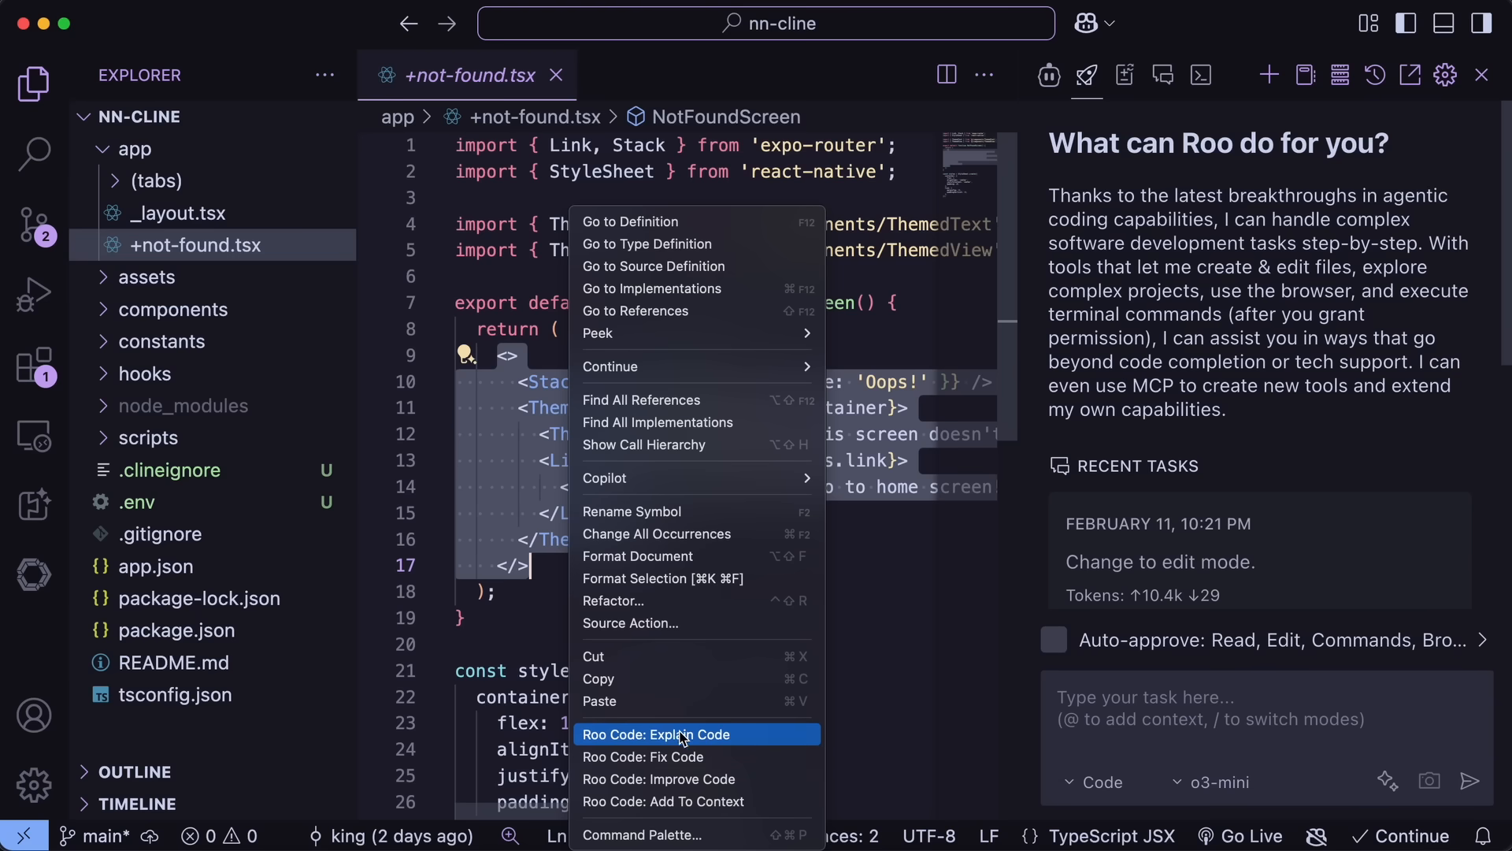
{"action": "mouse_move", "coordinate": [686, 778]}
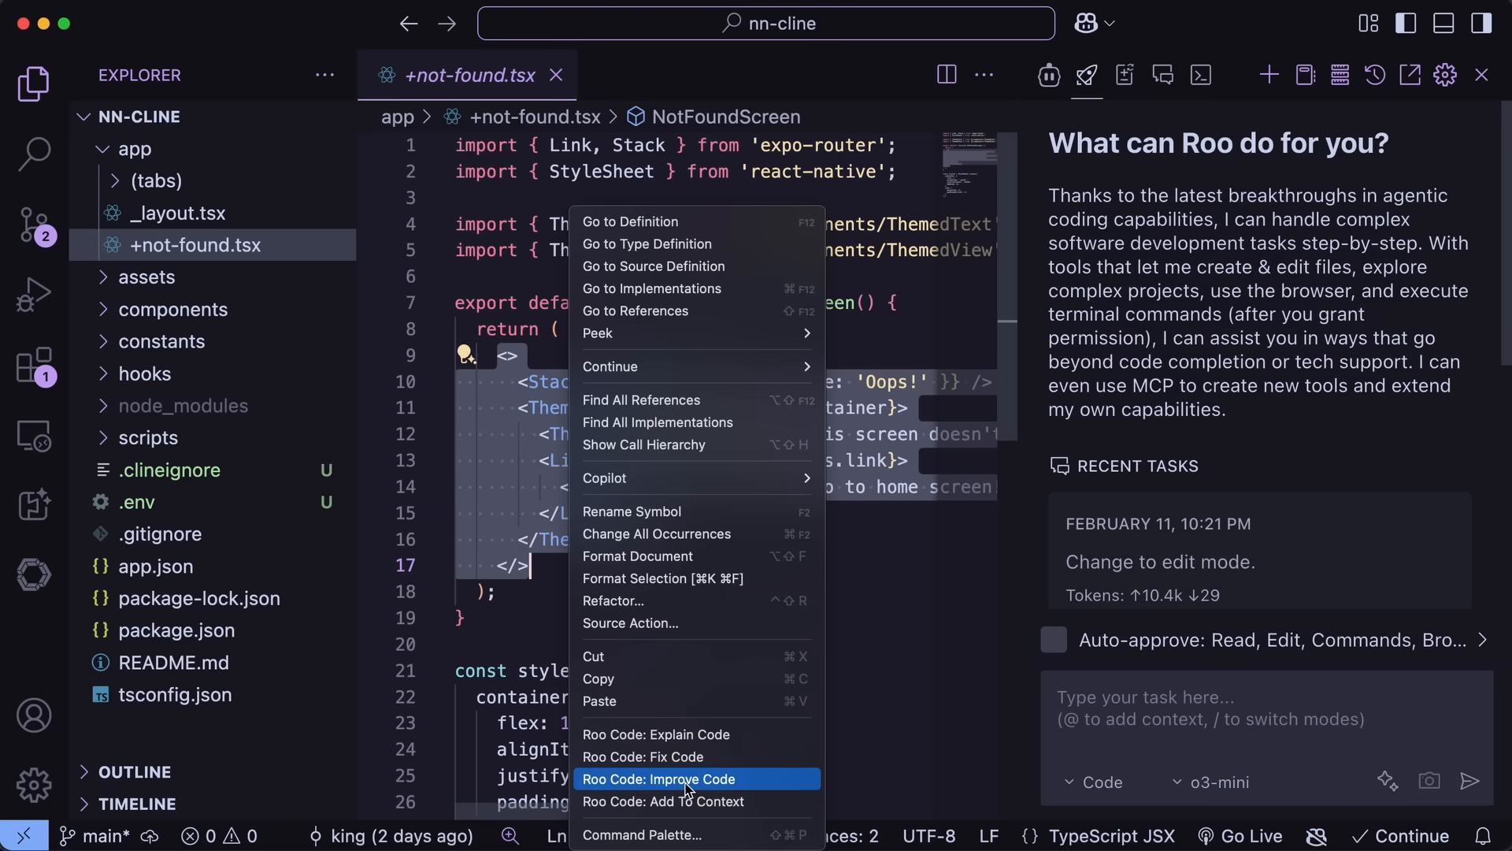
{"action": "mouse_move", "coordinate": [688, 786]}
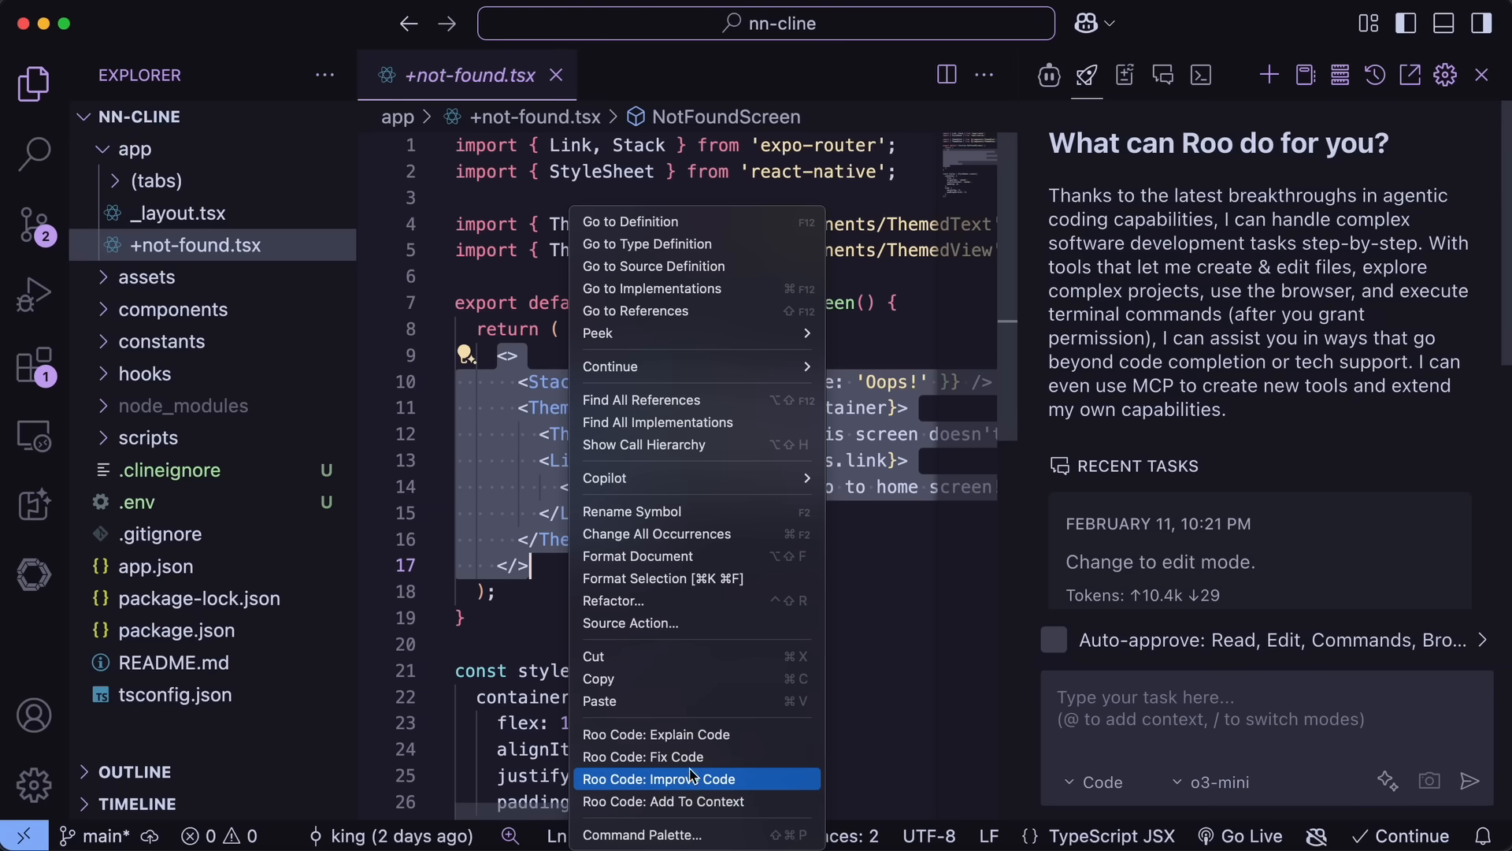
{"action": "mouse_move", "coordinate": [712, 786]}
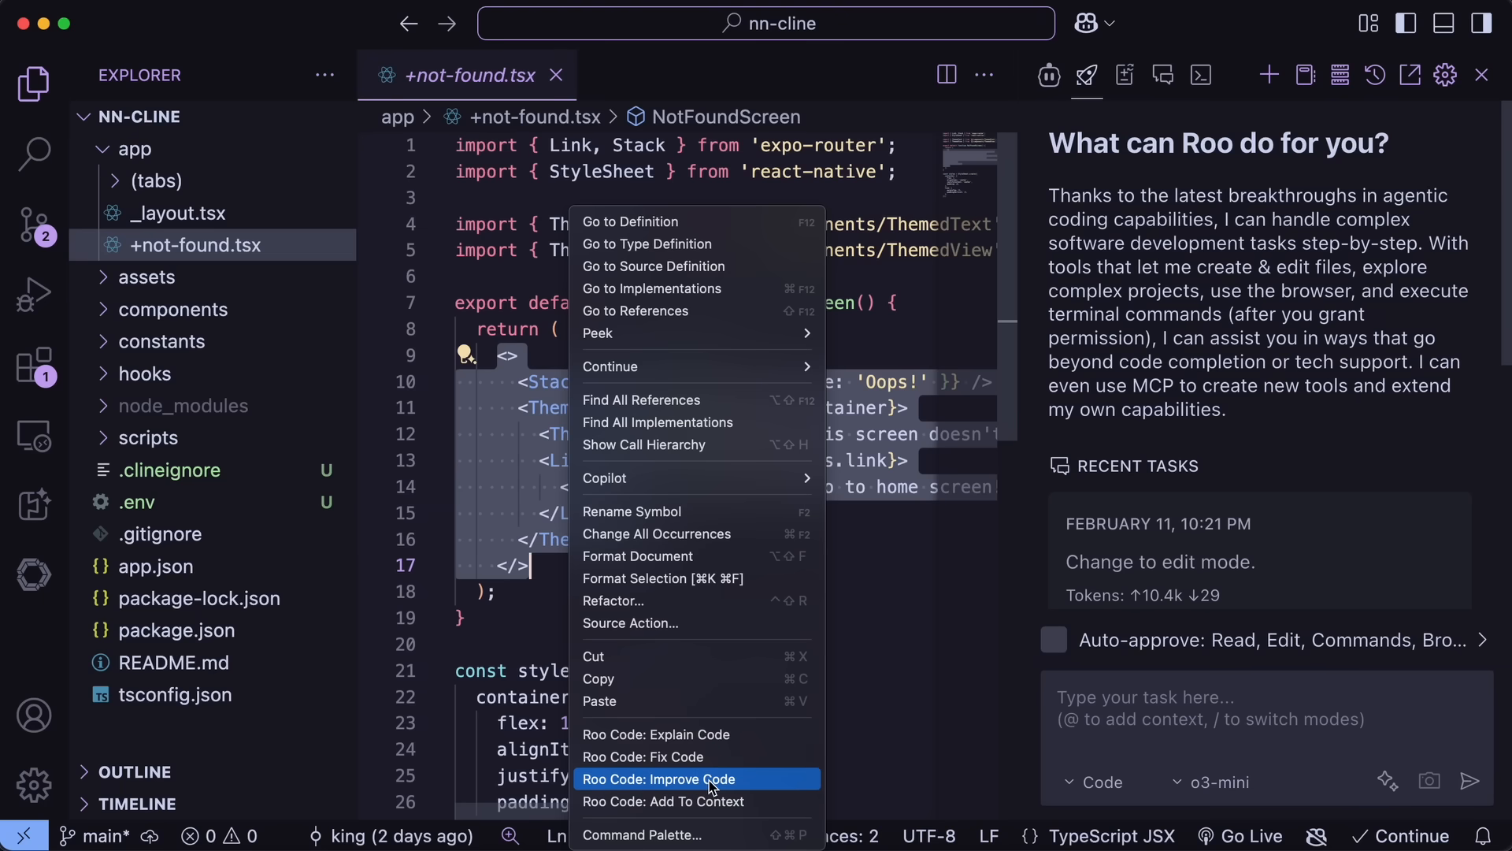
{"action": "mouse_move", "coordinate": [712, 801]}
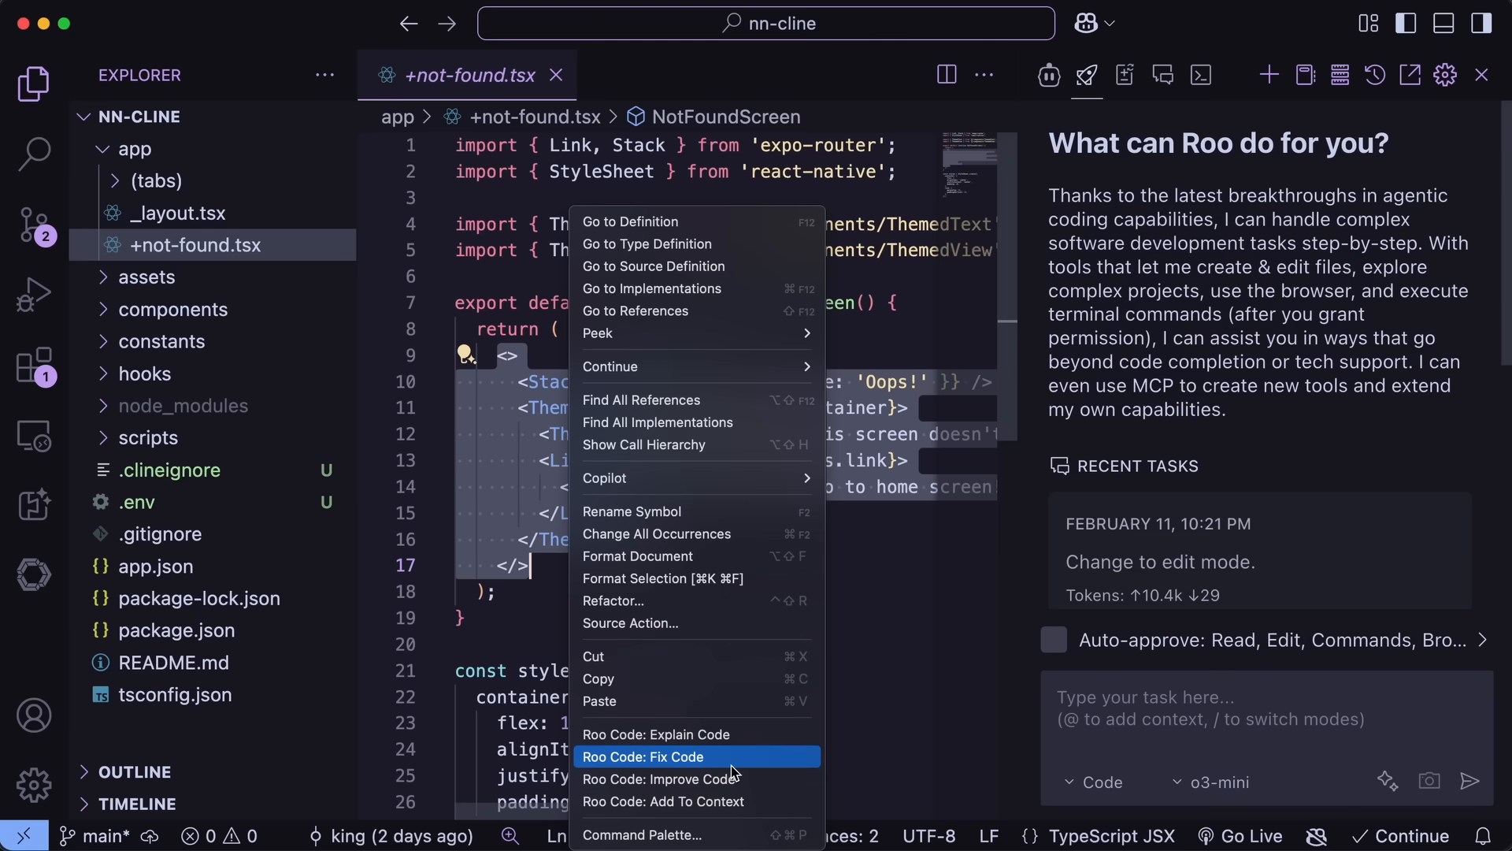
{"action": "left_click", "coordinate": [643, 756]}
{"action": "type", "text": "Change the message"}
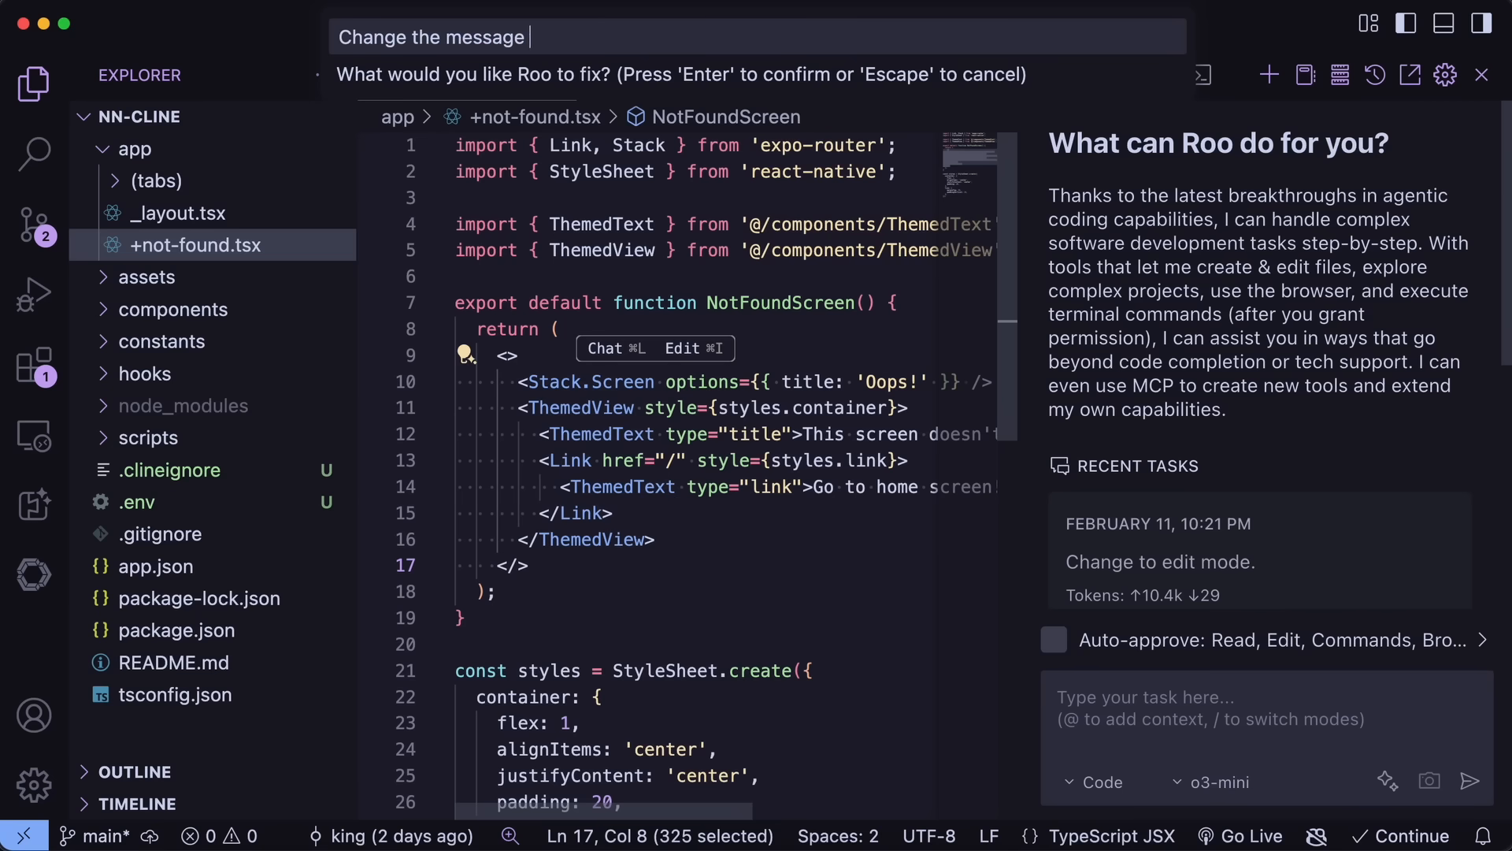
{"action": "type", "text": "to you are"}
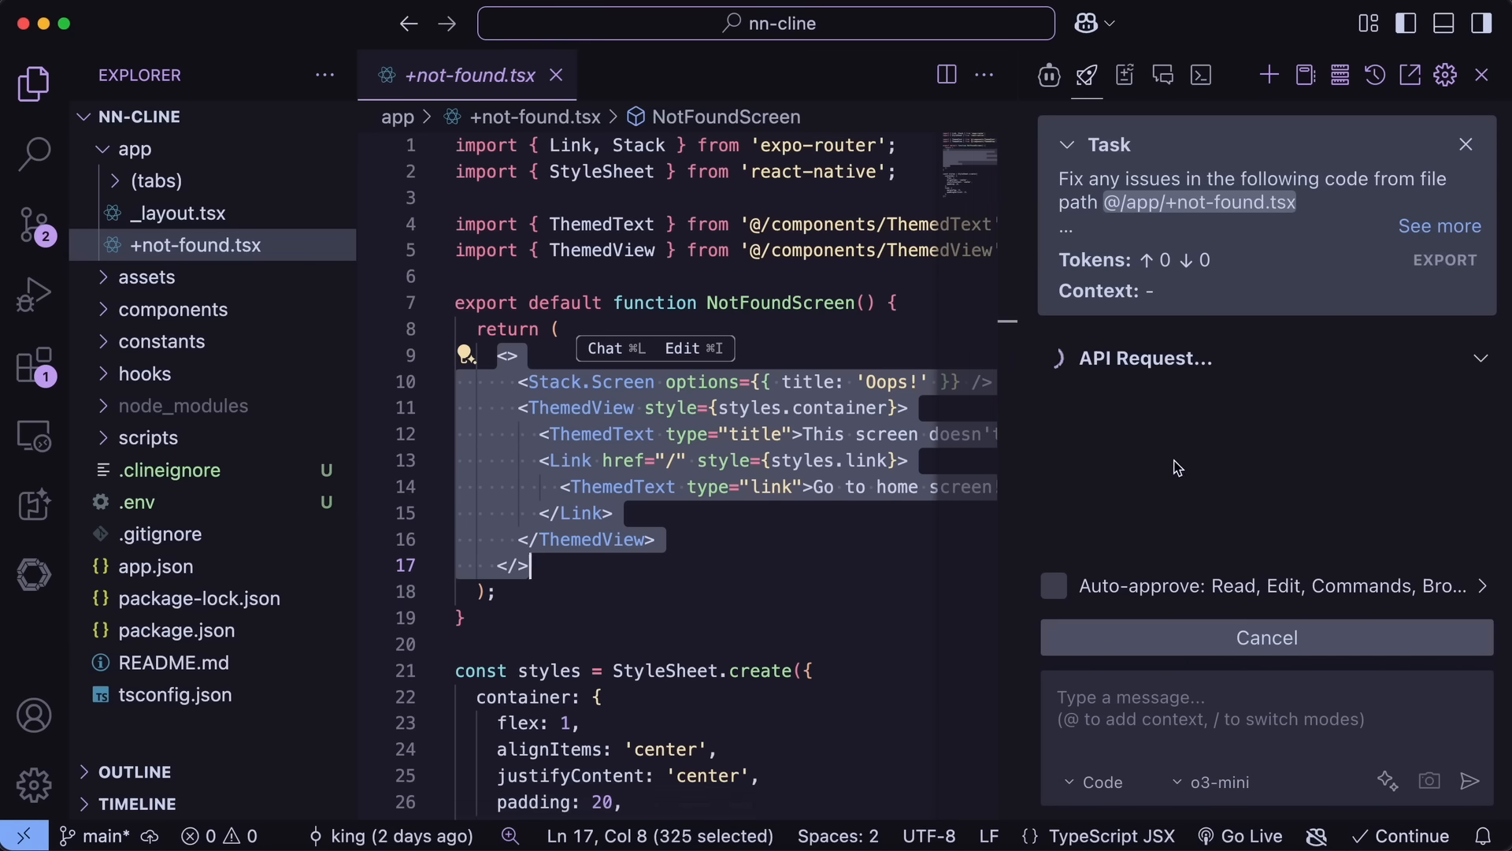
{"action": "mouse_move", "coordinate": [1201, 474]}
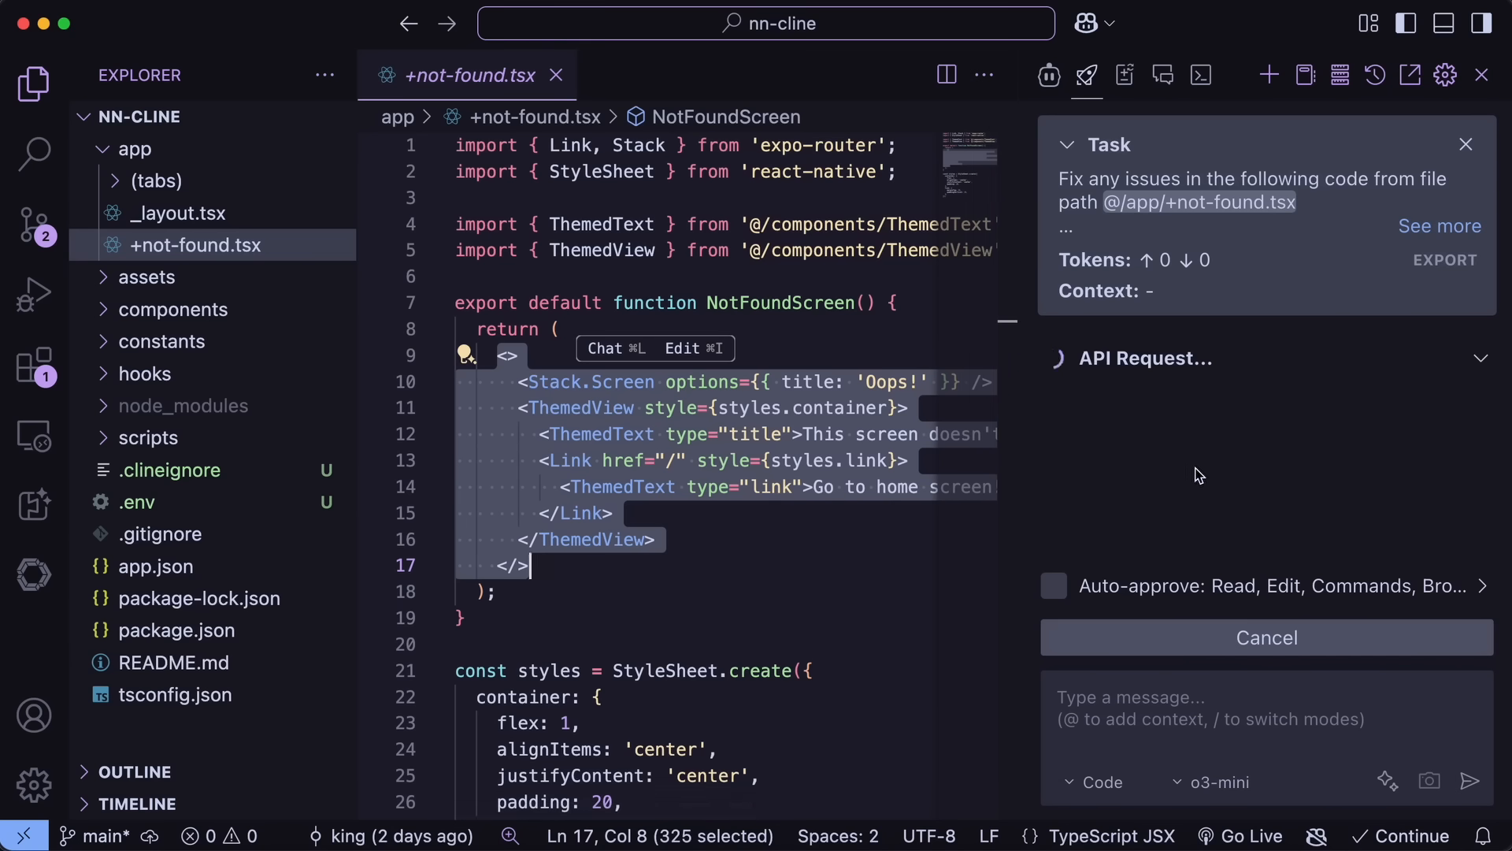
{"action": "mouse_move", "coordinate": [1199, 482]}
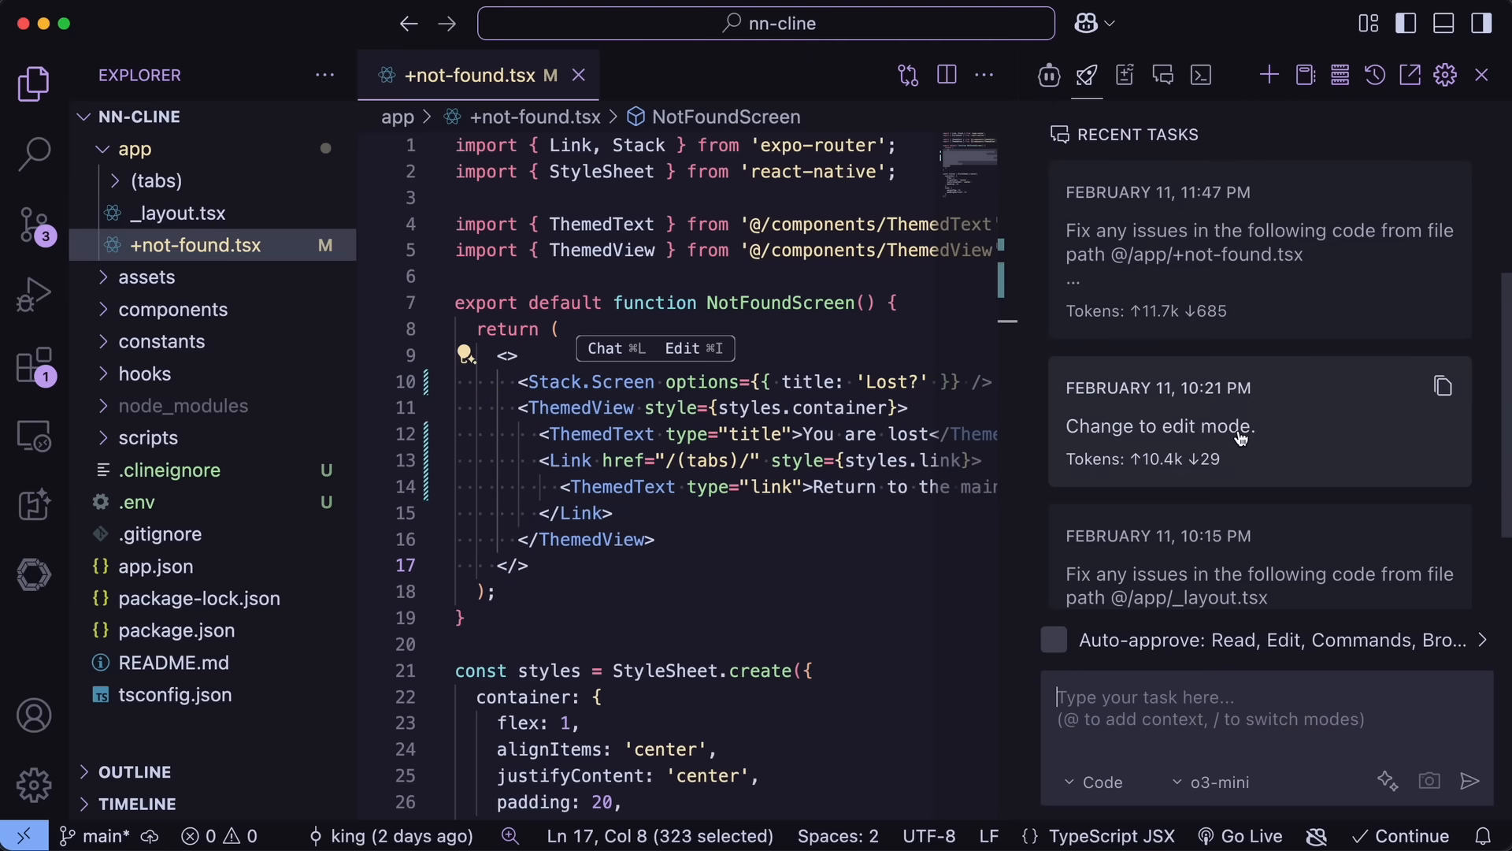
Reopen the 'Change to edit mode.' entry from Roo's Recent Tasks.
{"action": "left_click", "coordinate": [1158, 425]}
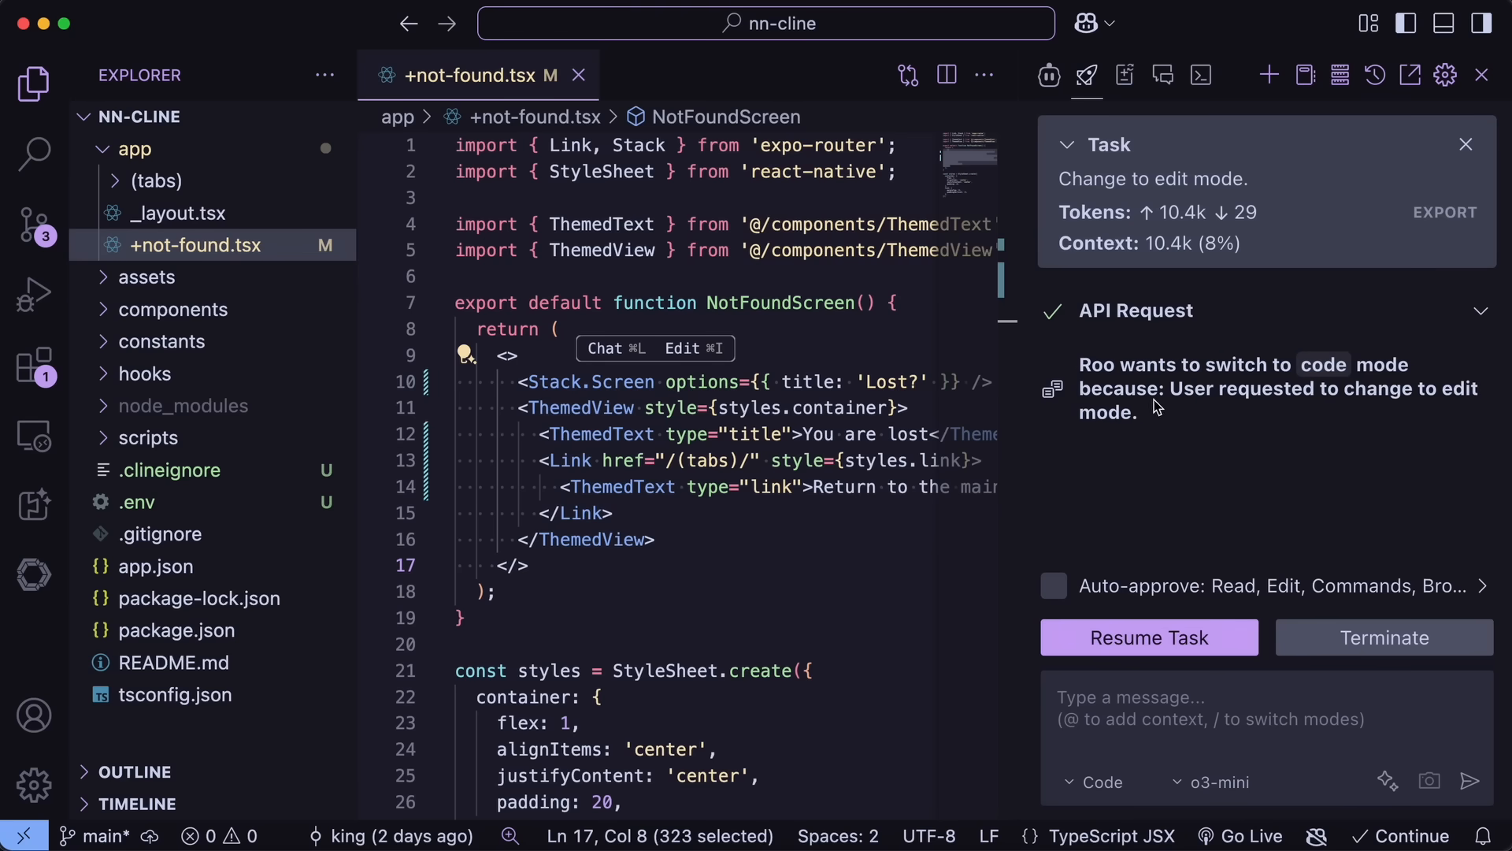
{"action": "mouse_move", "coordinate": [1182, 415]}
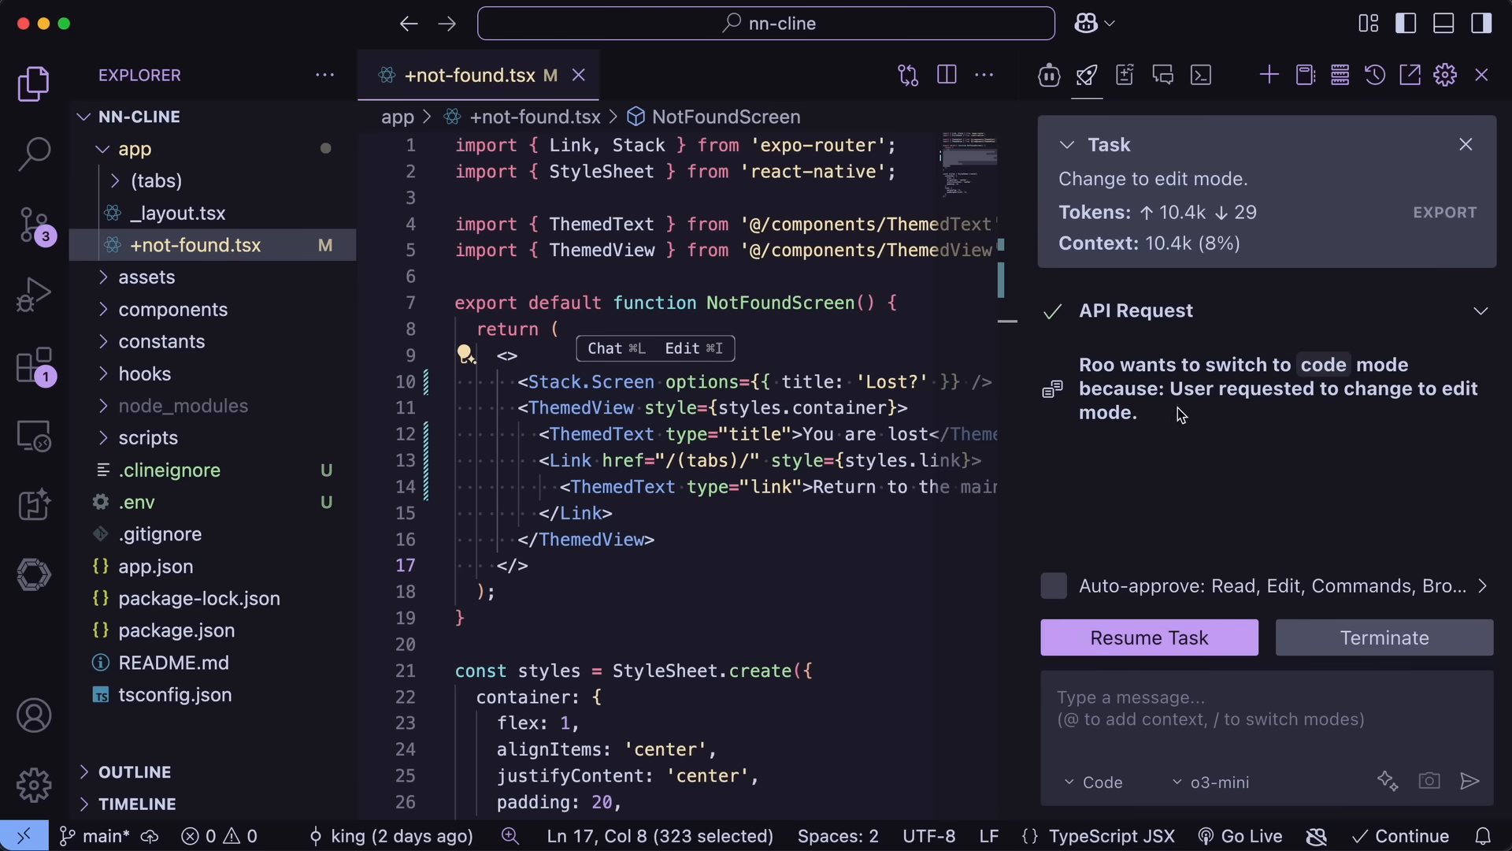
{"action": "mouse_move", "coordinate": [1187, 421]}
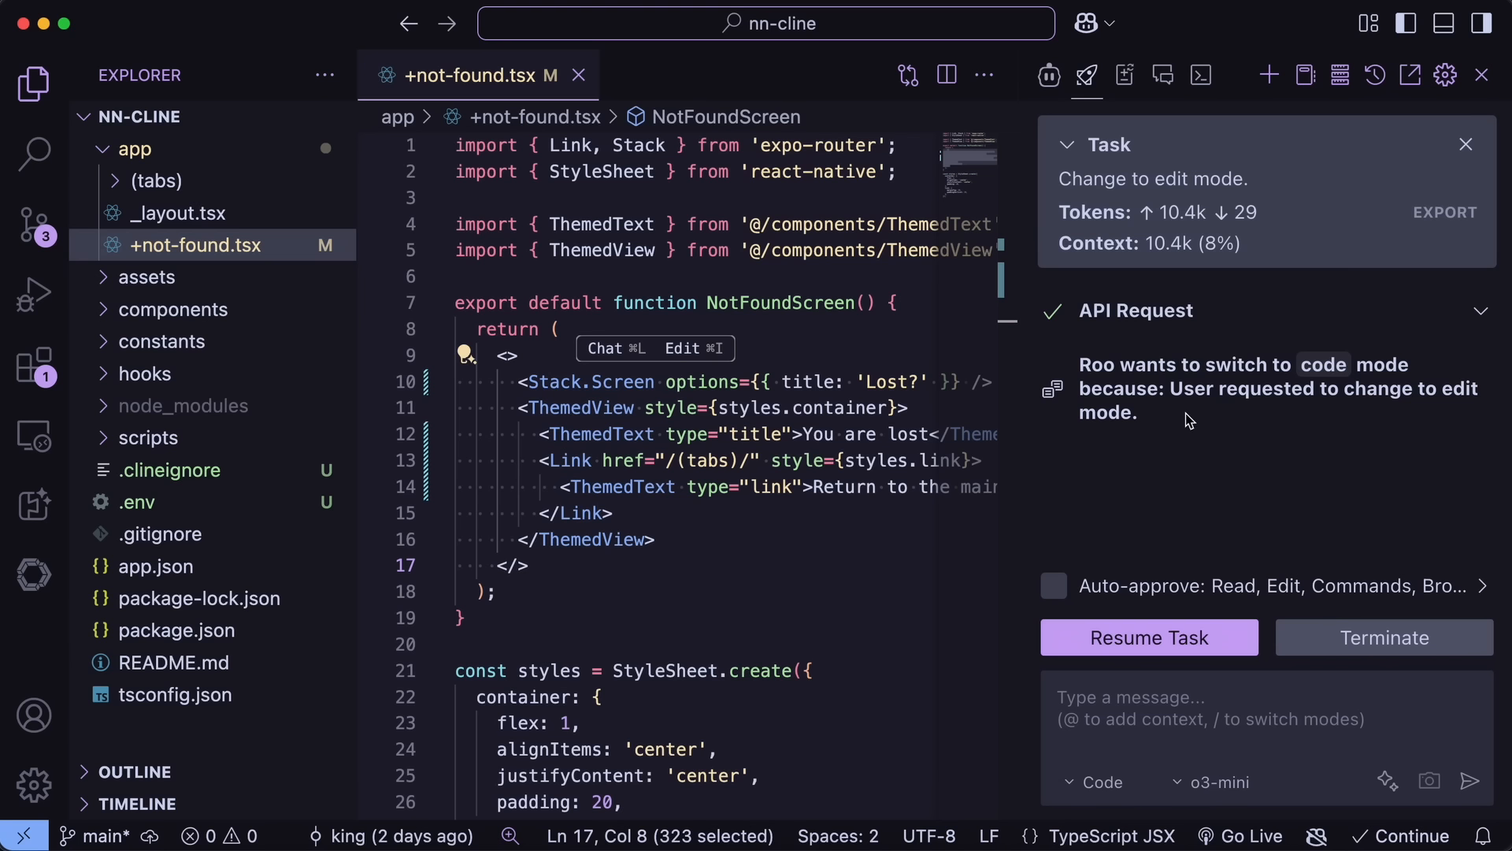
{"action": "mouse_move", "coordinate": [1196, 474]}
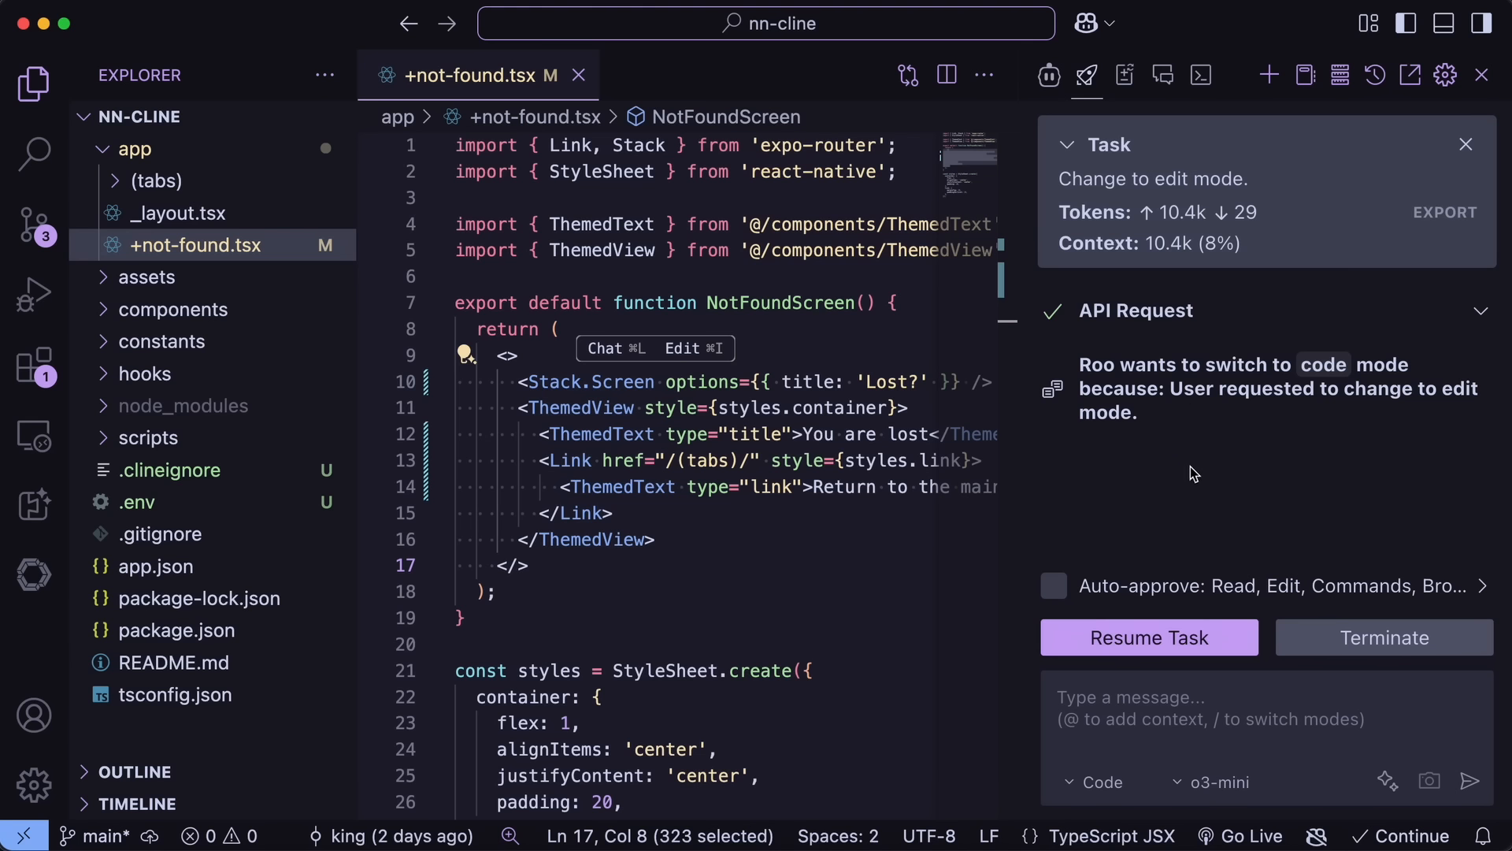
{"action": "mouse_move", "coordinate": [1155, 424]}
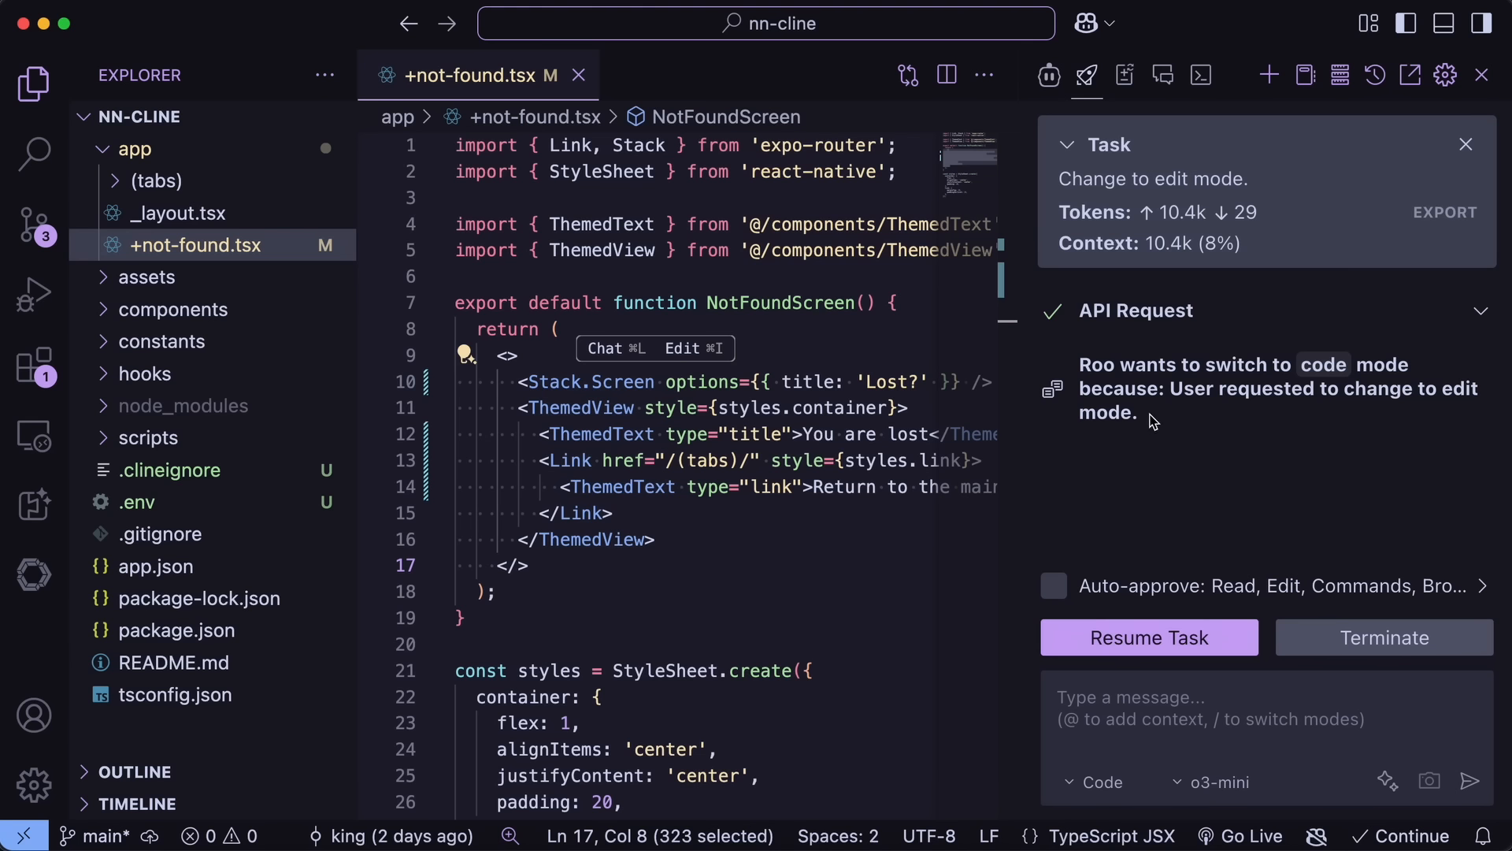
{"action": "mouse_move", "coordinate": [1202, 432]}
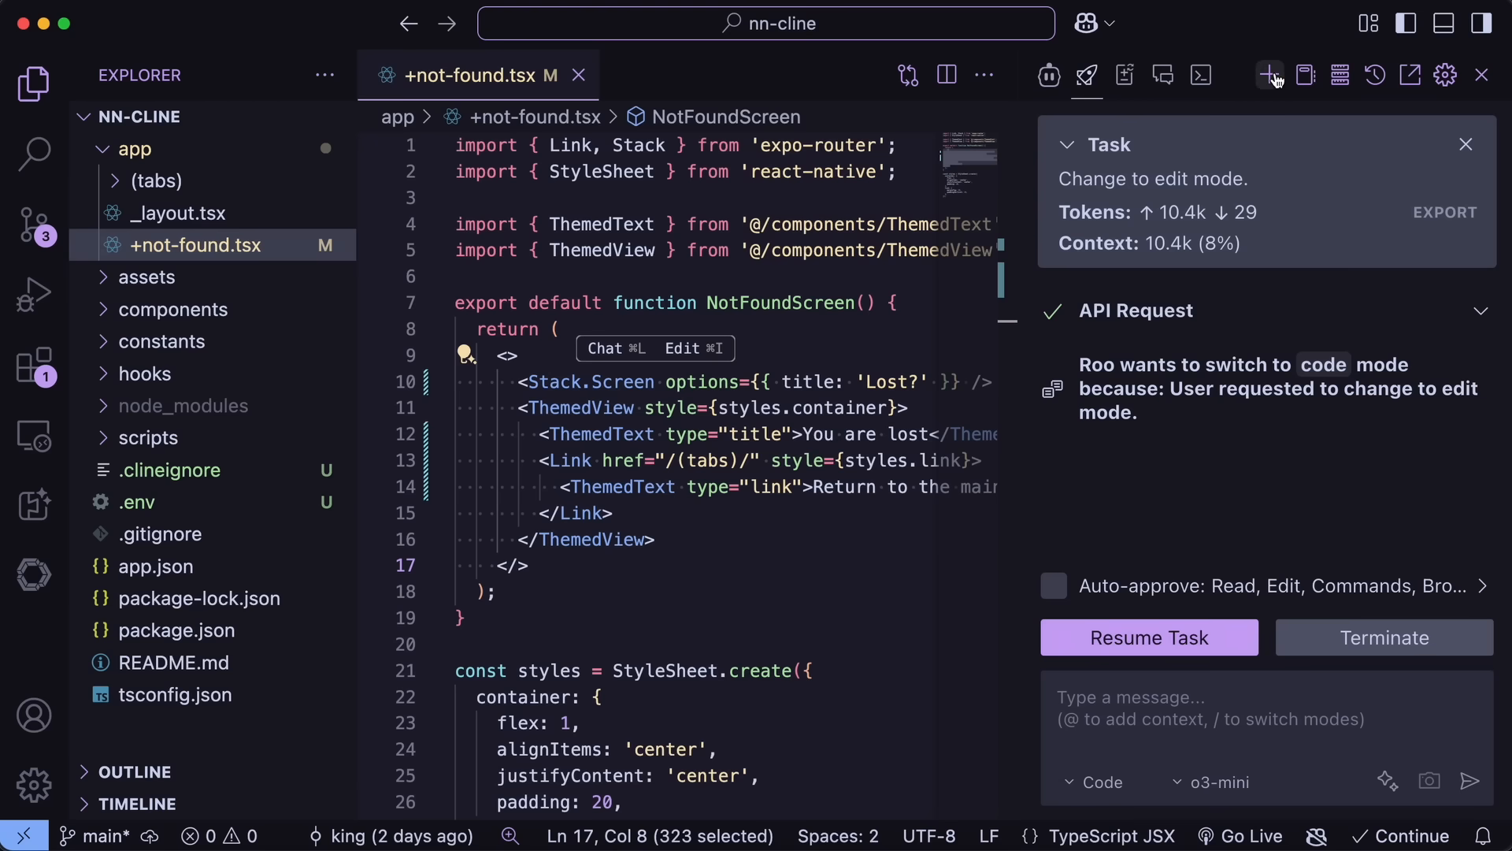
{"action": "mouse_move", "coordinate": [1272, 76]}
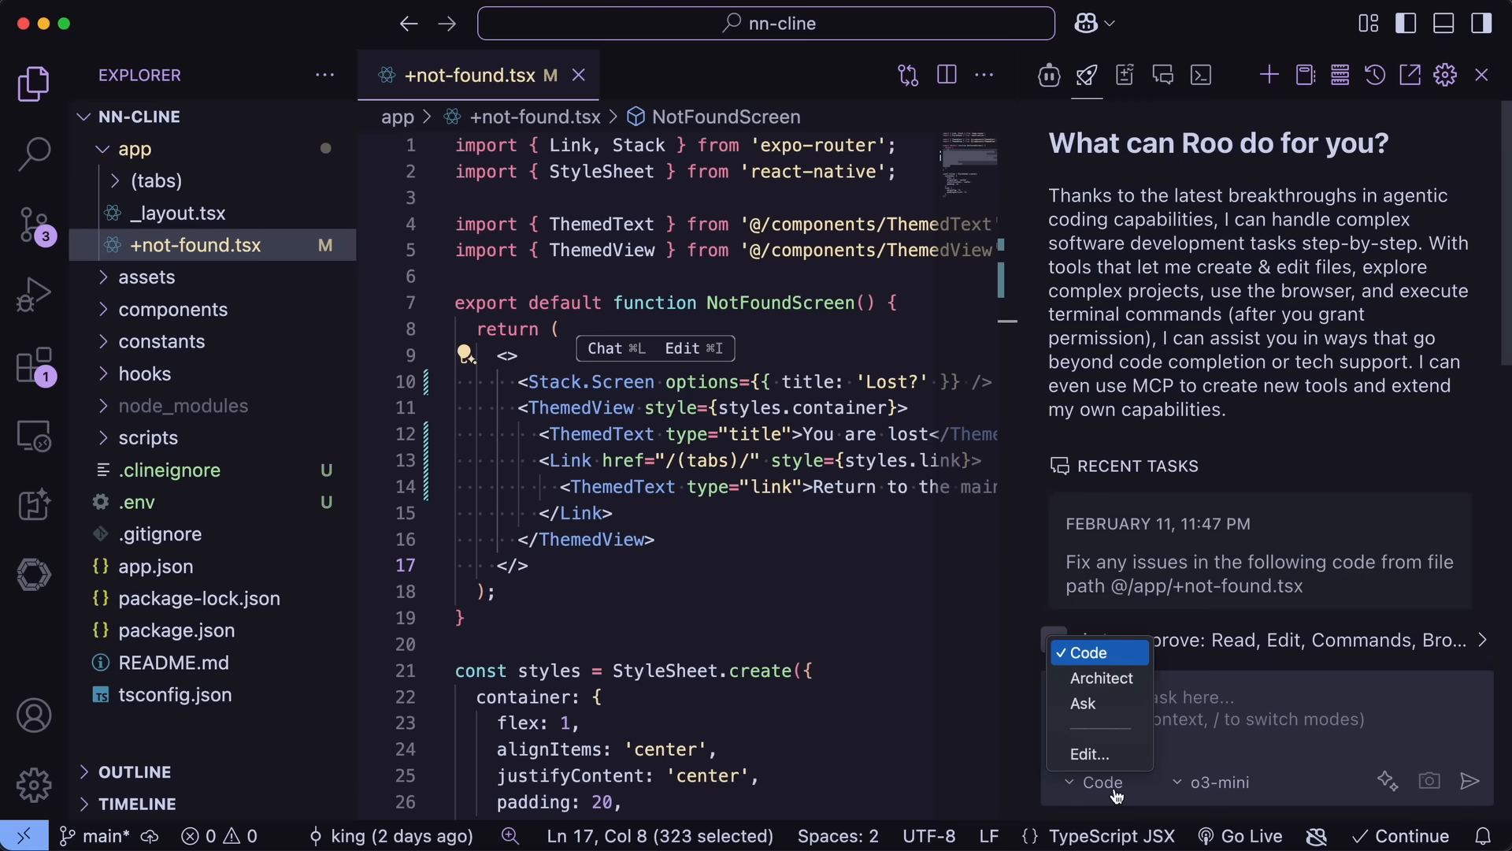
Switch Roo to Architect mode and save the calculator app plan it proposes as plan.md.
{"action": "left_click", "coordinate": [1102, 677]}
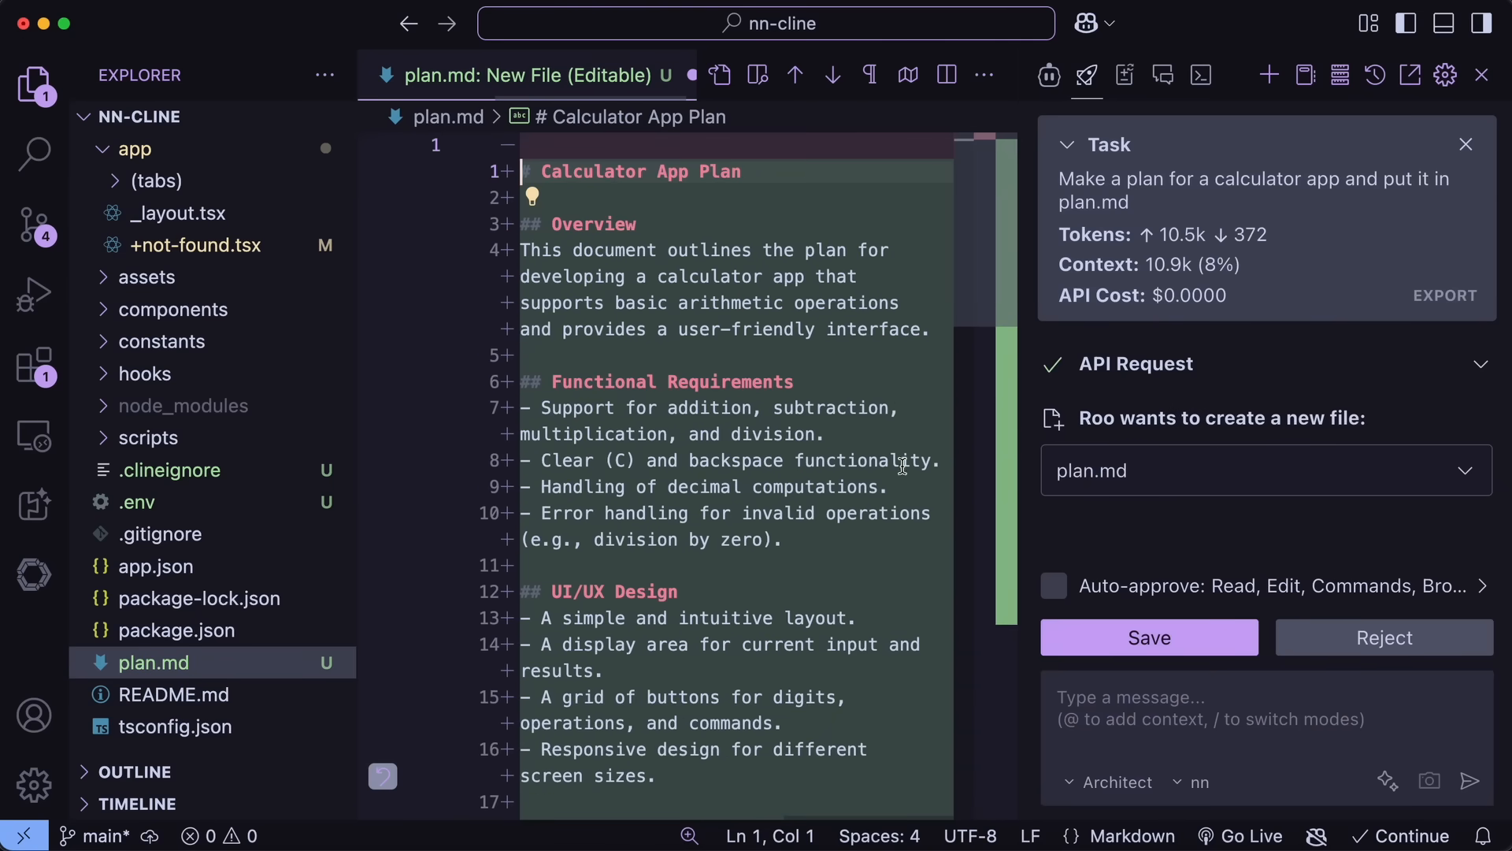
{"action": "mouse_move", "coordinate": [1032, 639]}
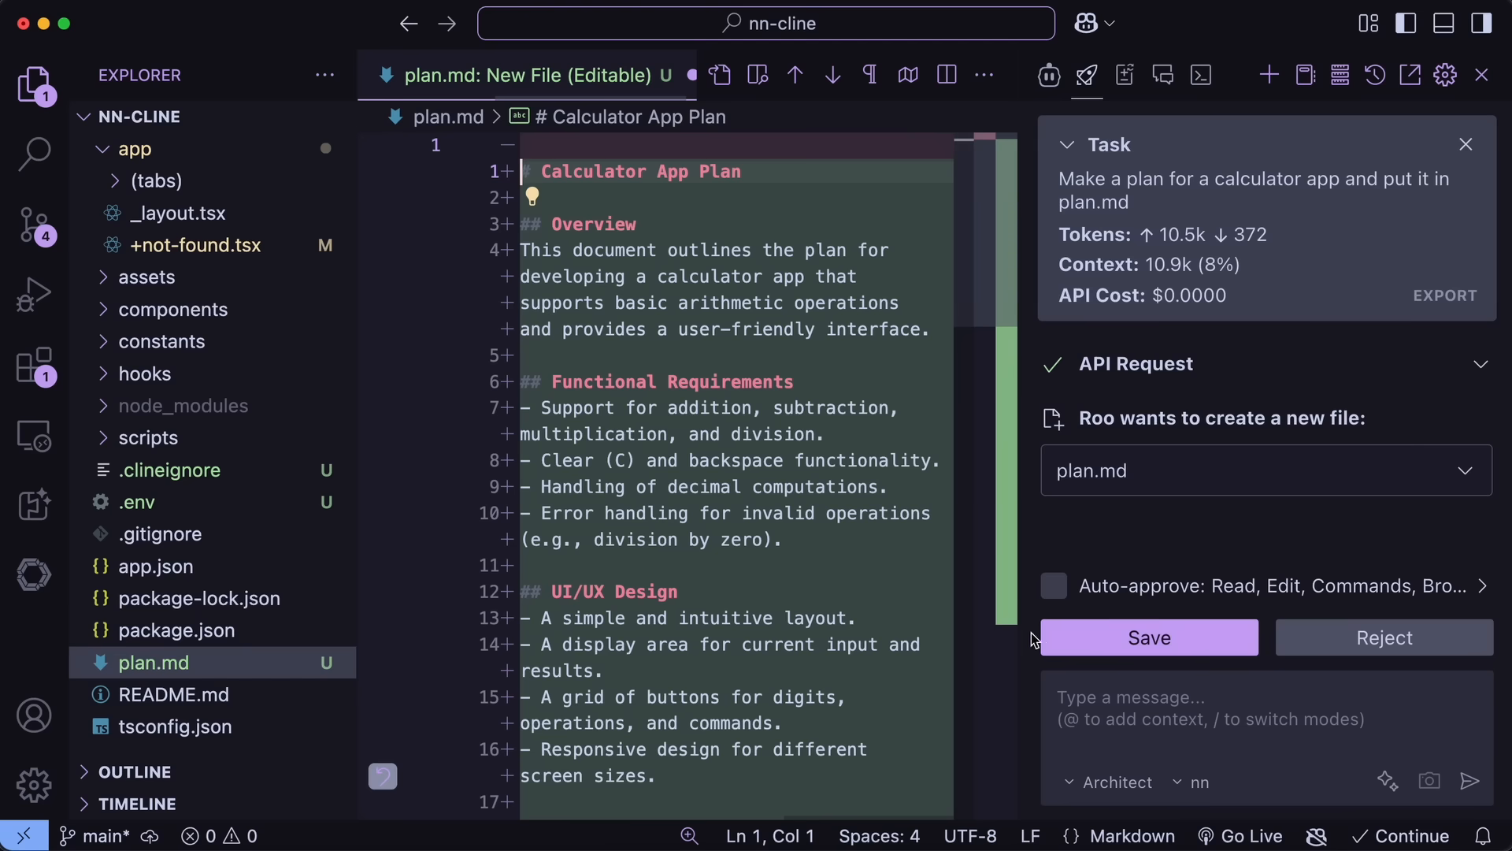
{"action": "left_click", "coordinate": [1149, 636]}
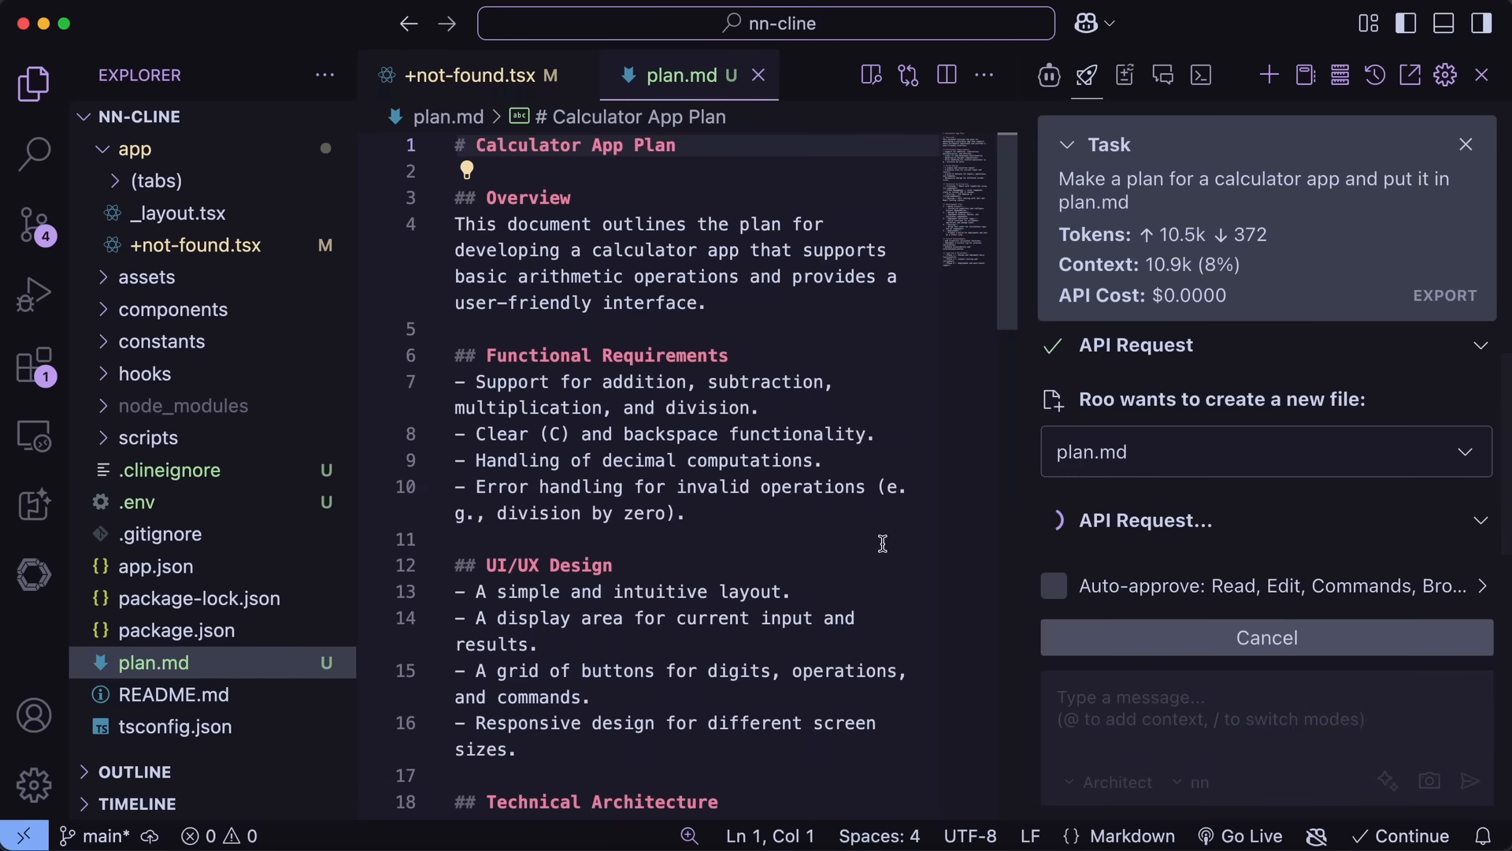
{"action": "scroll", "scroll_direction": "down", "scroll_amount": 3}
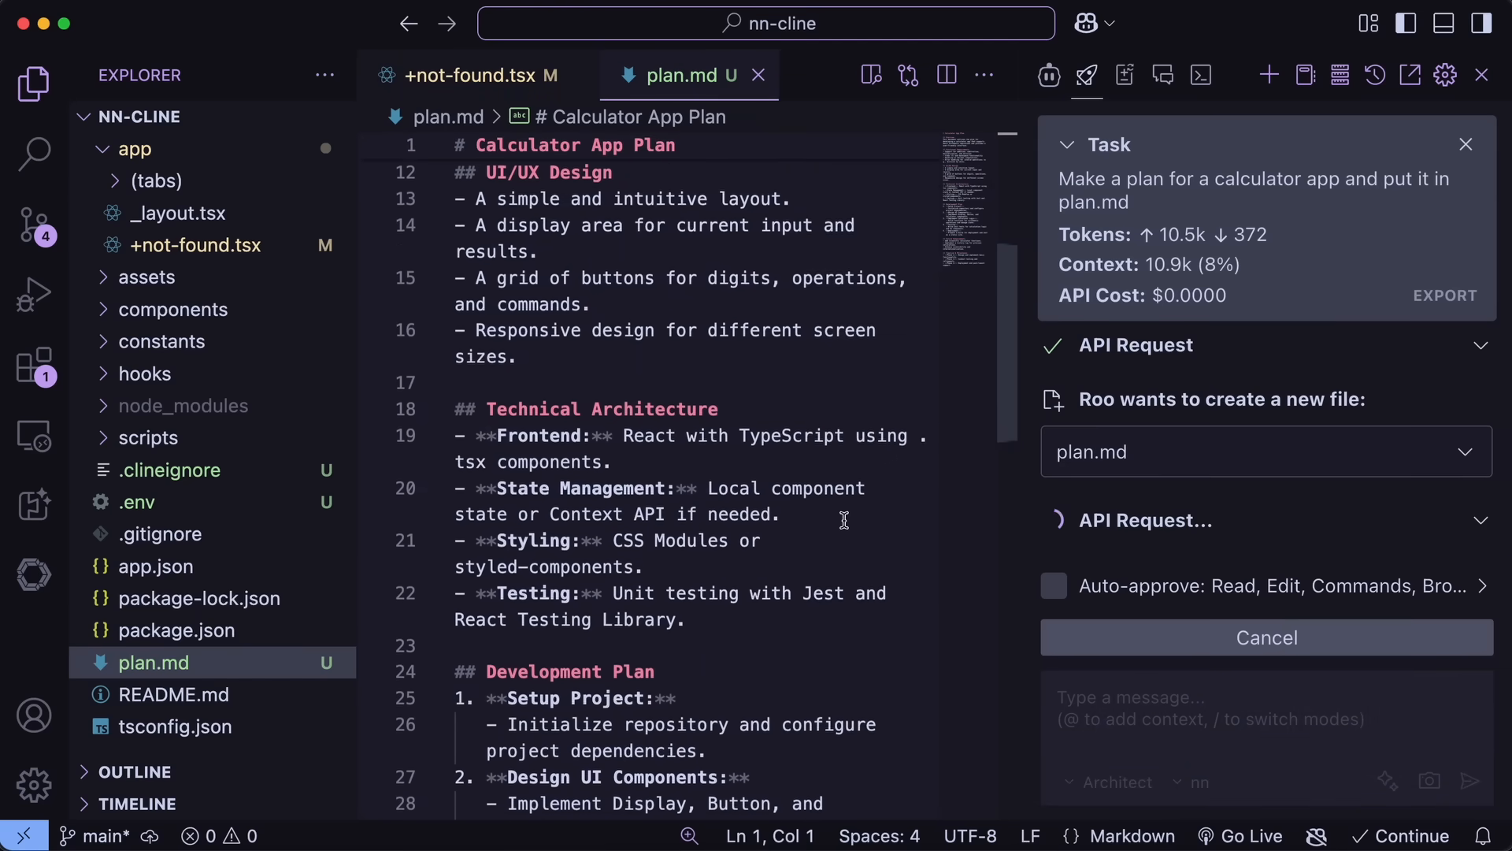
{"action": "scroll", "scroll_direction": "down", "scroll_amount": 3}
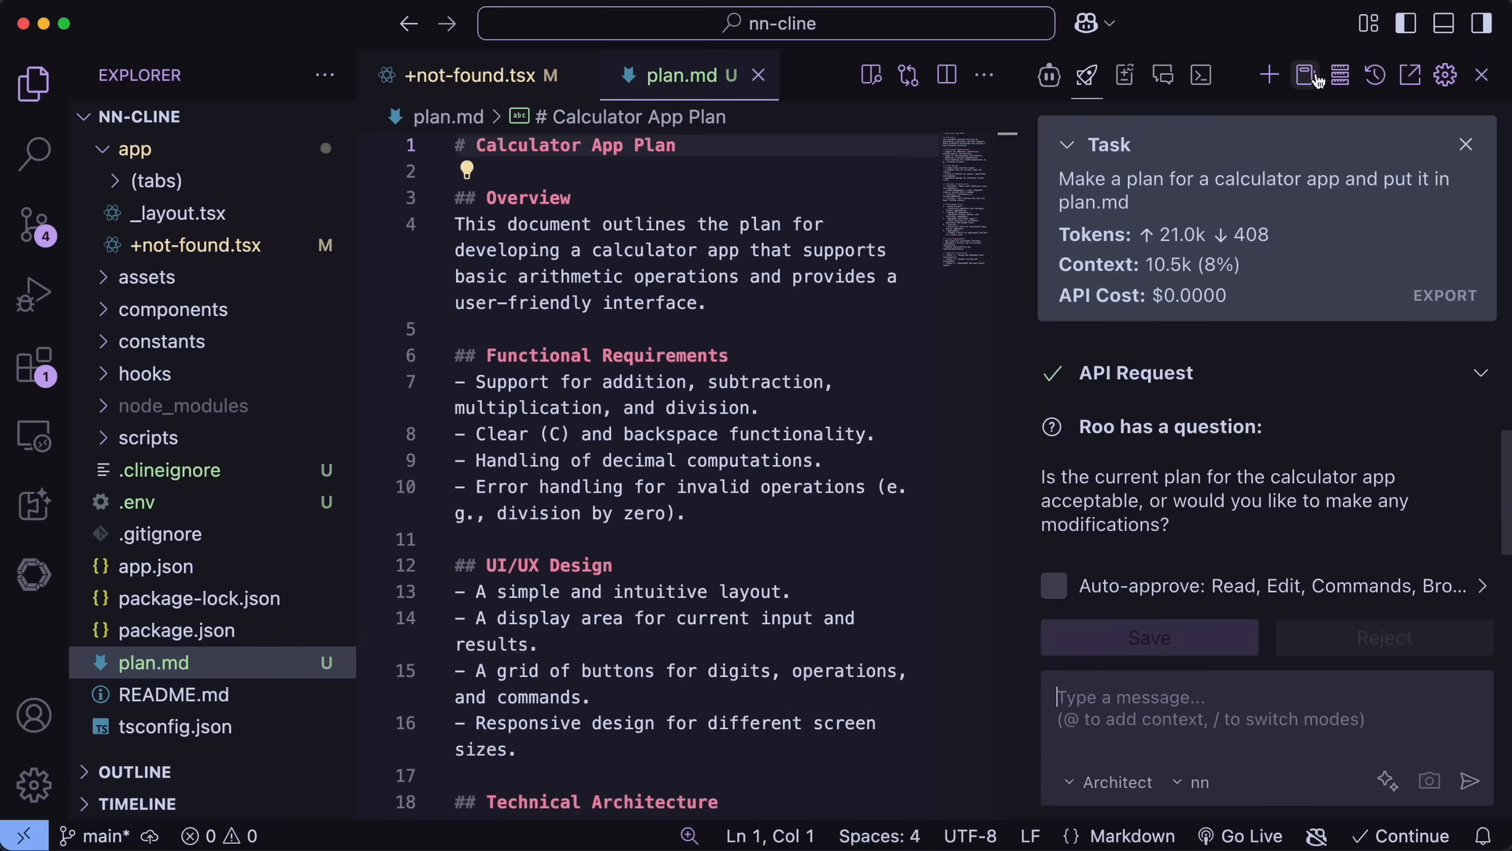
Visit the mode prompt settings, return, and keep copilot - o3-mini as the language model.
{"action": "left_click", "coordinate": [1306, 76]}
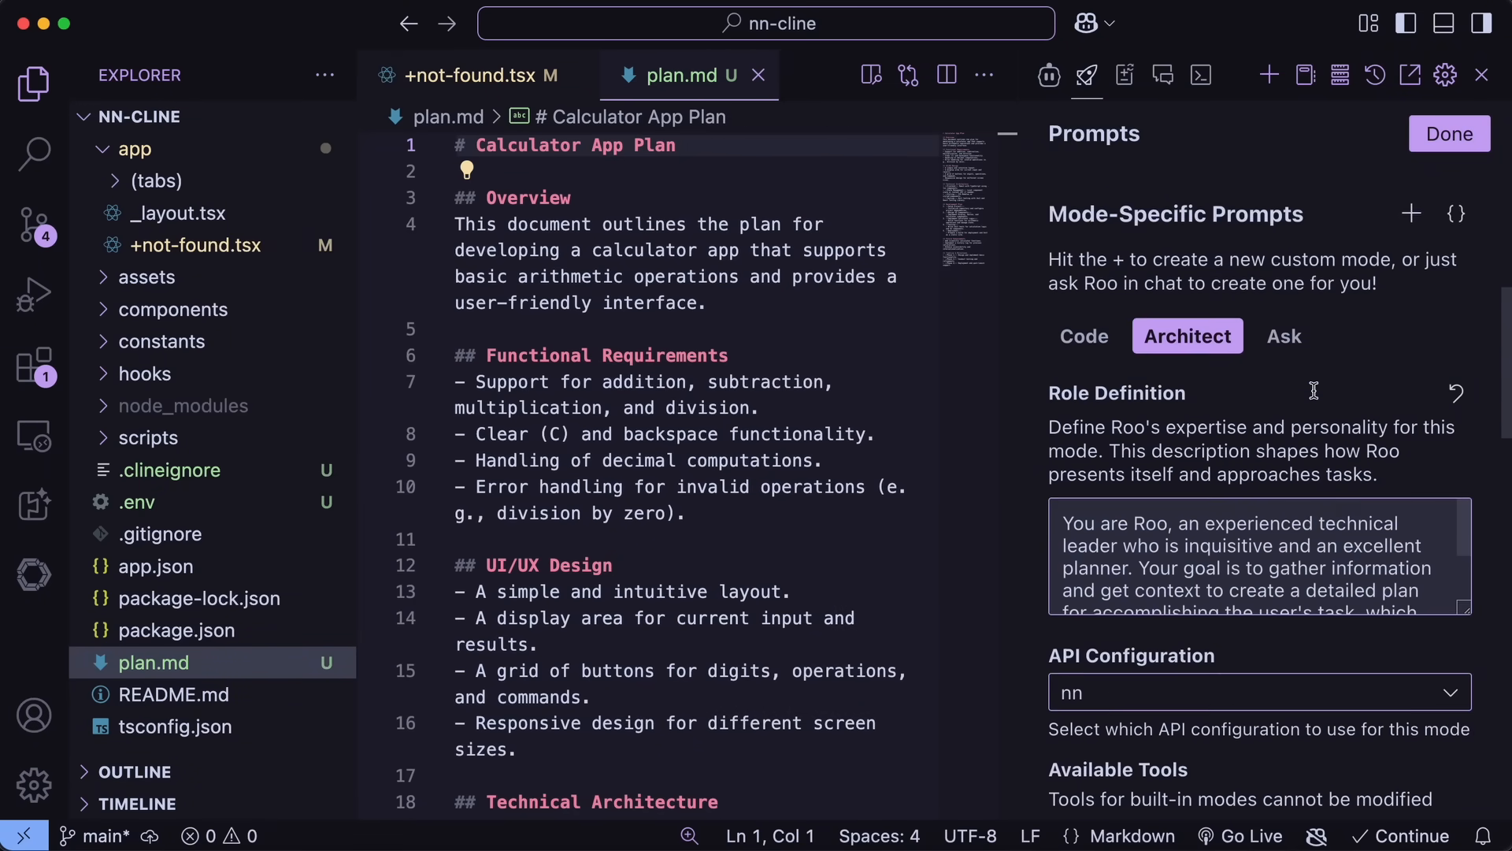
{"action": "left_click", "coordinate": [1256, 691]}
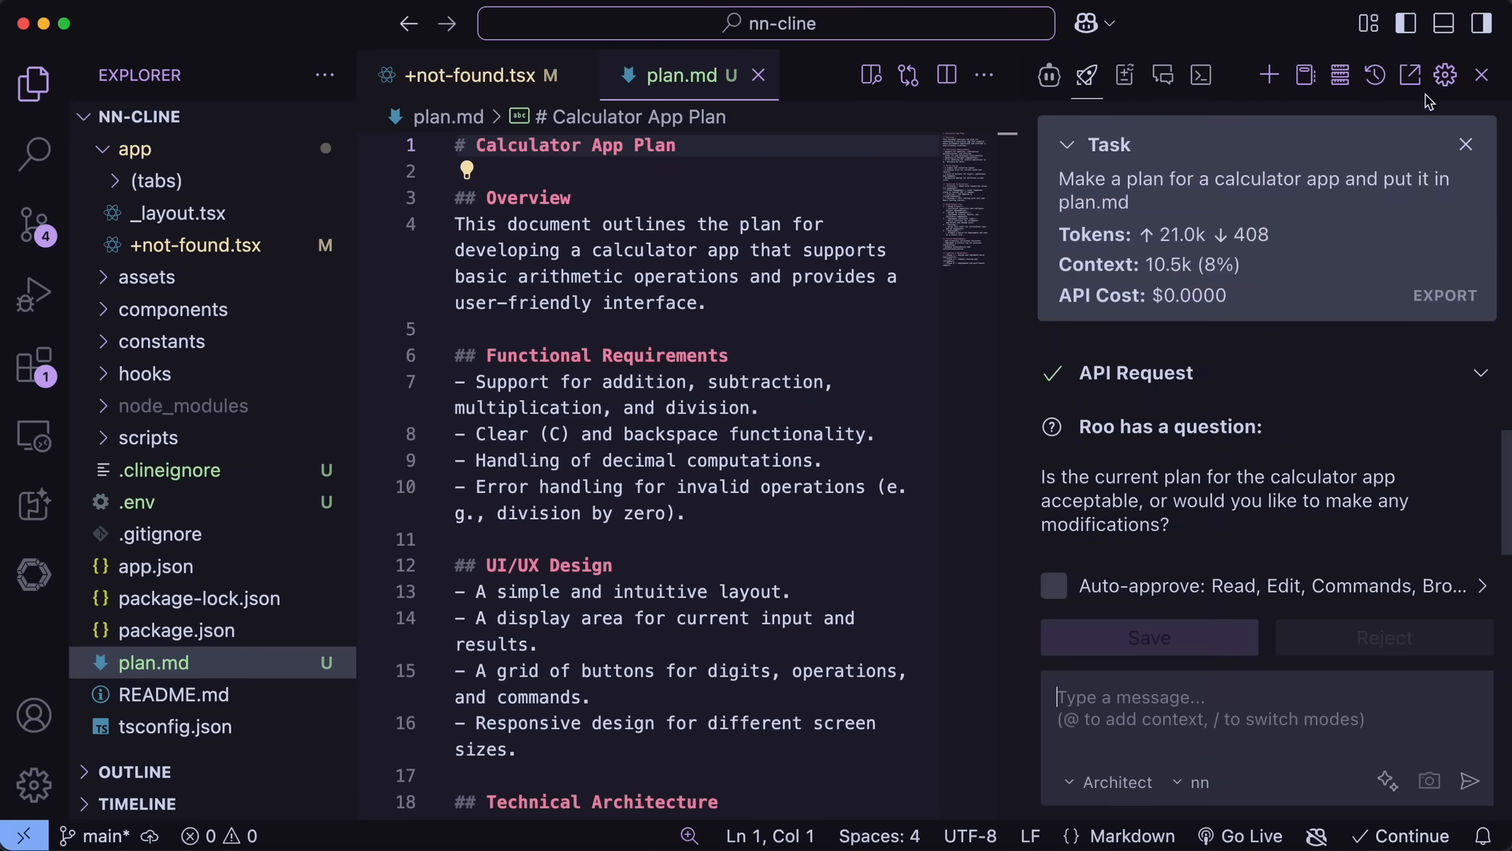
{"action": "left_click", "coordinate": [1447, 76]}
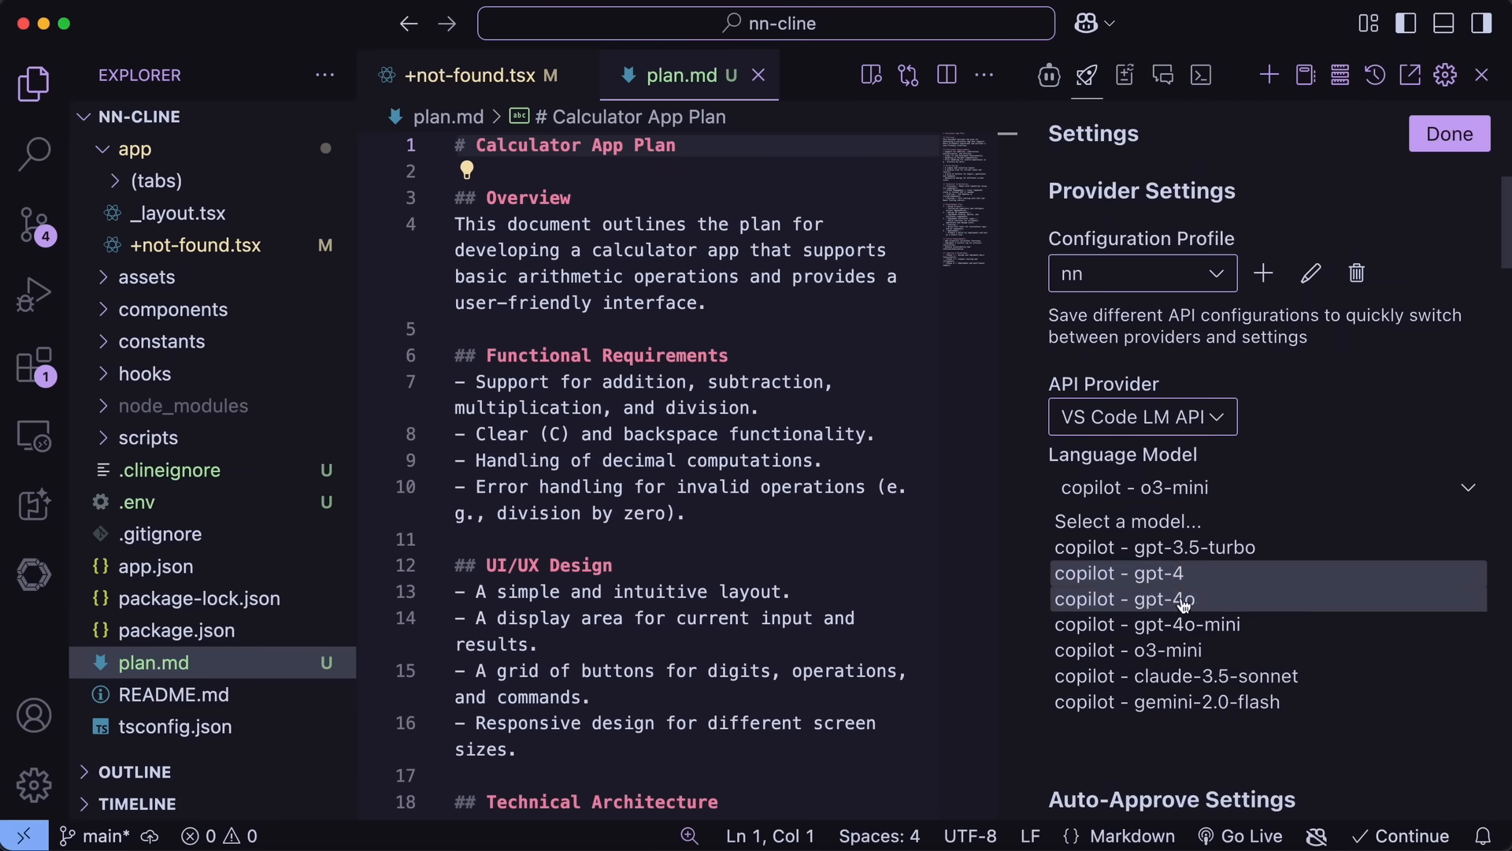
{"action": "mouse_move", "coordinate": [1158, 649]}
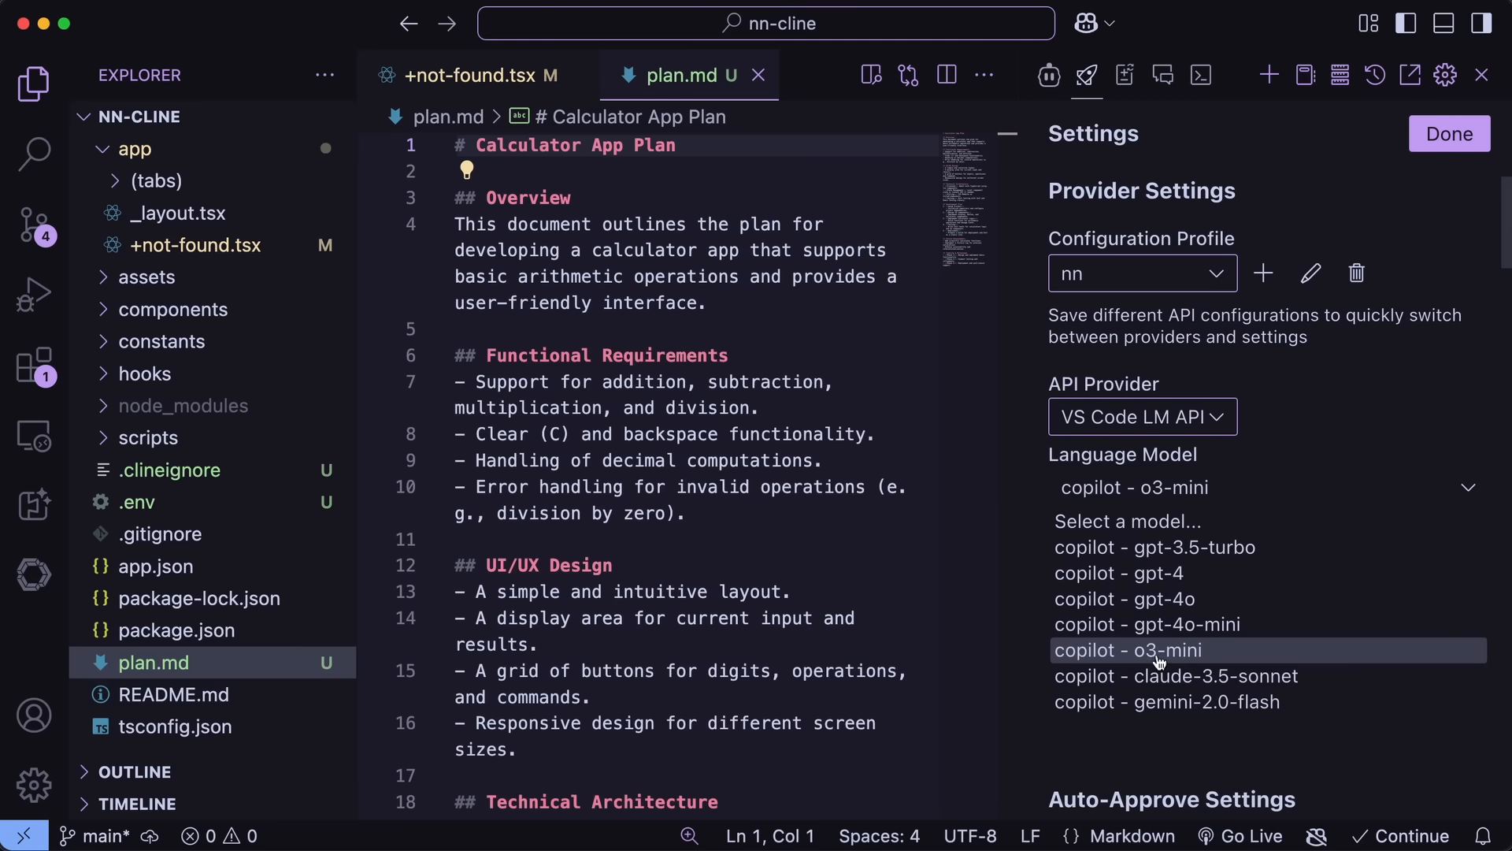
{"action": "mouse_move", "coordinate": [1170, 663]}
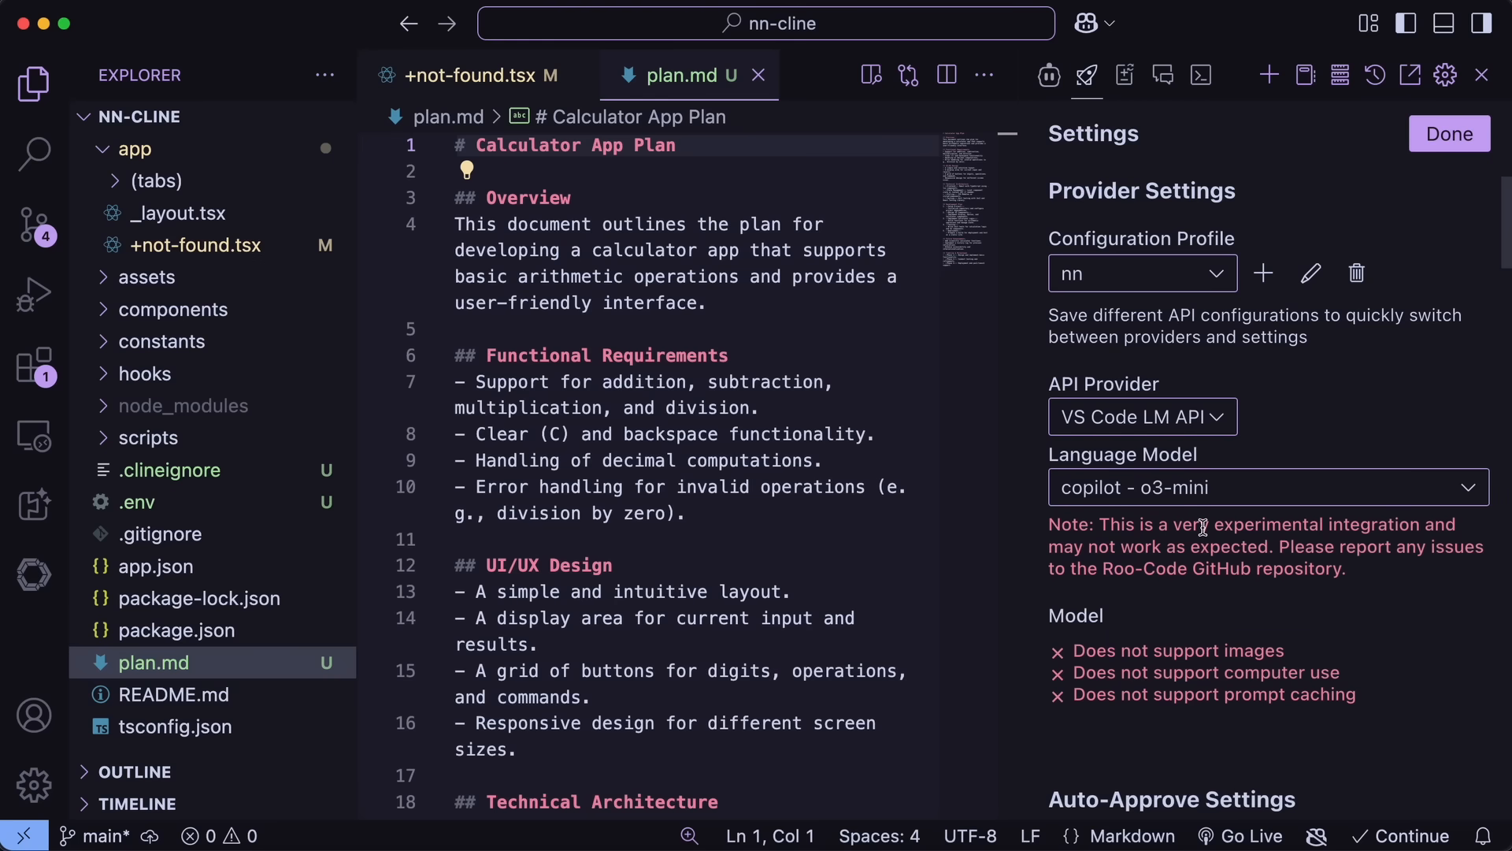
{"action": "mouse_move", "coordinate": [1213, 509]}
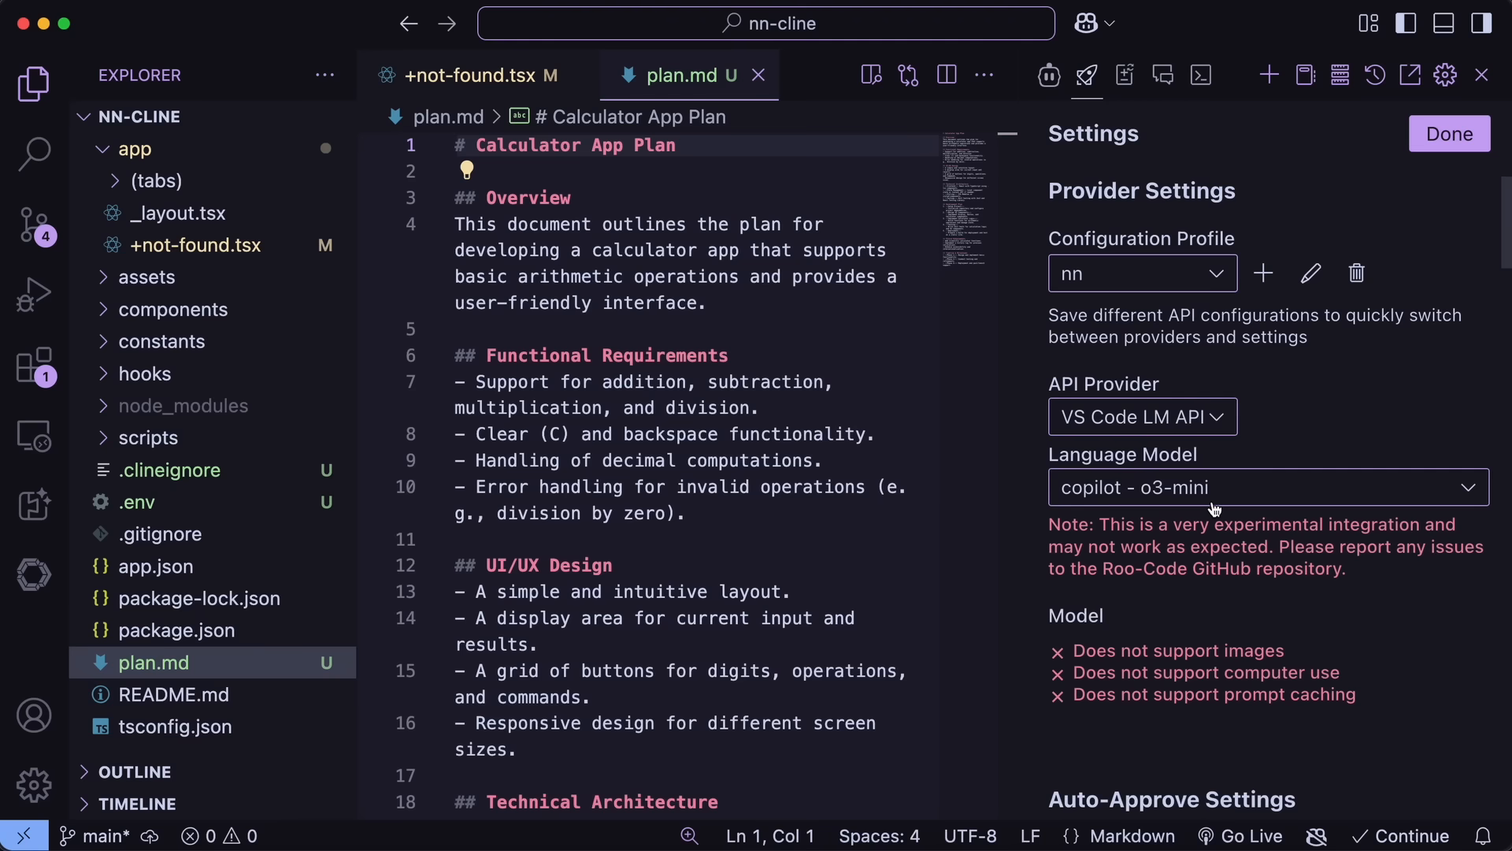
{"action": "mouse_move", "coordinate": [1309, 239]}
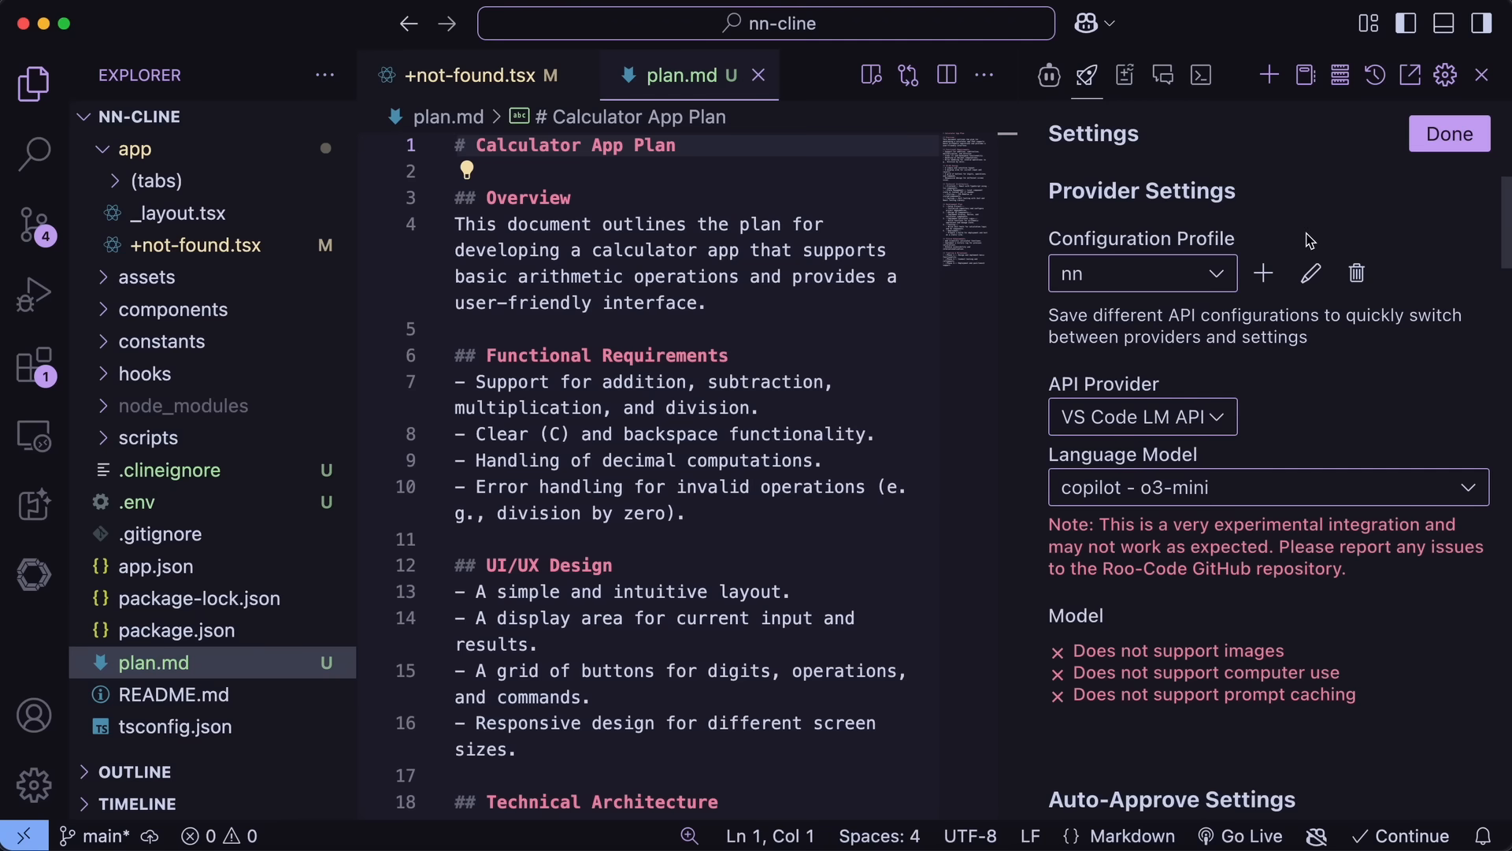
Turn on Enable experimental checkpoints in Roo Code Settings.
{"action": "scroll", "scroll_direction": "down", "scroll_amount": 3}
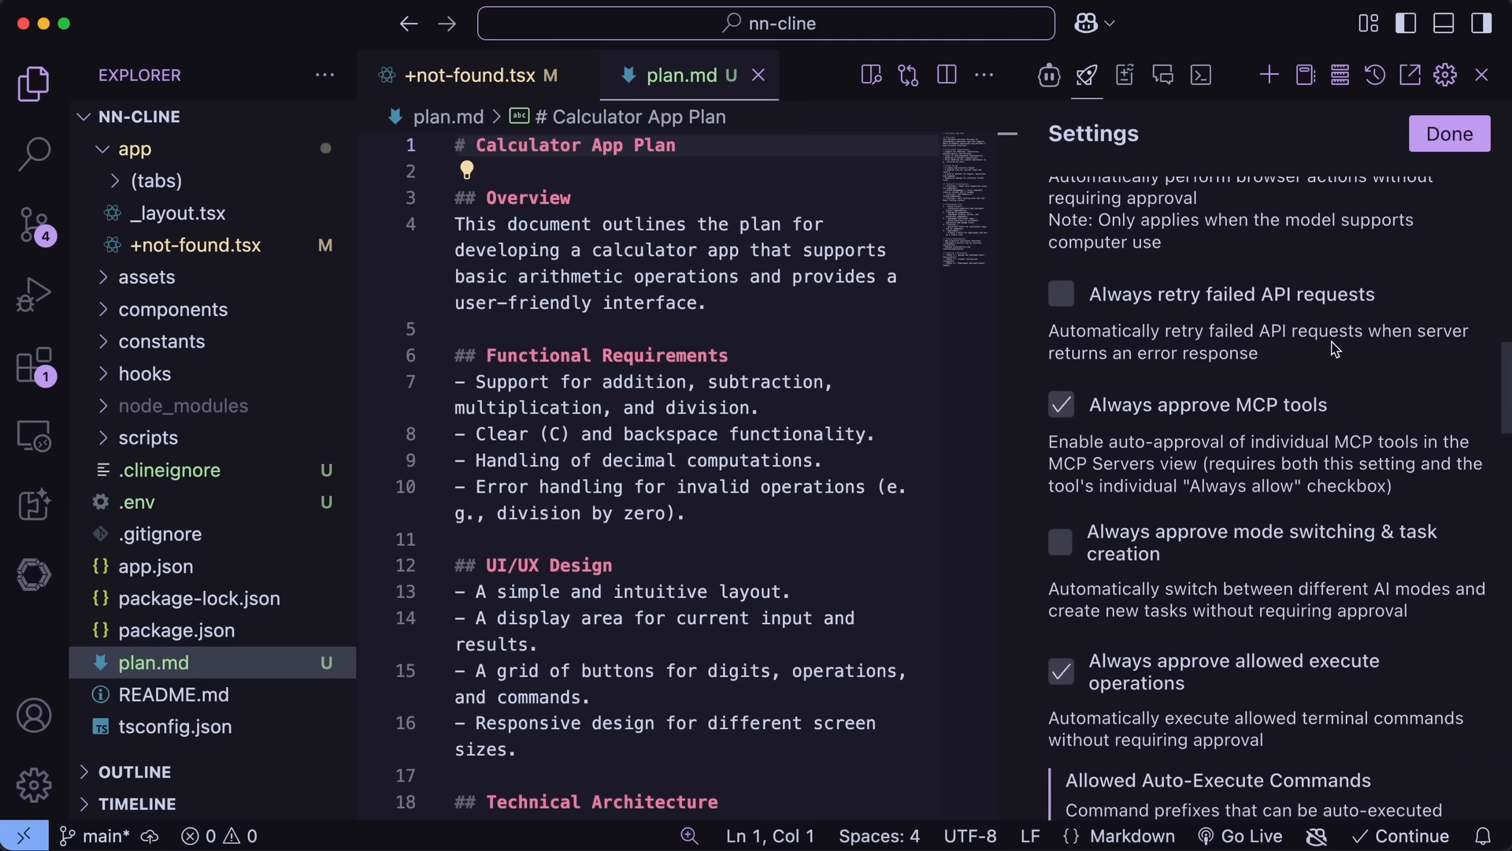
{"action": "scroll", "scroll_direction": "down", "scroll_amount": 3}
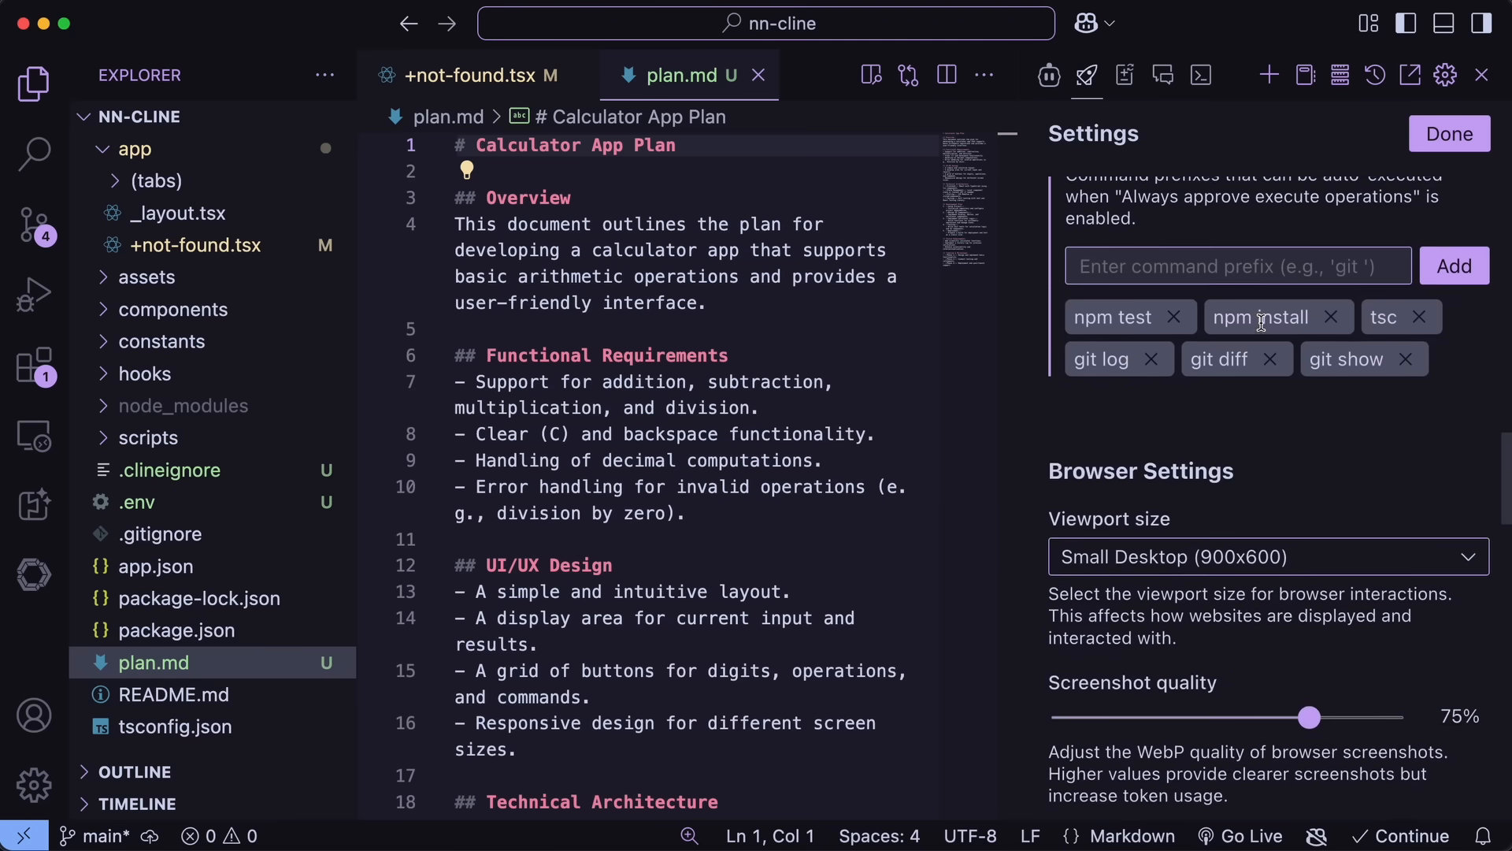
{"action": "scroll", "scroll_direction": "down", "scroll_amount": 3}
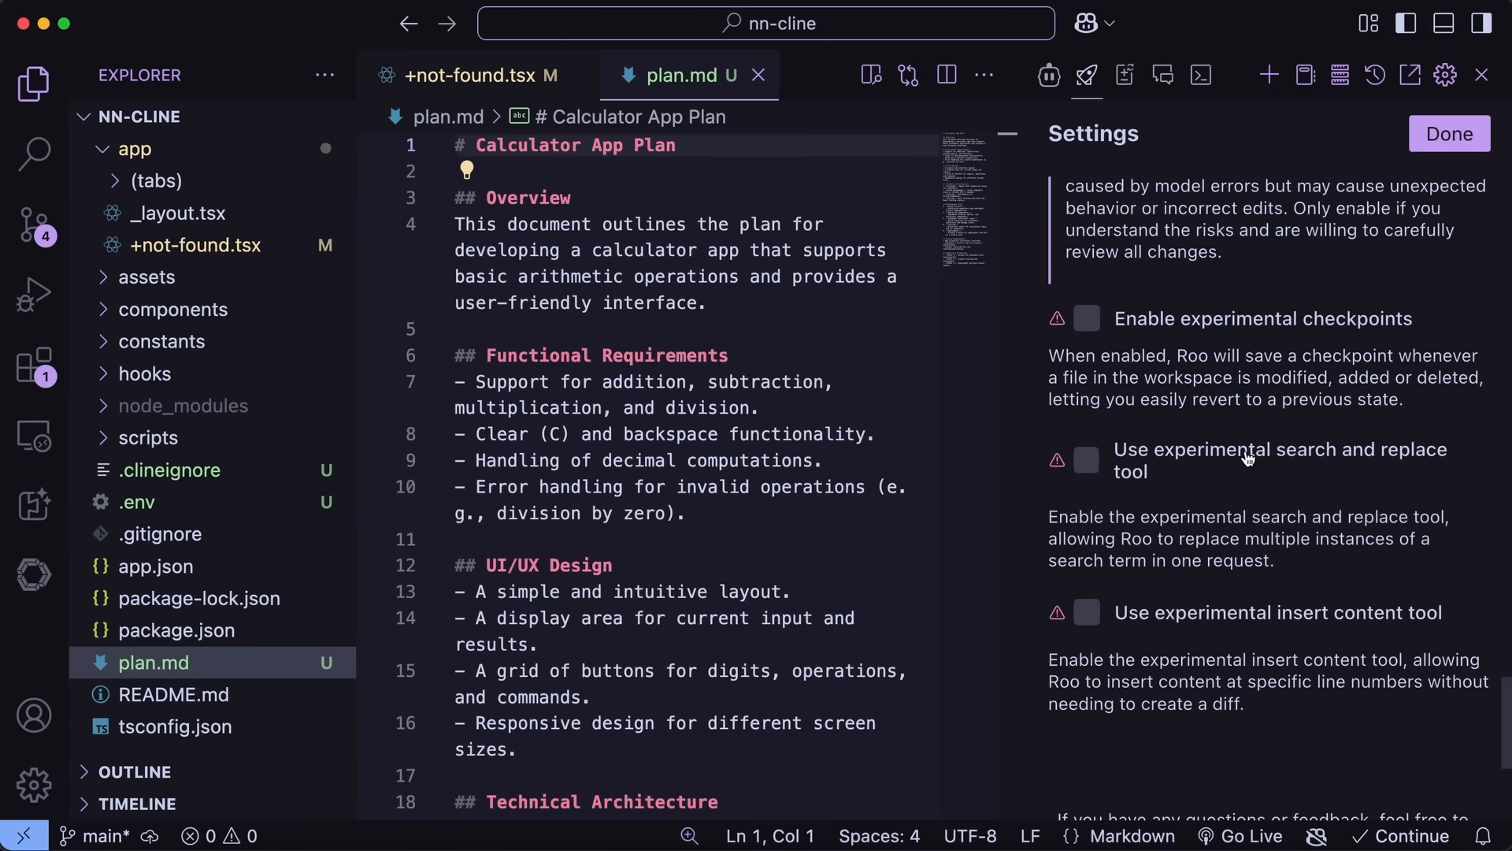
{"action": "mouse_move", "coordinate": [1292, 616]}
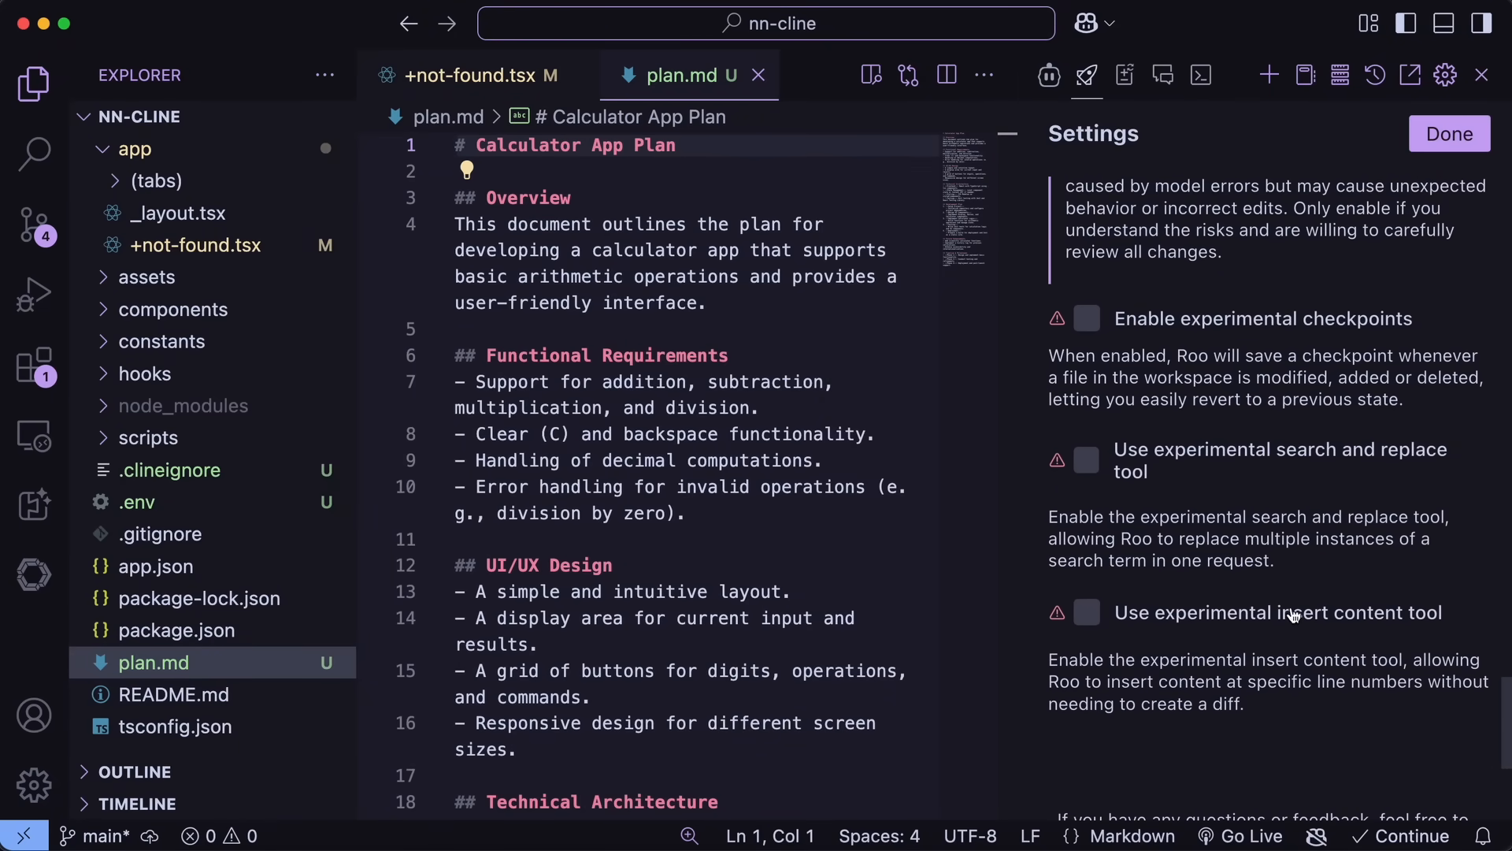
{"action": "mouse_move", "coordinate": [1326, 622]}
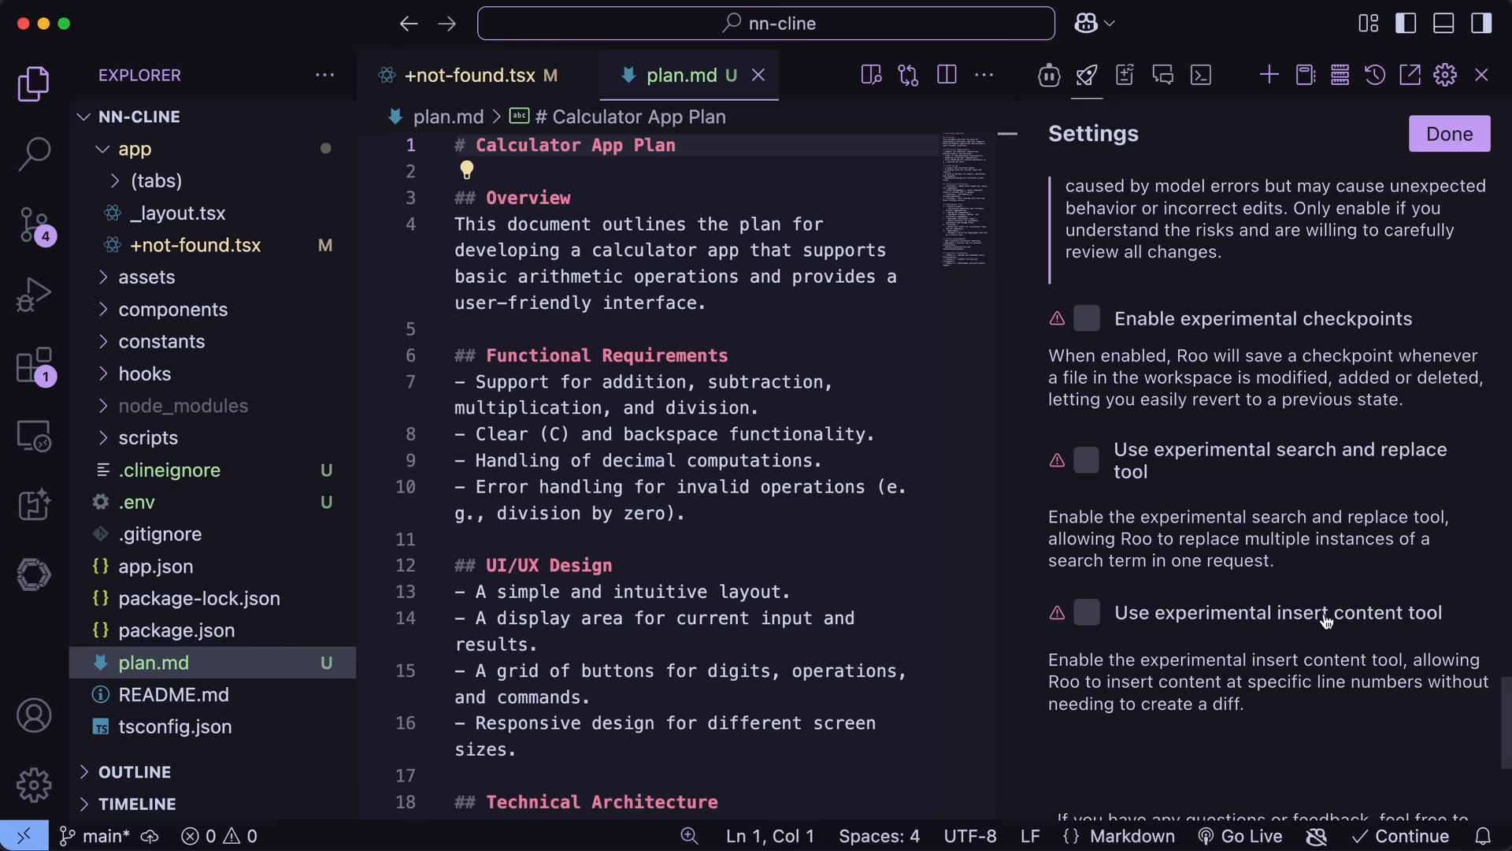
{"action": "mouse_move", "coordinate": [1344, 616]}
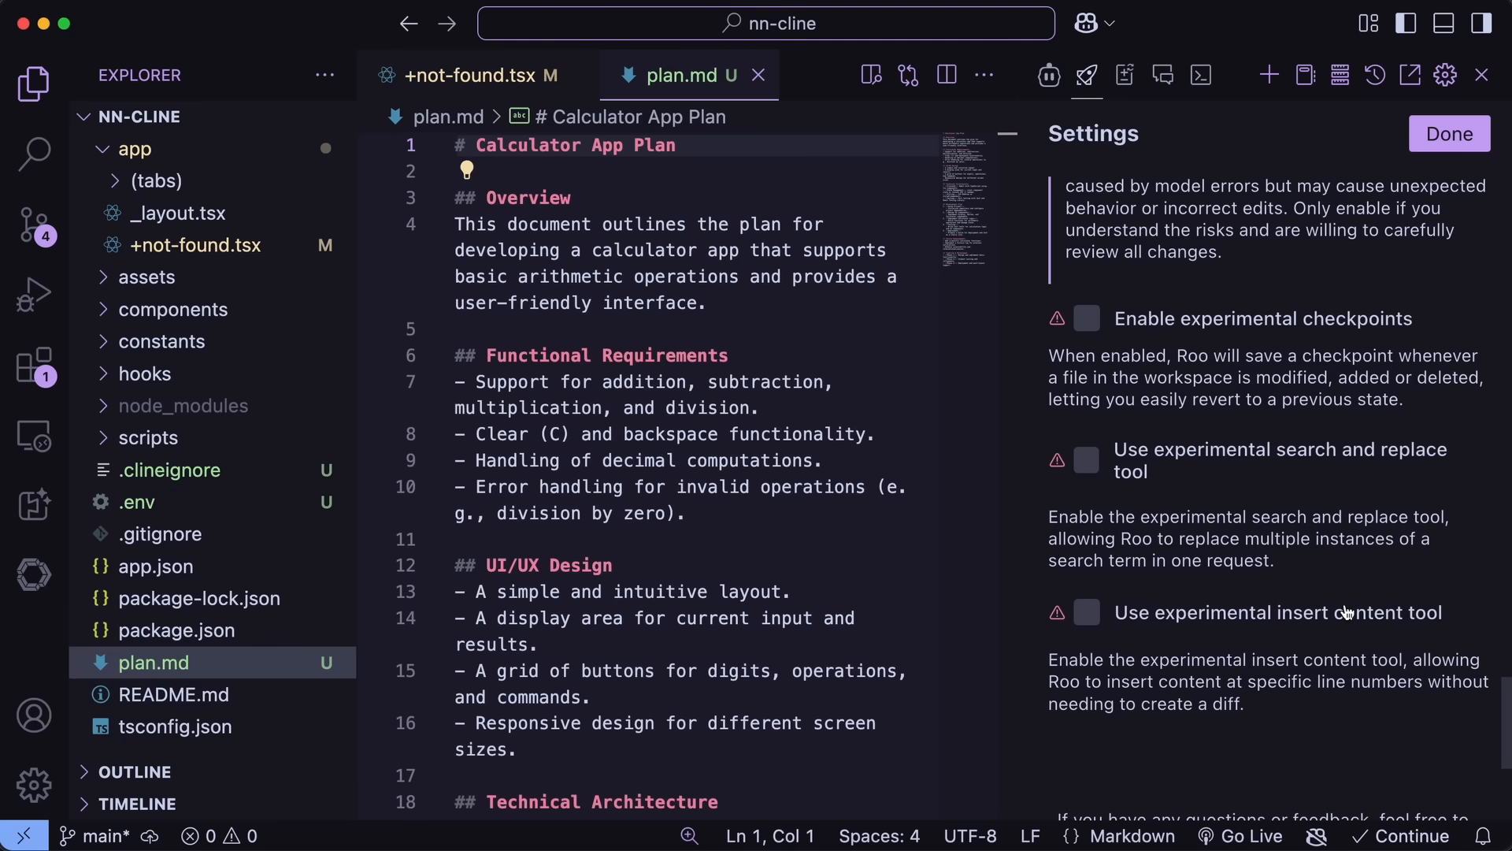
{"action": "mouse_move", "coordinate": [1153, 535]}
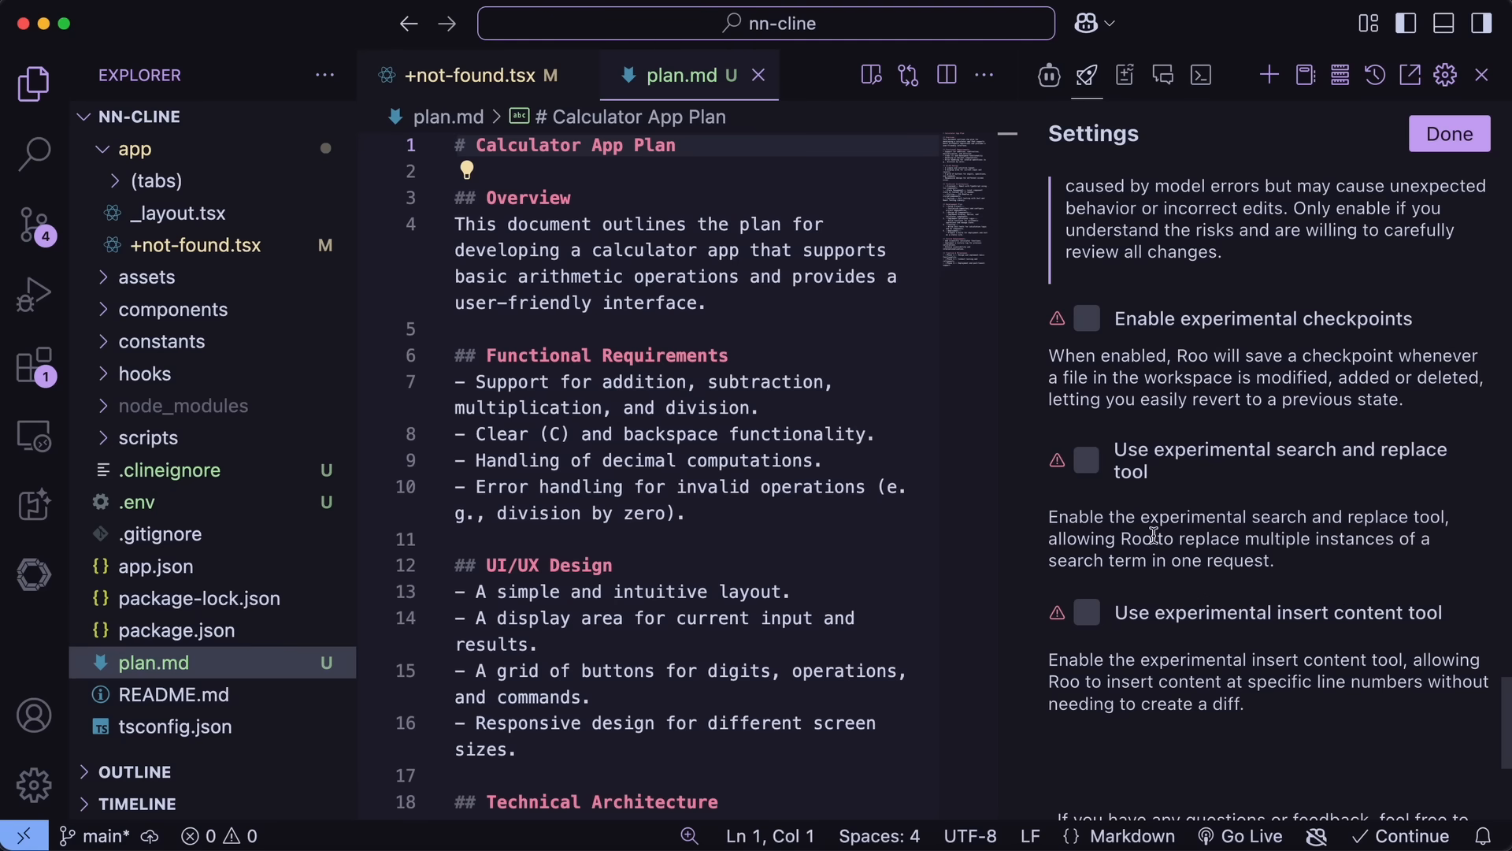
{"action": "left_click", "coordinate": [1085, 318]}
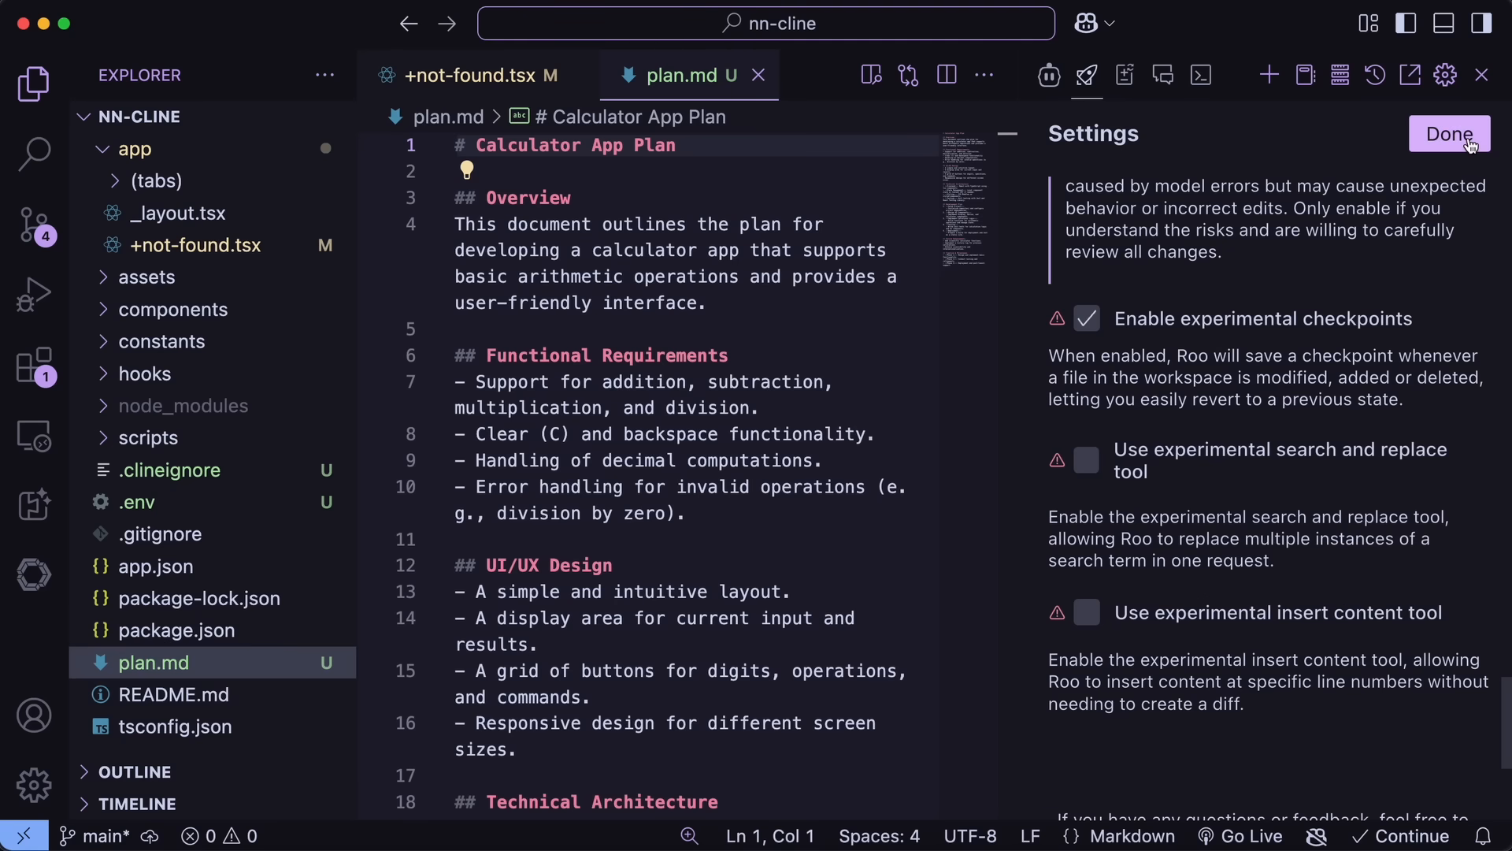
Send "Make the Plan.md better", approve reading plan.md and accept Roo's rewritten Calculator App Development Plan.
{"action": "left_click", "coordinate": [1449, 134]}
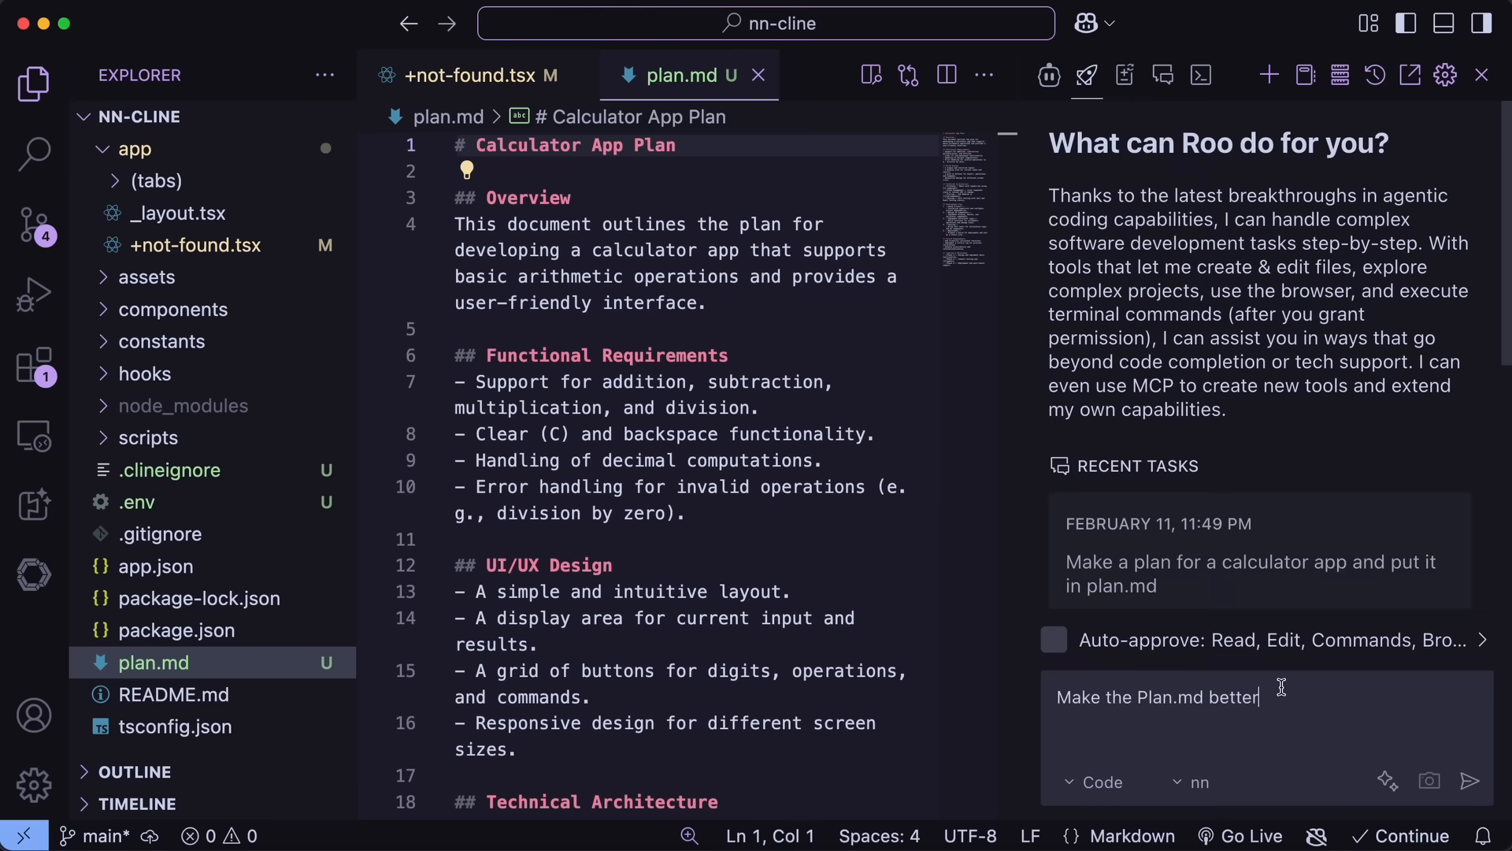
{"action": "left_click", "coordinate": [1469, 781]}
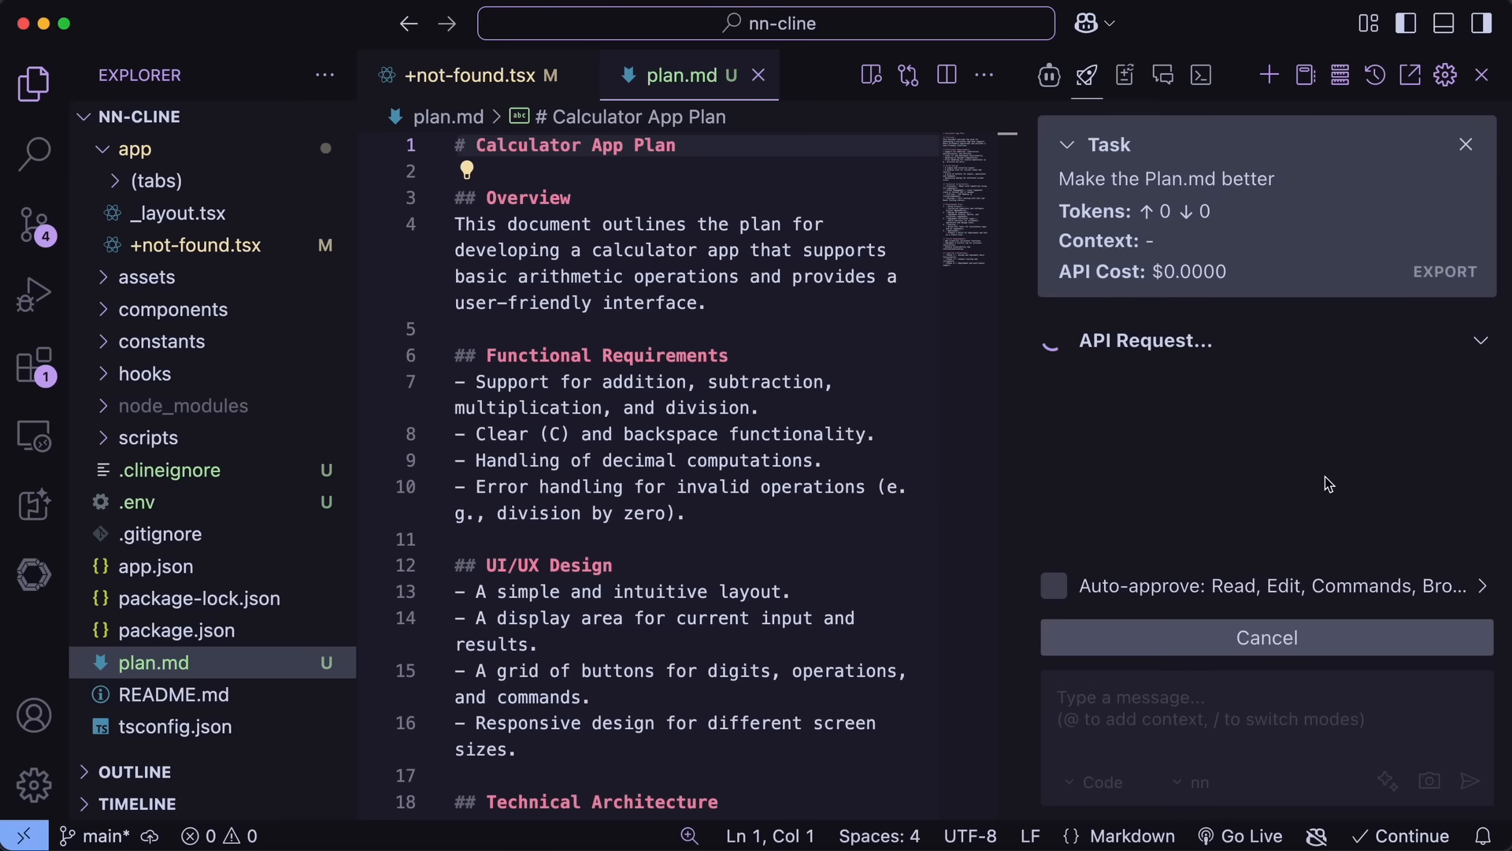
{"action": "mouse_move", "coordinate": [1347, 456]}
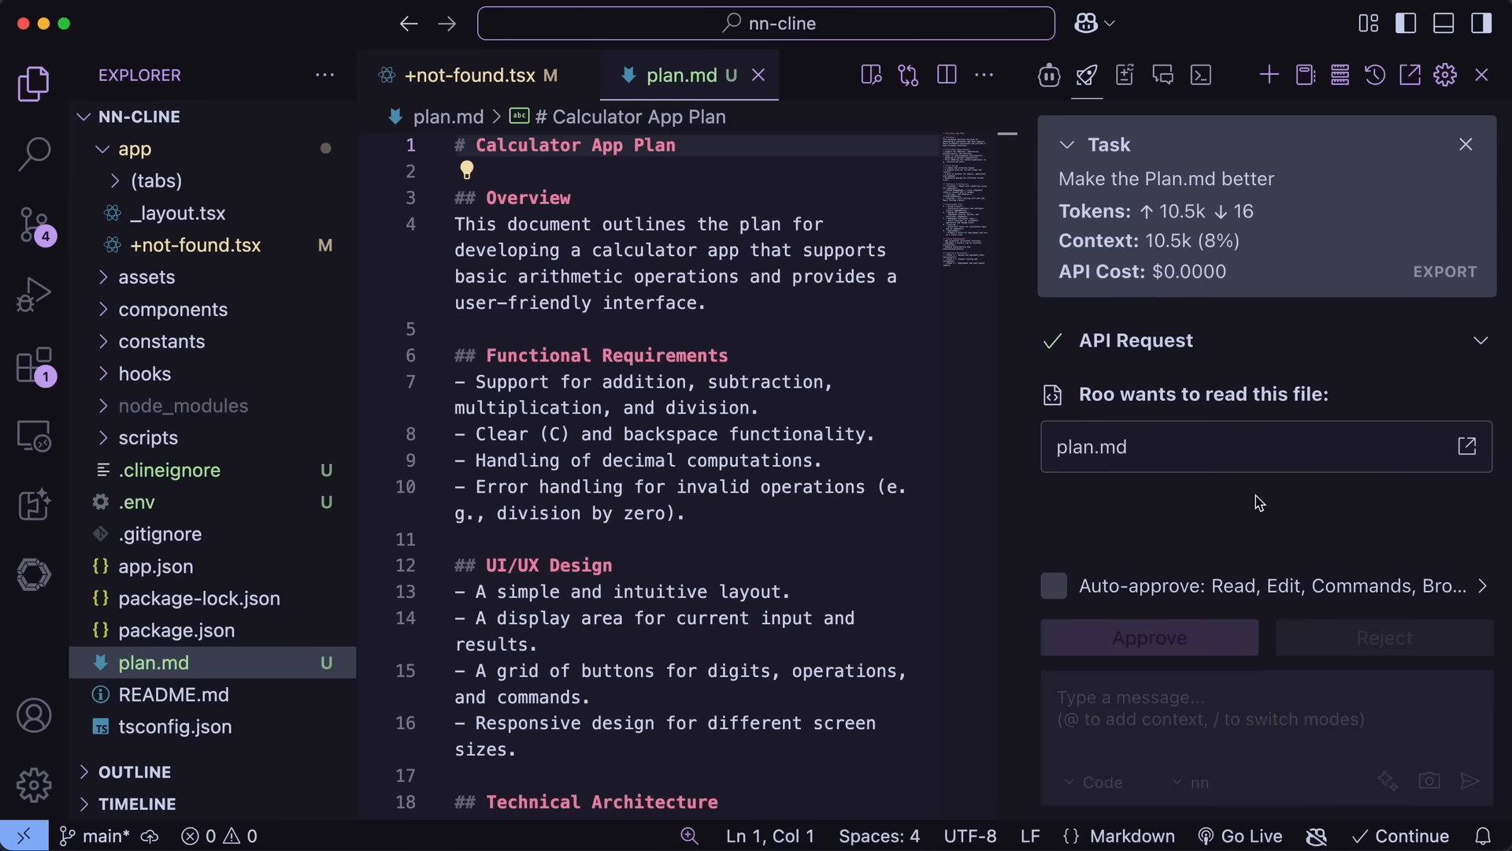
{"action": "left_click", "coordinate": [1148, 637]}
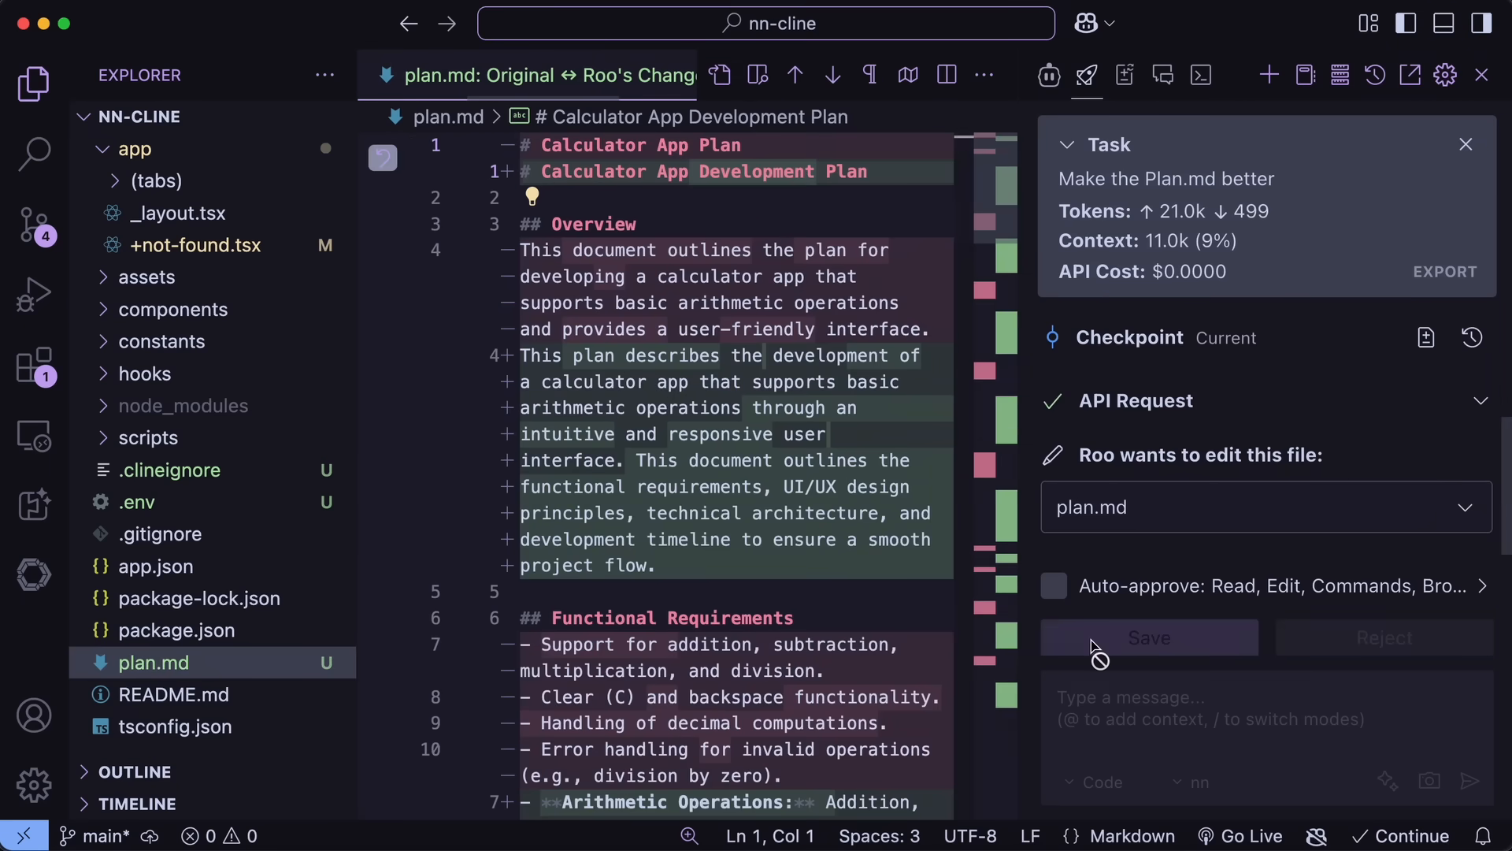
{"action": "left_click", "coordinate": [1147, 638]}
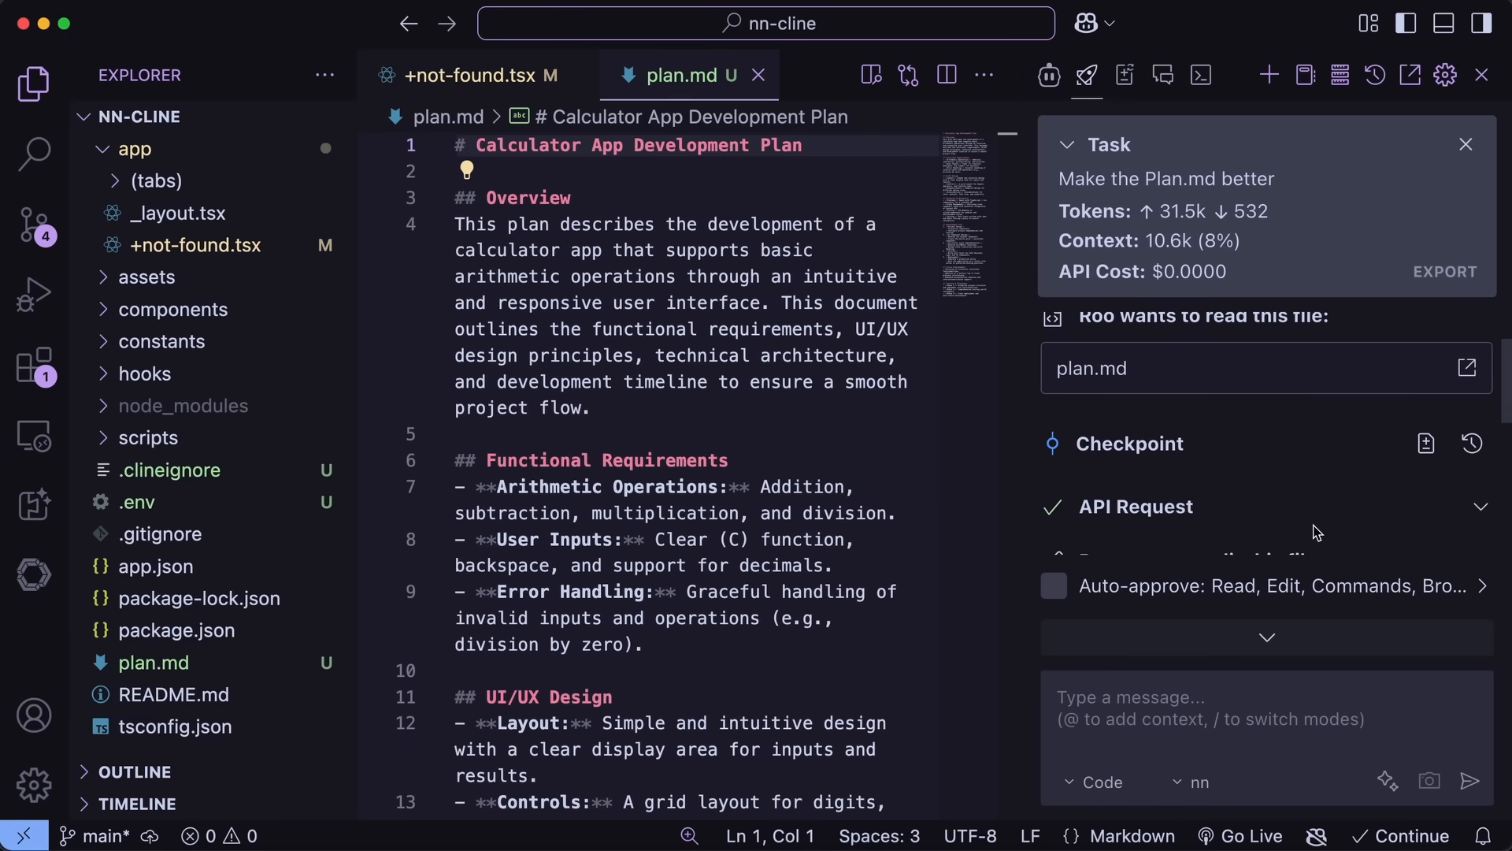
Scroll through plan.md and down to Roo Code's Advanced Settings (rate limit, terminal output limit, diff editing).
{"action": "scroll", "scroll_direction": "down", "scroll_amount": 3}
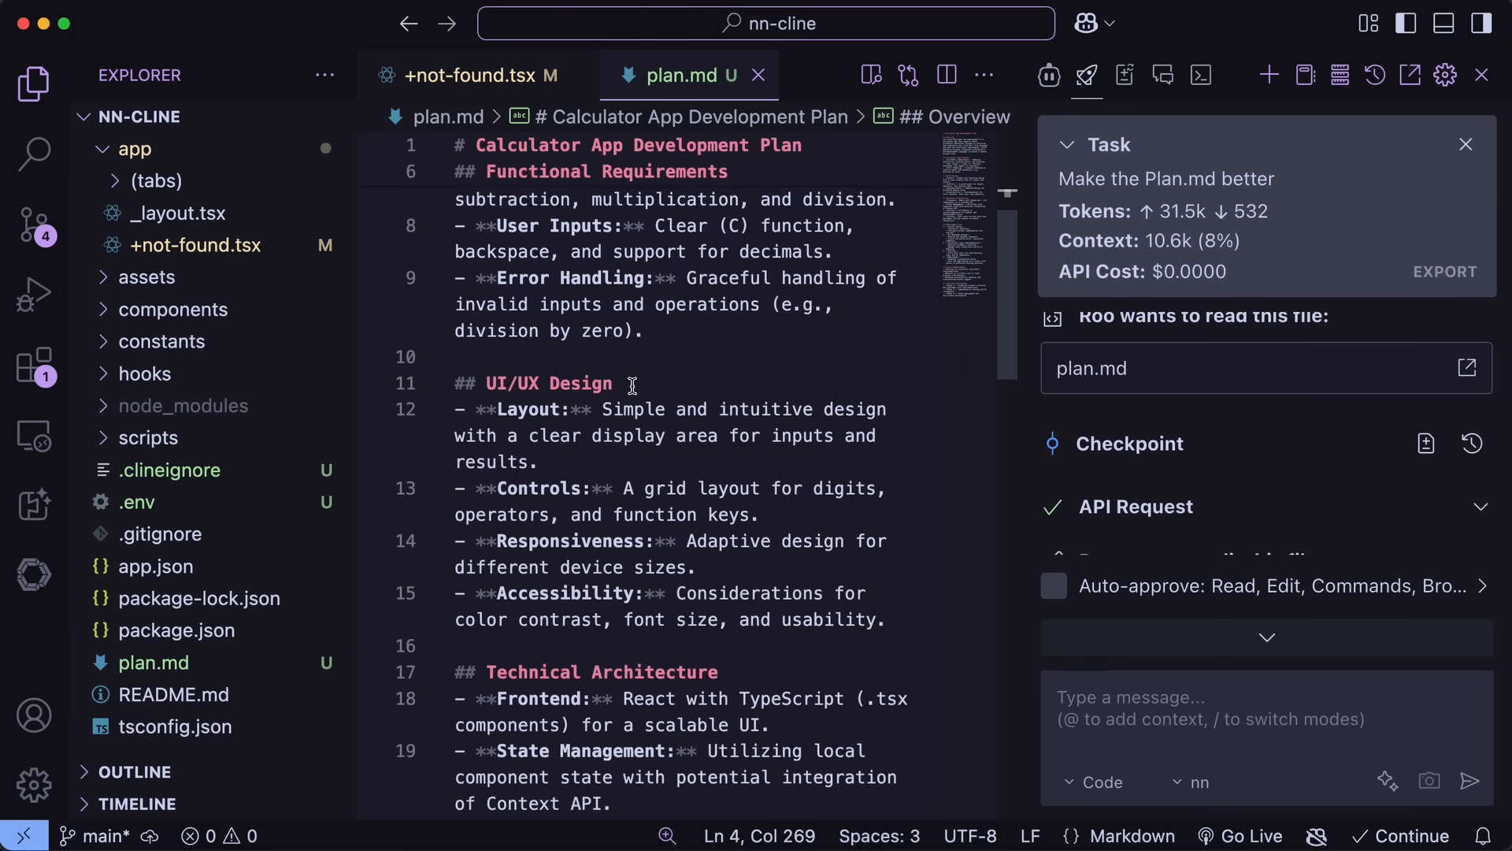
{"action": "scroll", "scroll_direction": "down", "scroll_amount": 3}
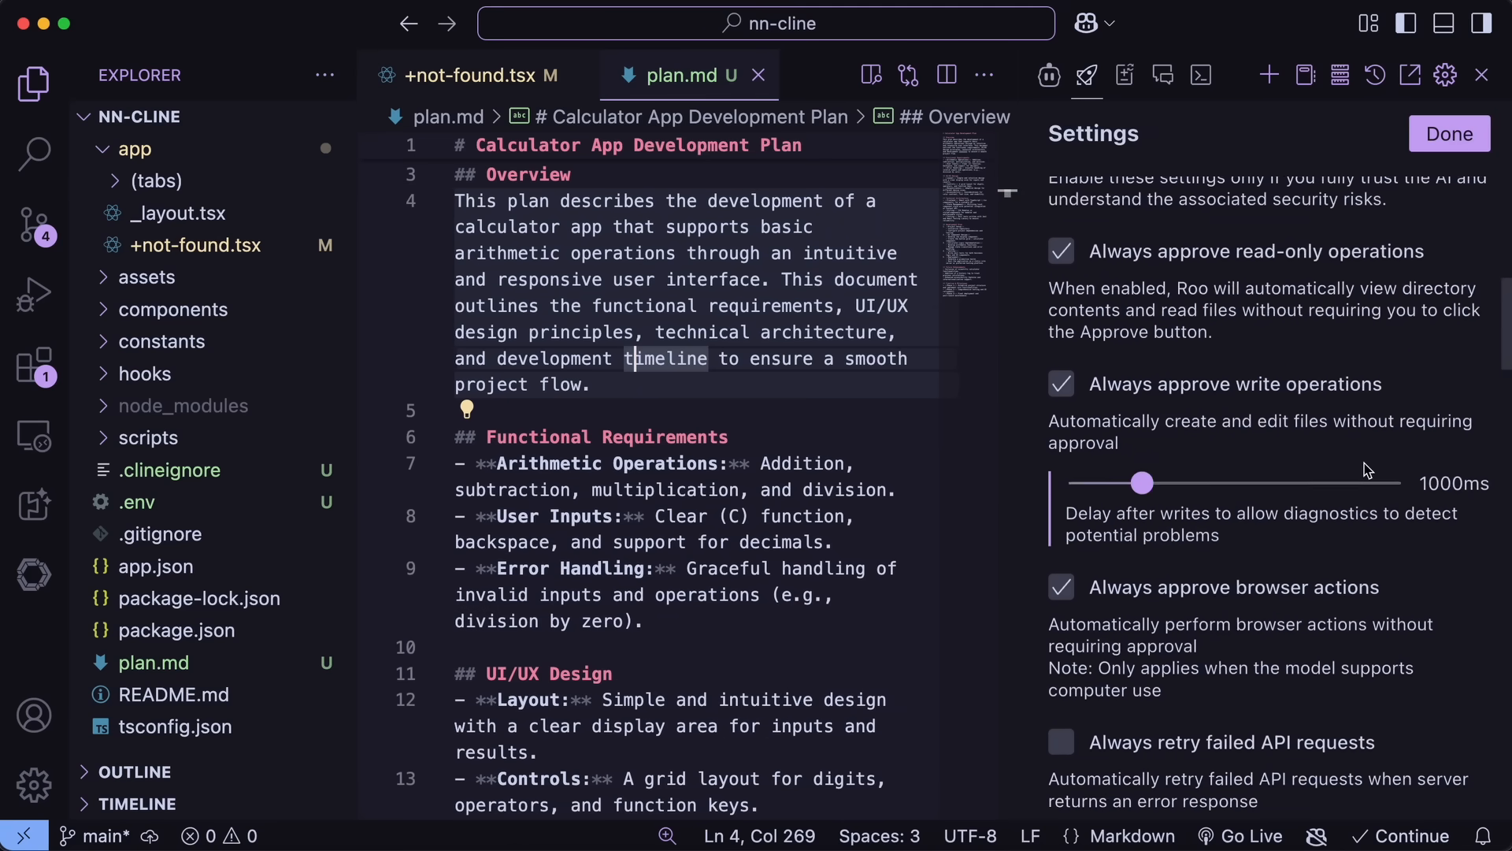
{"action": "scroll", "scroll_direction": "down", "scroll_amount": 3}
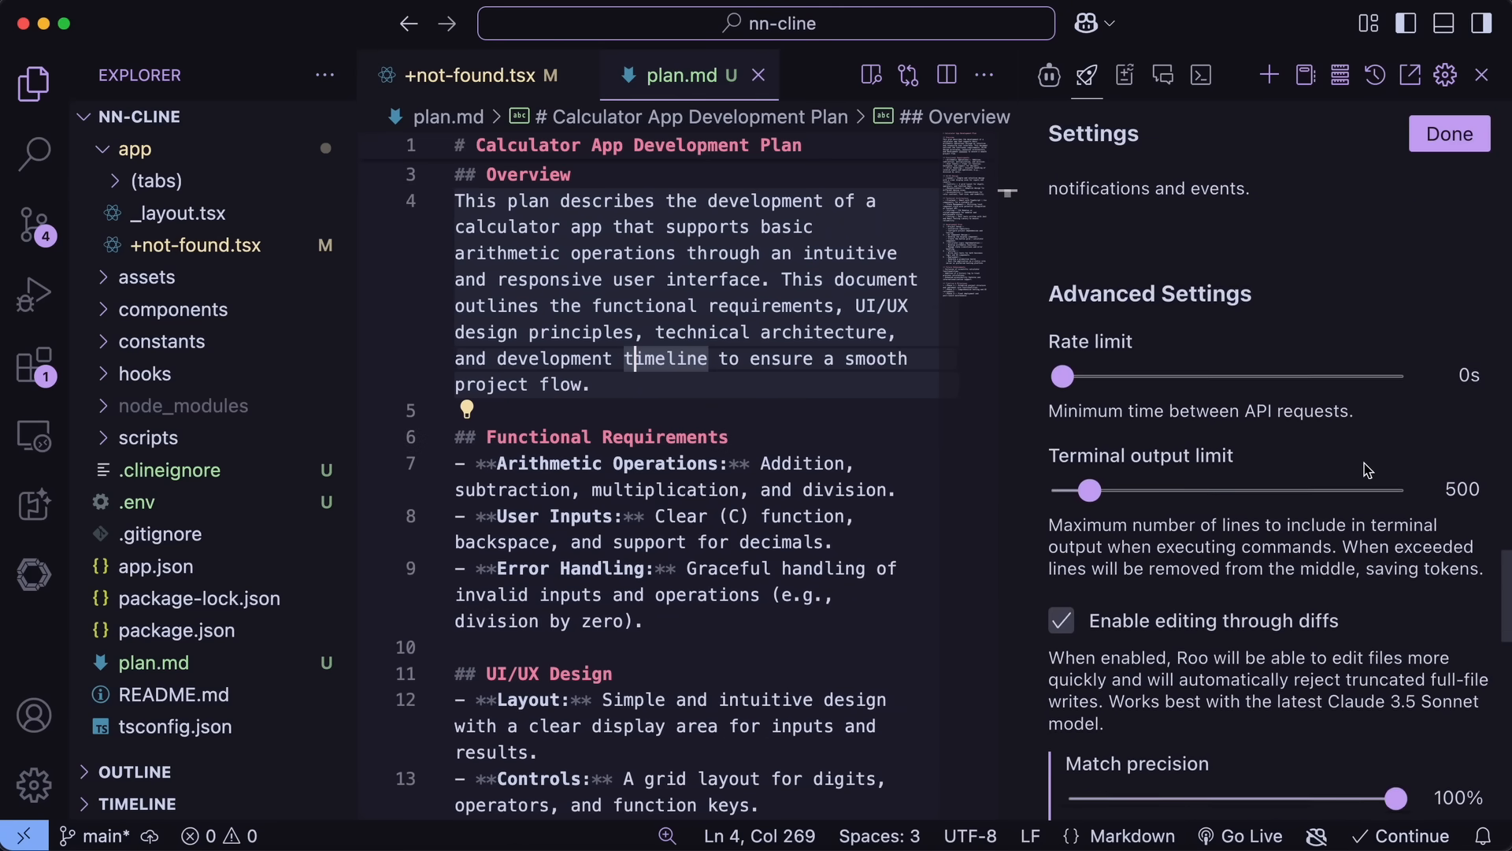
{"action": "scroll", "scroll_direction": "down", "scroll_amount": 3}
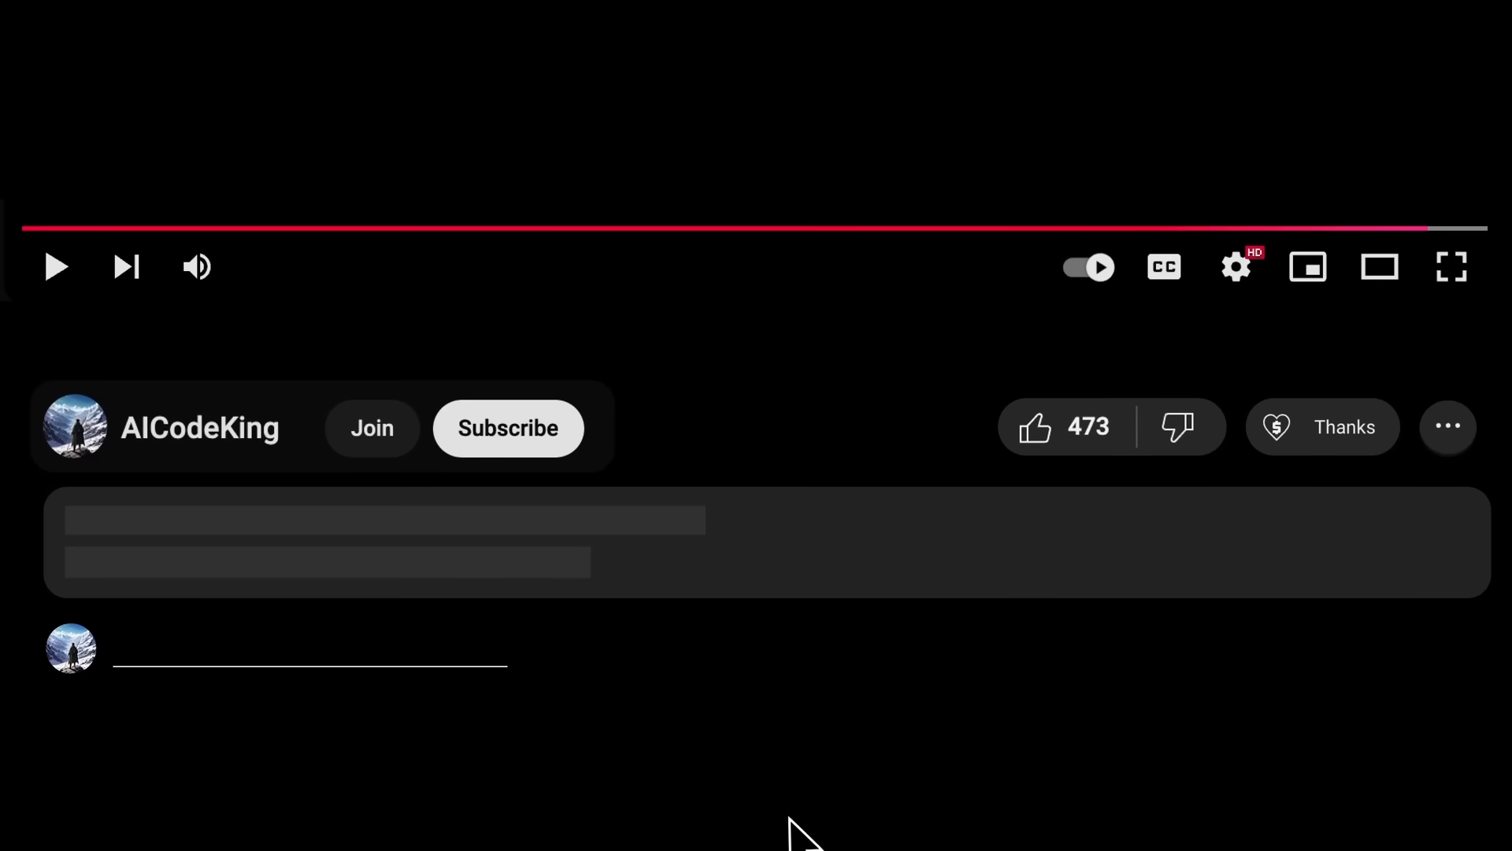
{"action": "left_click", "coordinate": [506, 427]}
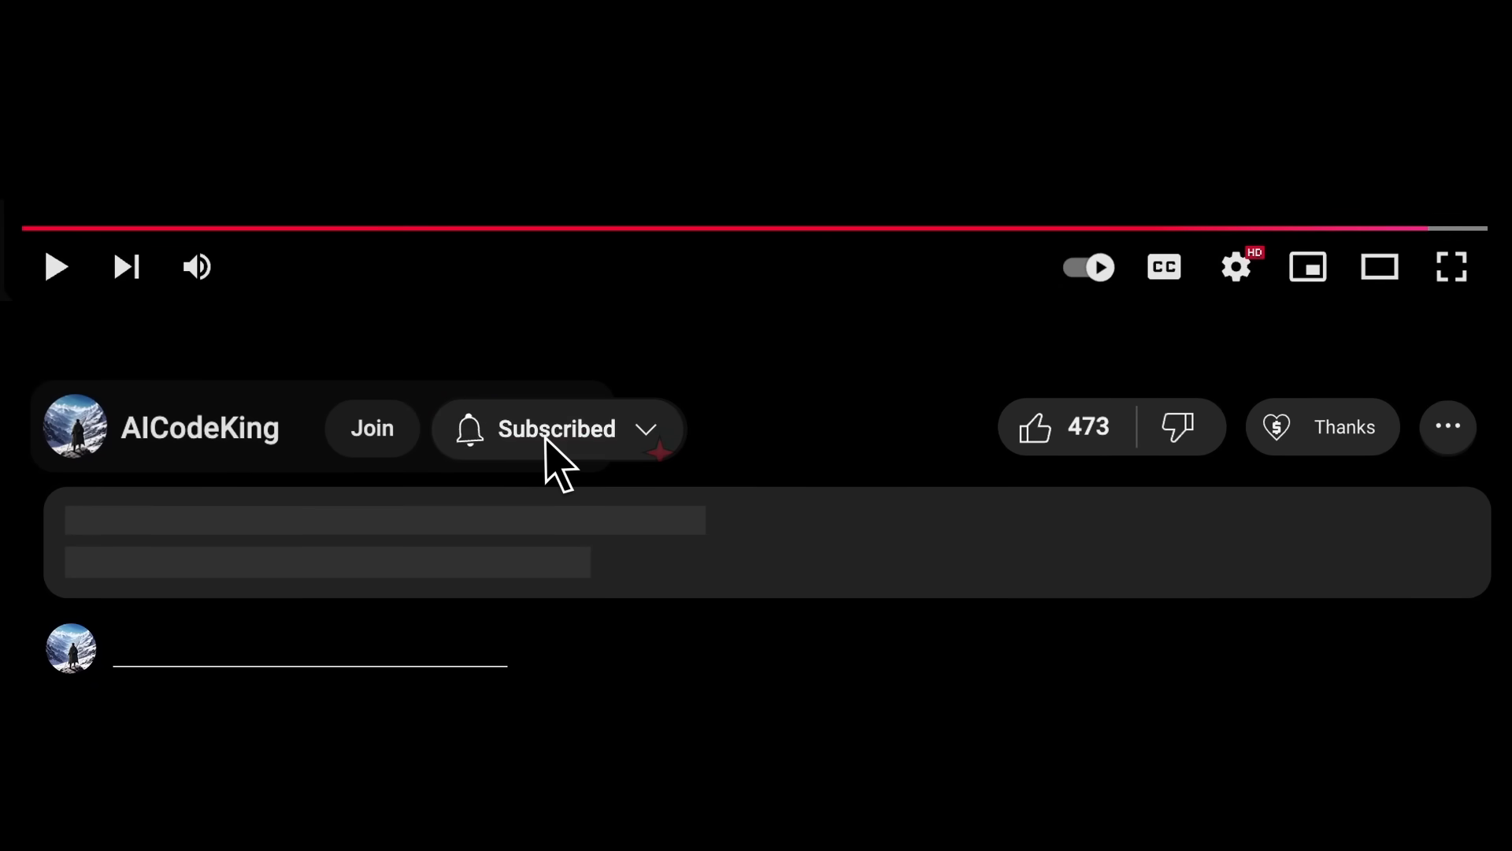
{"action": "left_click", "coordinate": [1322, 427]}
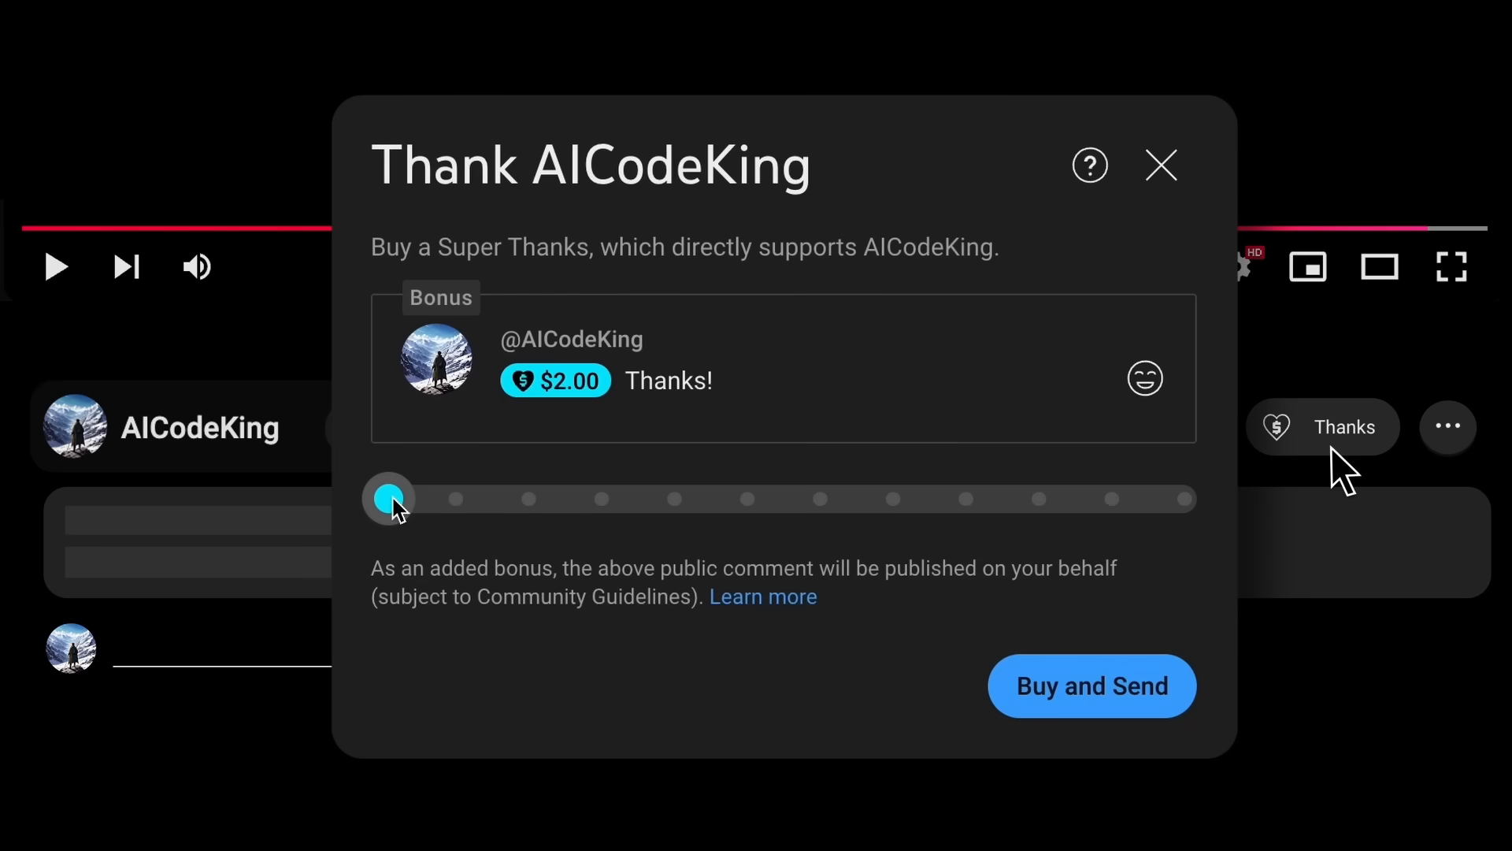
{"action": "left_click", "coordinate": [1160, 166]}
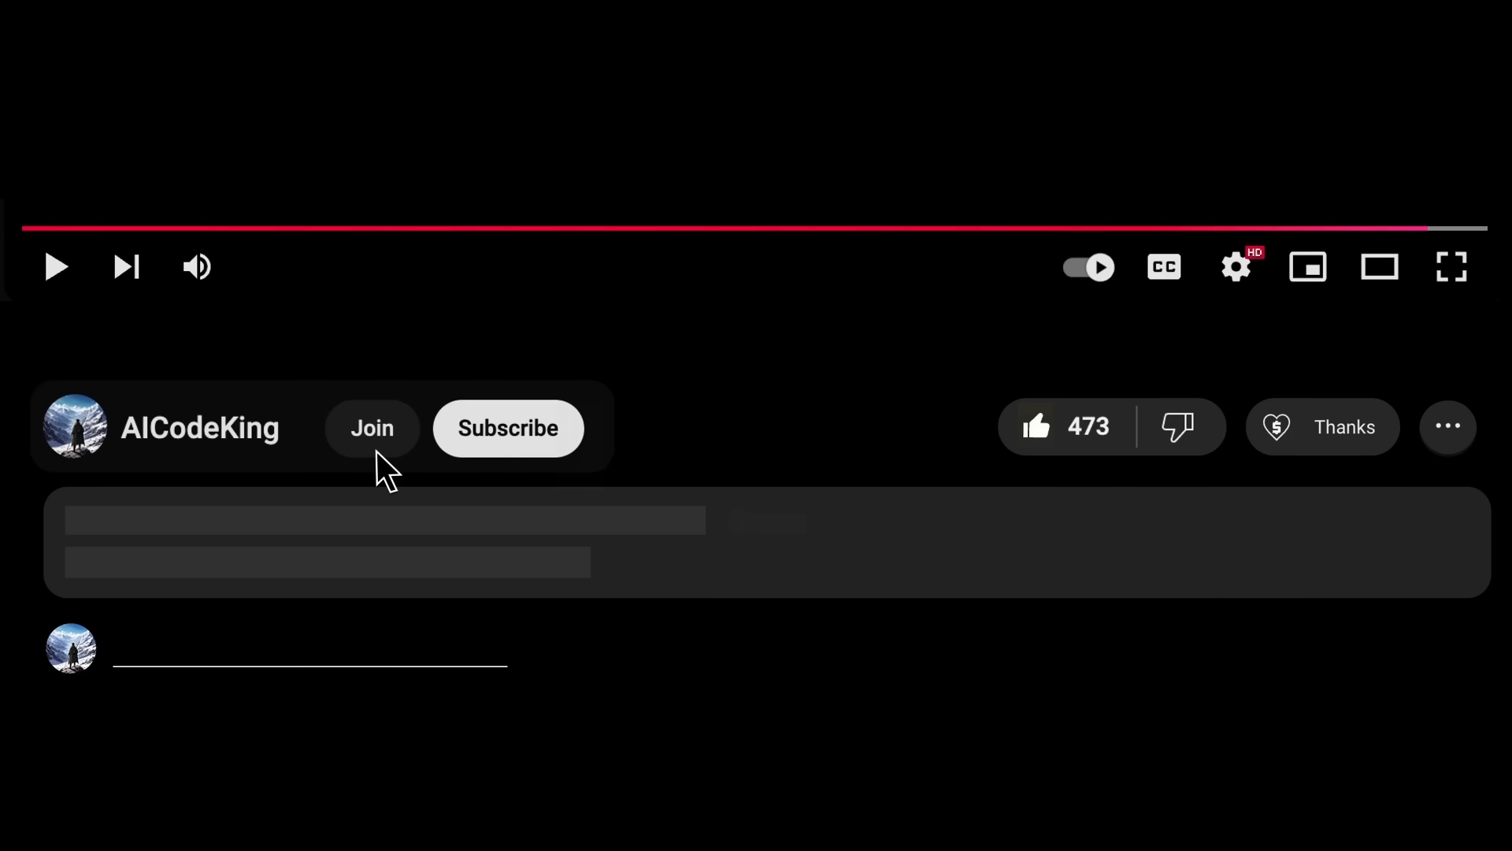